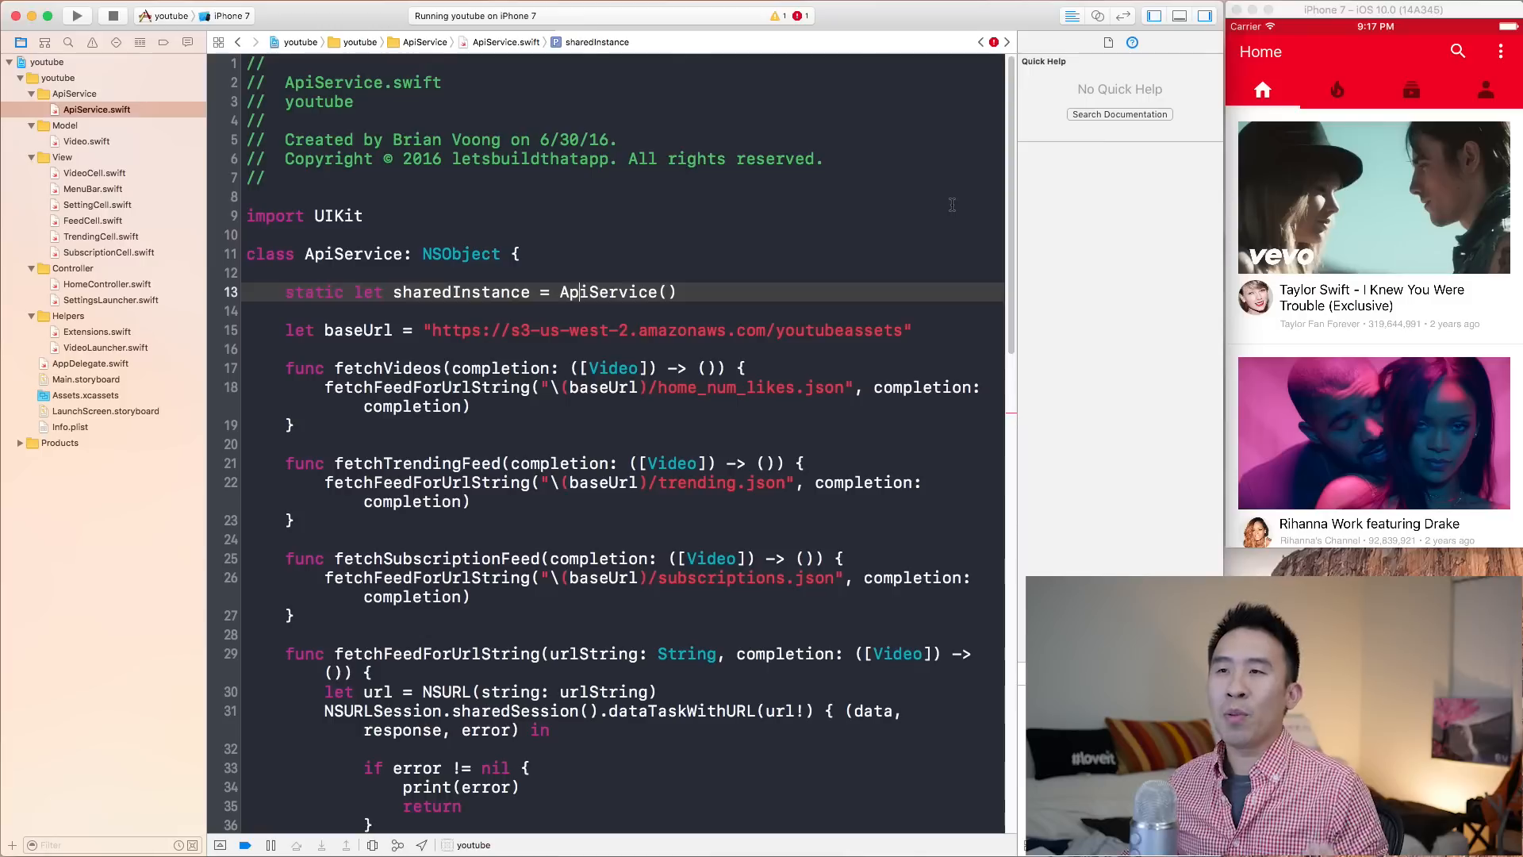
Step: Start converting to current Swift syntax, choosing Swift 3 with the youtube.app target checked
click(823, 159)
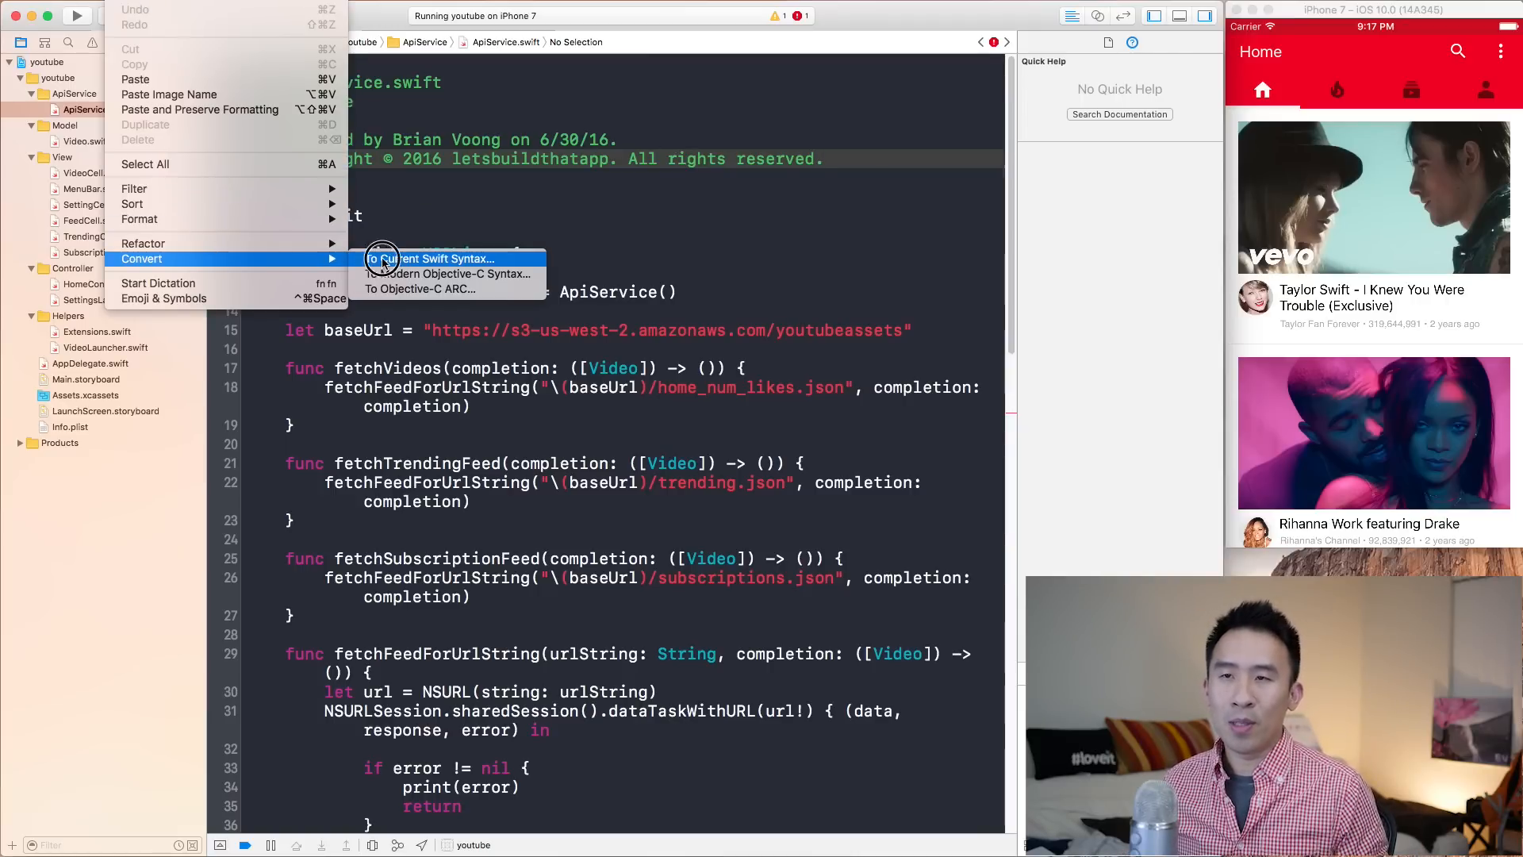
click(430, 258)
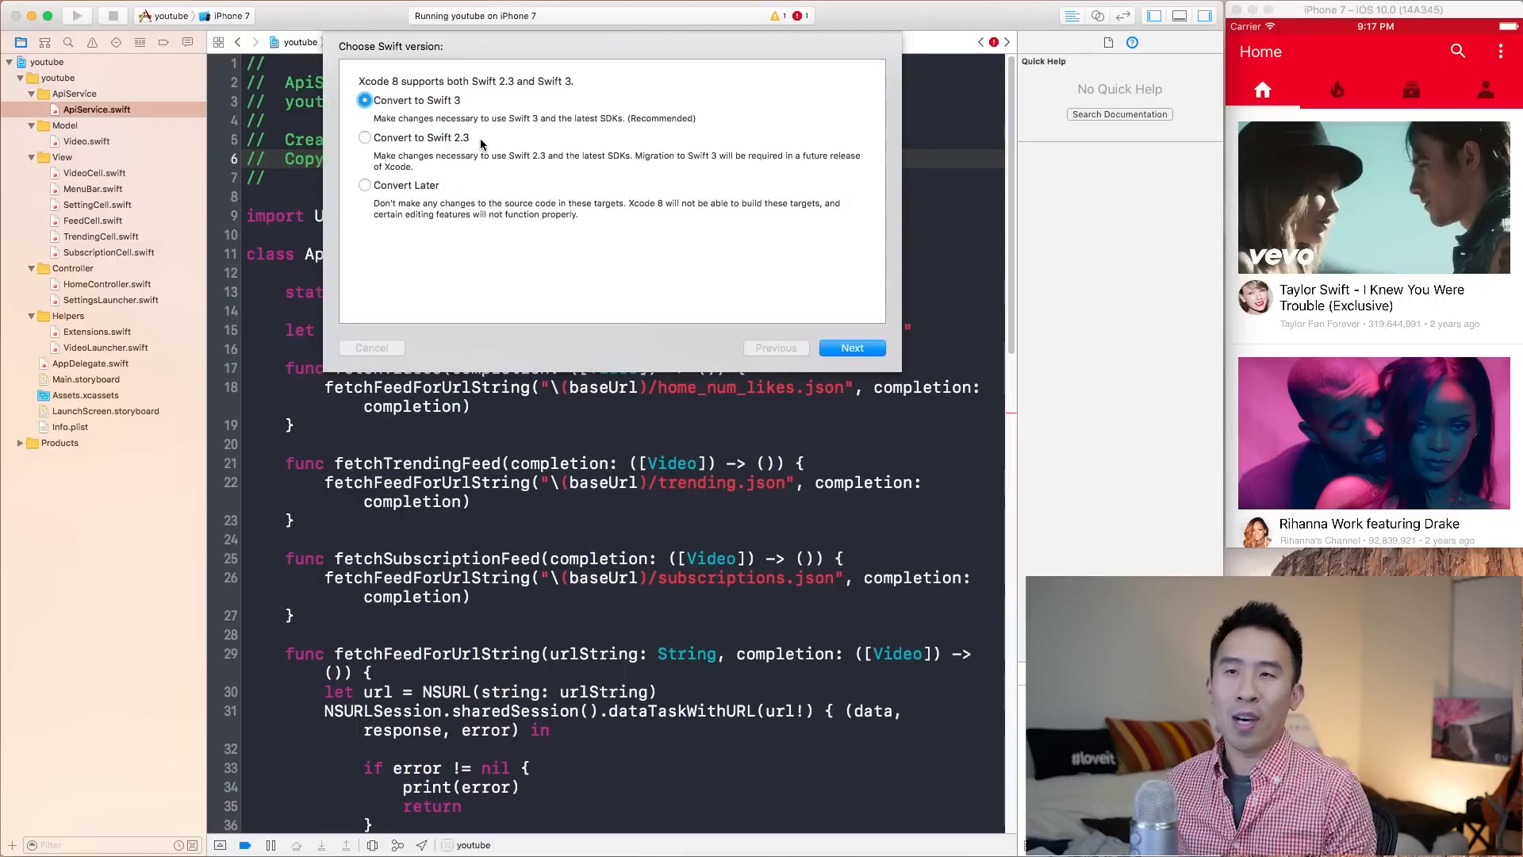
click(852, 348)
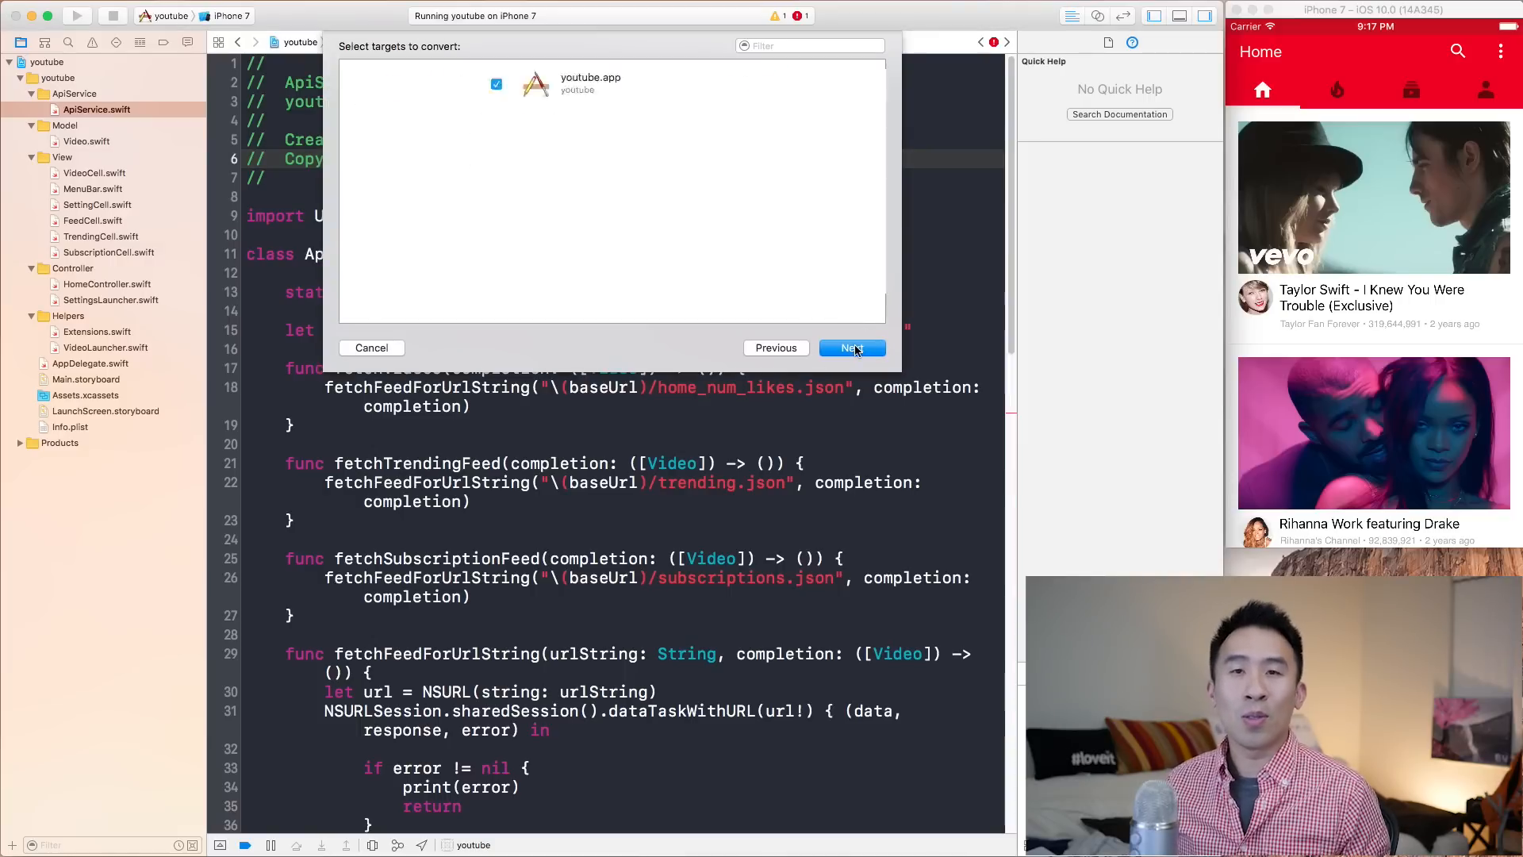
Step: Run the Swift 3 conversion and scroll through ApiService.swift's After/Before Conversion comparison
click(852, 348)
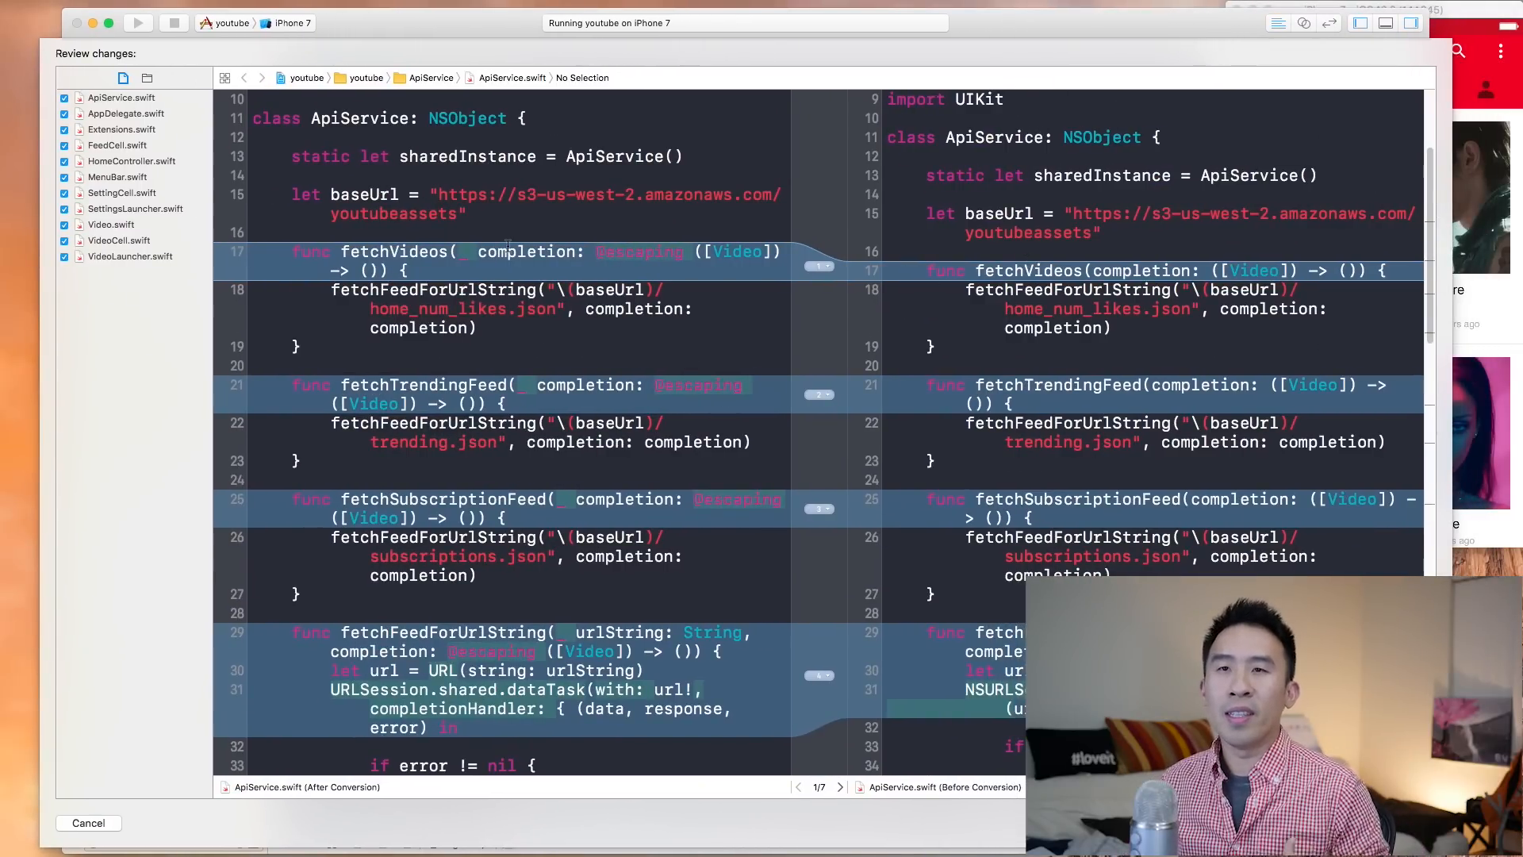
scroll(up, 3)
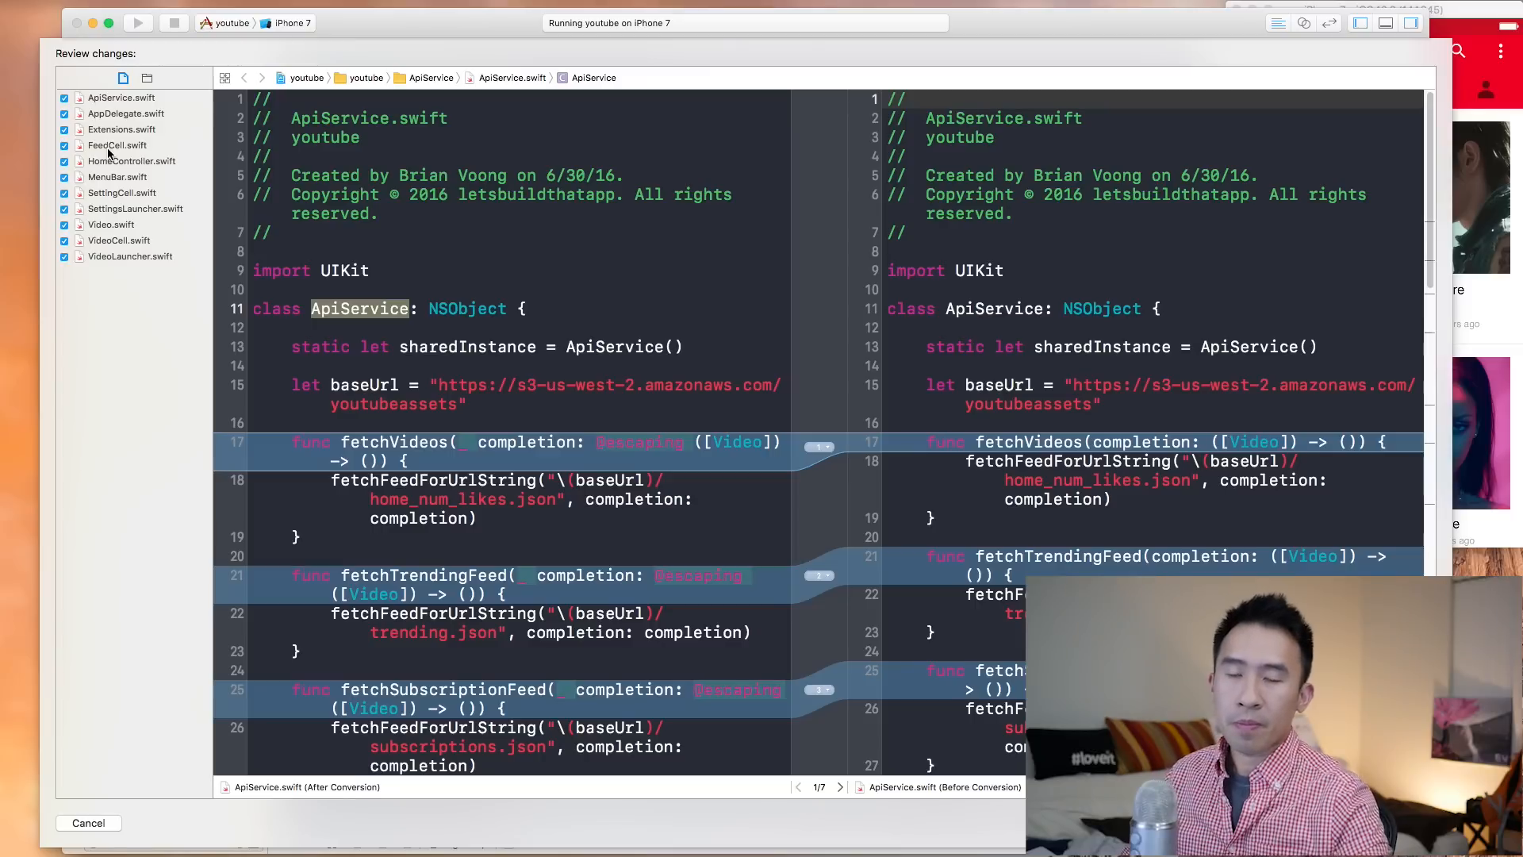
mouse_move(179, 194)
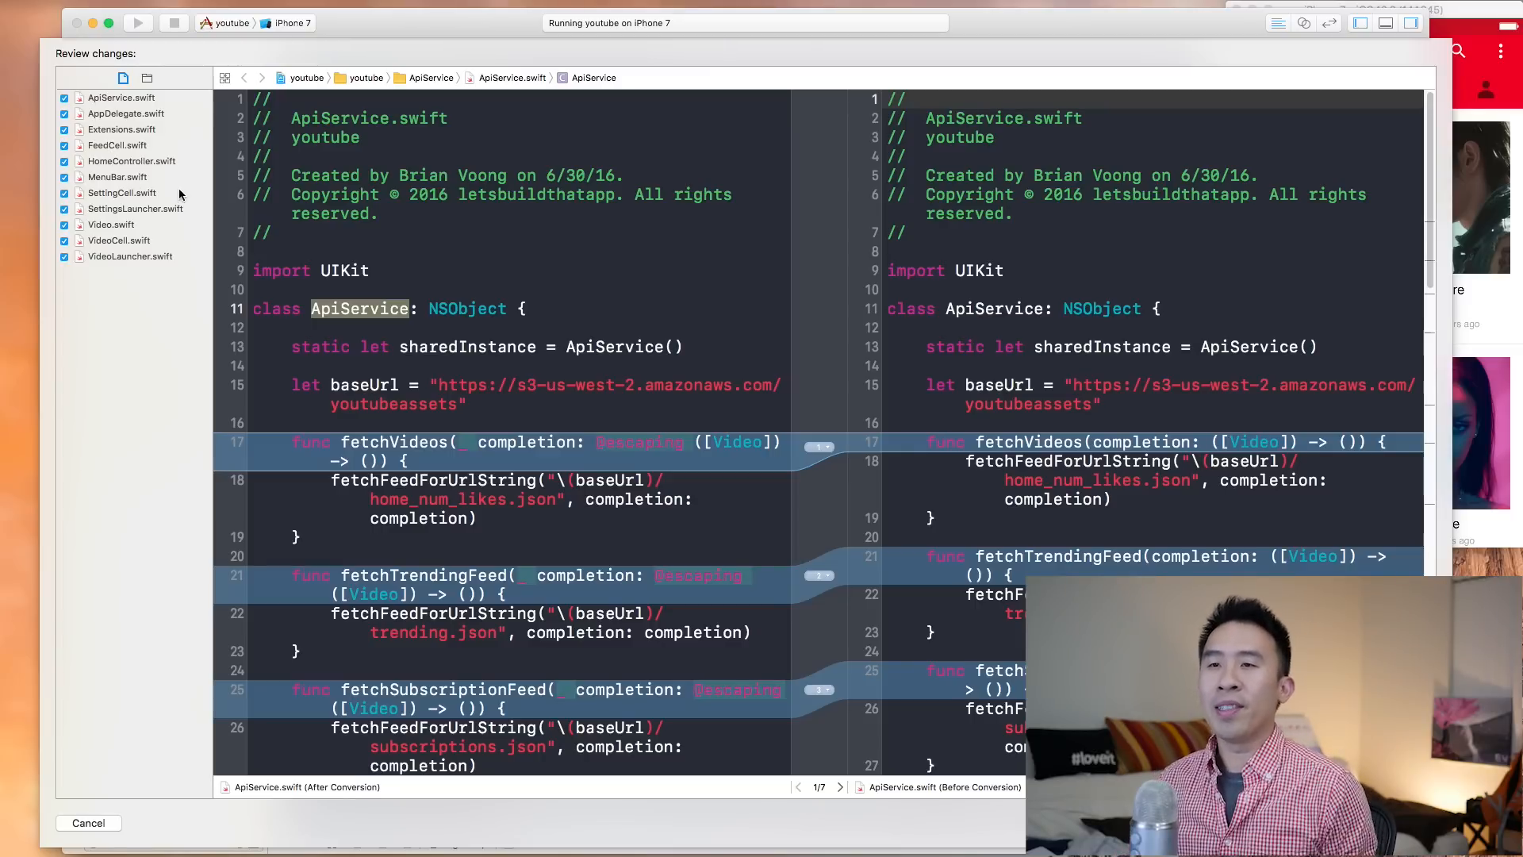
scroll(down, 3)
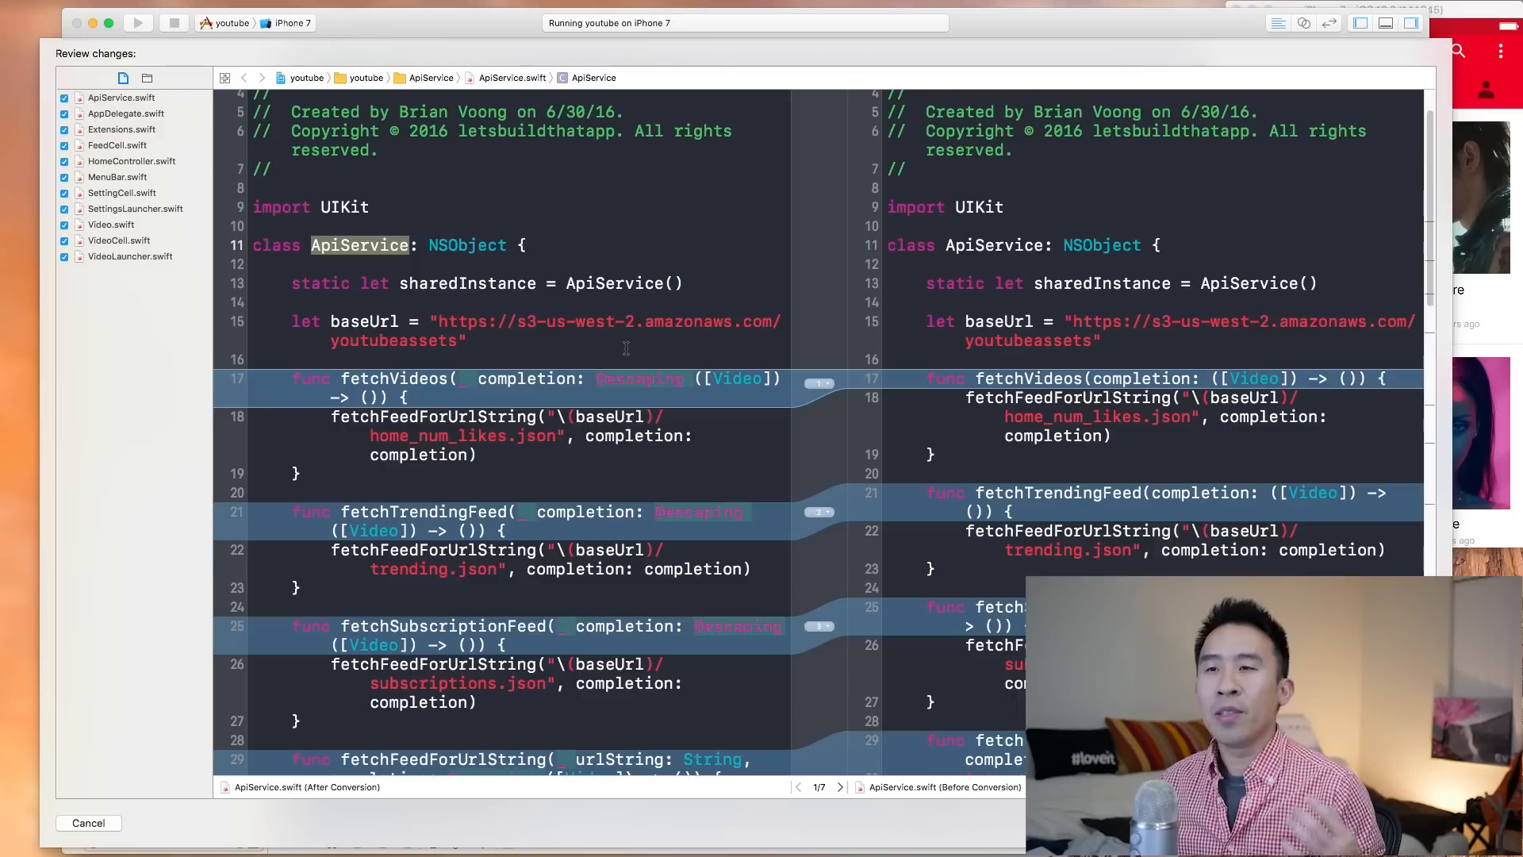
click(632, 378)
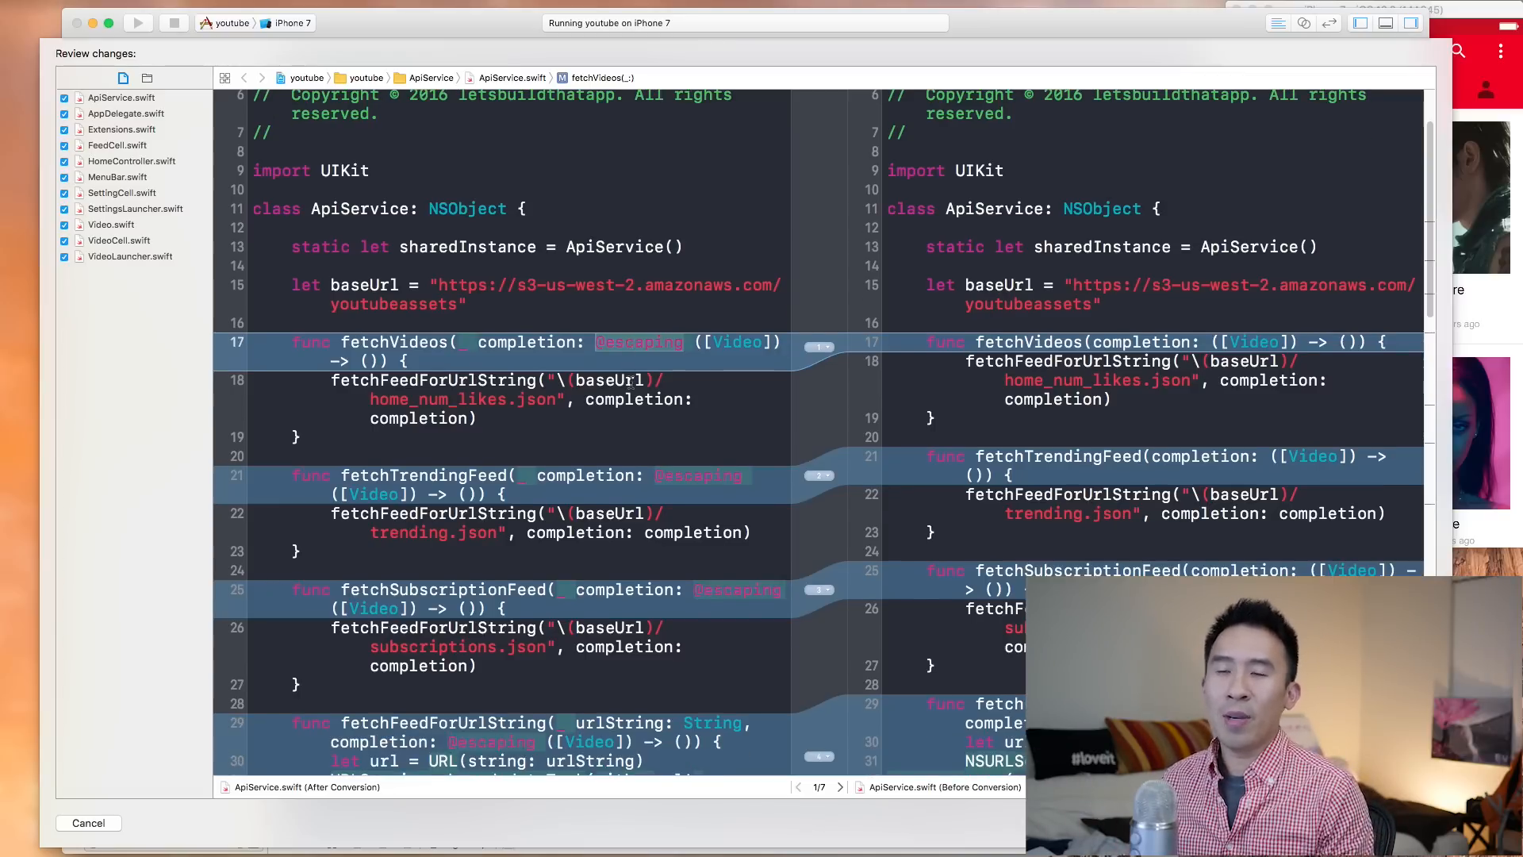
scroll(down, 3)
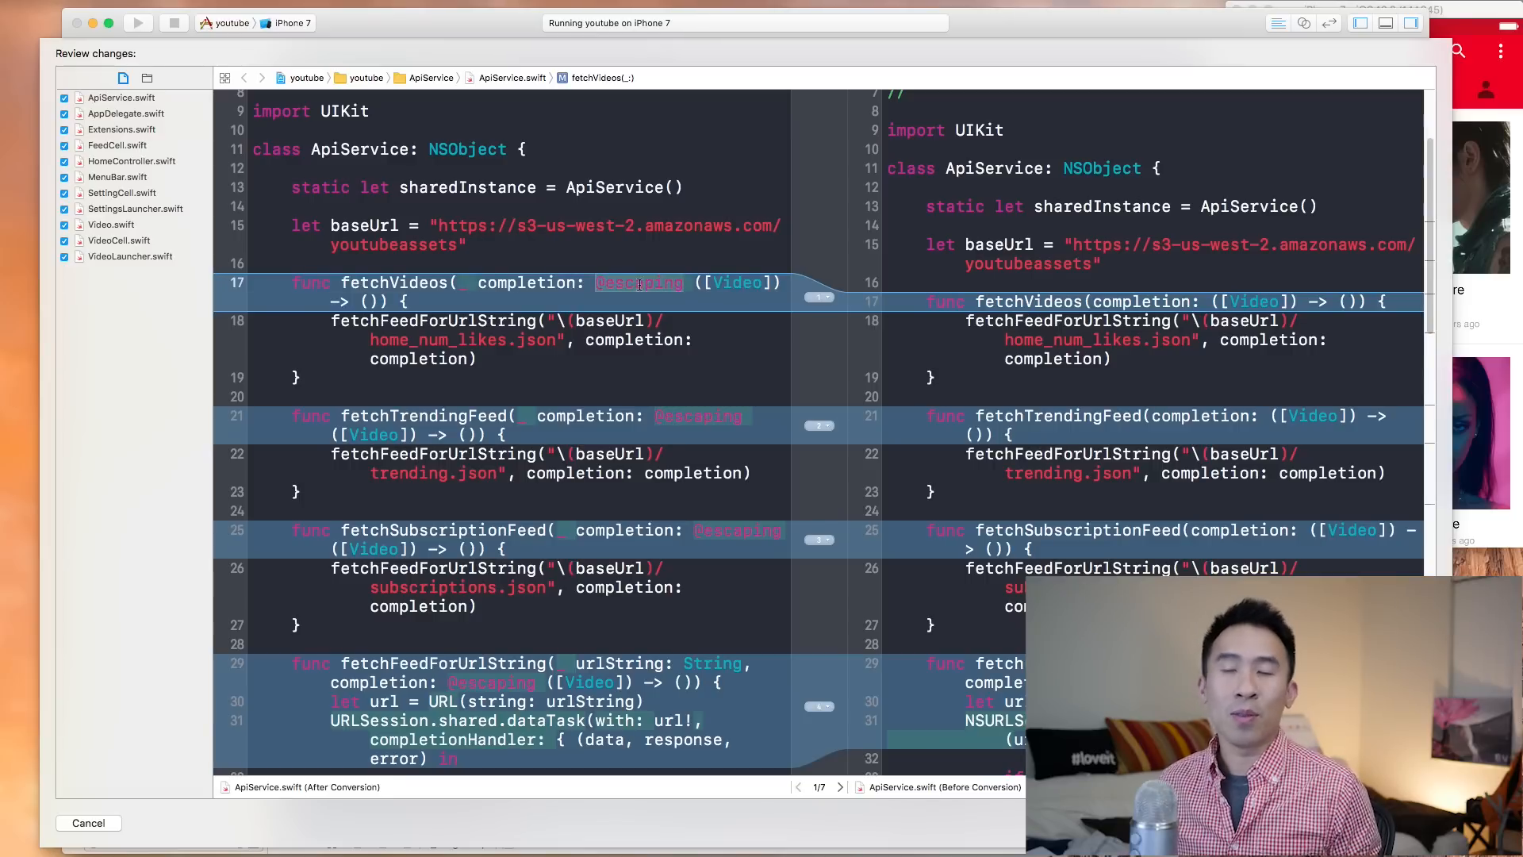
scroll(down, 3)
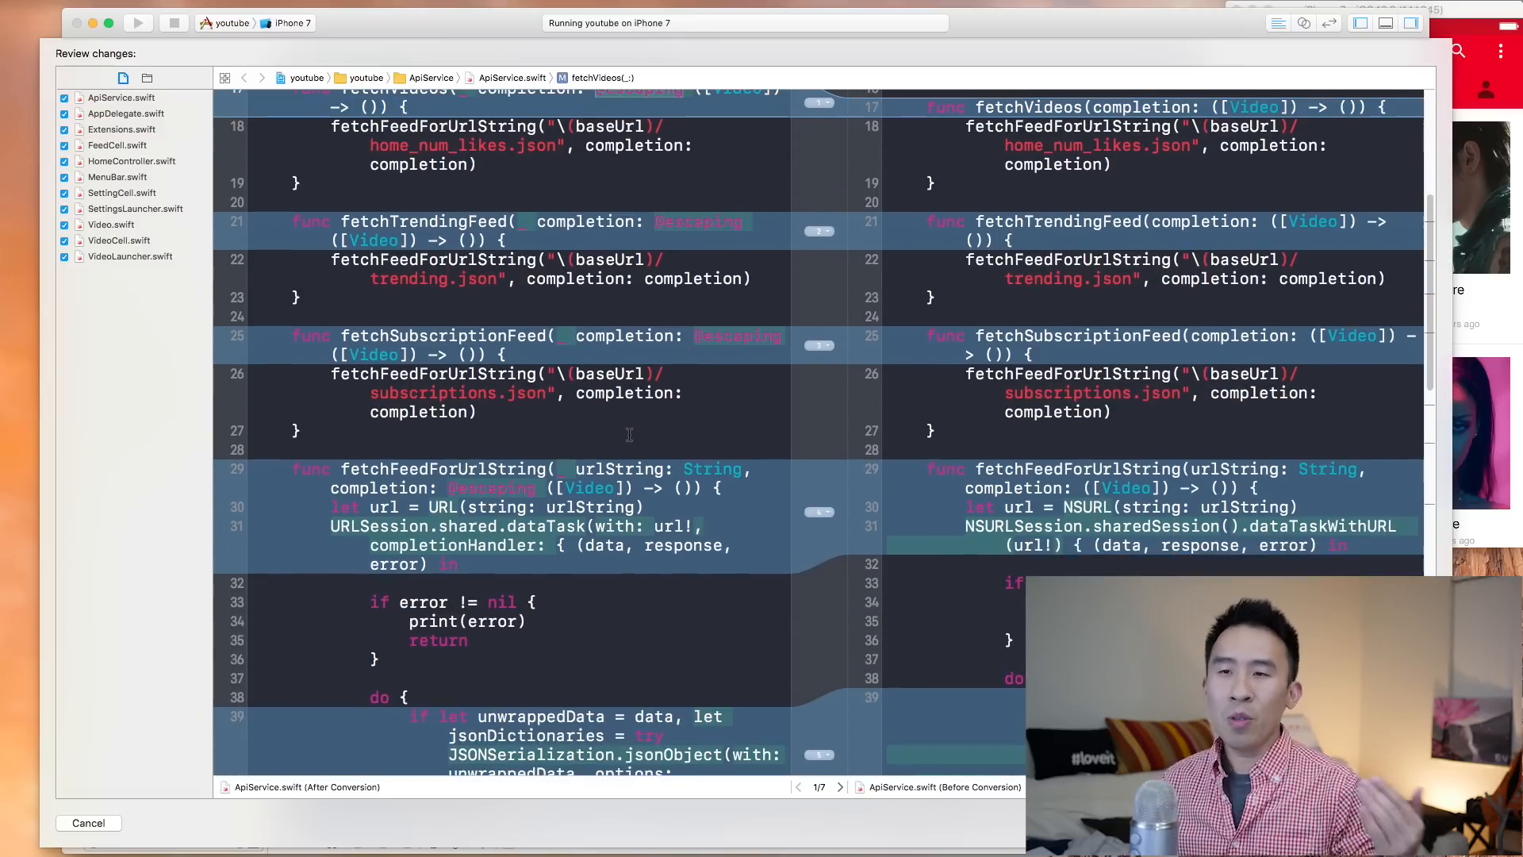
scroll(down, 3)
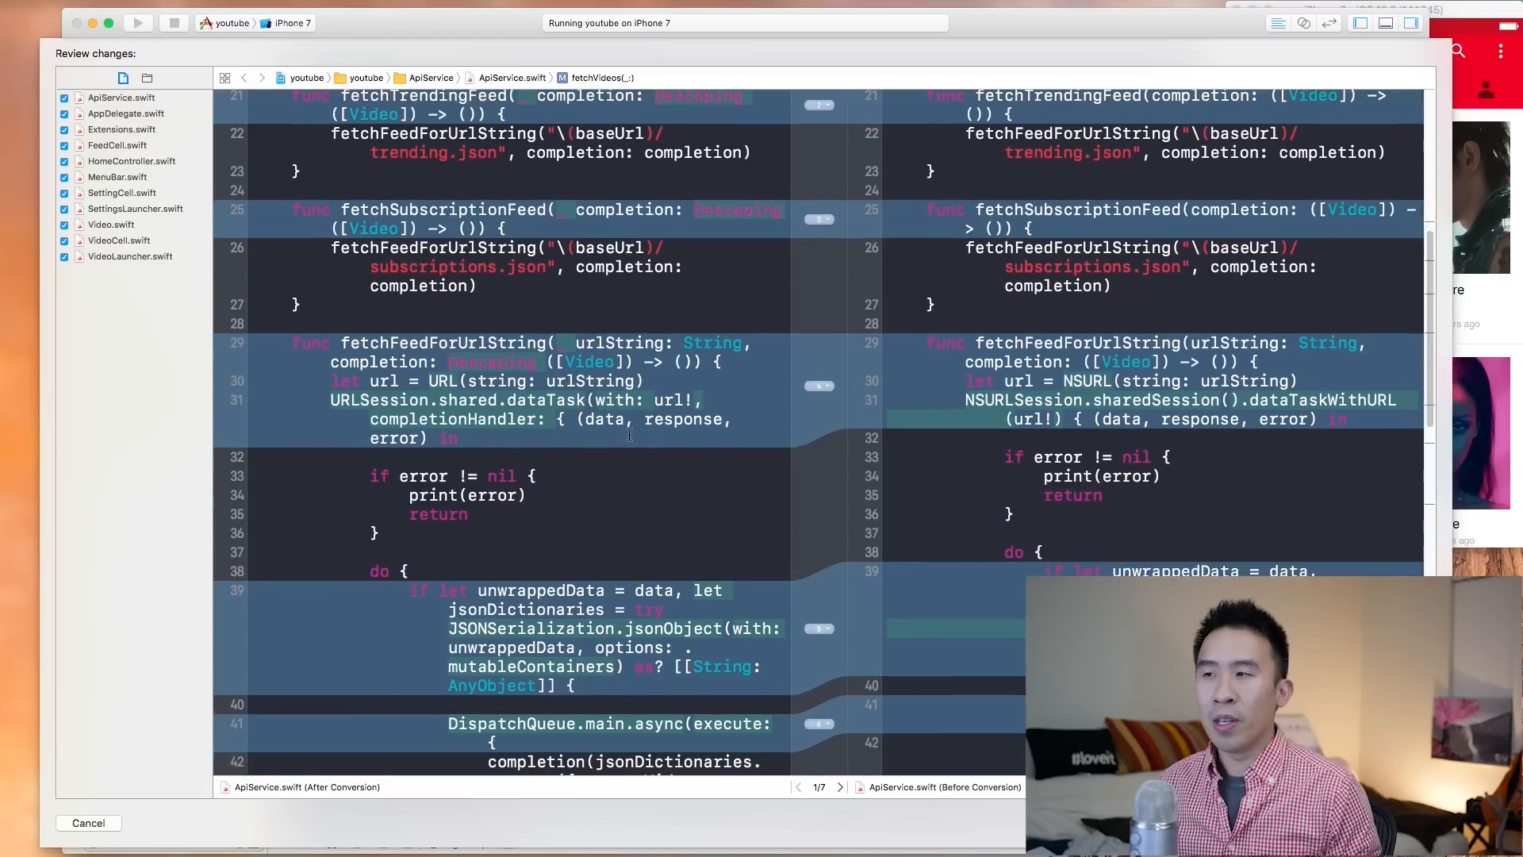
scroll(down, 3)
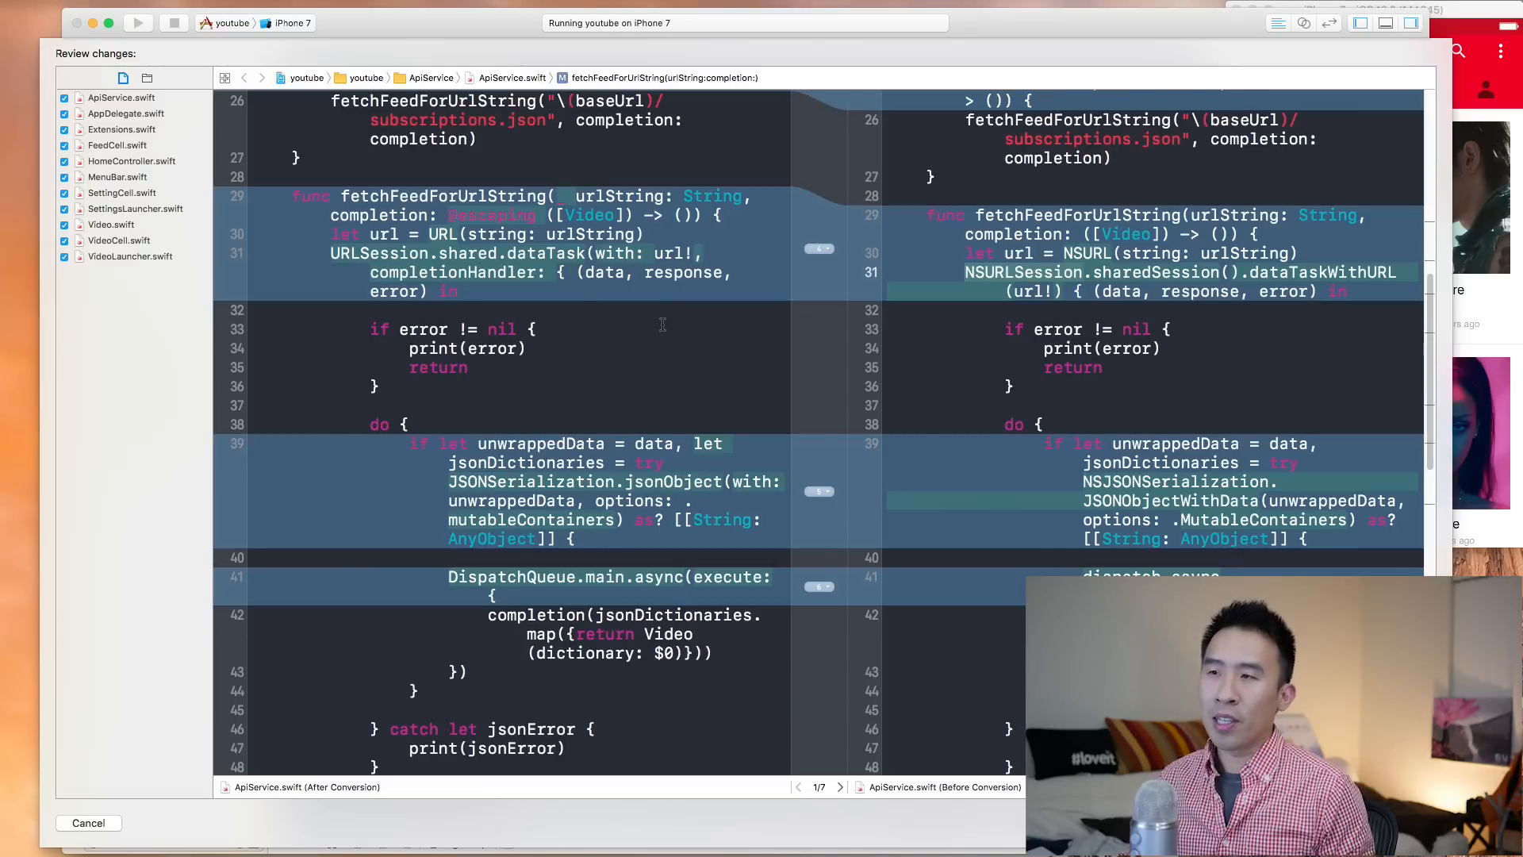
mouse_move(859, 312)
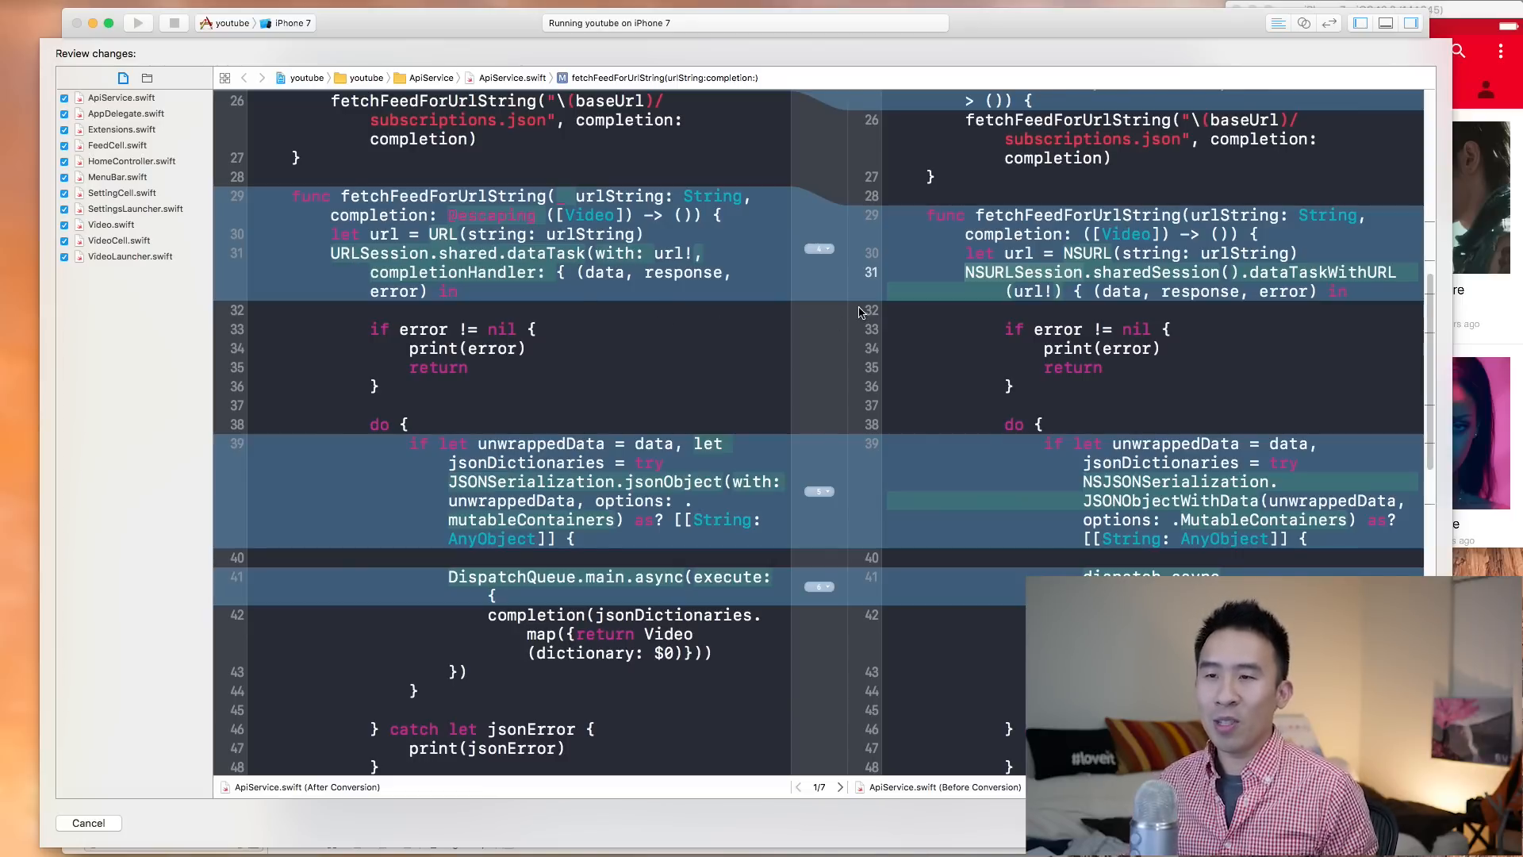
scroll(down, 3)
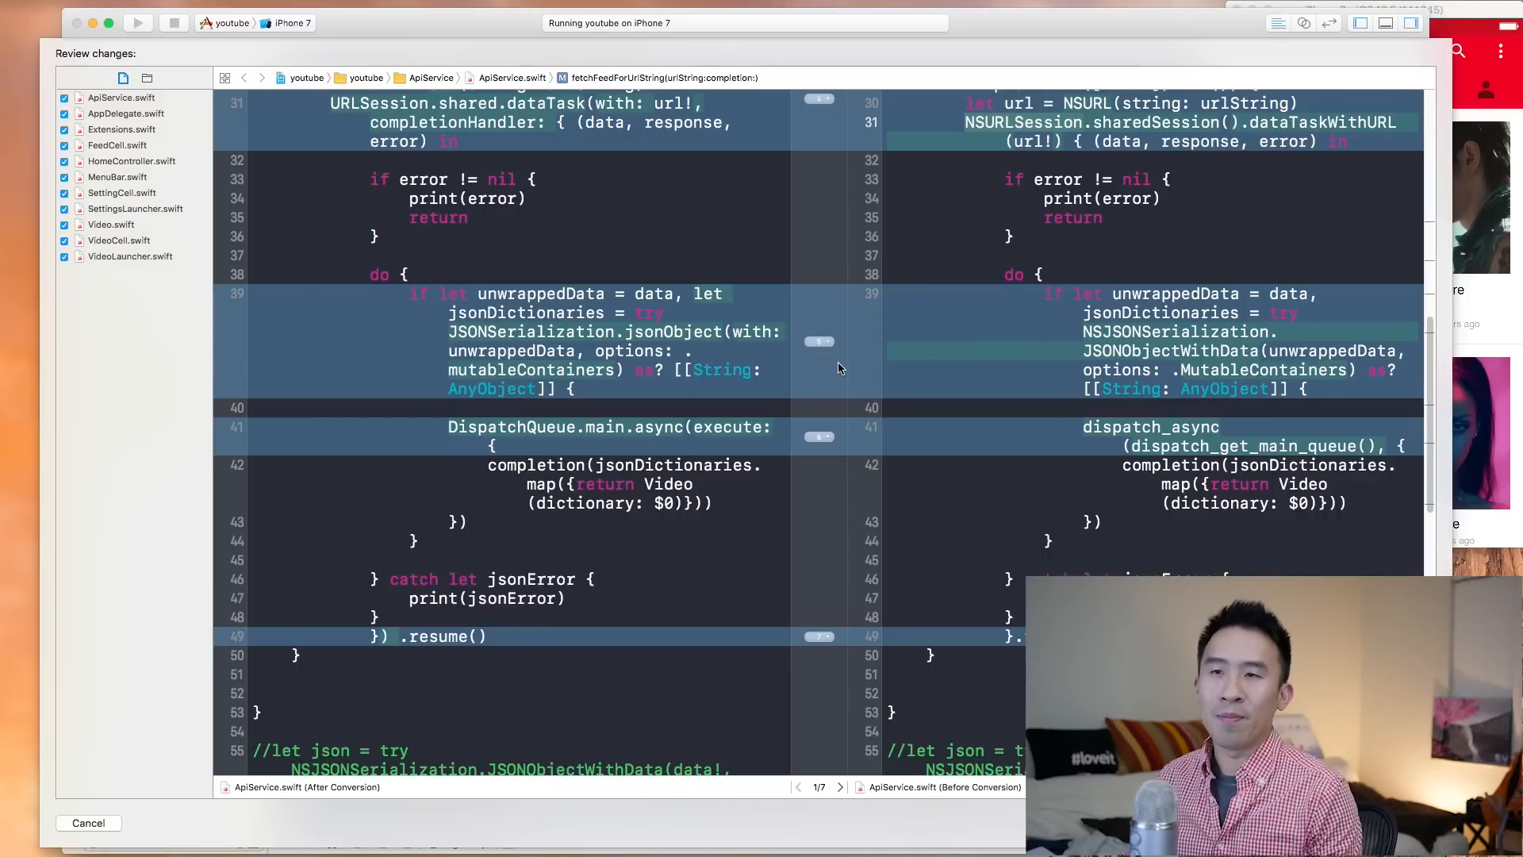
mouse_move(988, 379)
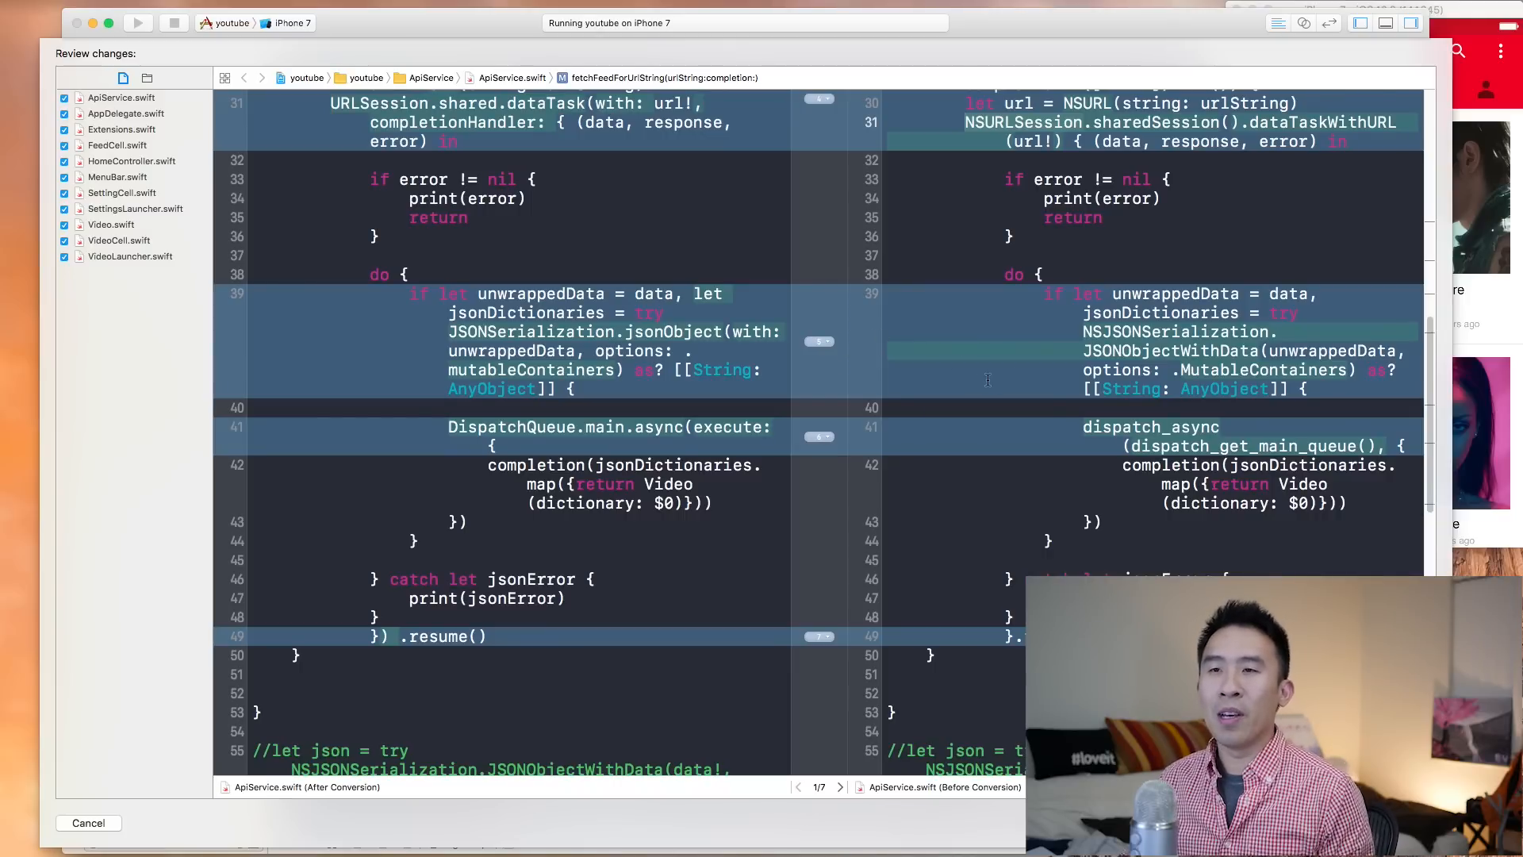
scroll(down, 3)
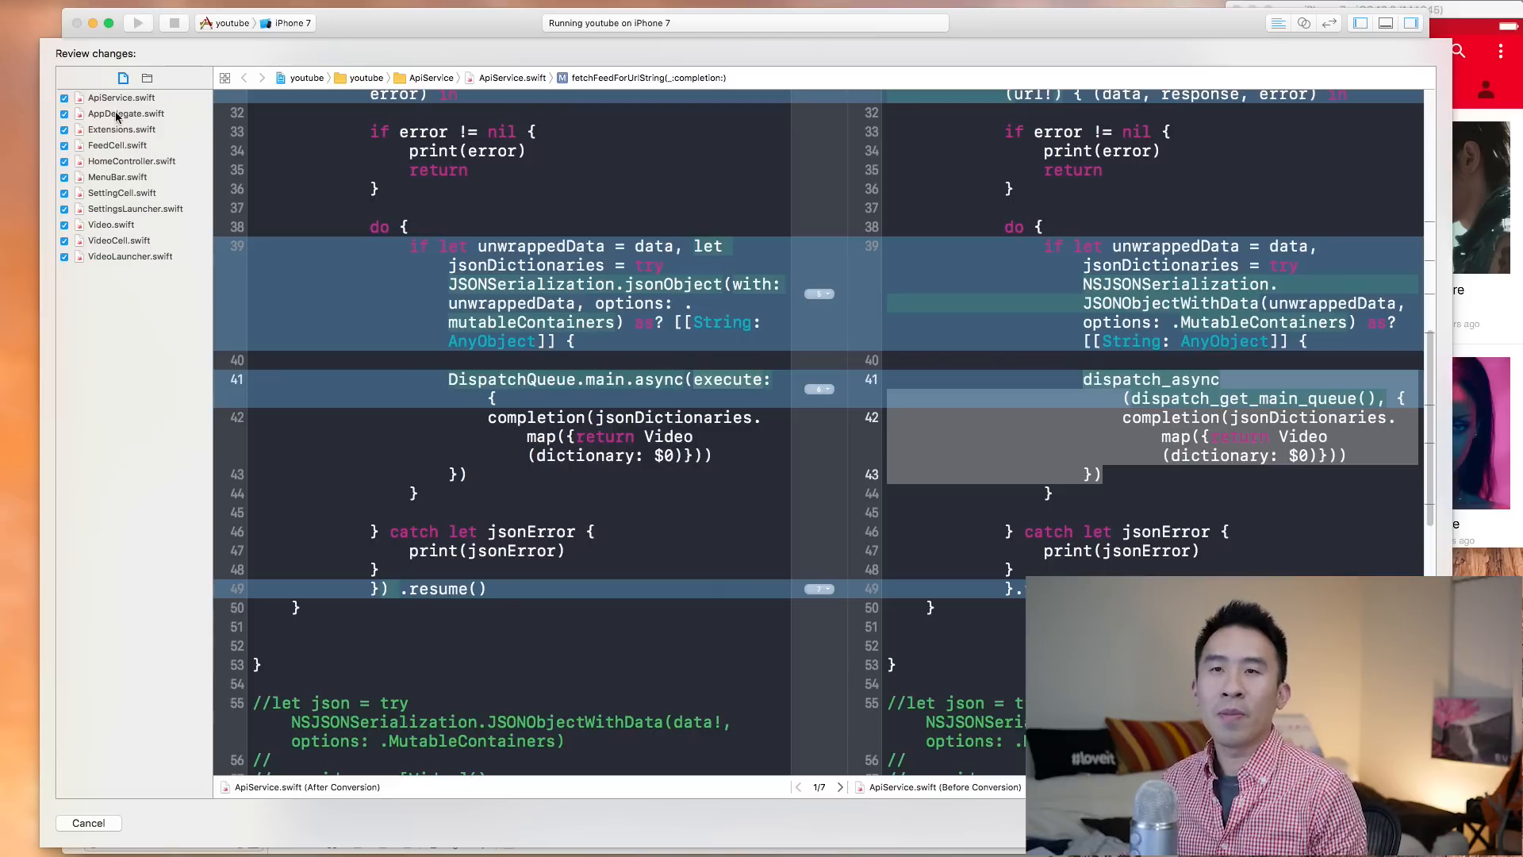
Step: Scroll through AppDelegate.swift's Swift 3 diff, then select Extensions.swift in the file list
click(126, 114)
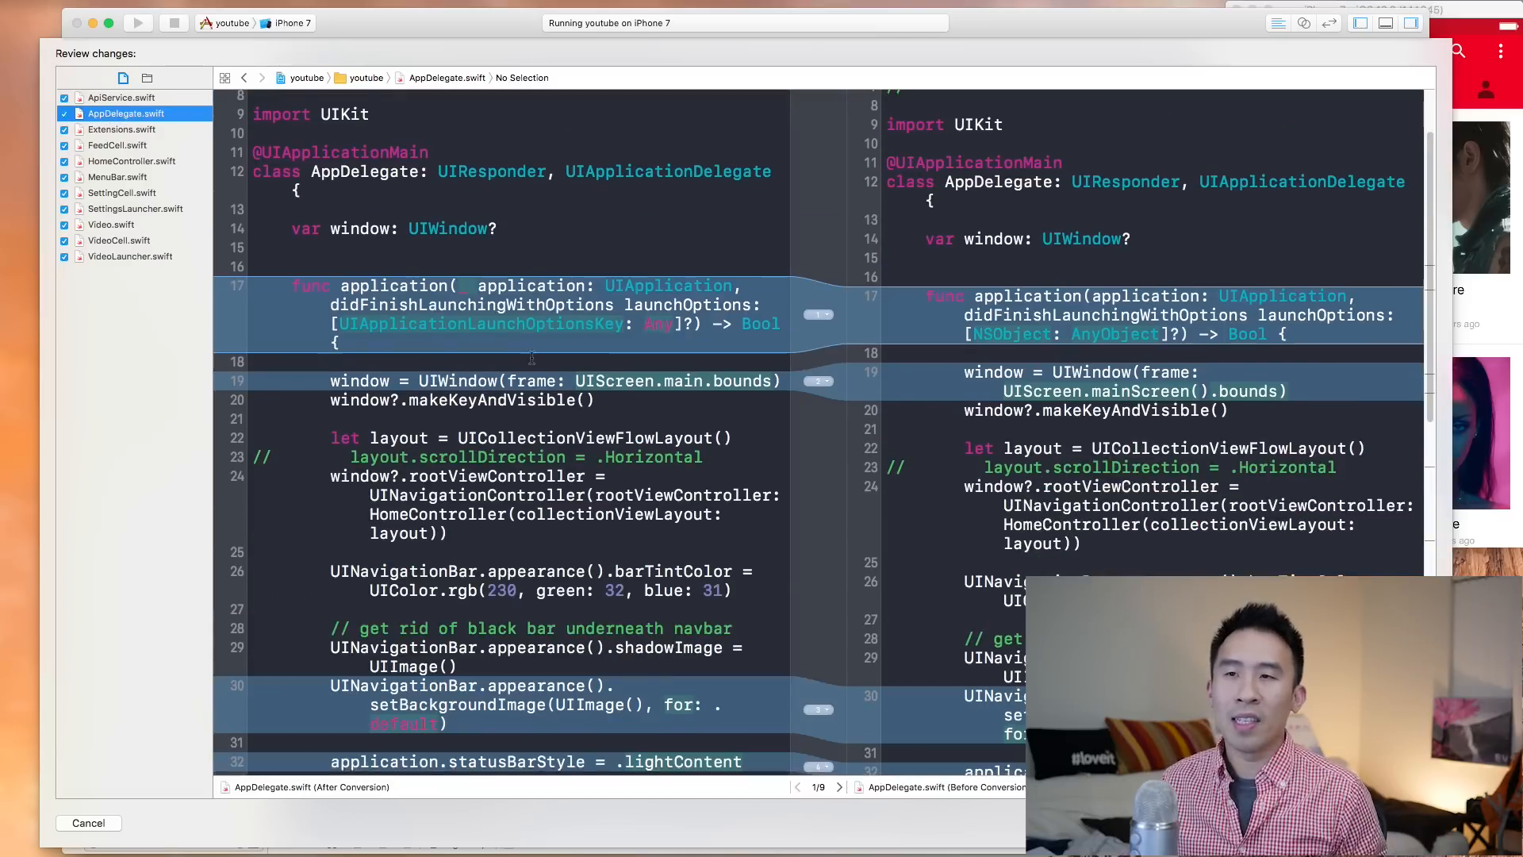
scroll(down, 3)
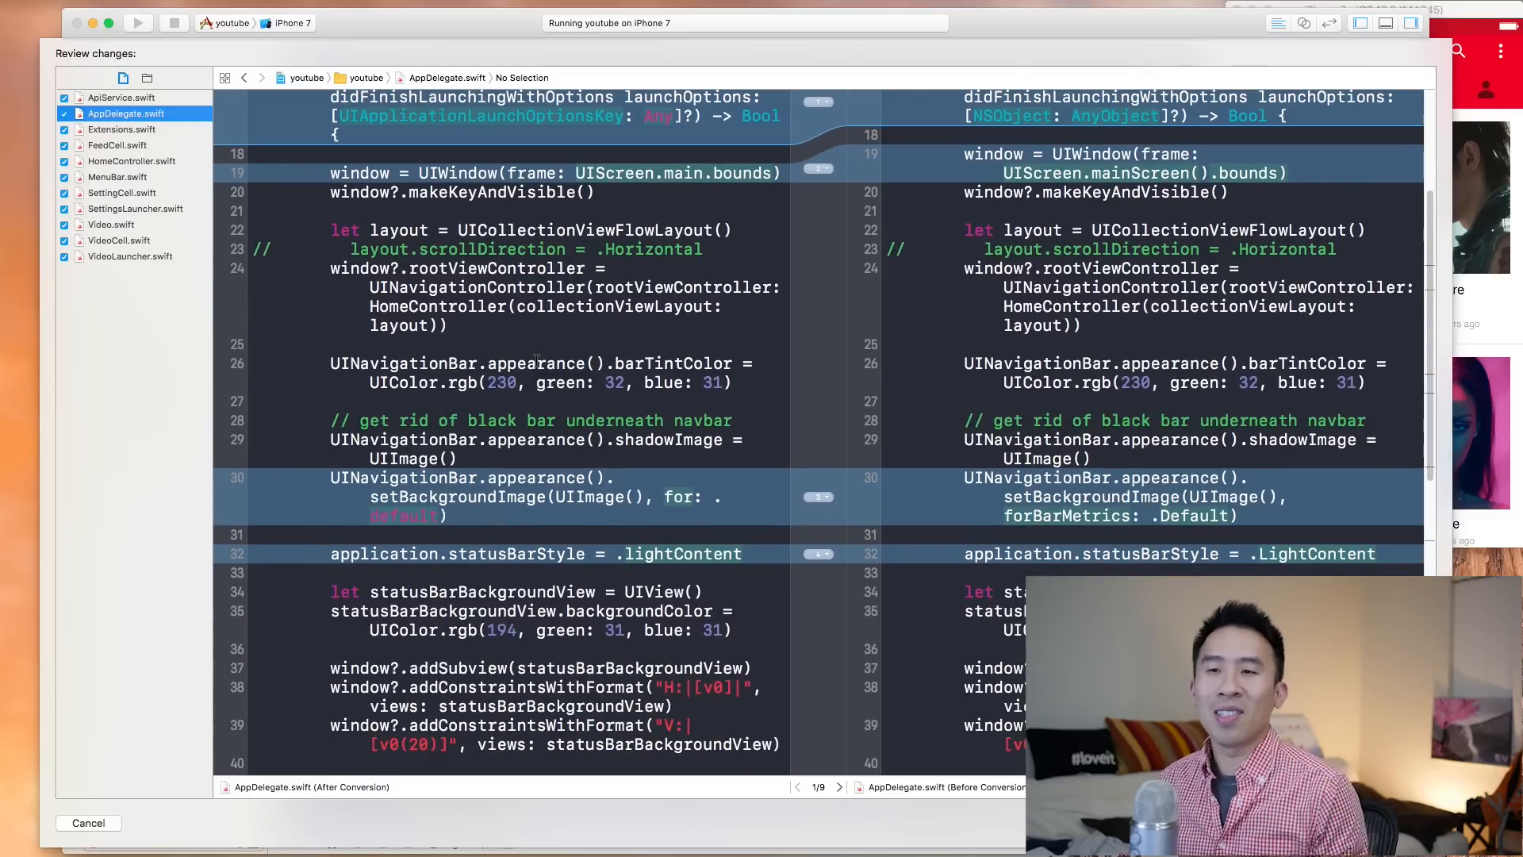
scroll(down, 3)
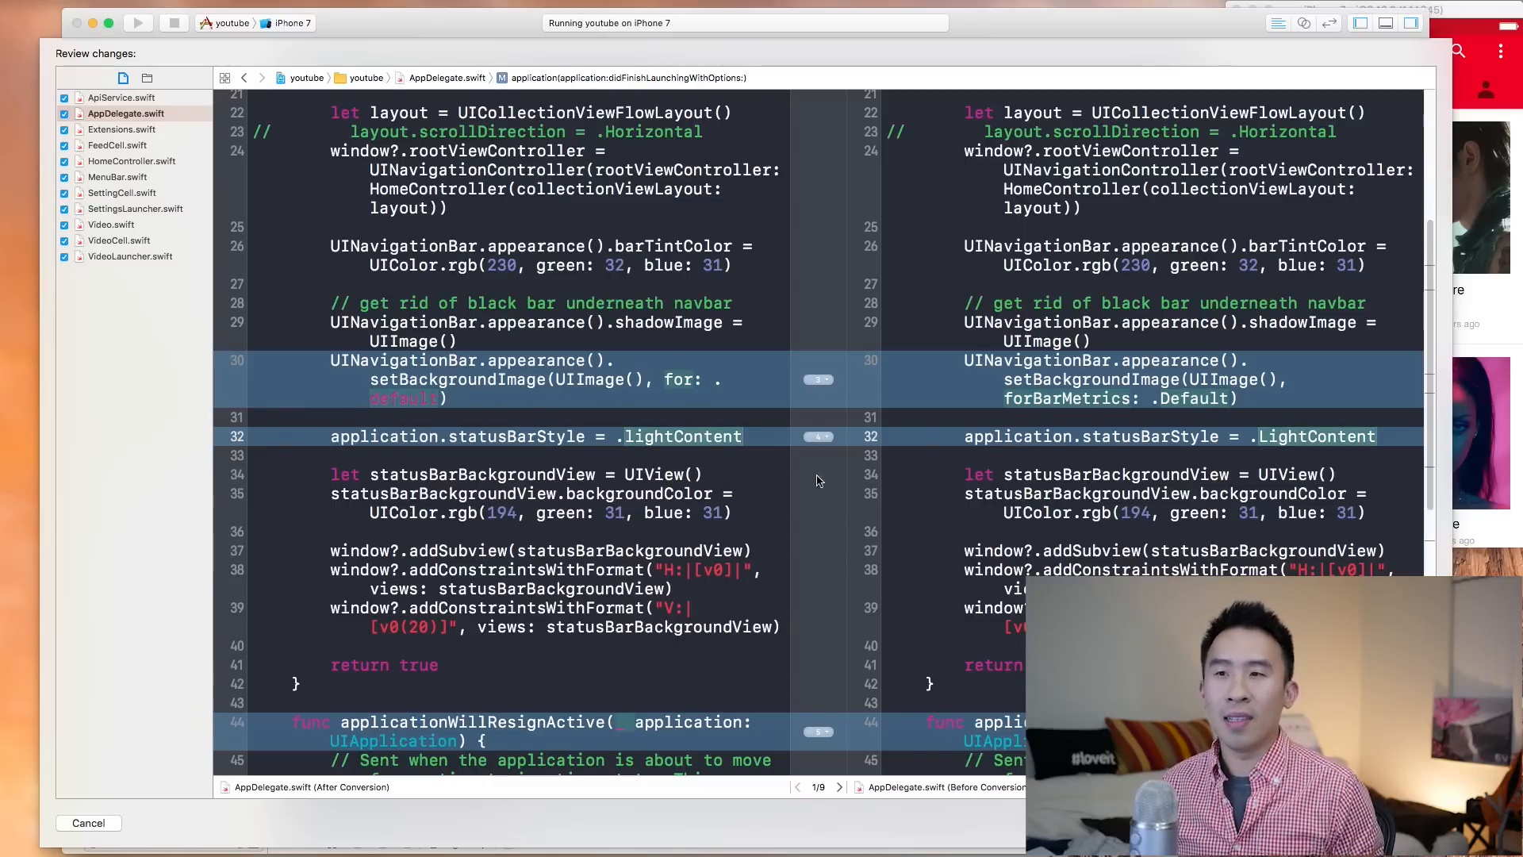
scroll(down, 3)
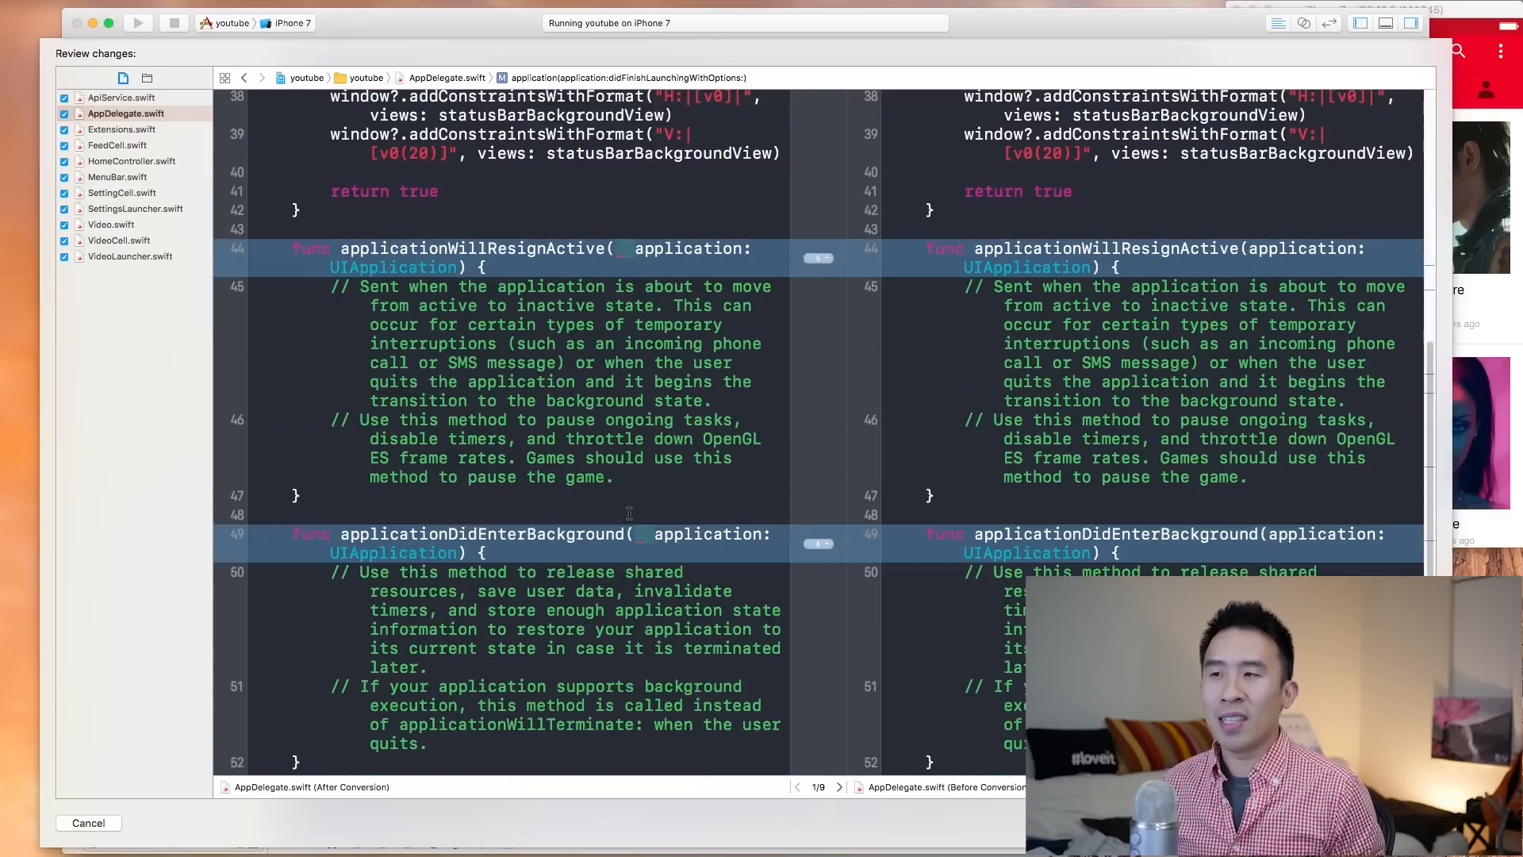
scroll(down, 3)
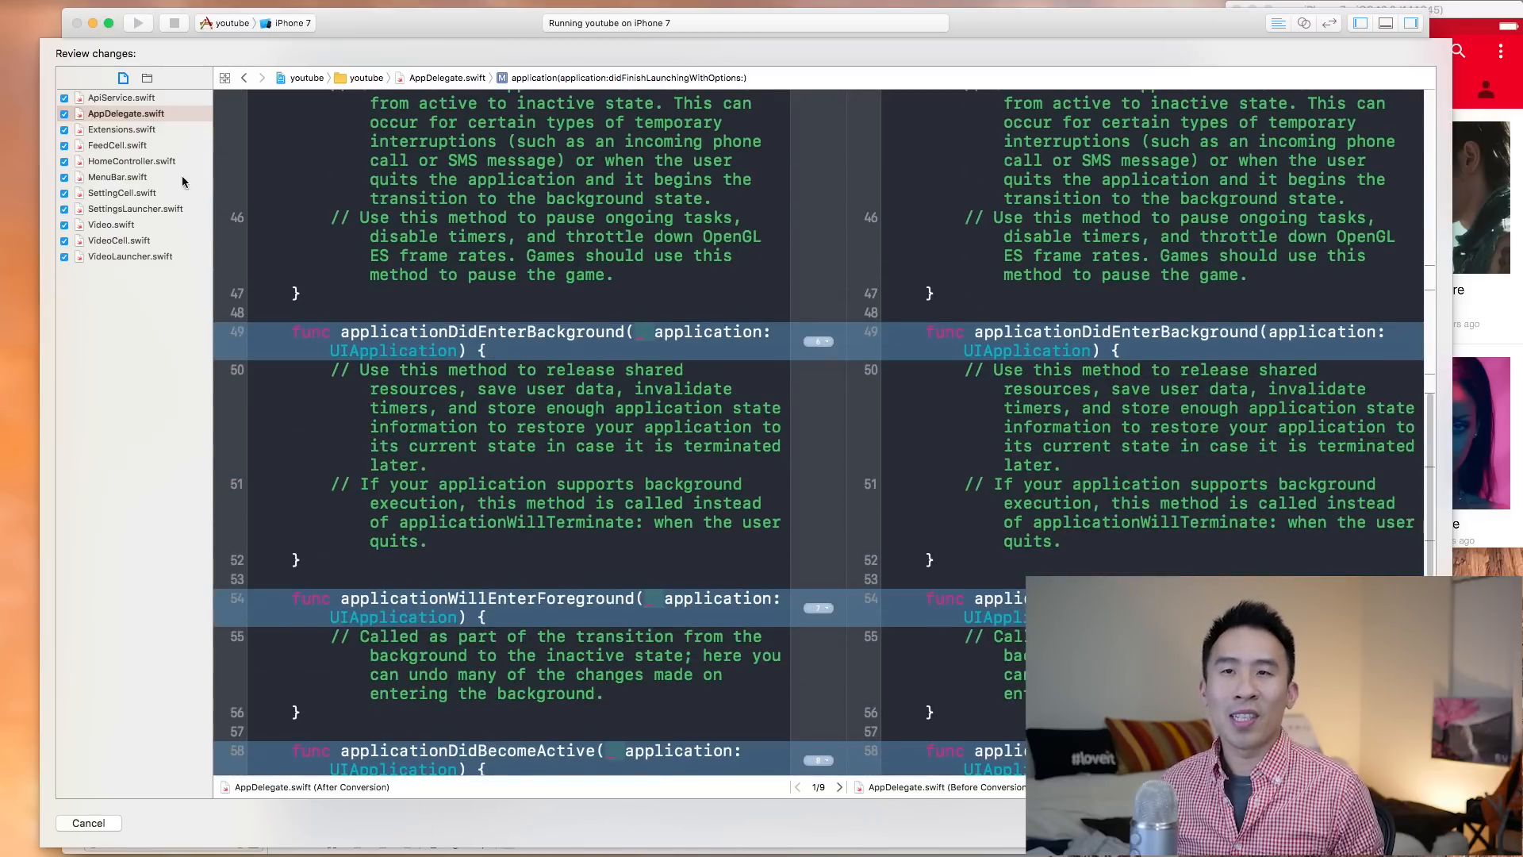
click(121, 130)
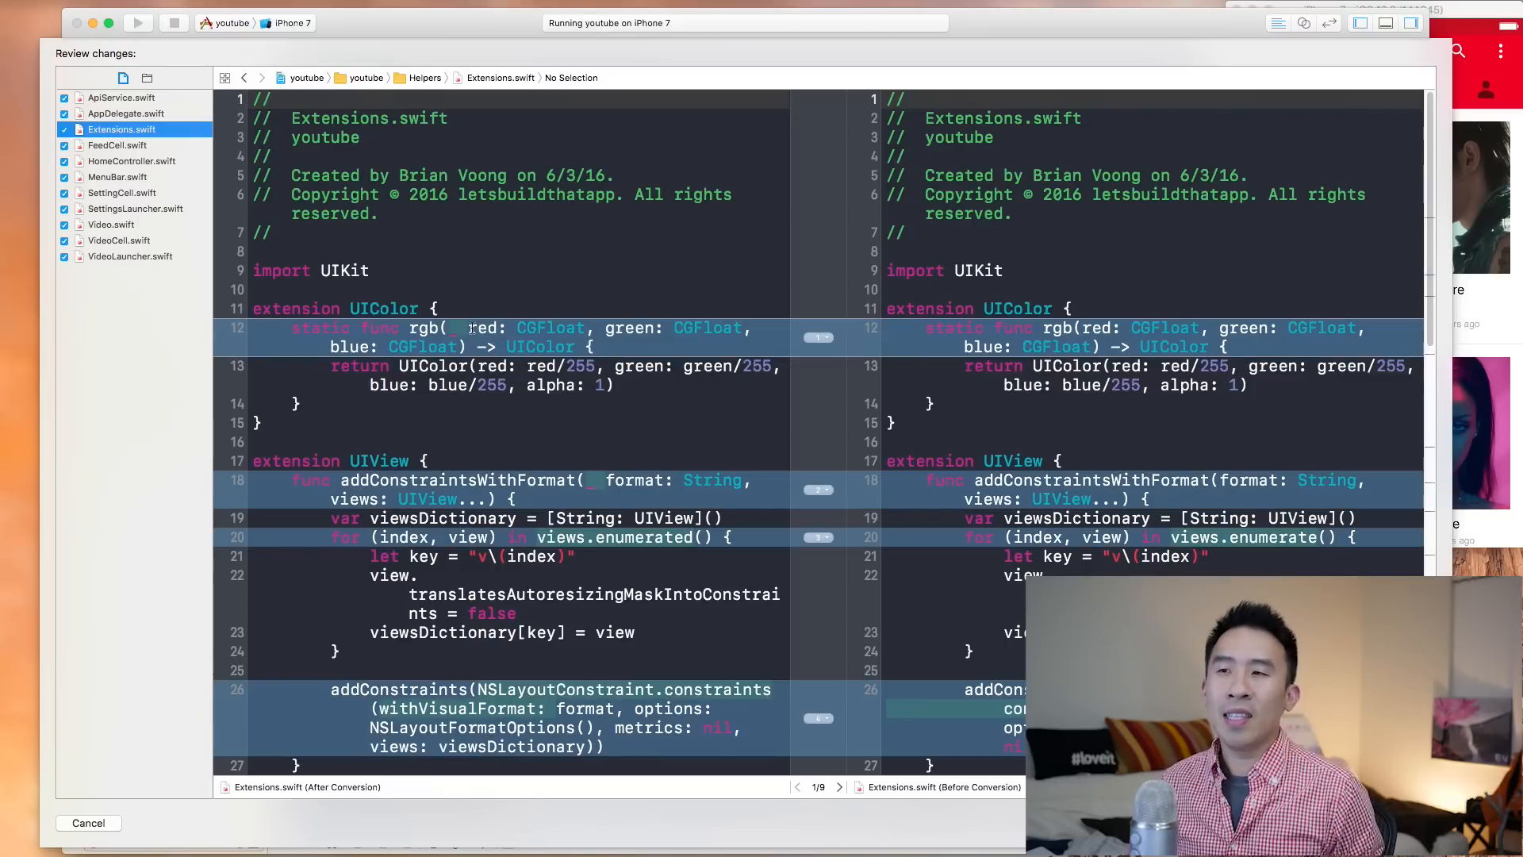
Step: Read Extensions.swift's diff from the rgb function down to the loadImageUsingUrlString URLSession code
click(469, 328)
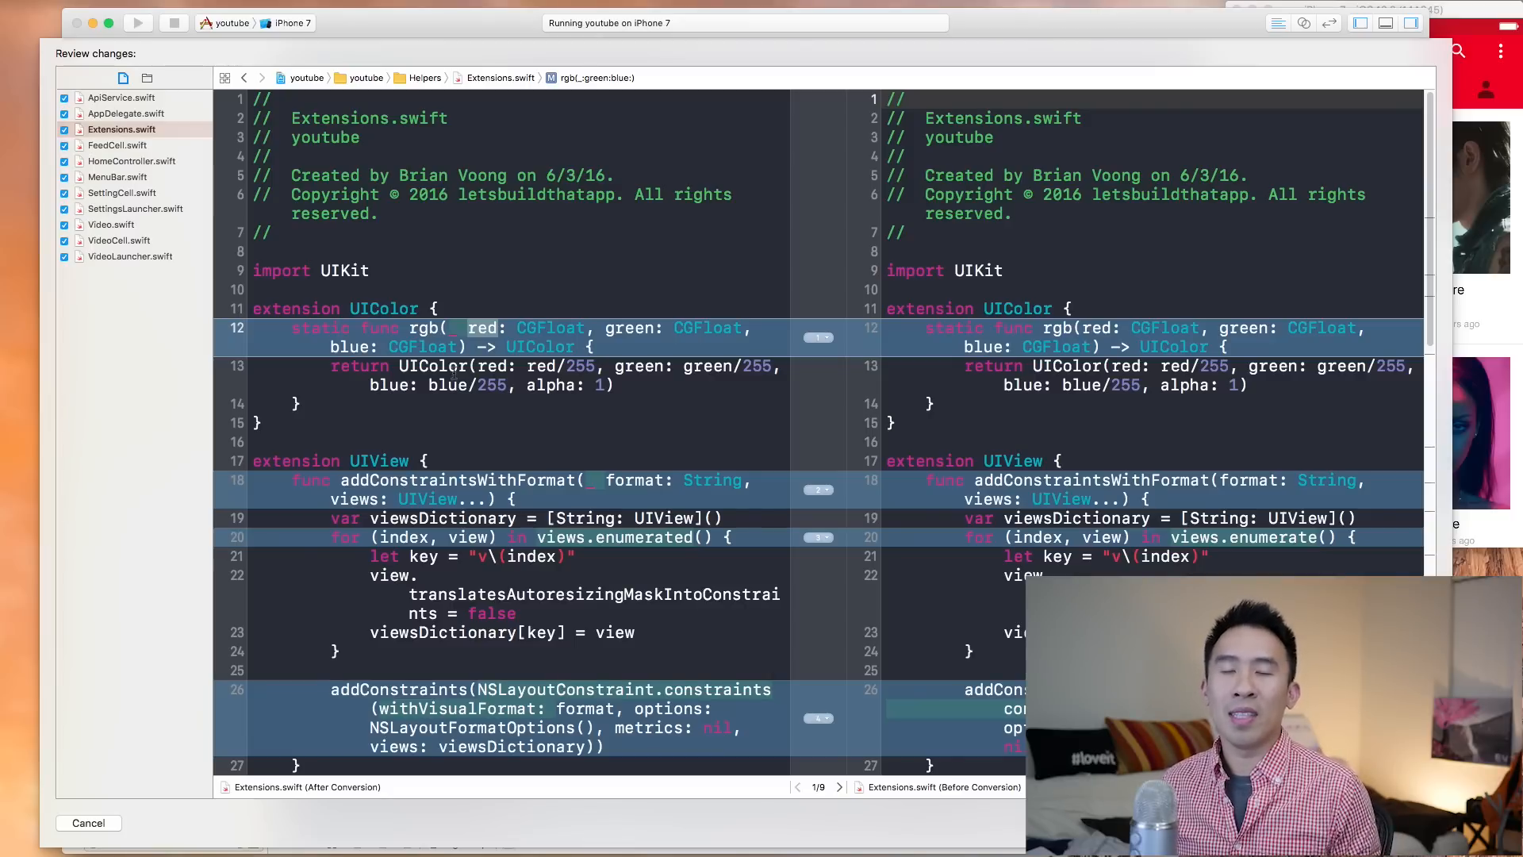
scroll(down, 3)
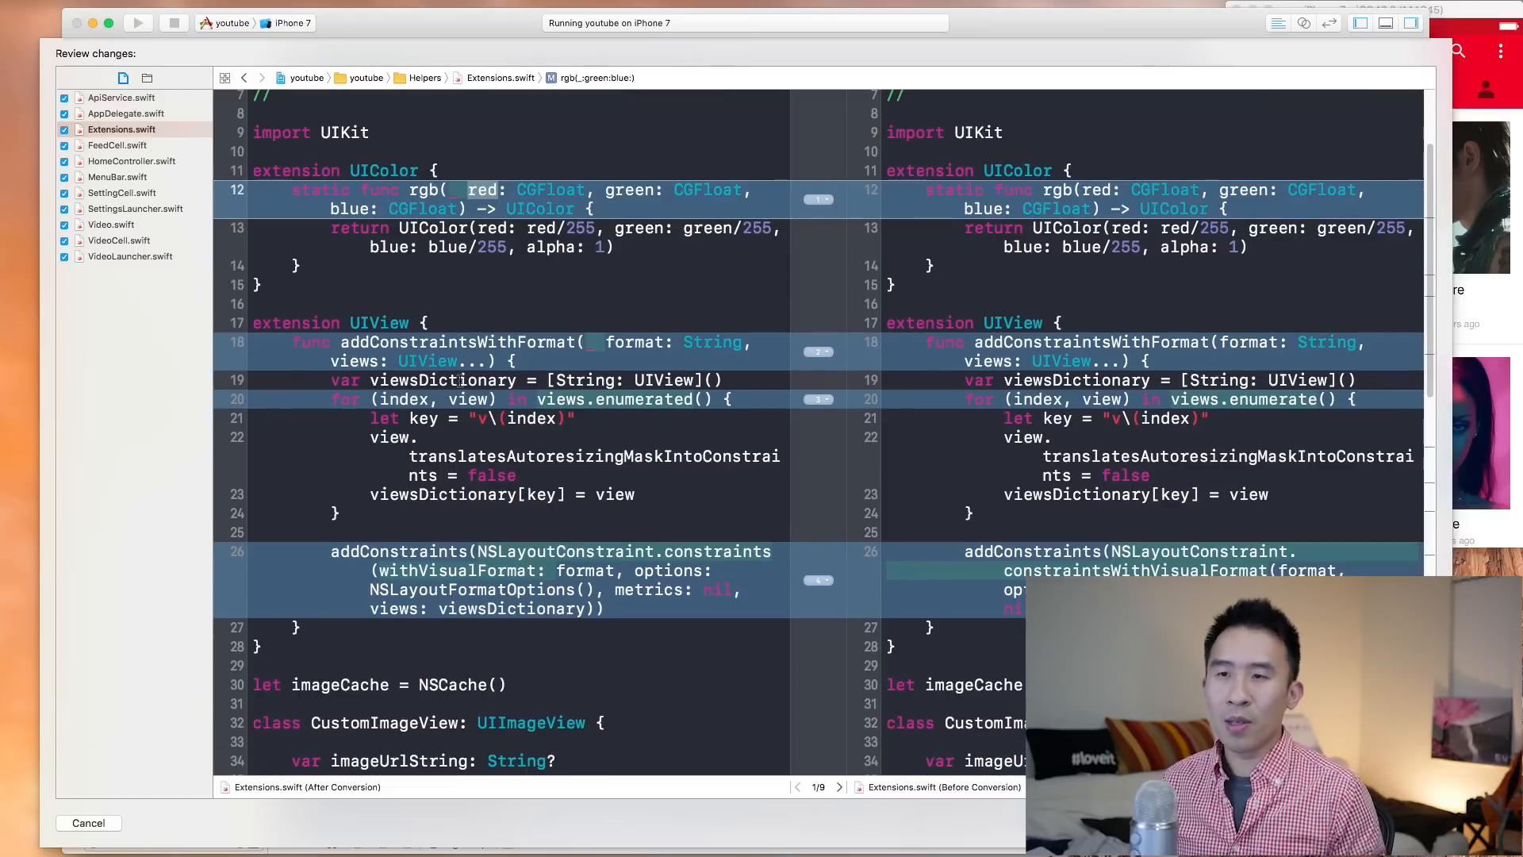
scroll(down, 3)
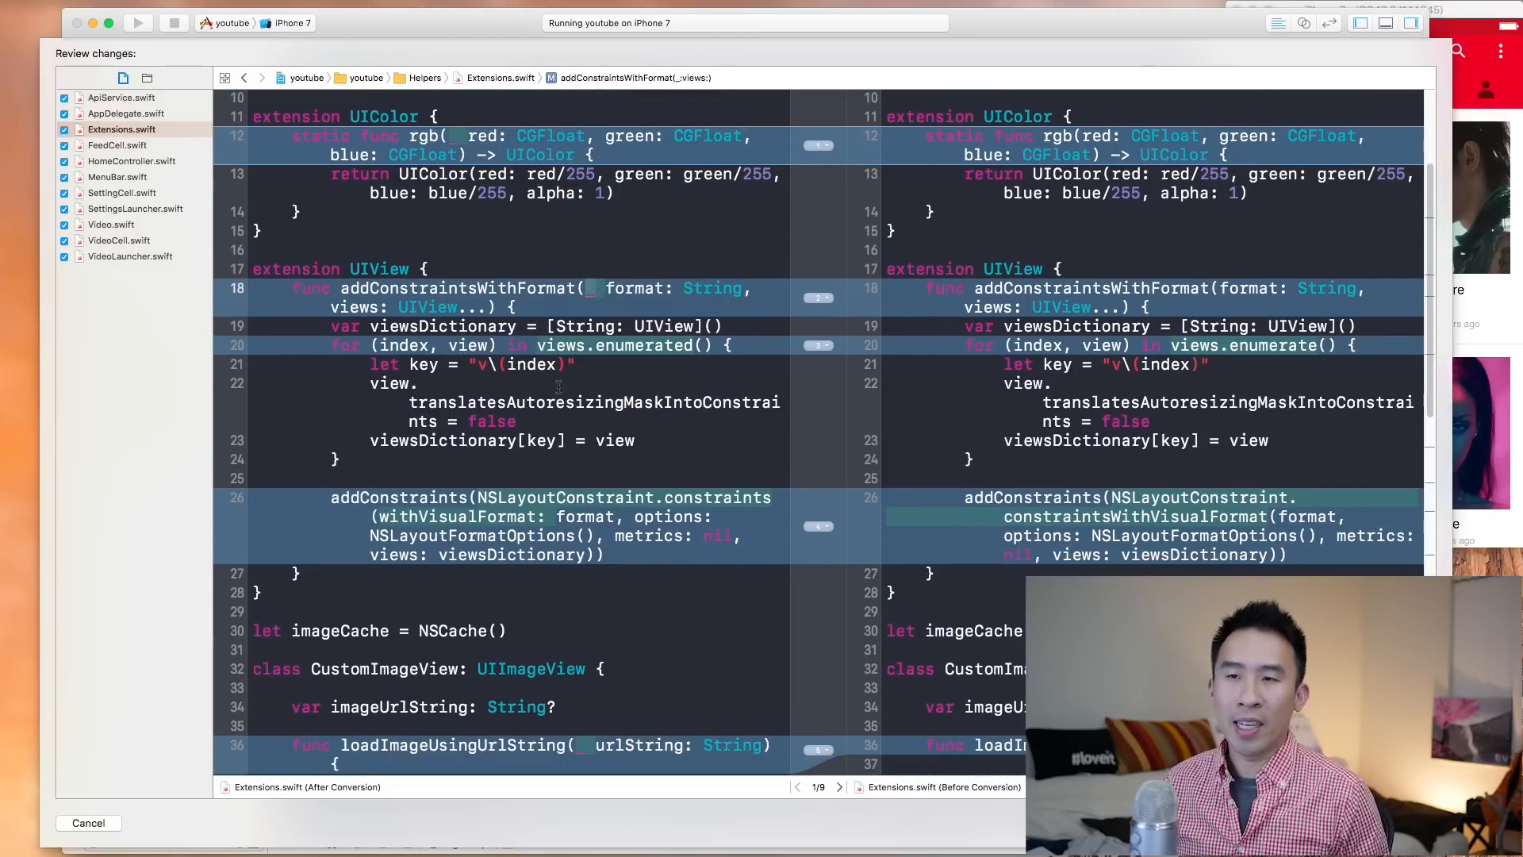
scroll(down, 3)
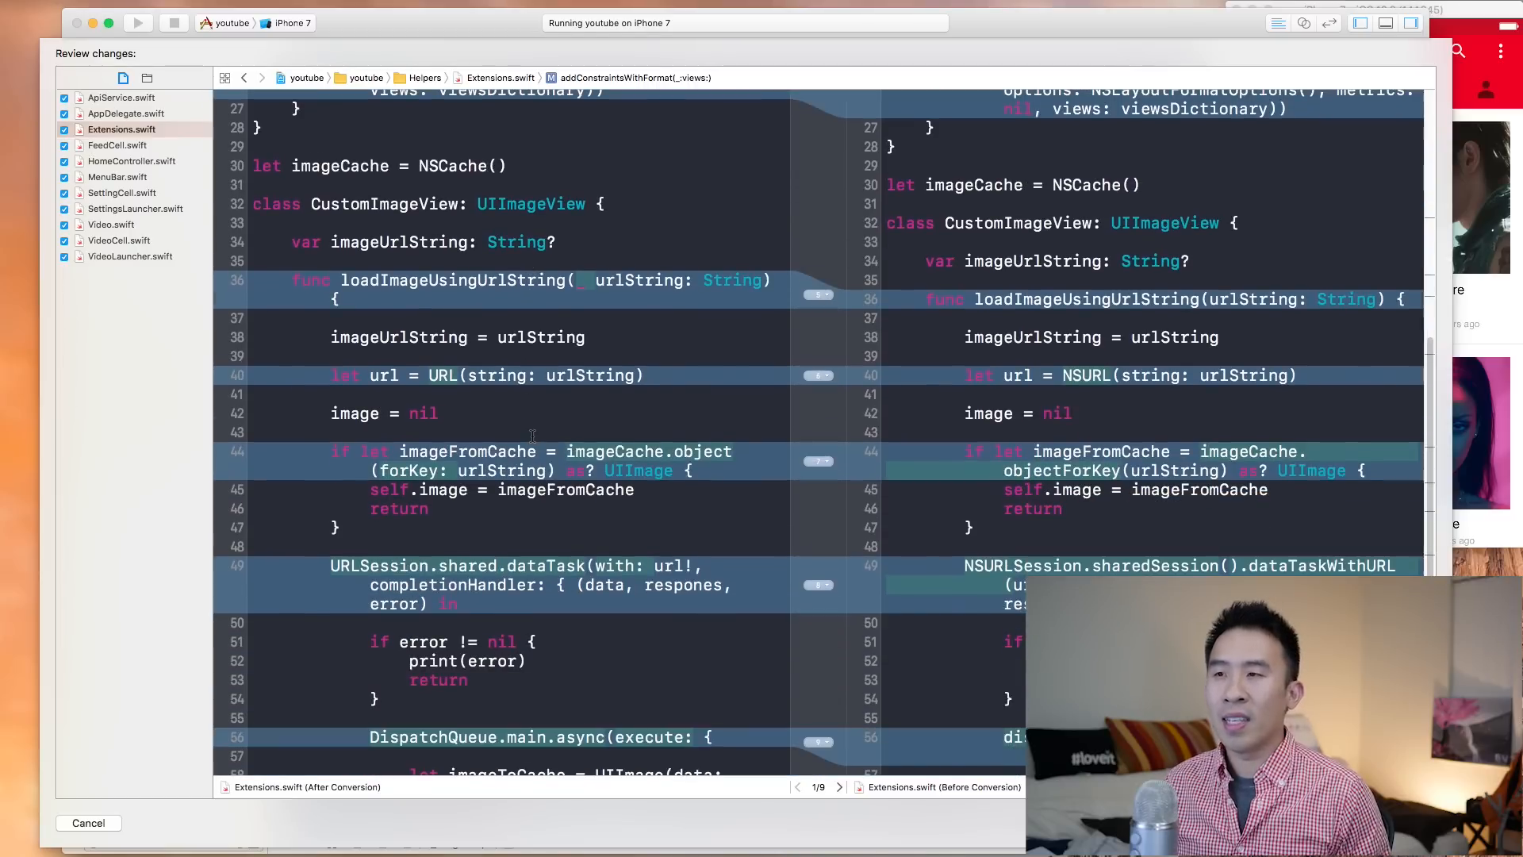
scroll(up, 3)
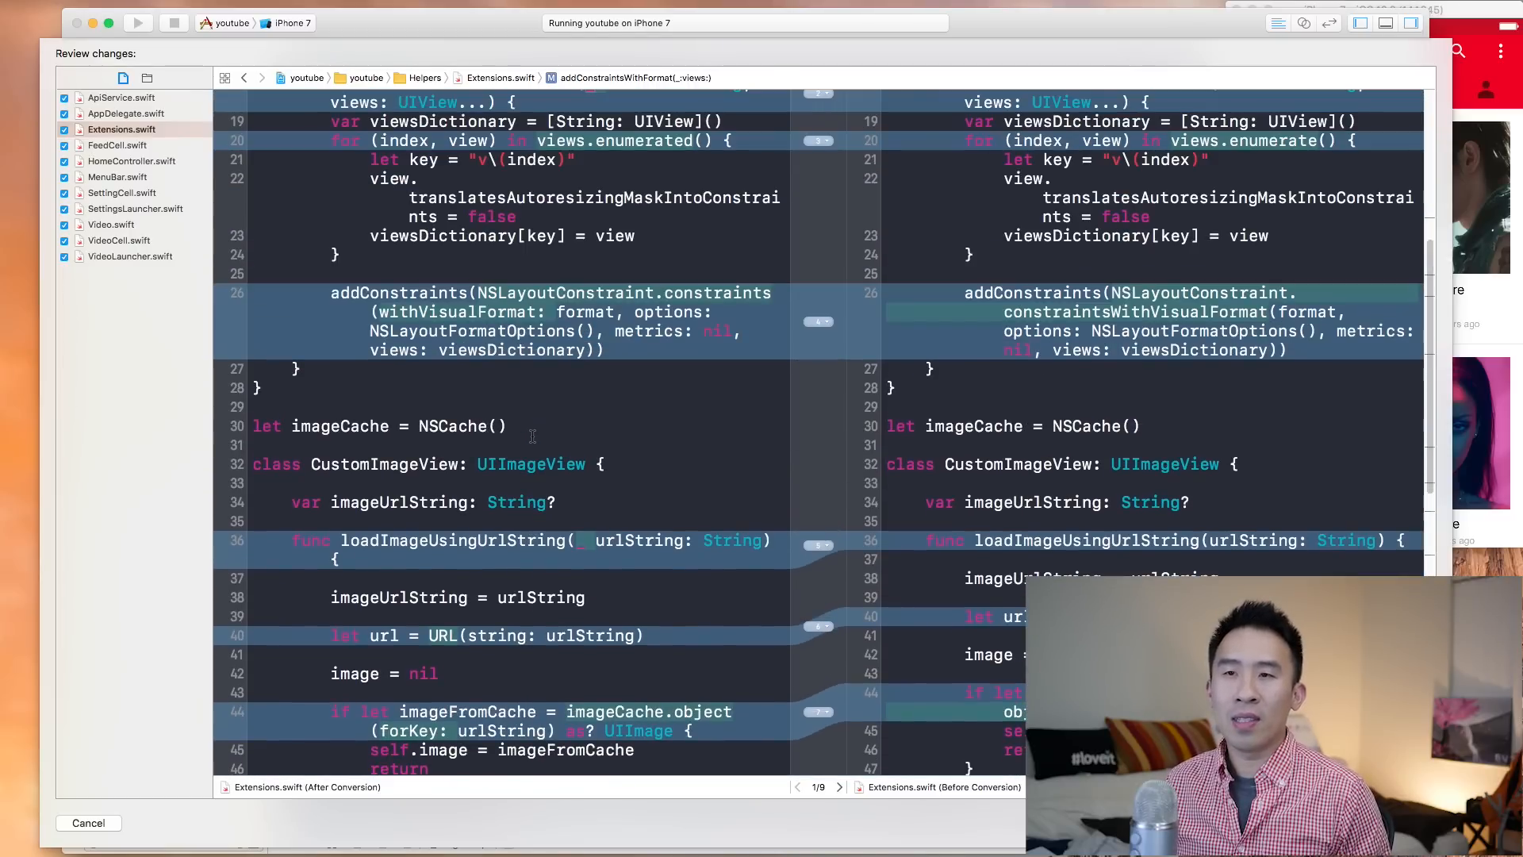
scroll(down, 3)
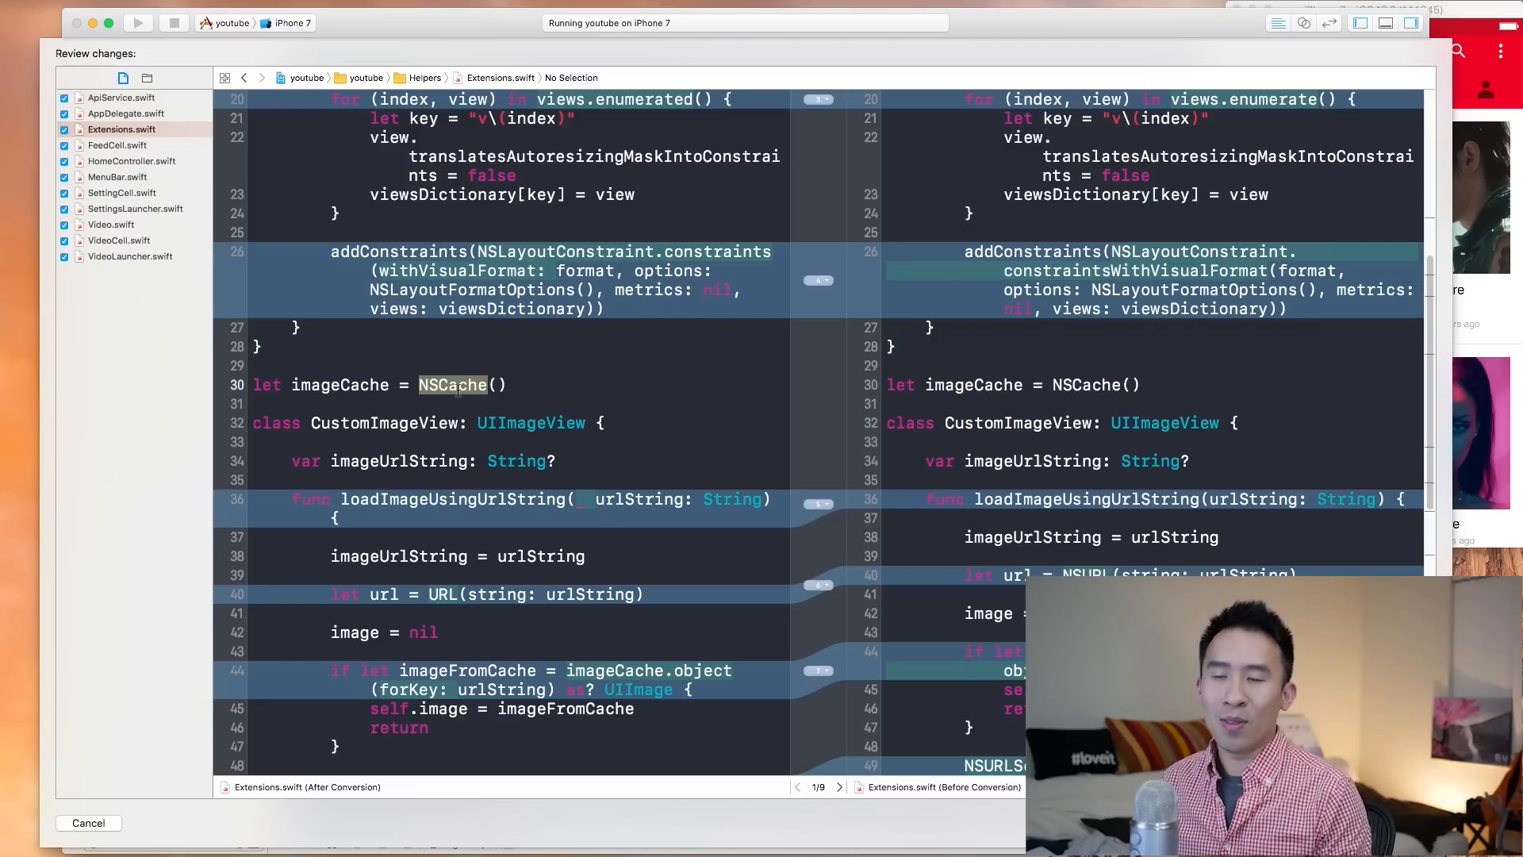
scroll(down, 3)
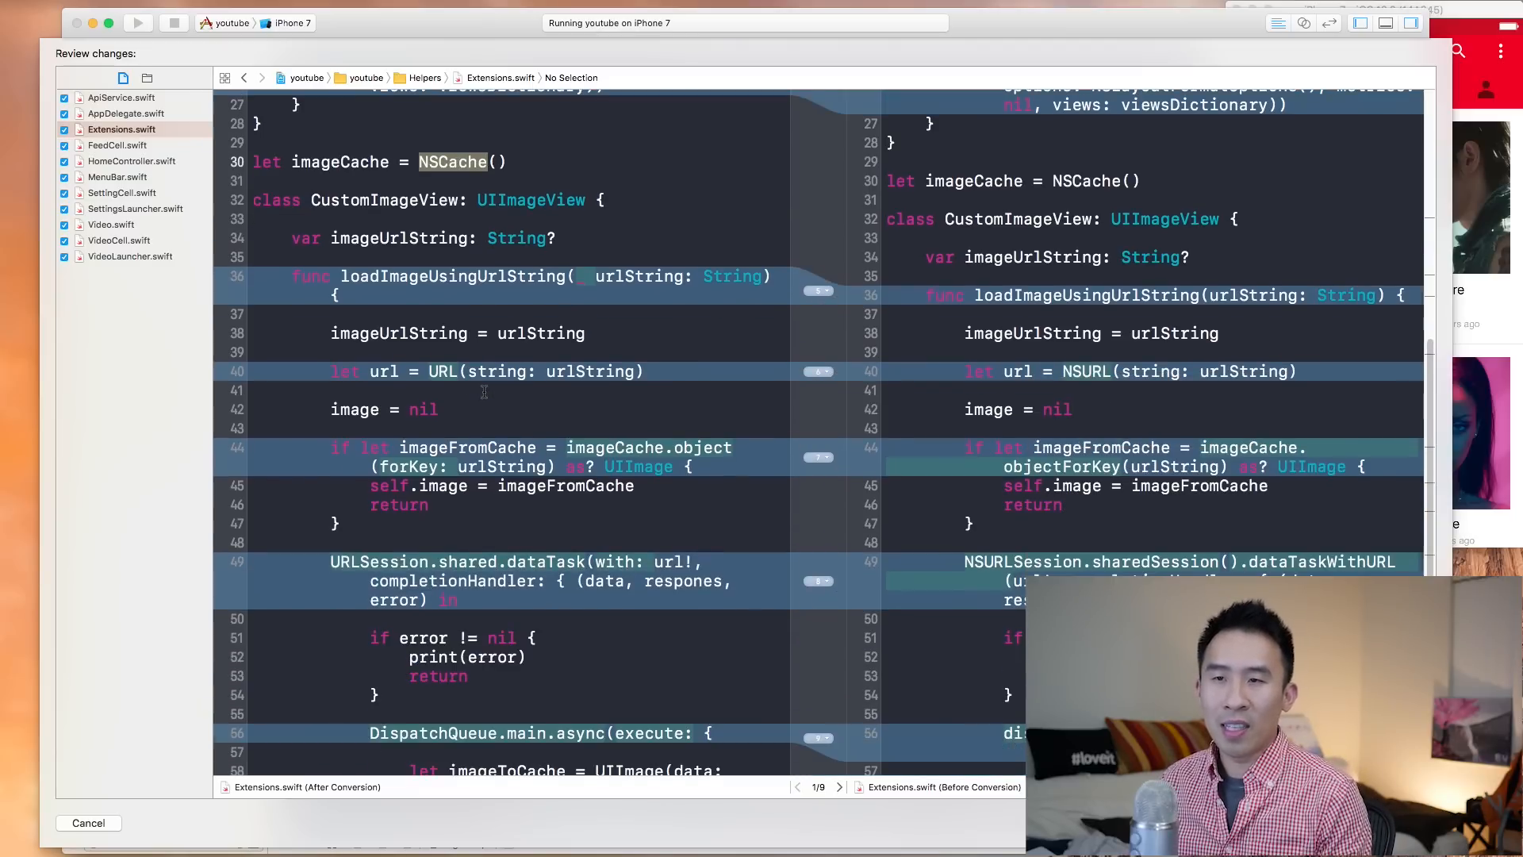
scroll(down, 3)
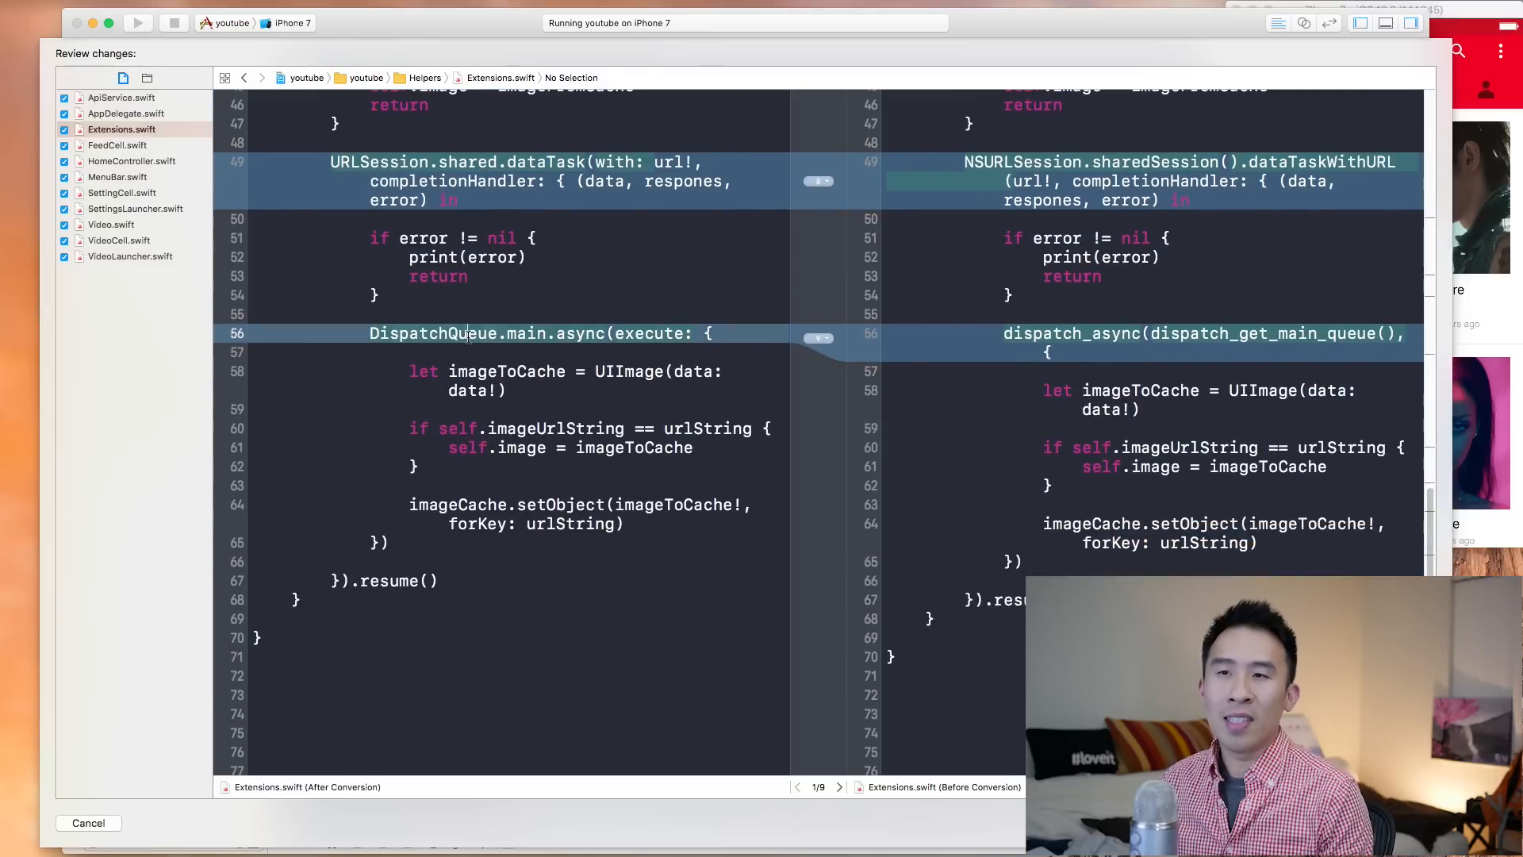
click(540, 333)
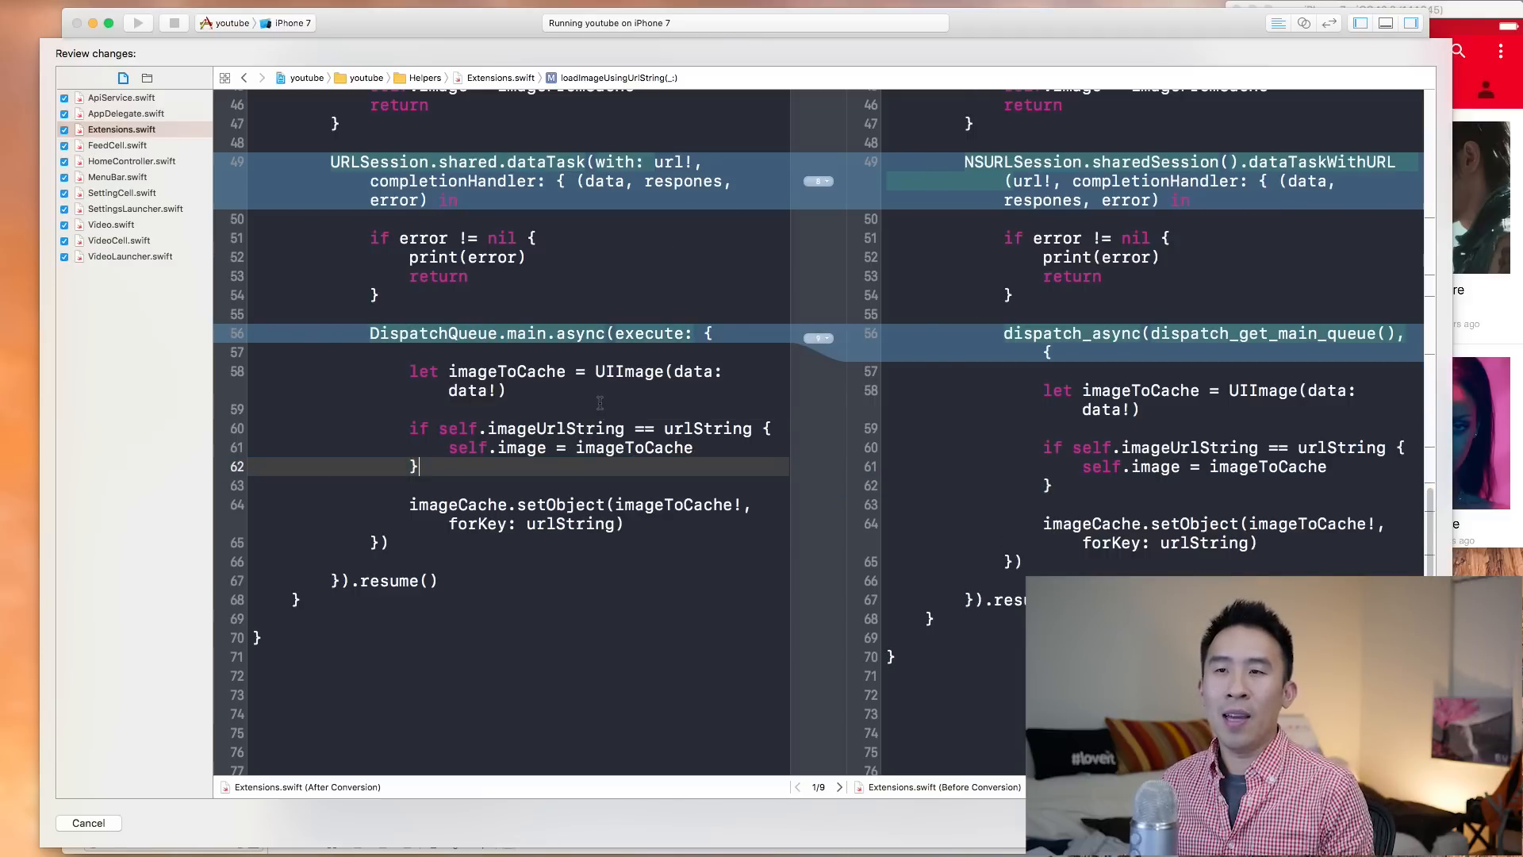
Step: Select FeedCell.swift and scroll its conversion diff to the collection view delegate functions
click(117, 144)
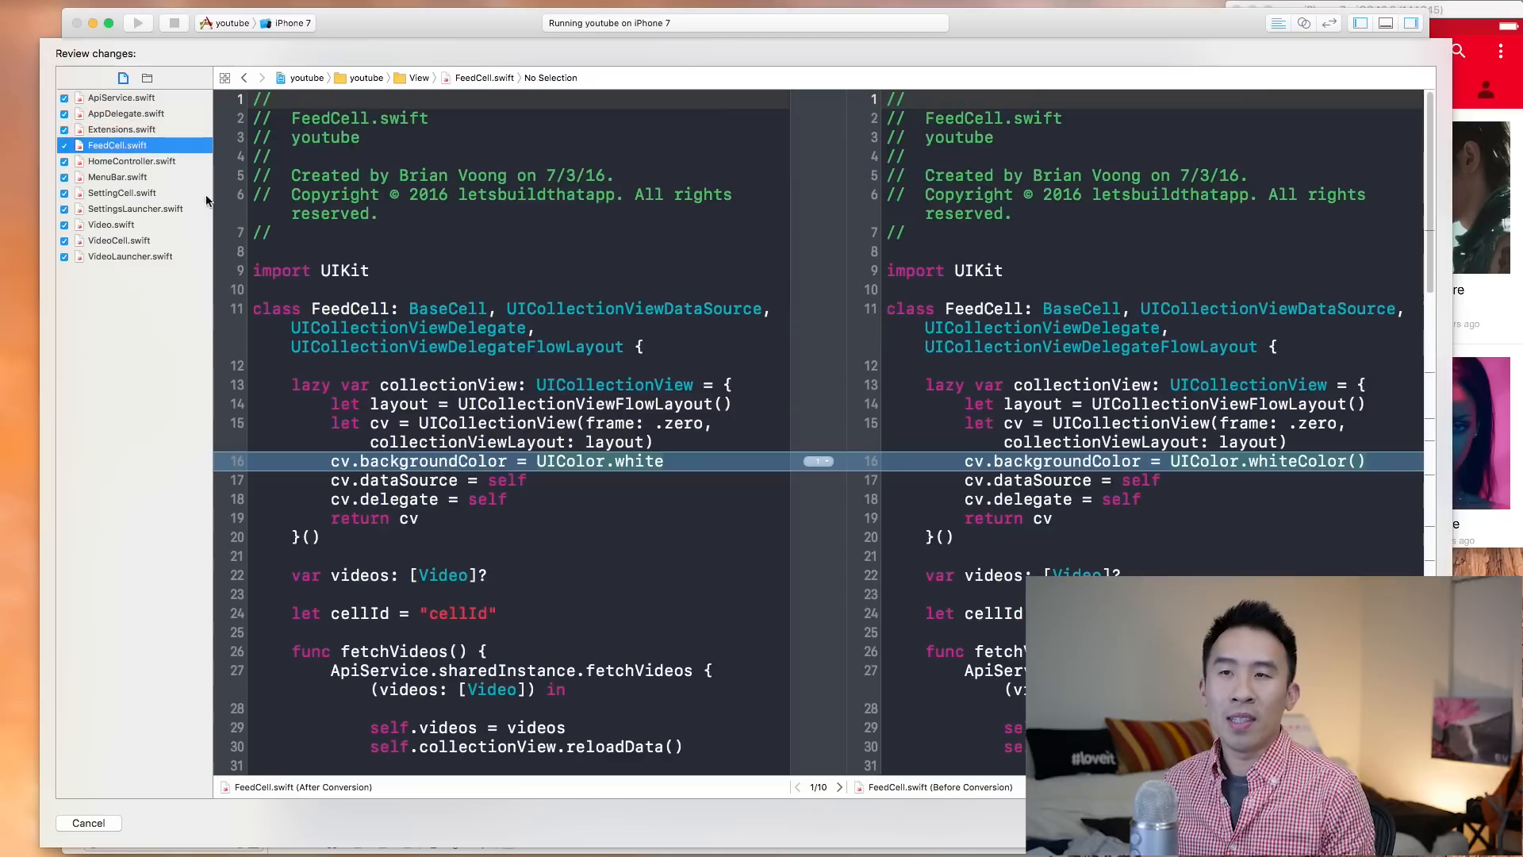
scroll(down, 3)
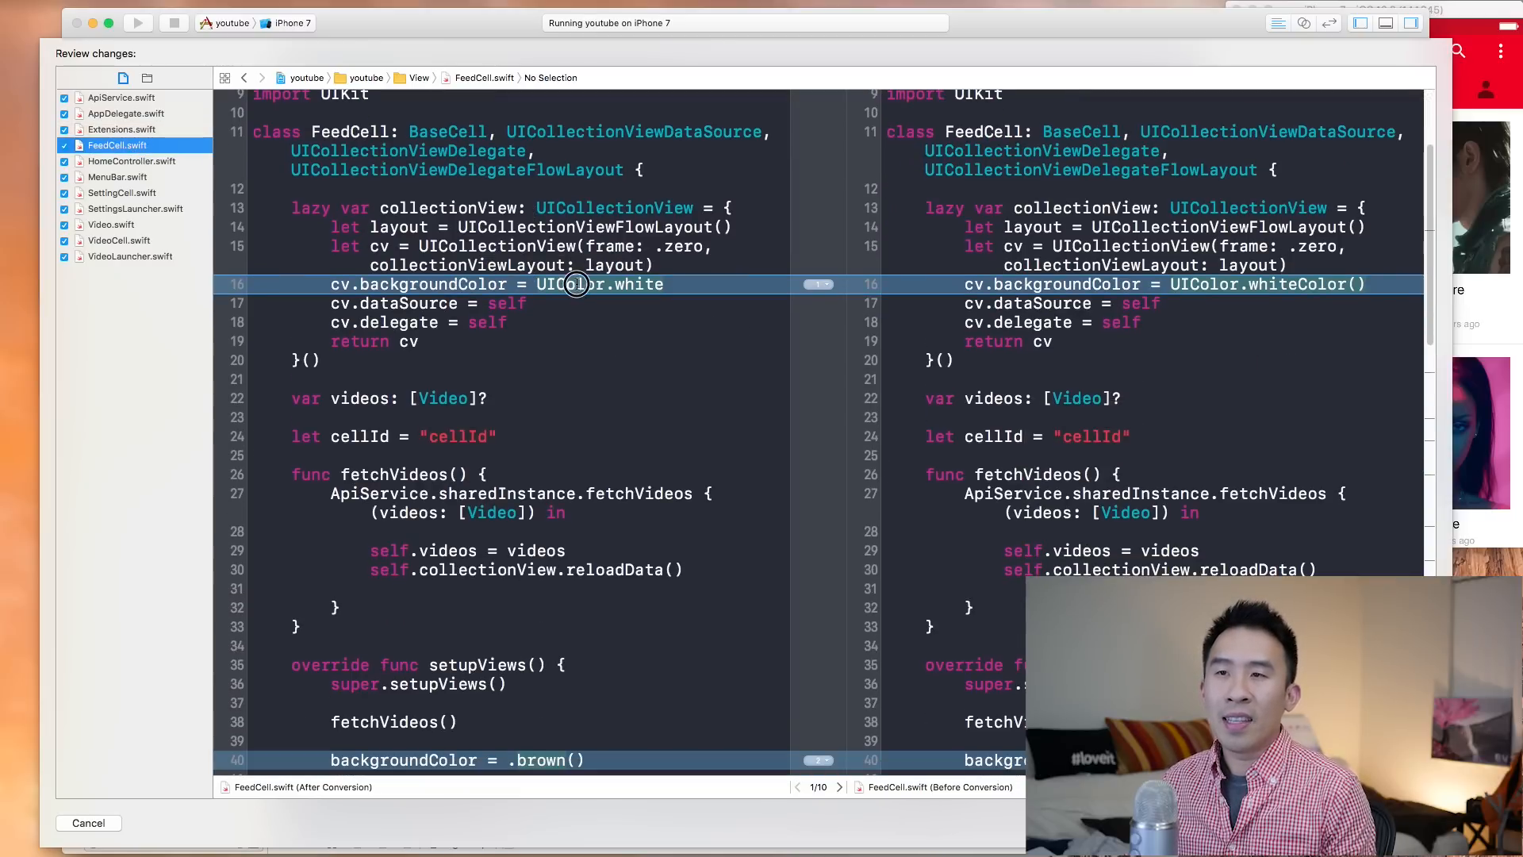
click(583, 284)
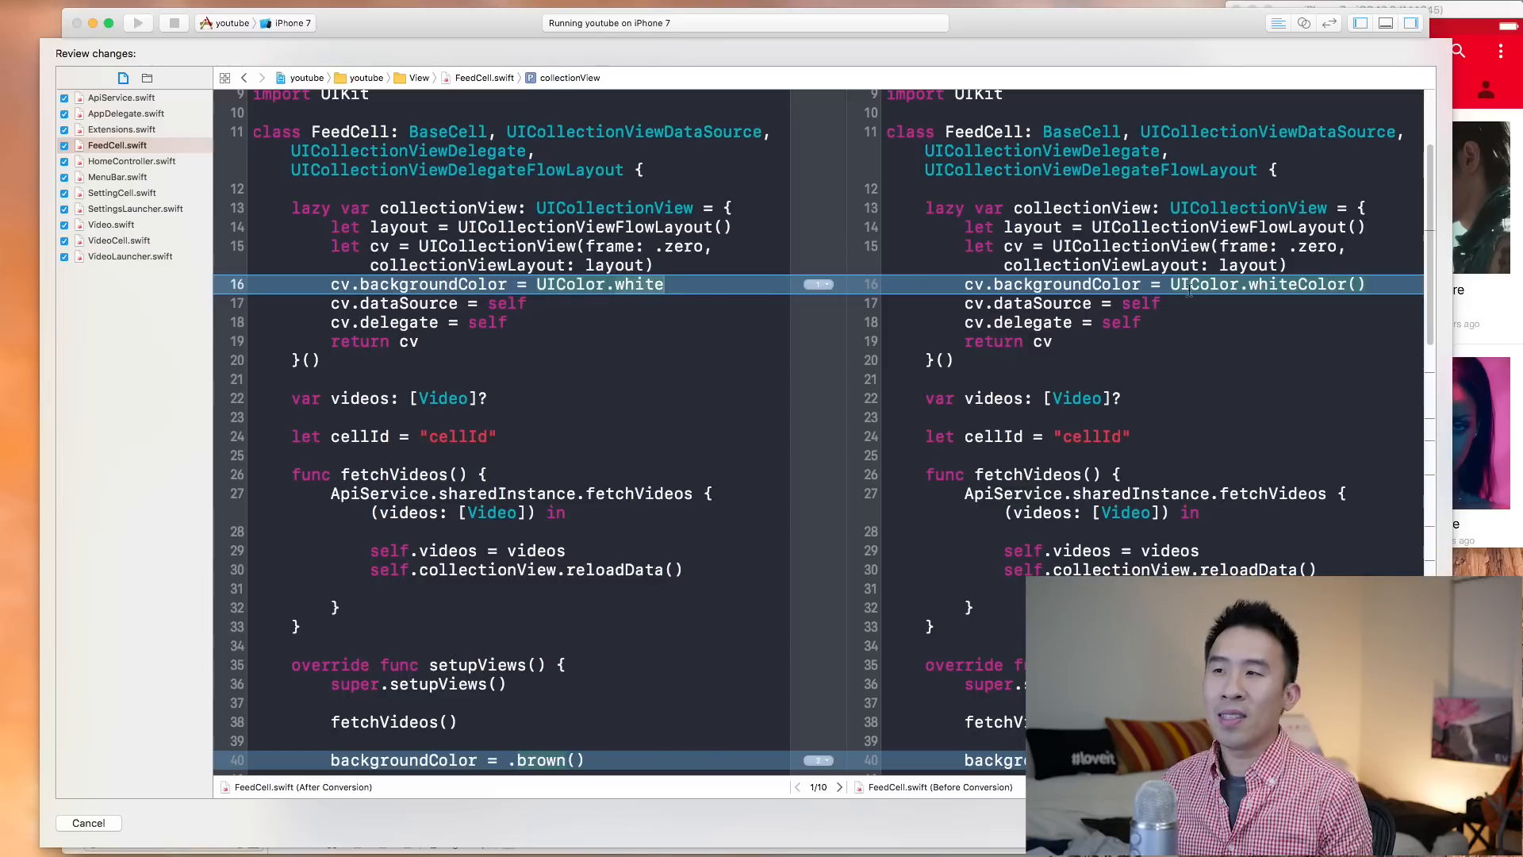
scroll(down, 3)
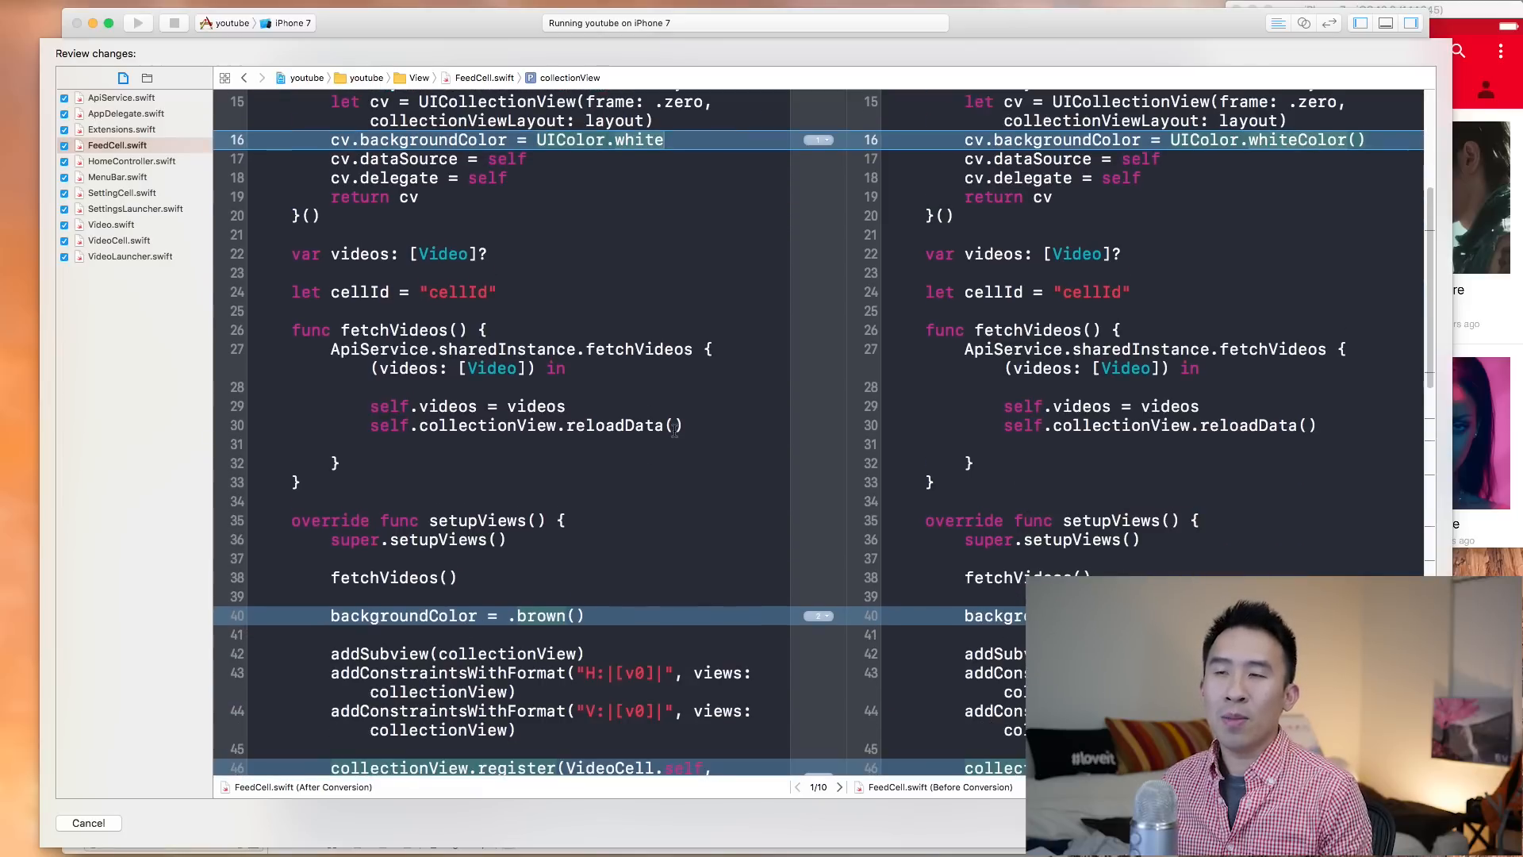
scroll(up, 3)
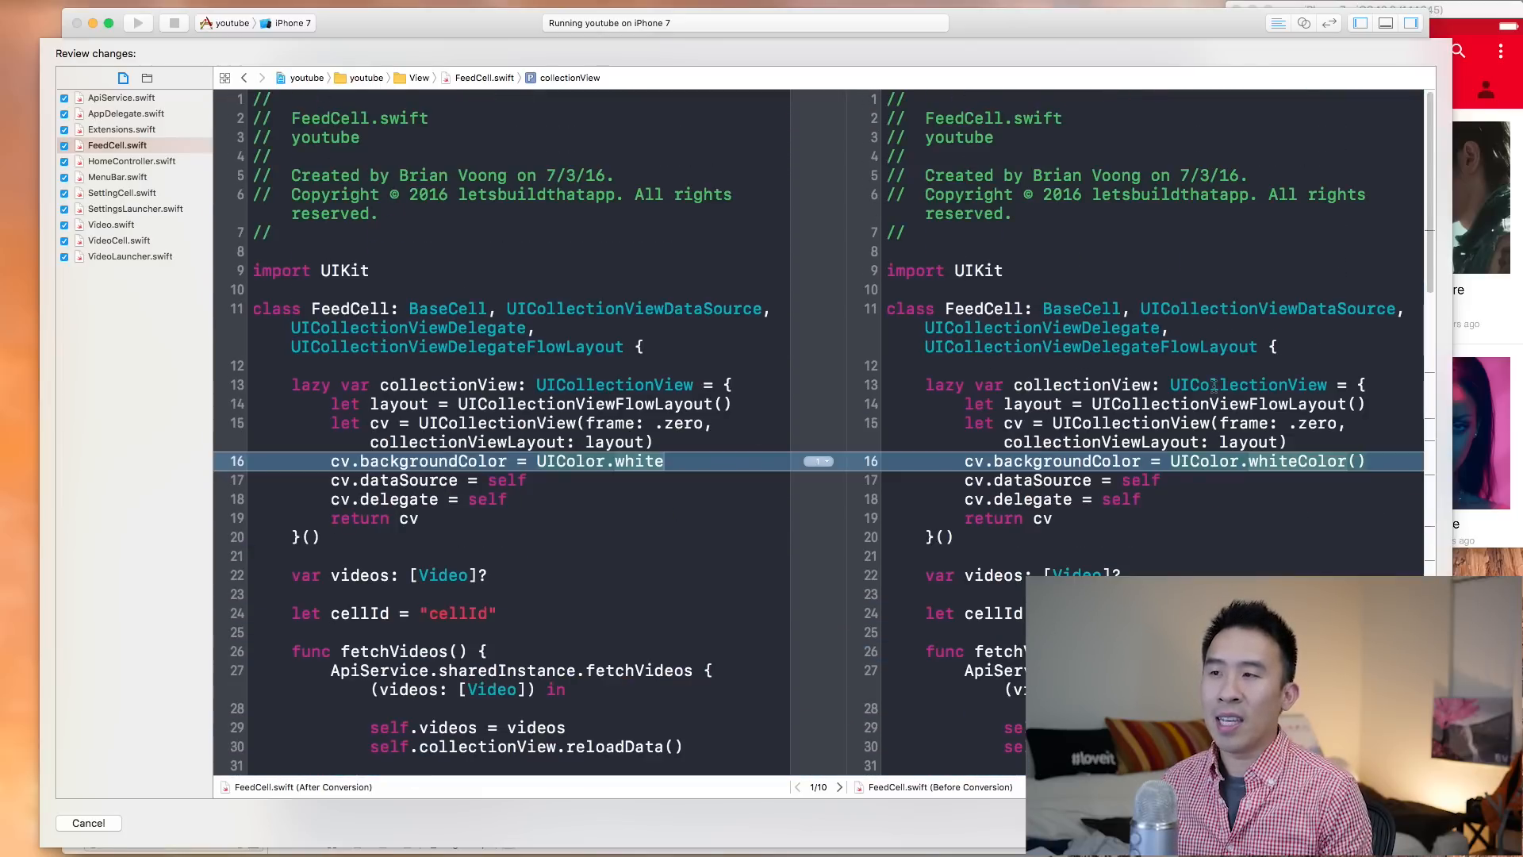
scroll(down, 3)
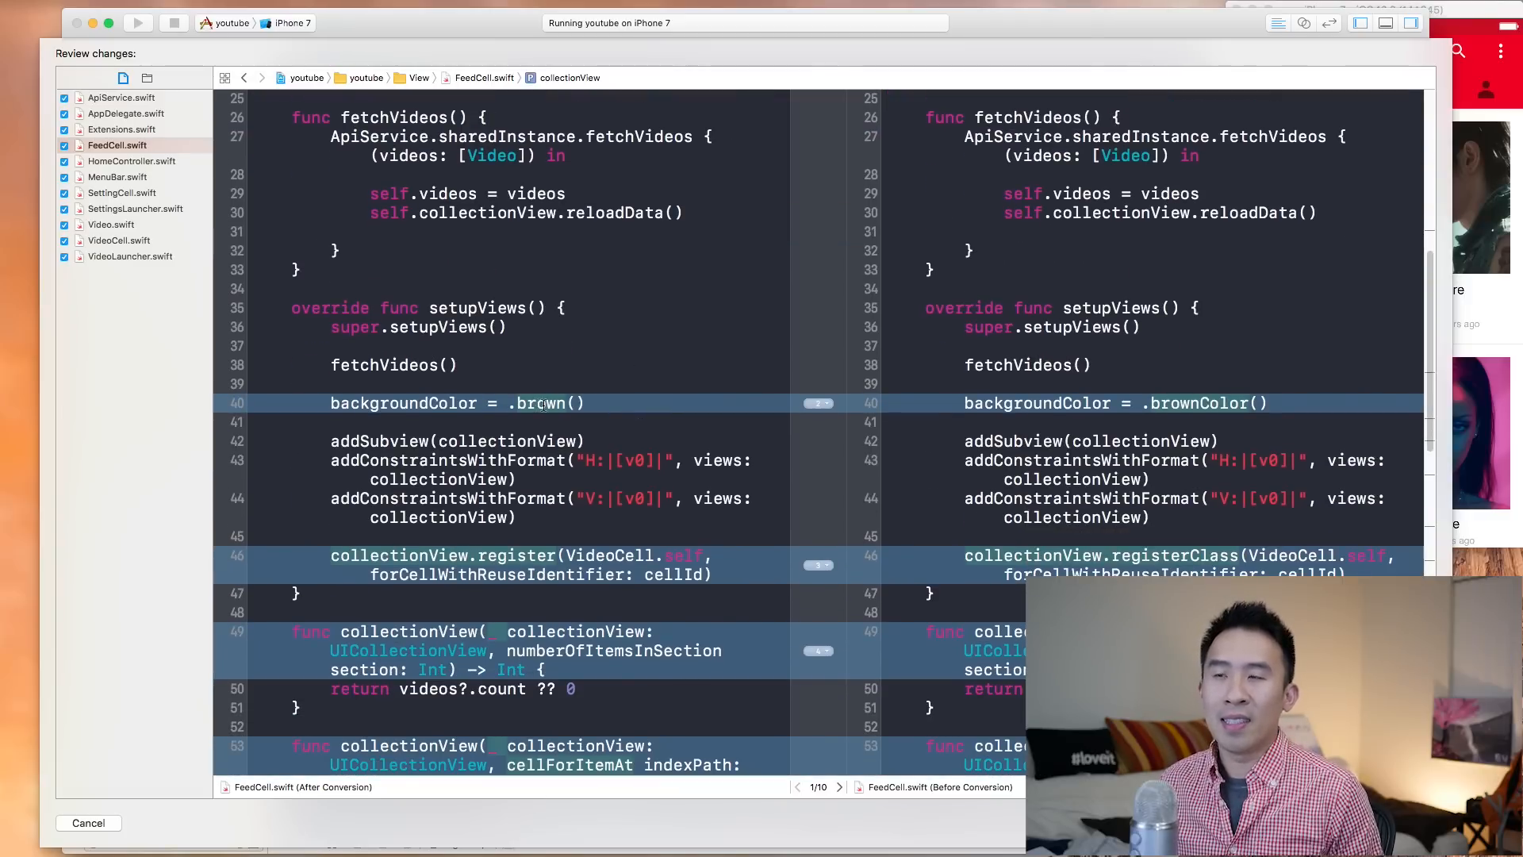
scroll(down, 3)
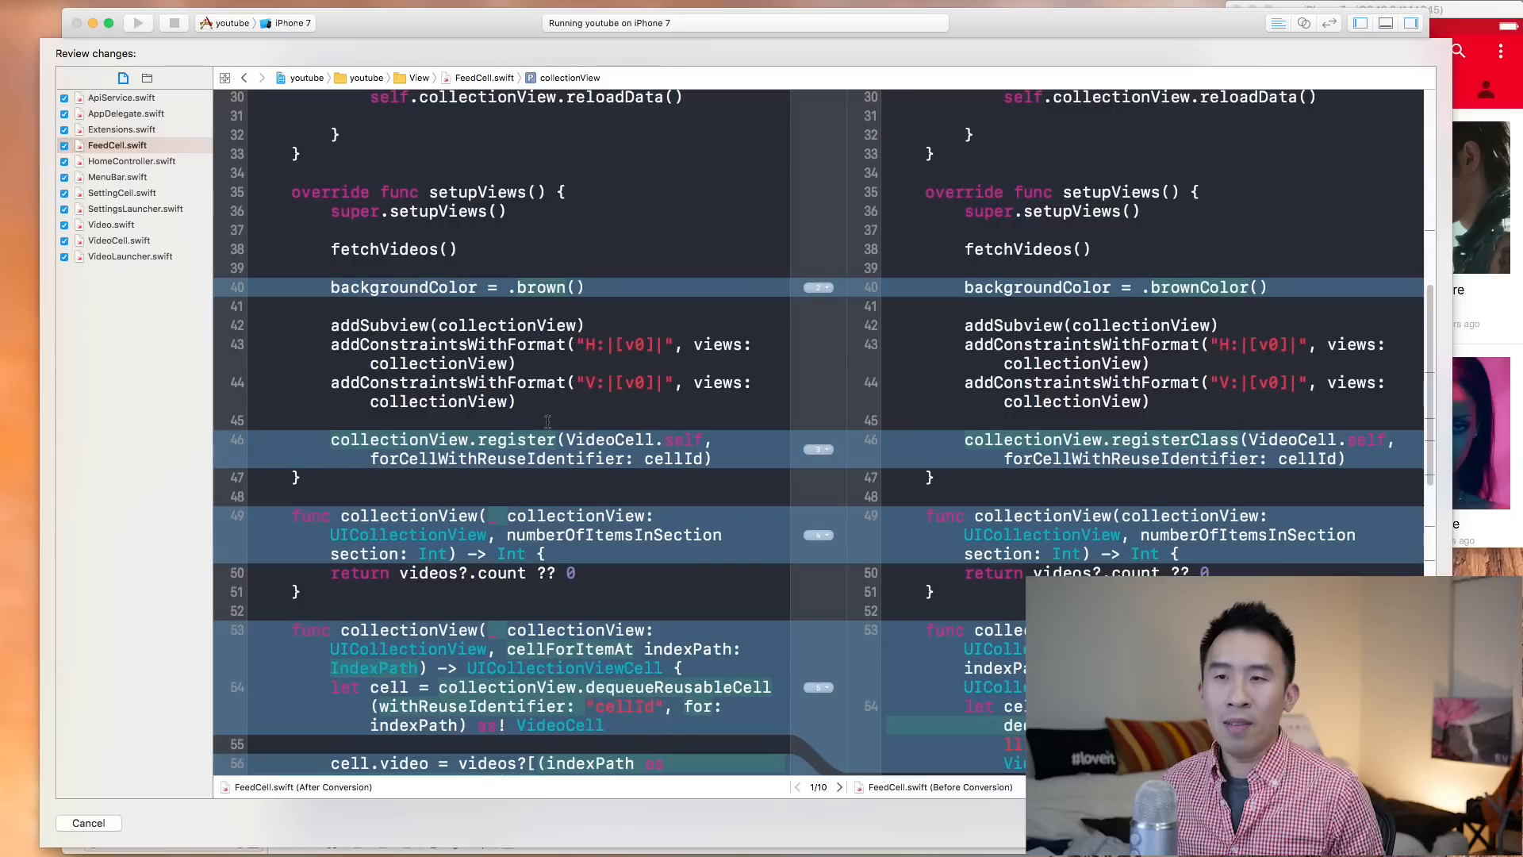
scroll(down, 3)
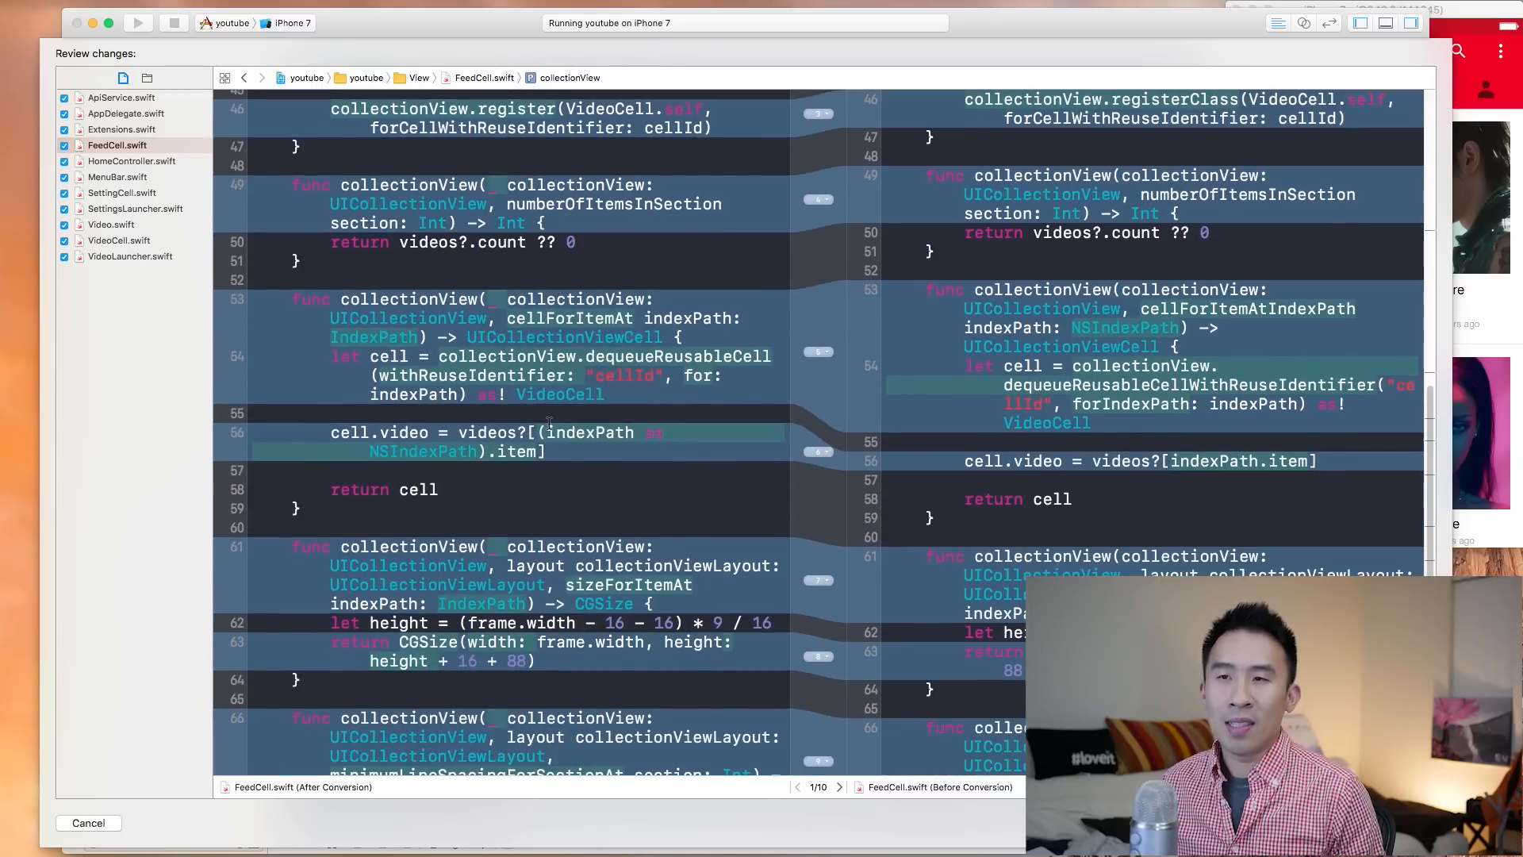
scroll(down, 3)
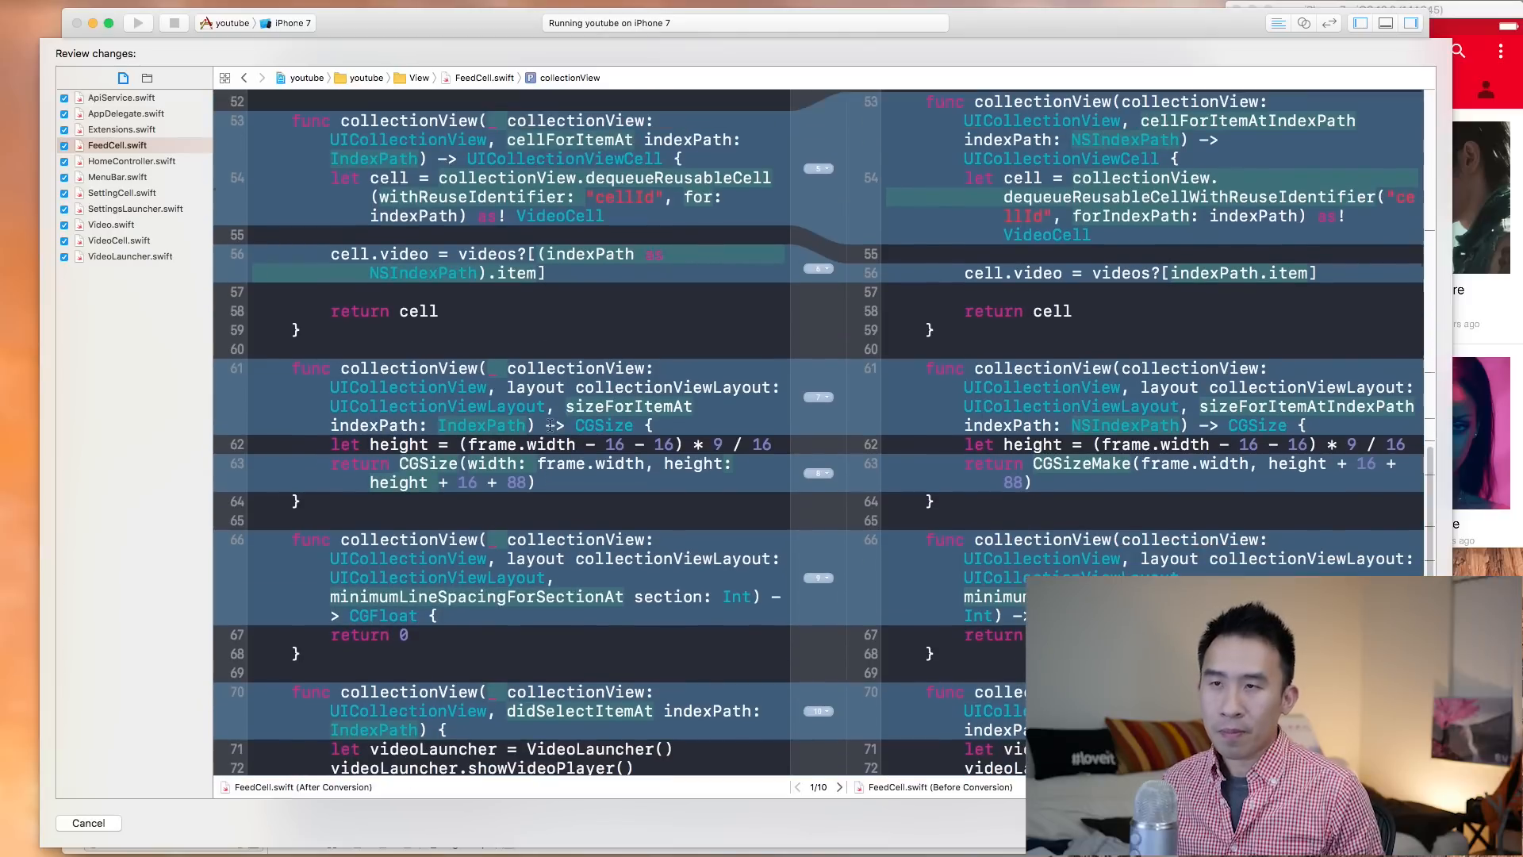
scroll(up, 3)
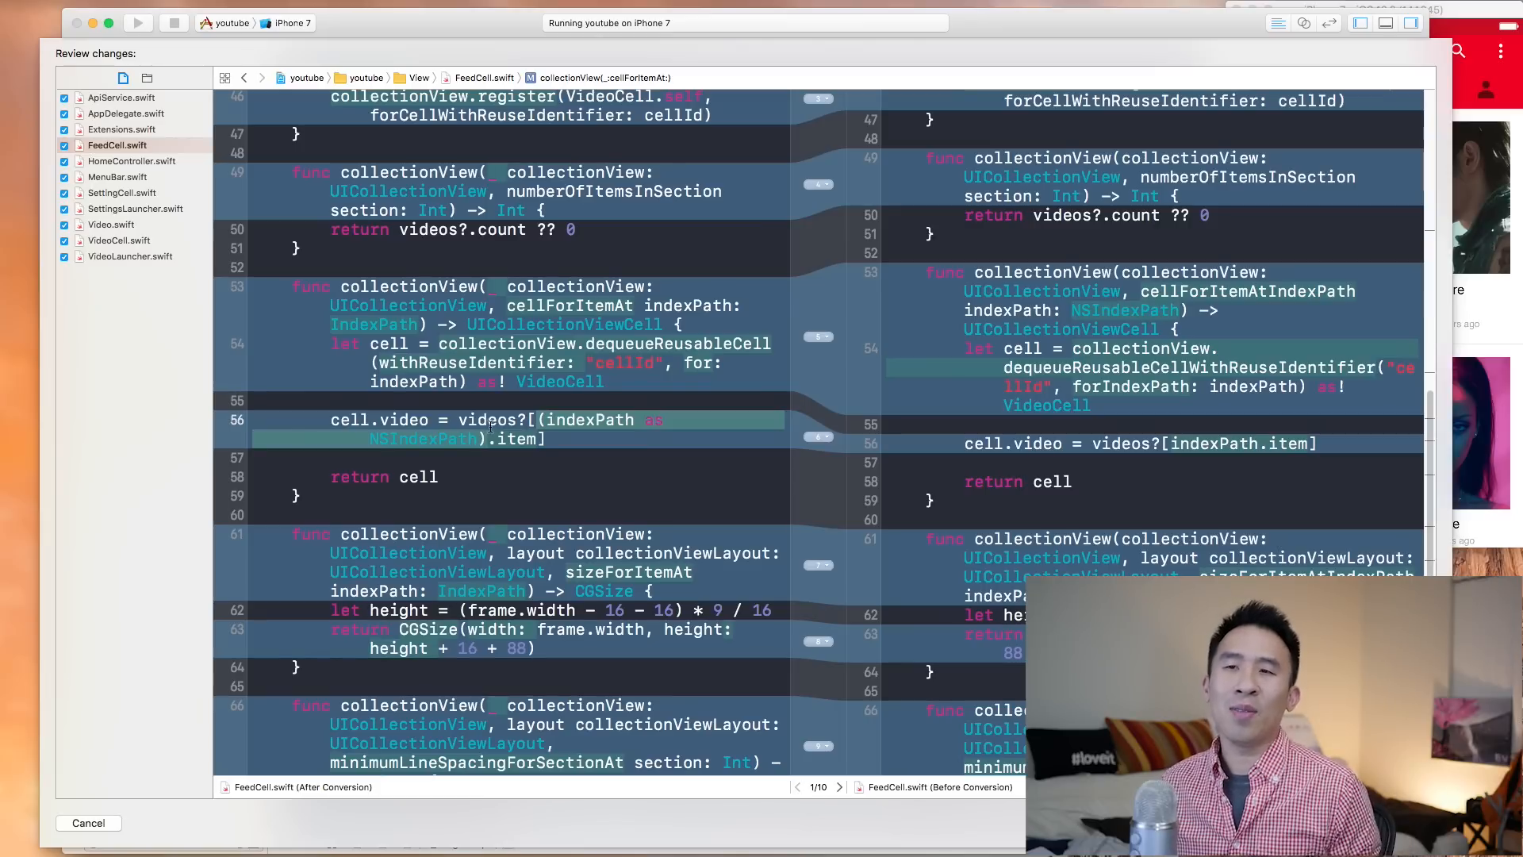
scroll(down, 3)
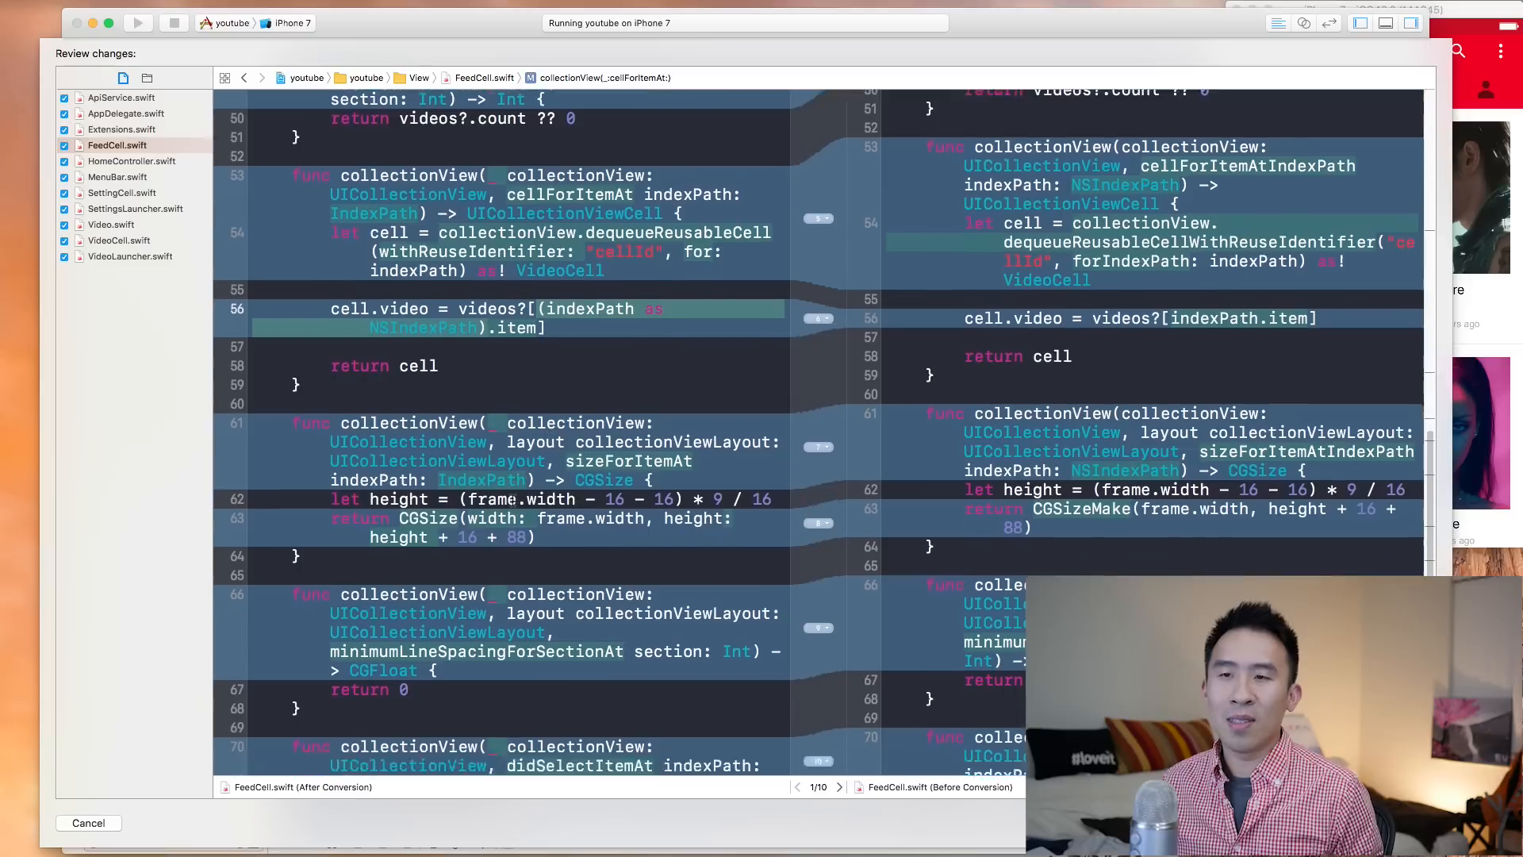
scroll(down, 3)
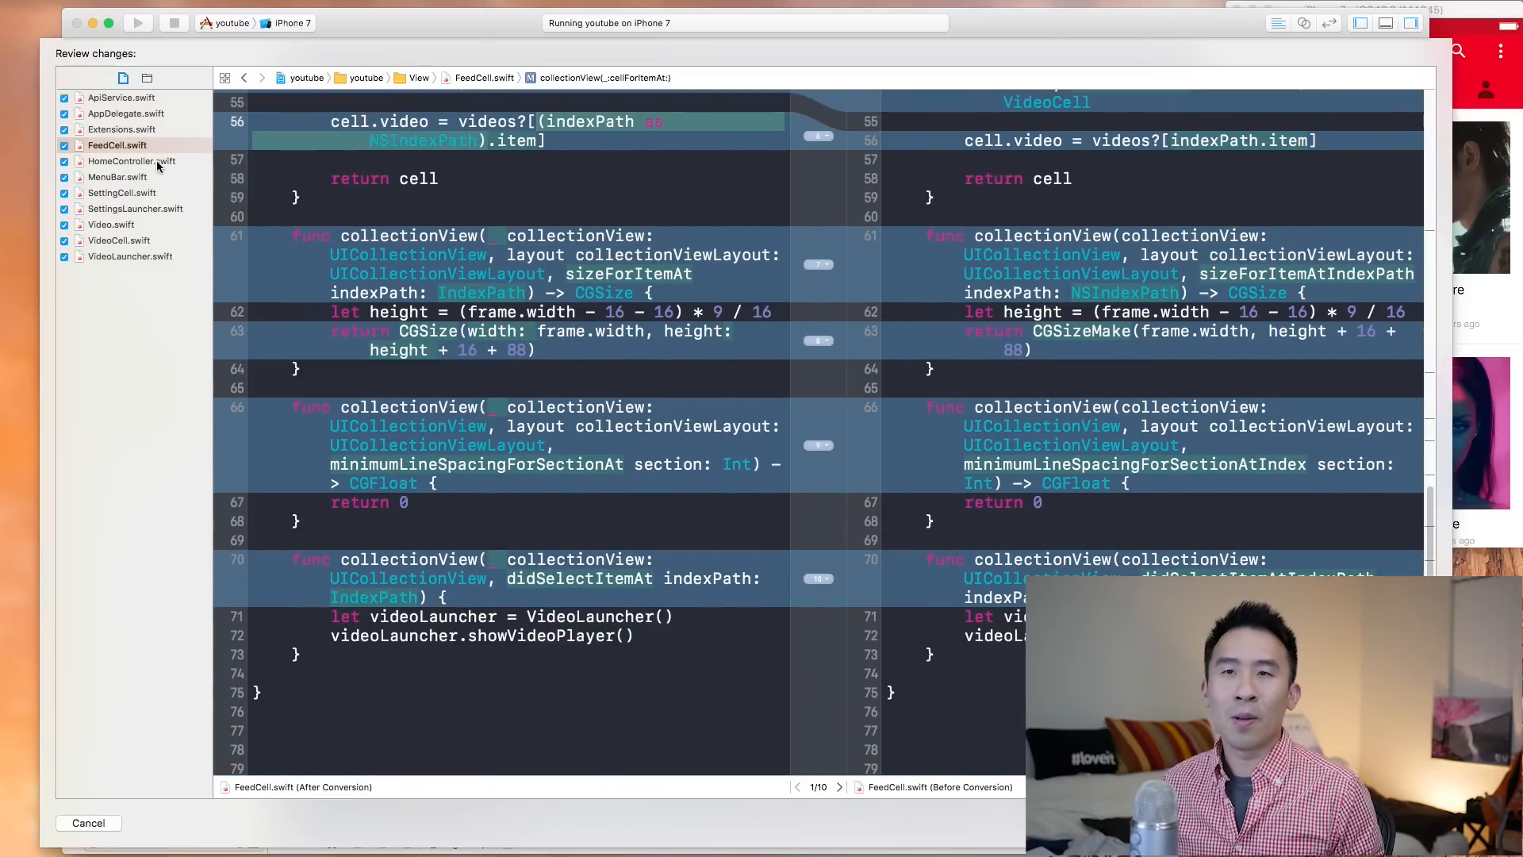
Step: Open HomeController.swift's conversion diff and scroll through its first changes
click(131, 160)
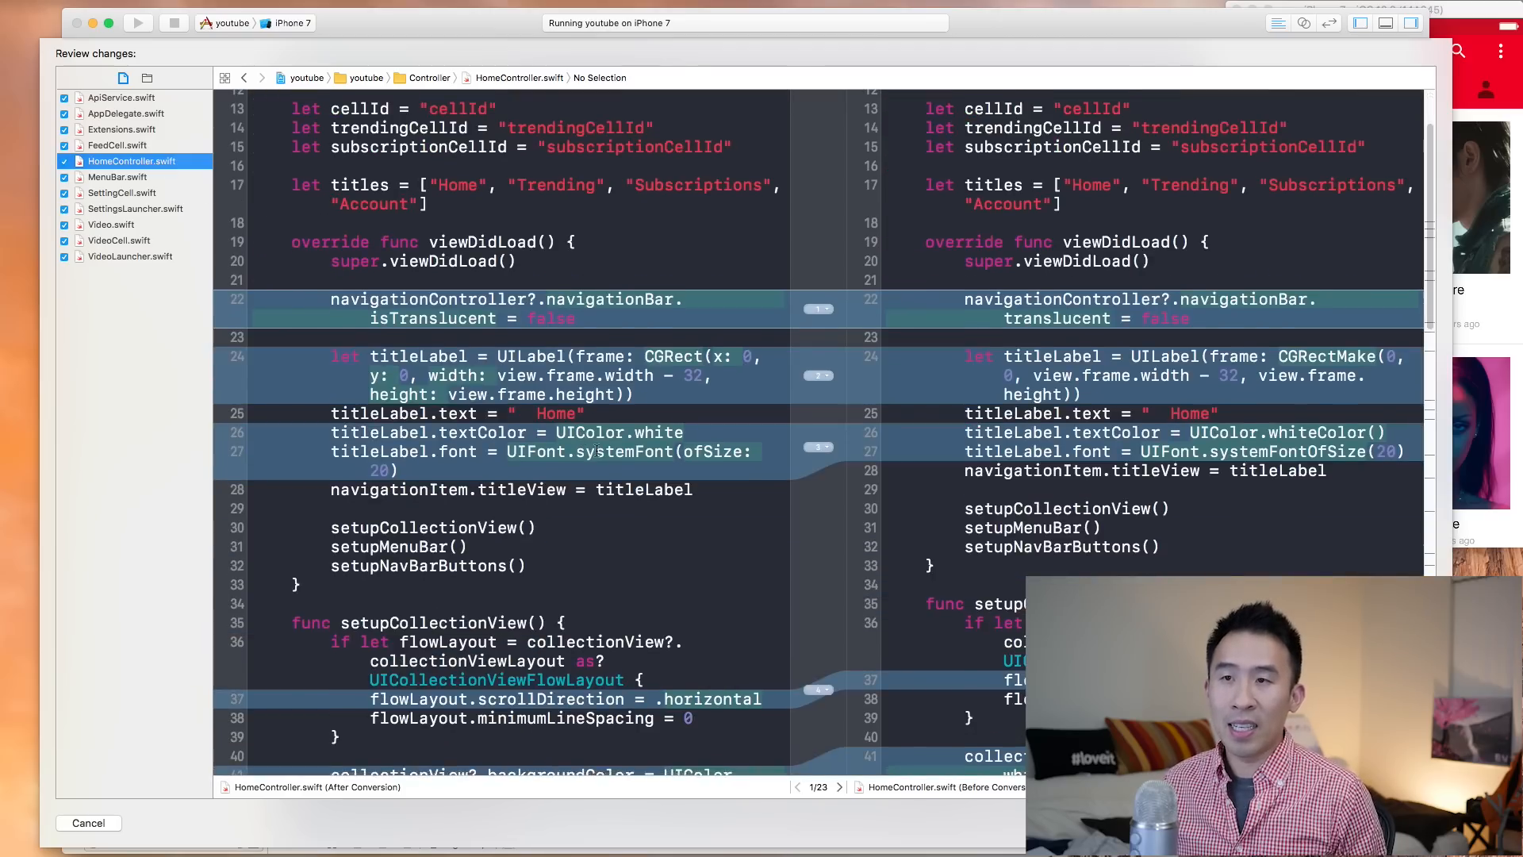
scroll(down, 3)
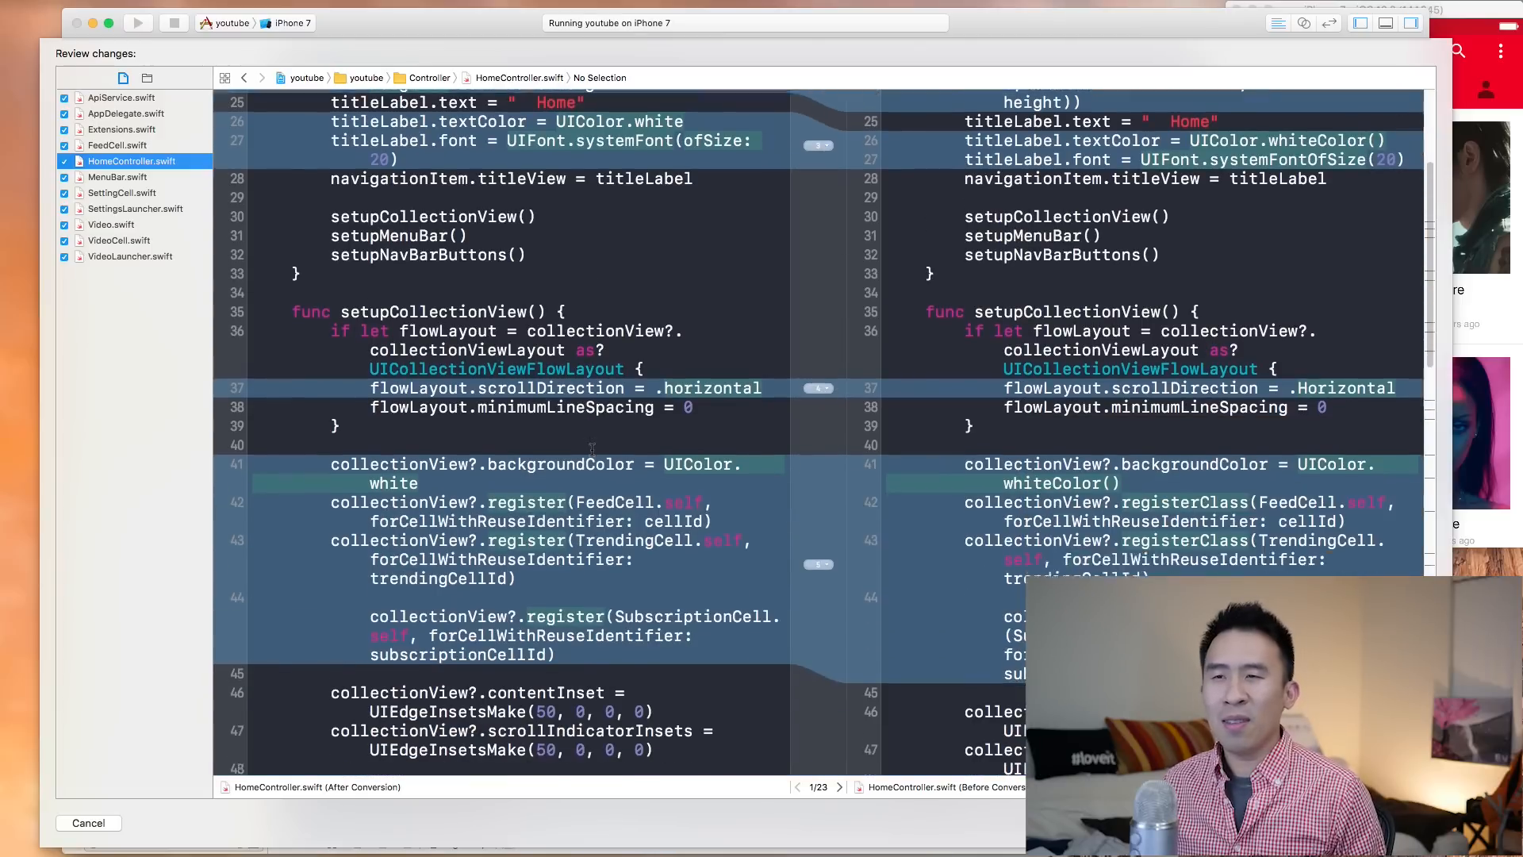
scroll(down, 3)
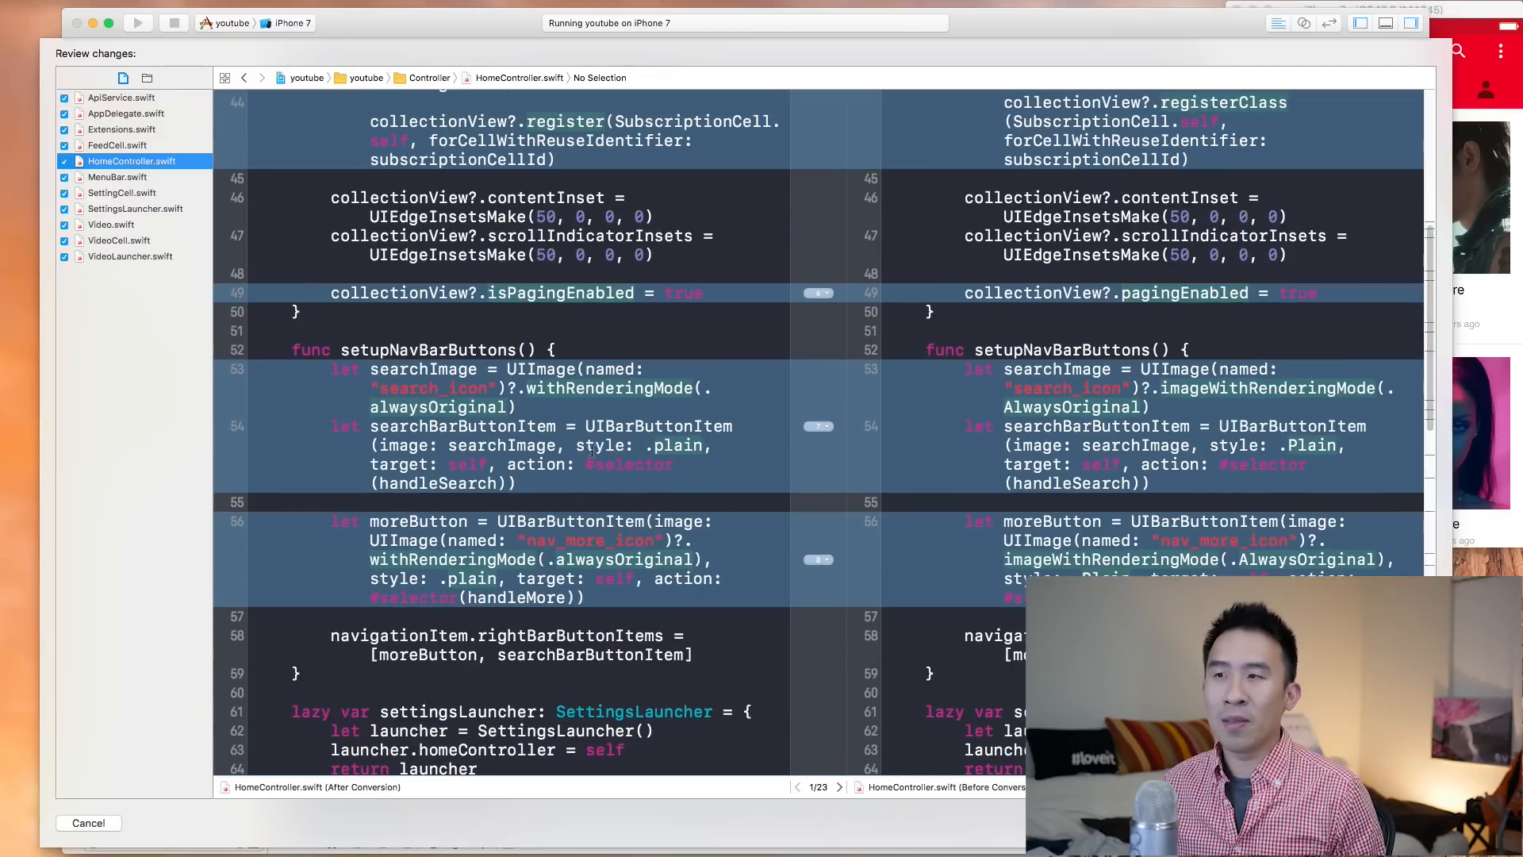
scroll(up, 3)
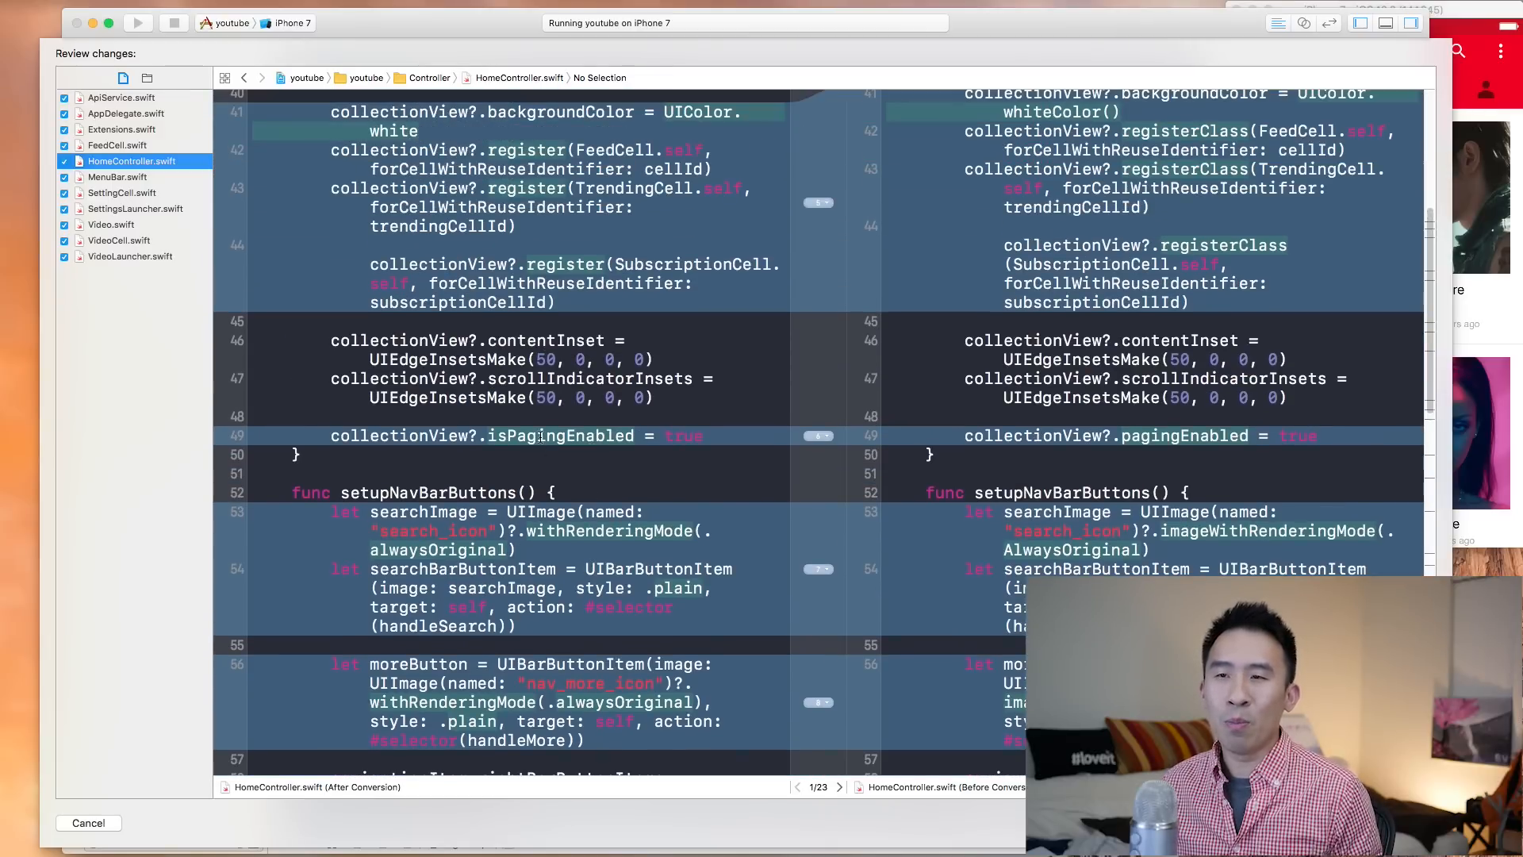
click(558, 436)
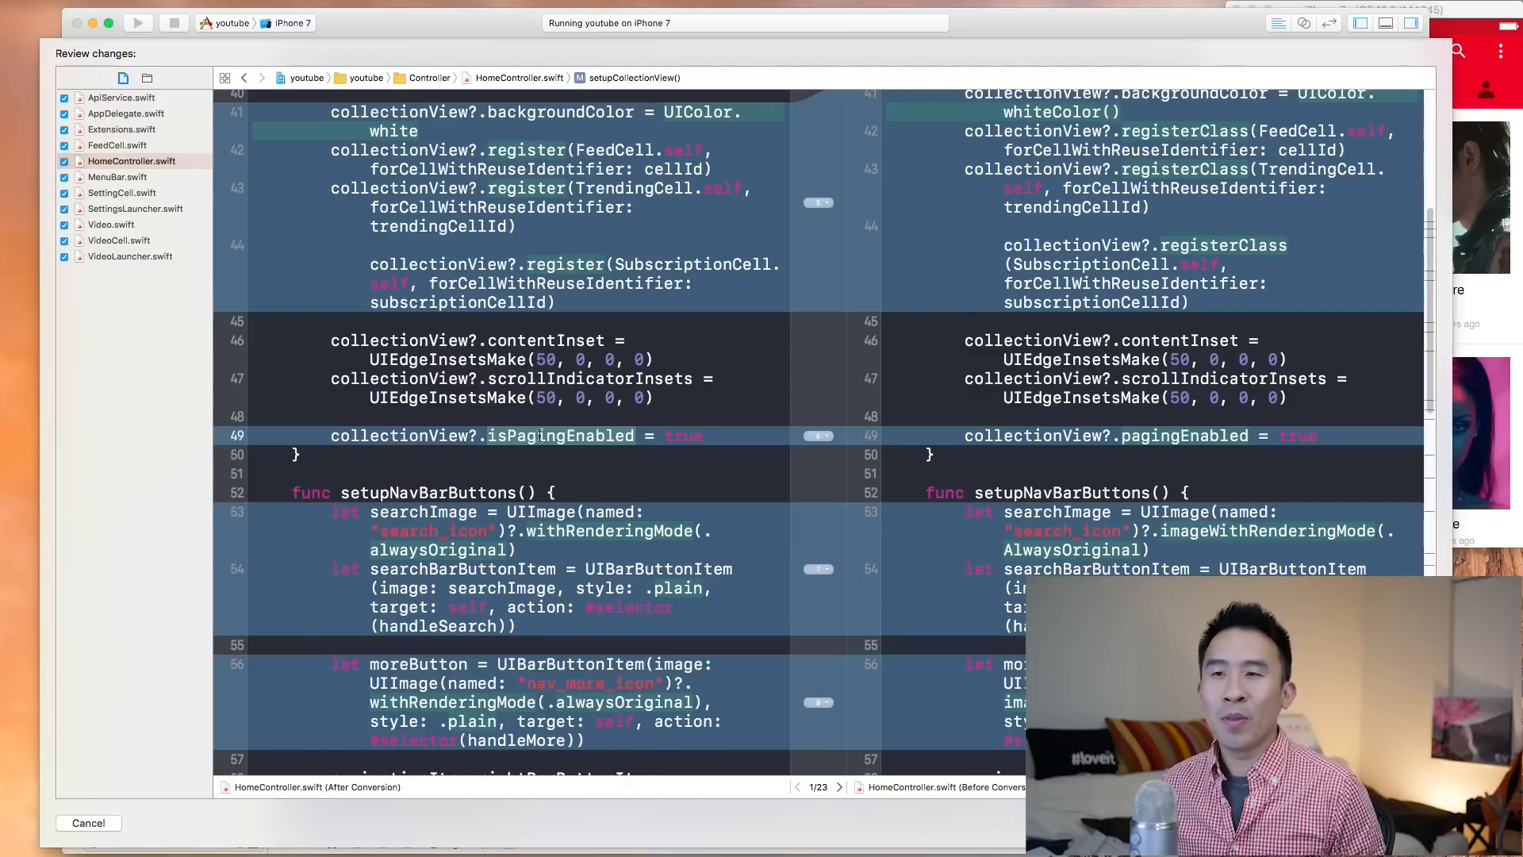
scroll(down, 3)
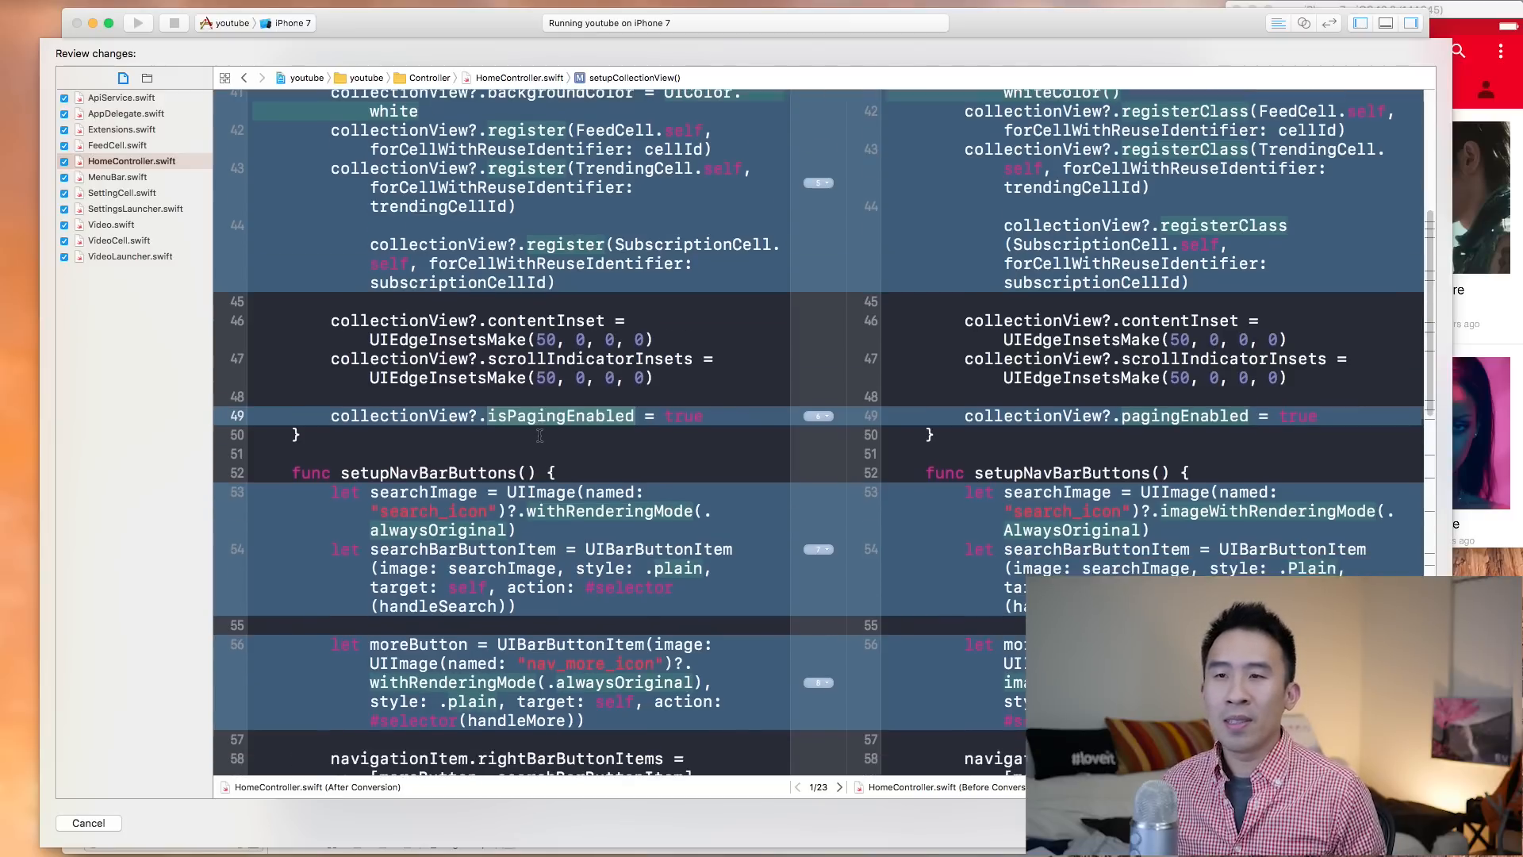
Step: Finish reading HomeController.swift, then step through MenuBar.swift to Video.swift's comparison
scroll(down, 3)
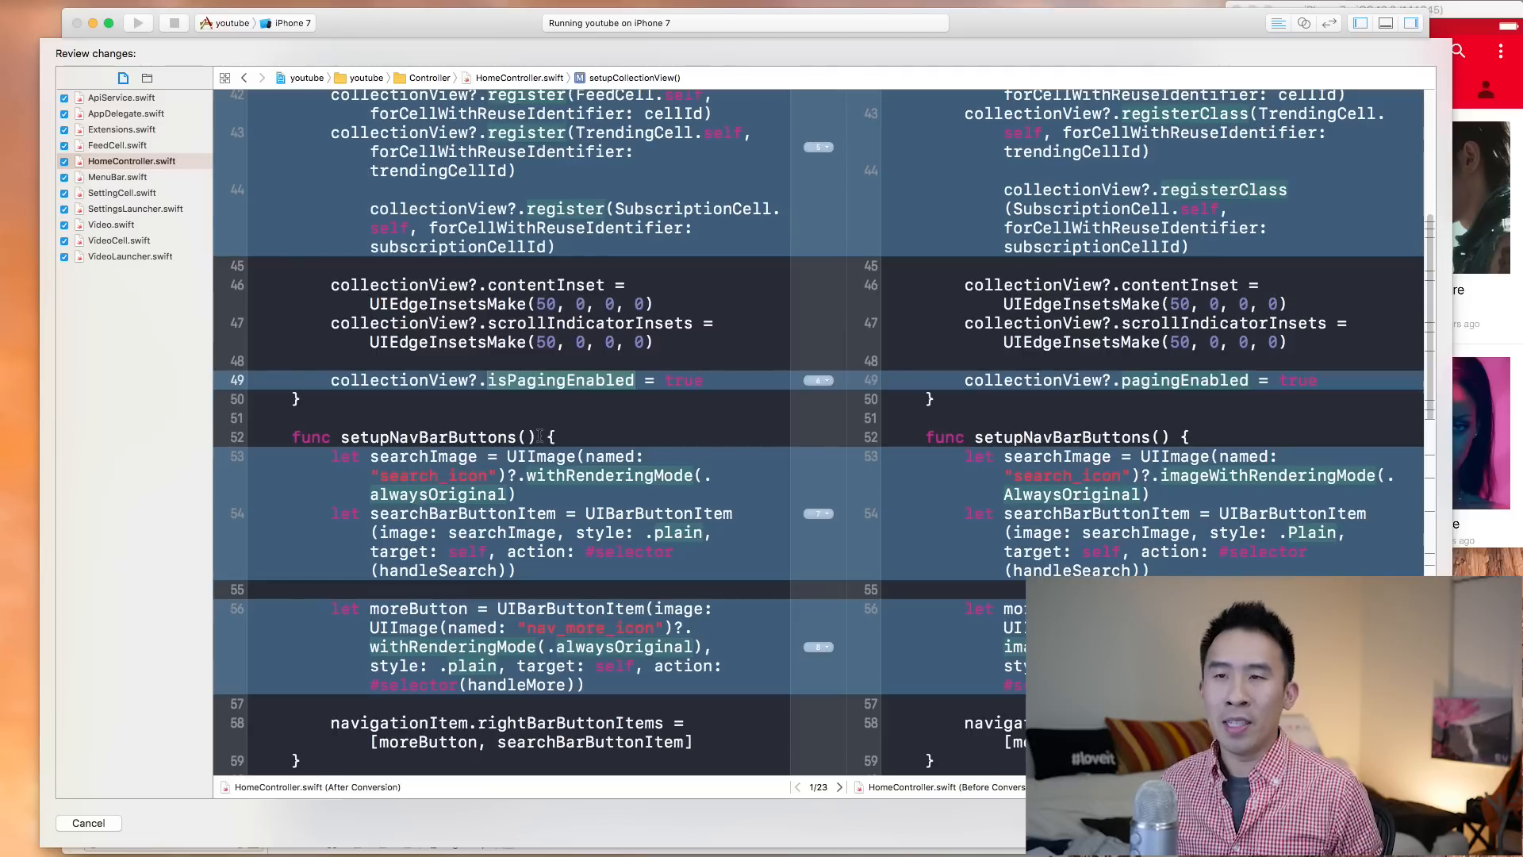
scroll(down, 3)
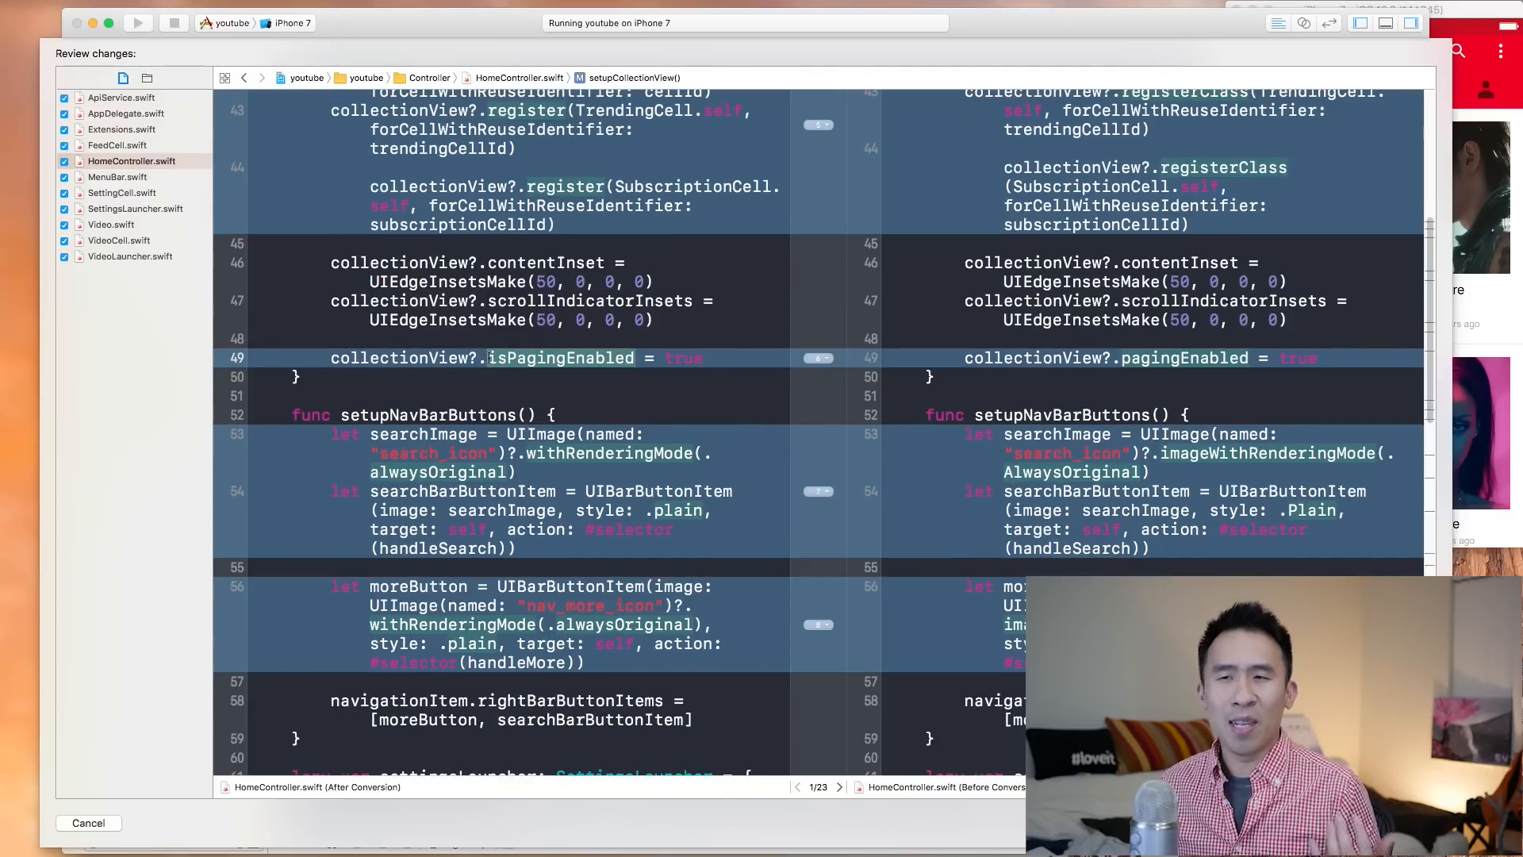
scroll(down, 3)
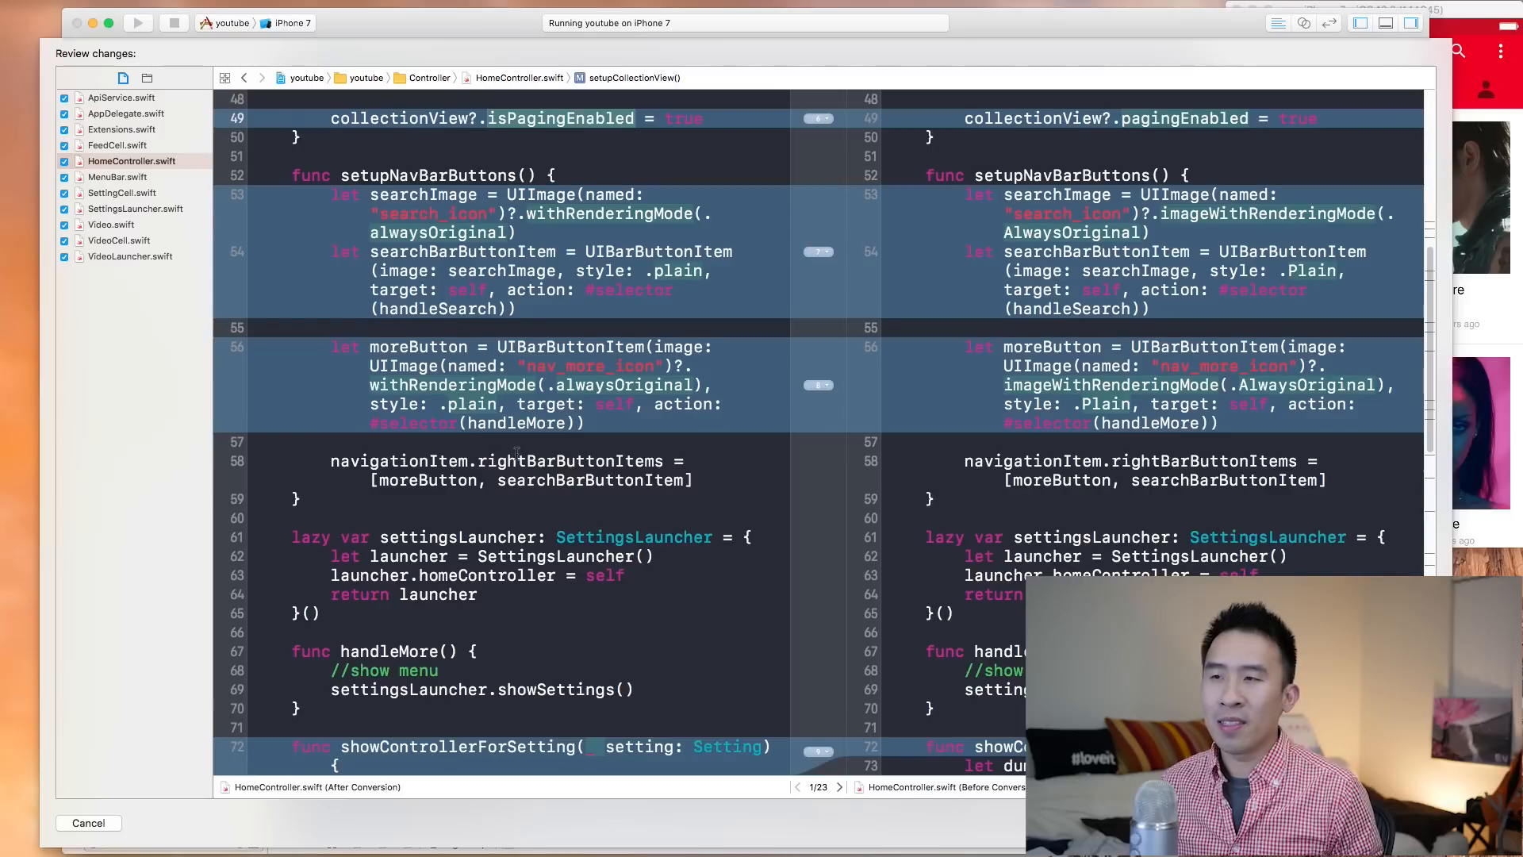
scroll(down, 3)
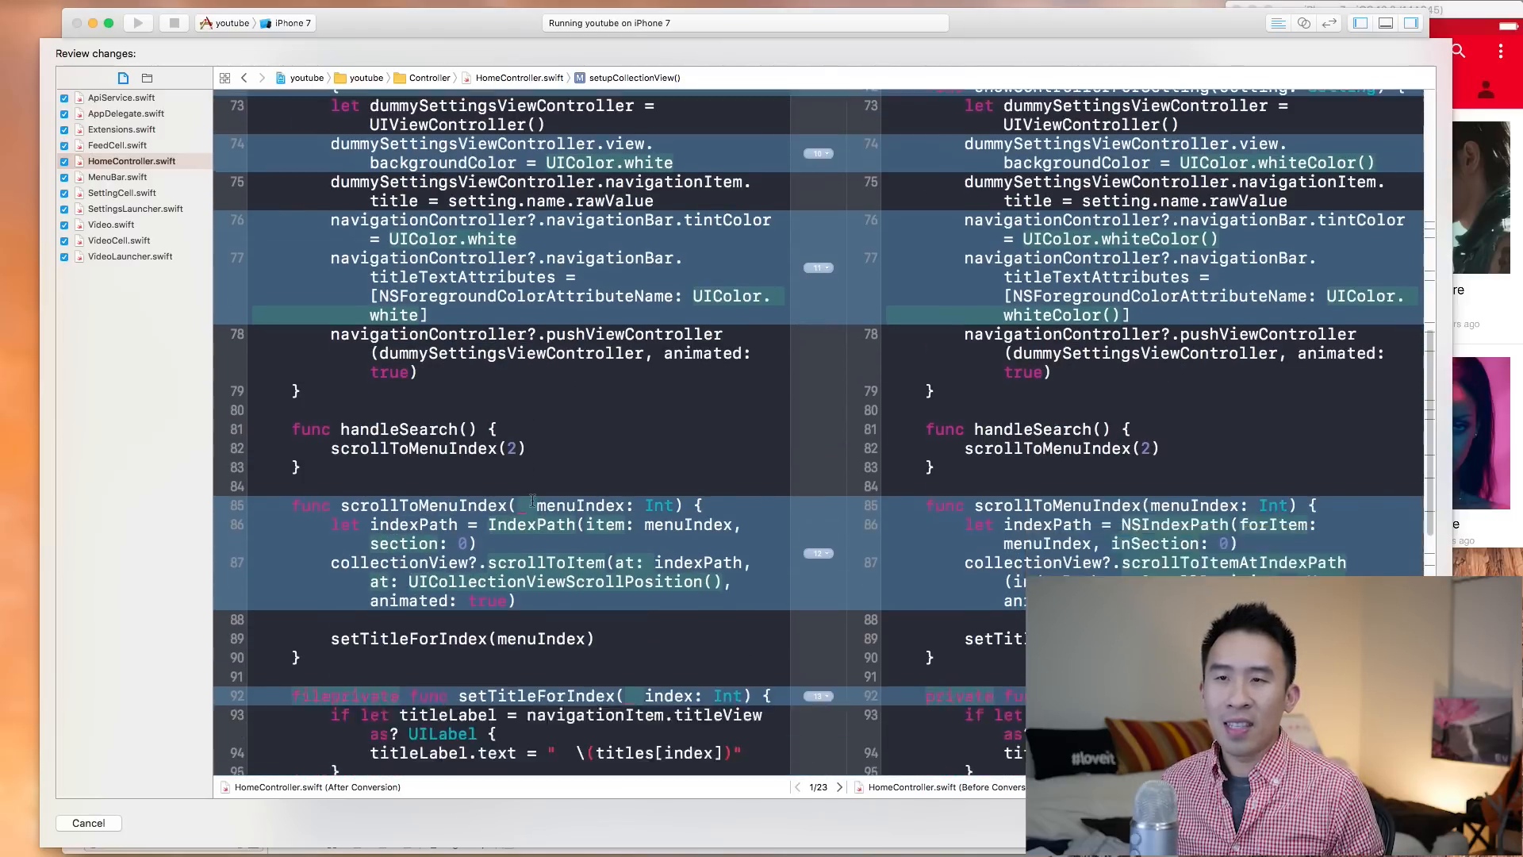
scroll(down, 3)
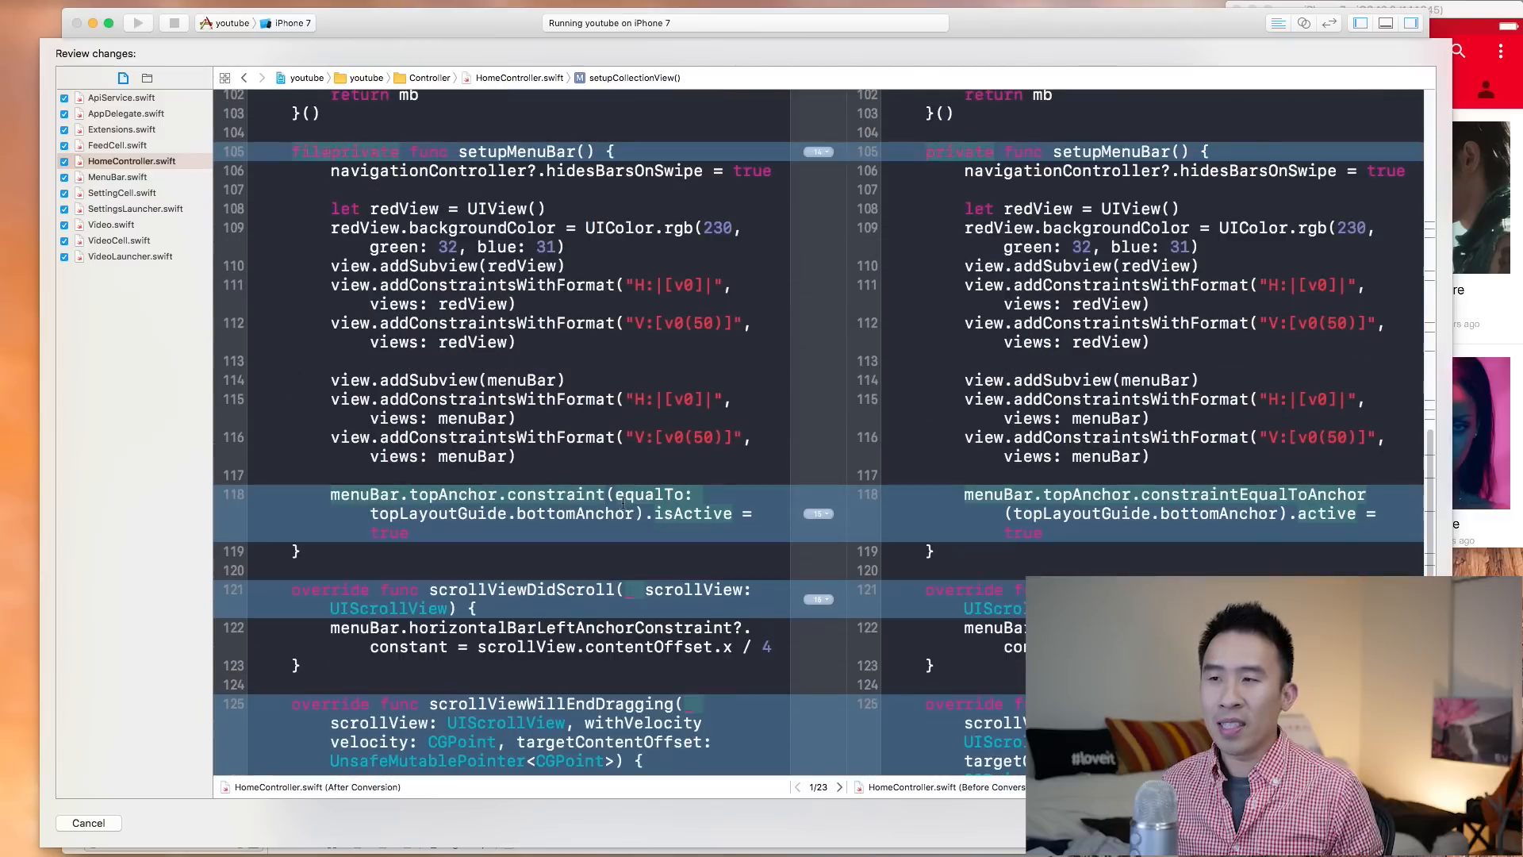
click(118, 177)
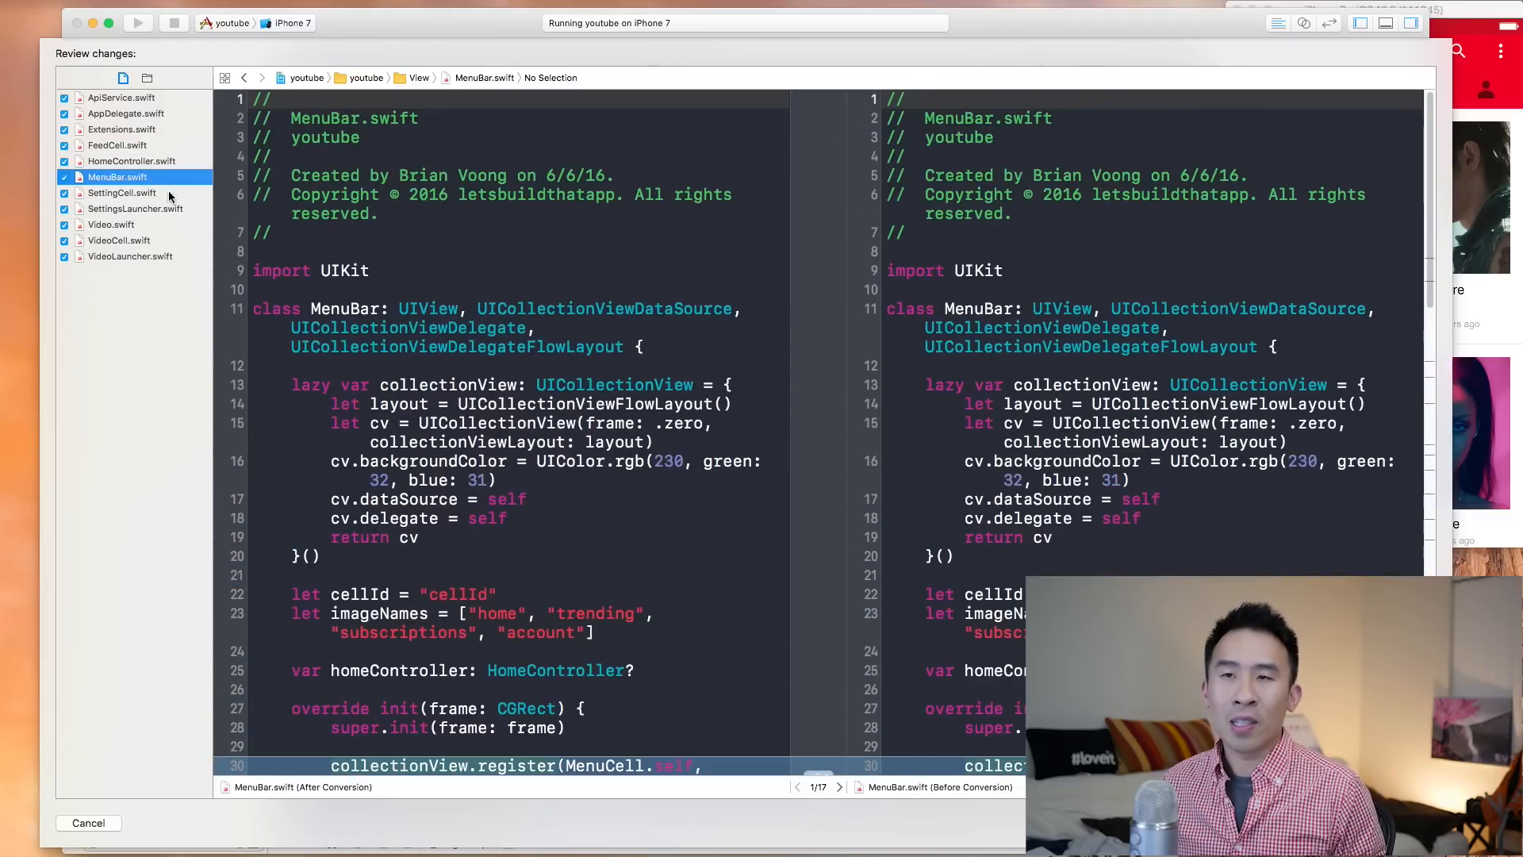
click(112, 225)
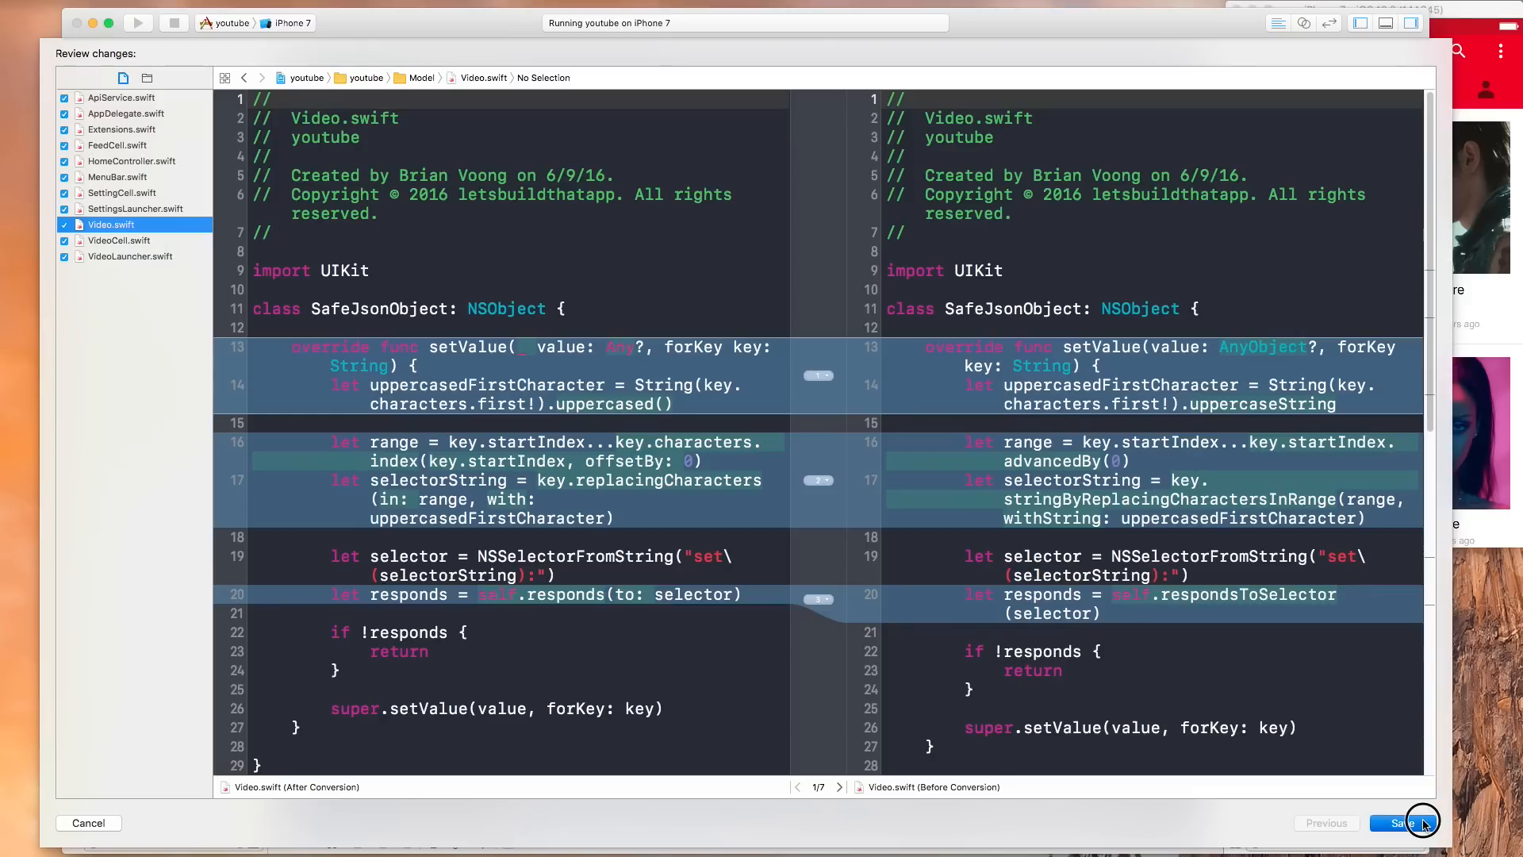
Step: Apply the Swift 3 conversion and list the 11 build issues in the Issue navigator
click(1402, 822)
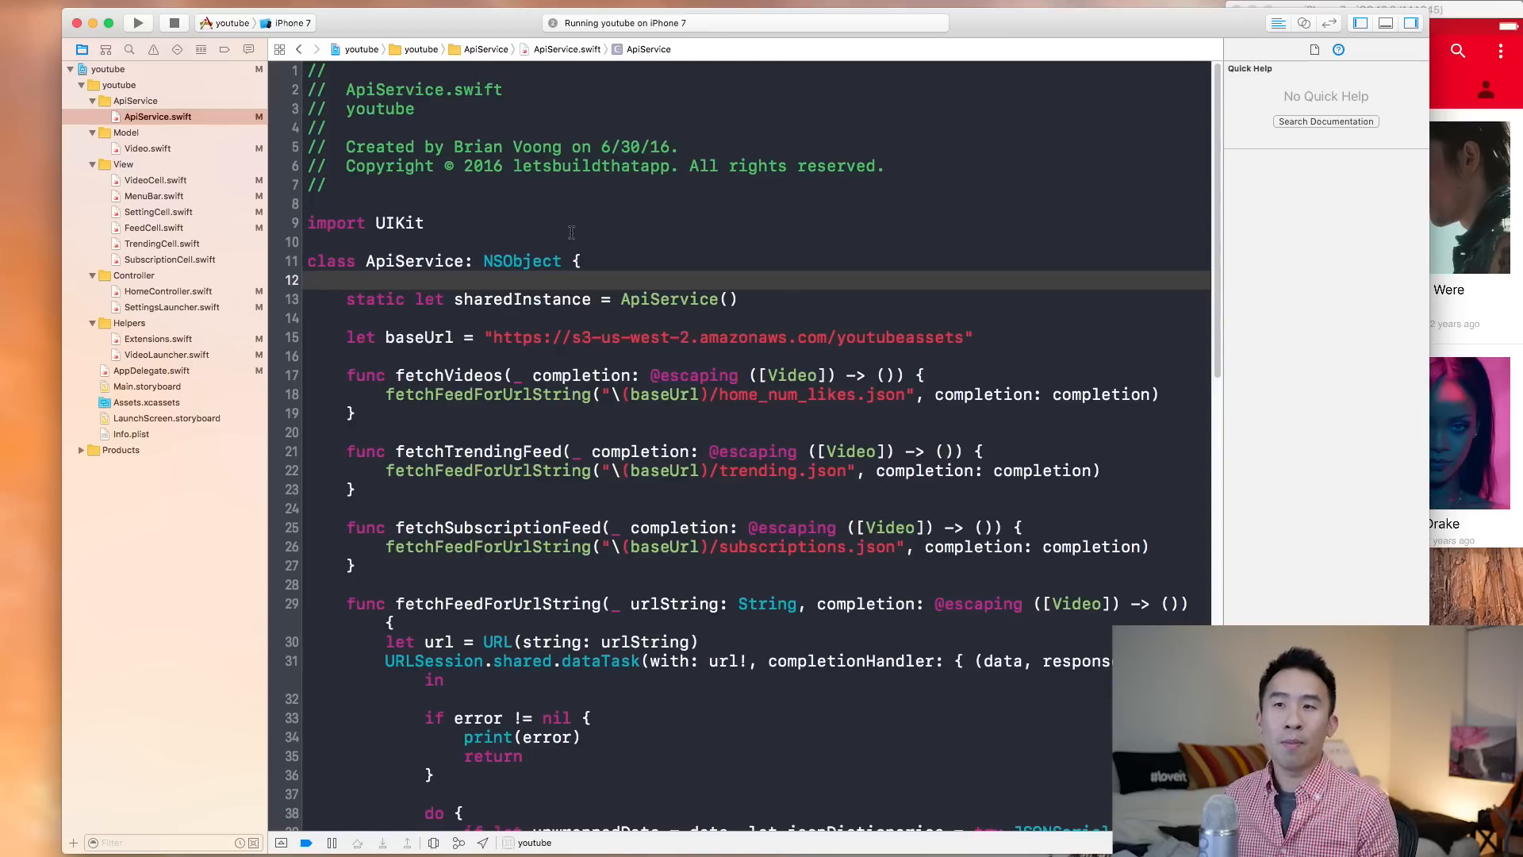
click(583, 261)
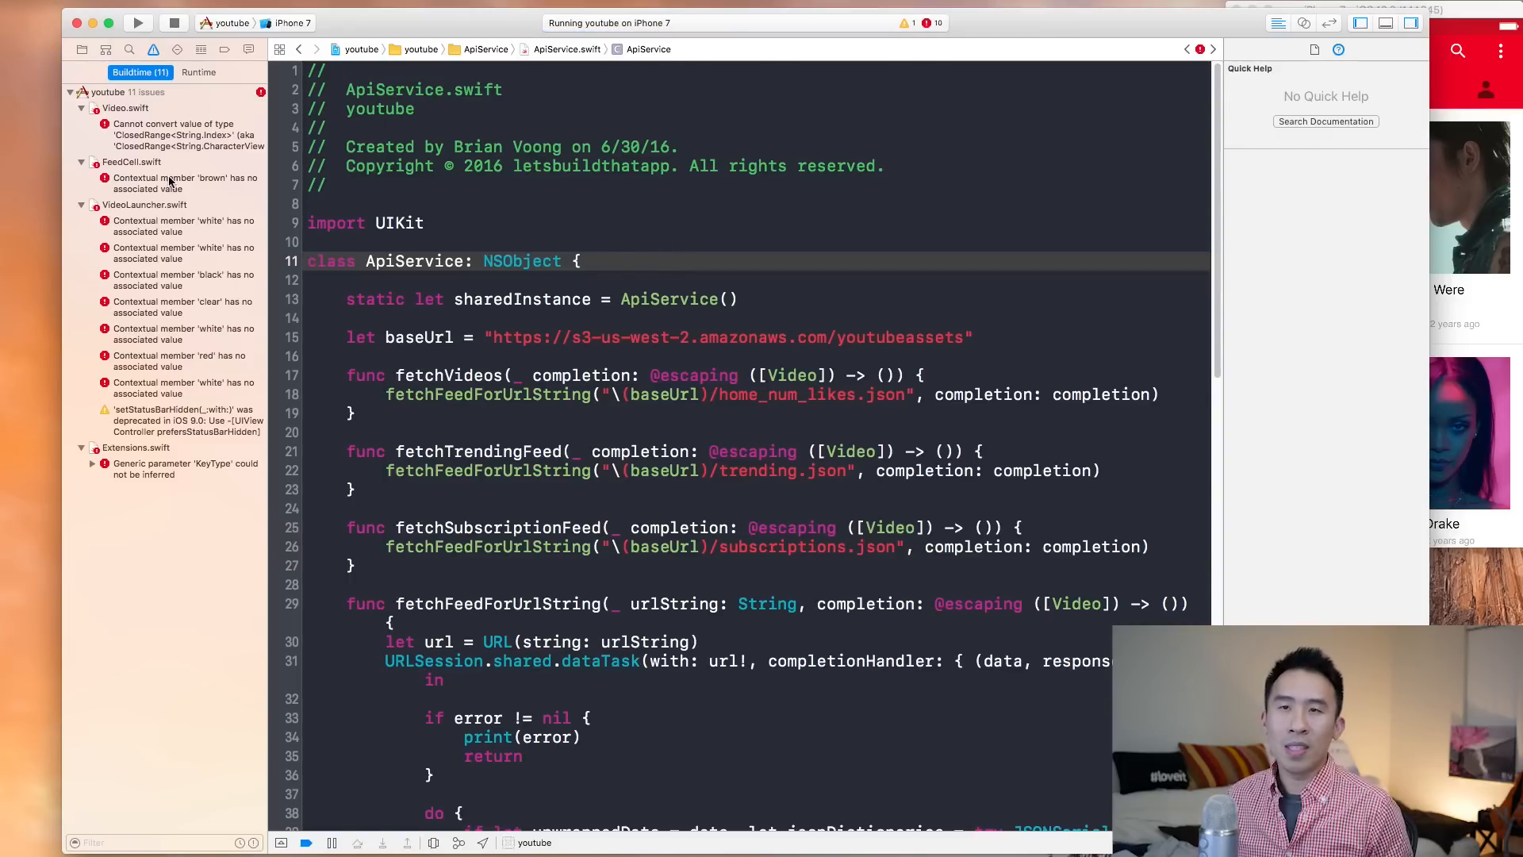
Step: Remove trailing () from .brown, .black, .clear and .white in FeedCell and VideoLauncher
click(185, 182)
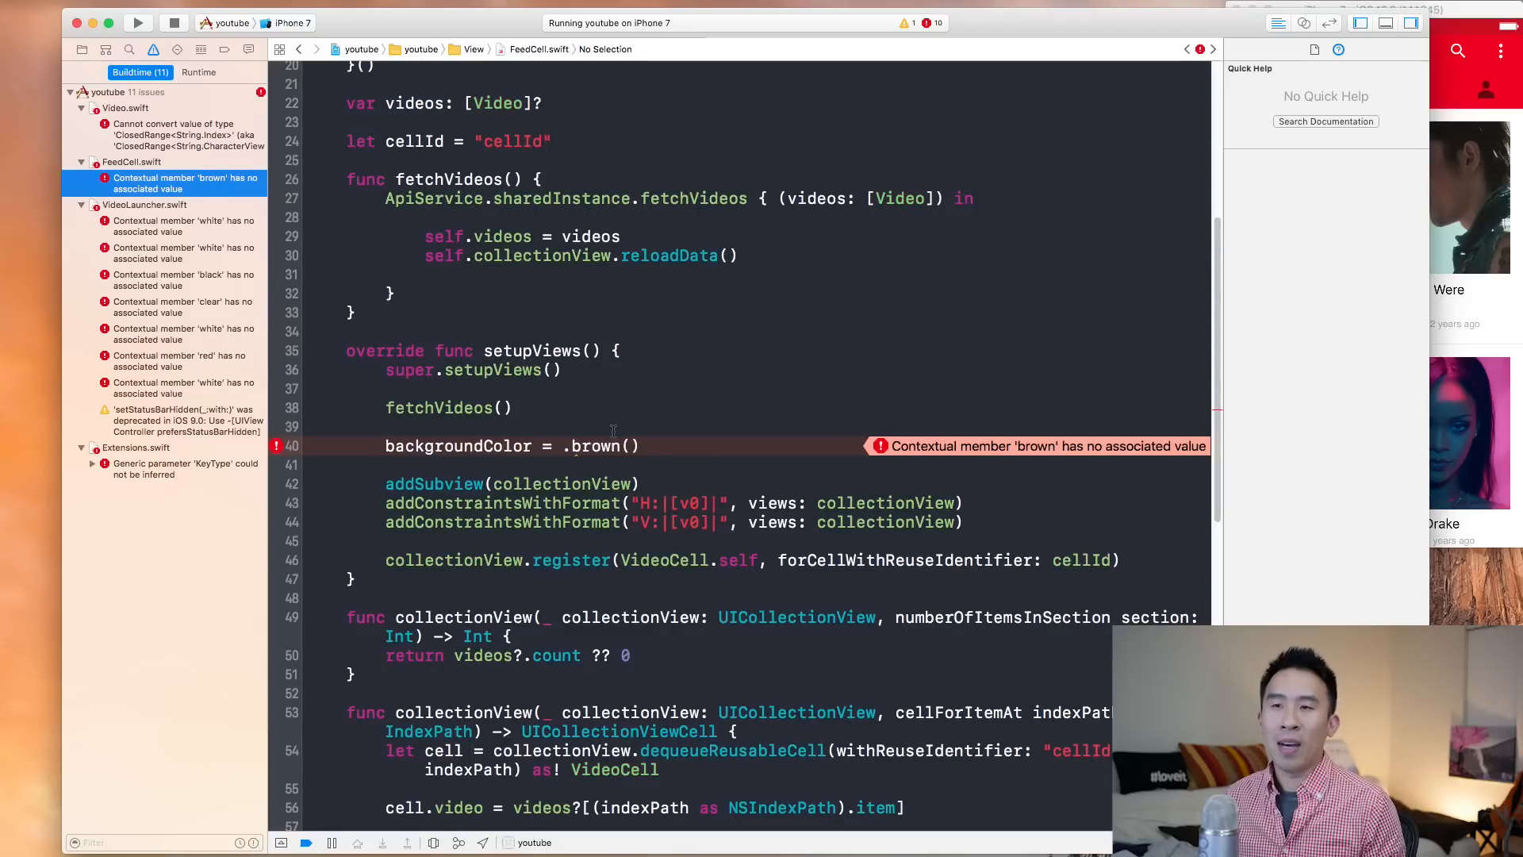
click(617, 446)
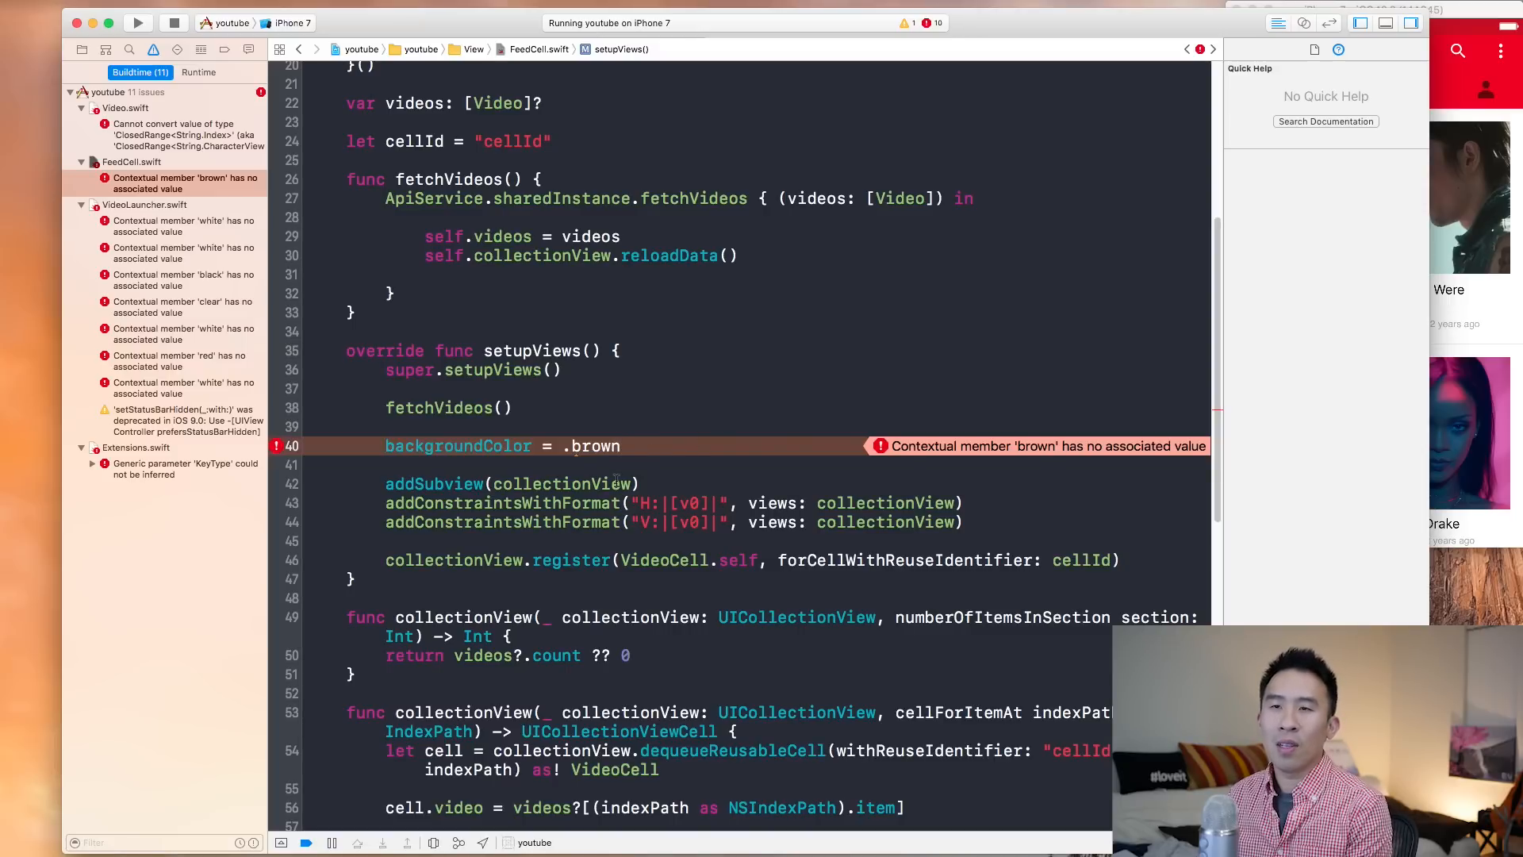
click(183, 225)
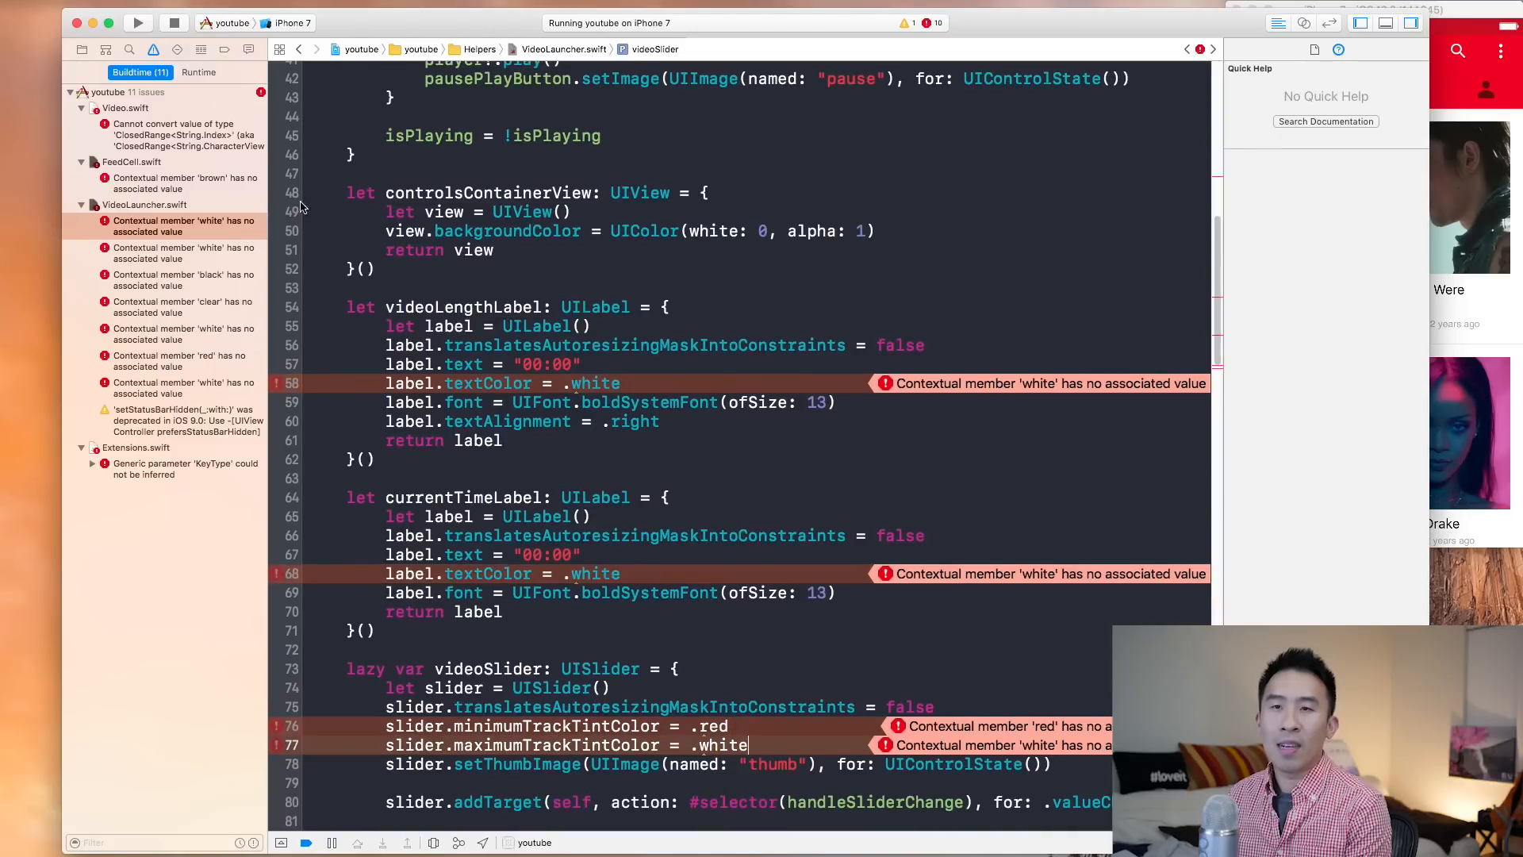
click(182, 280)
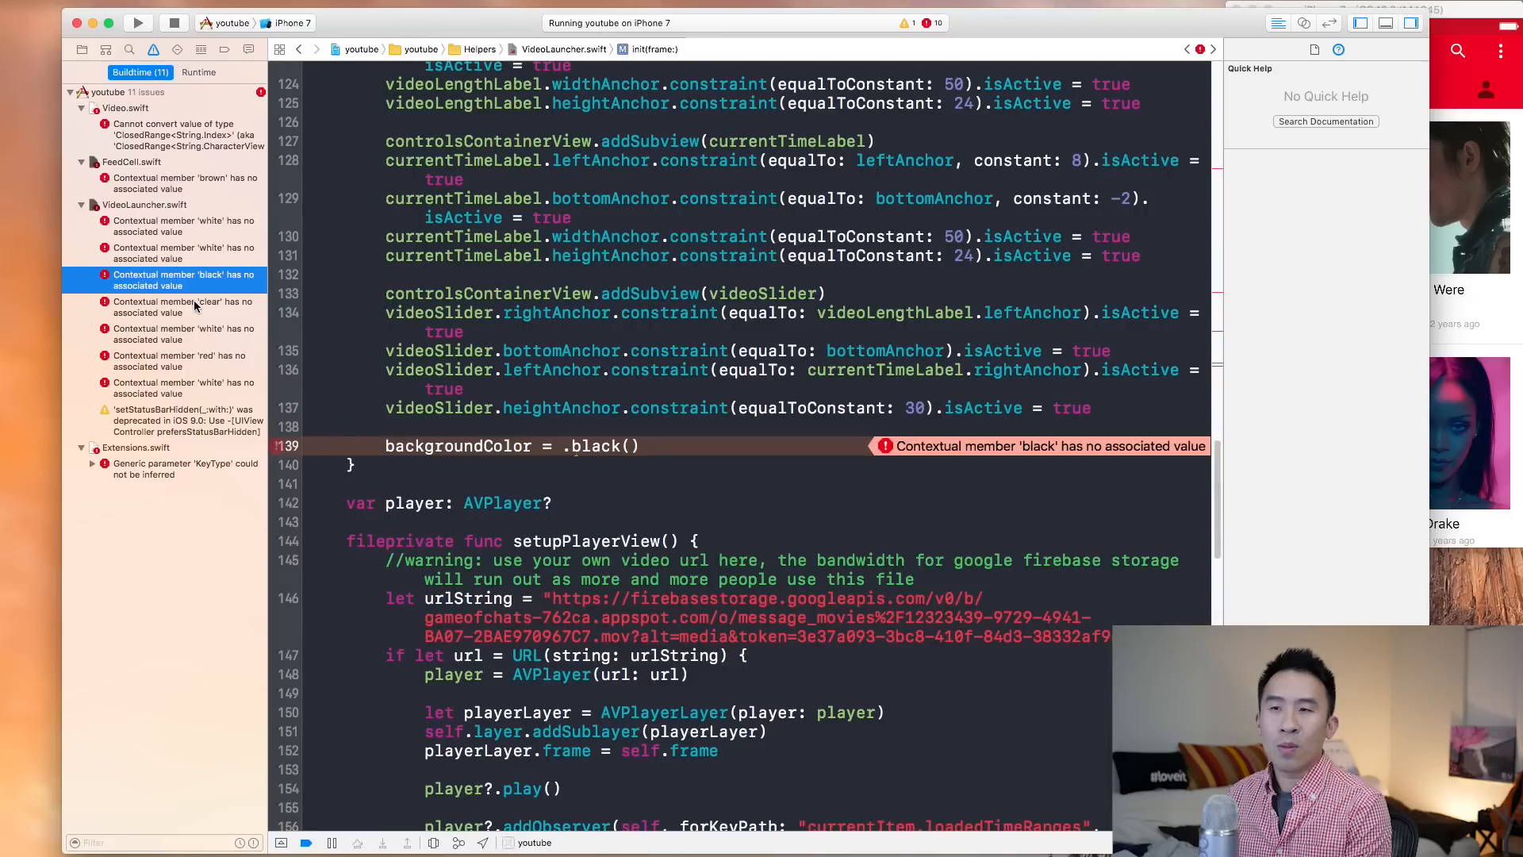
key(Backspace)
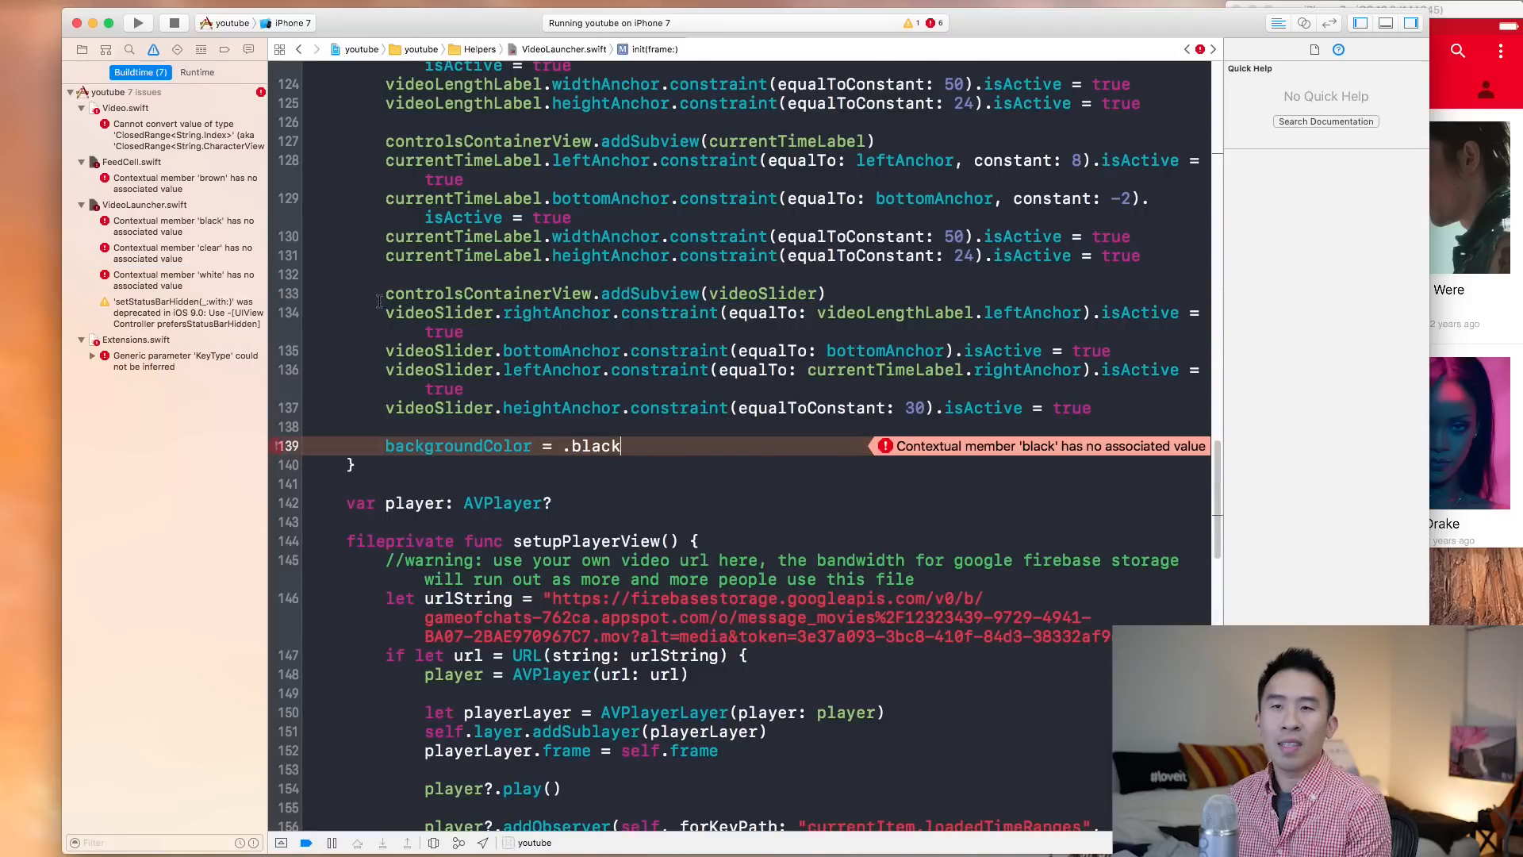
click(183, 252)
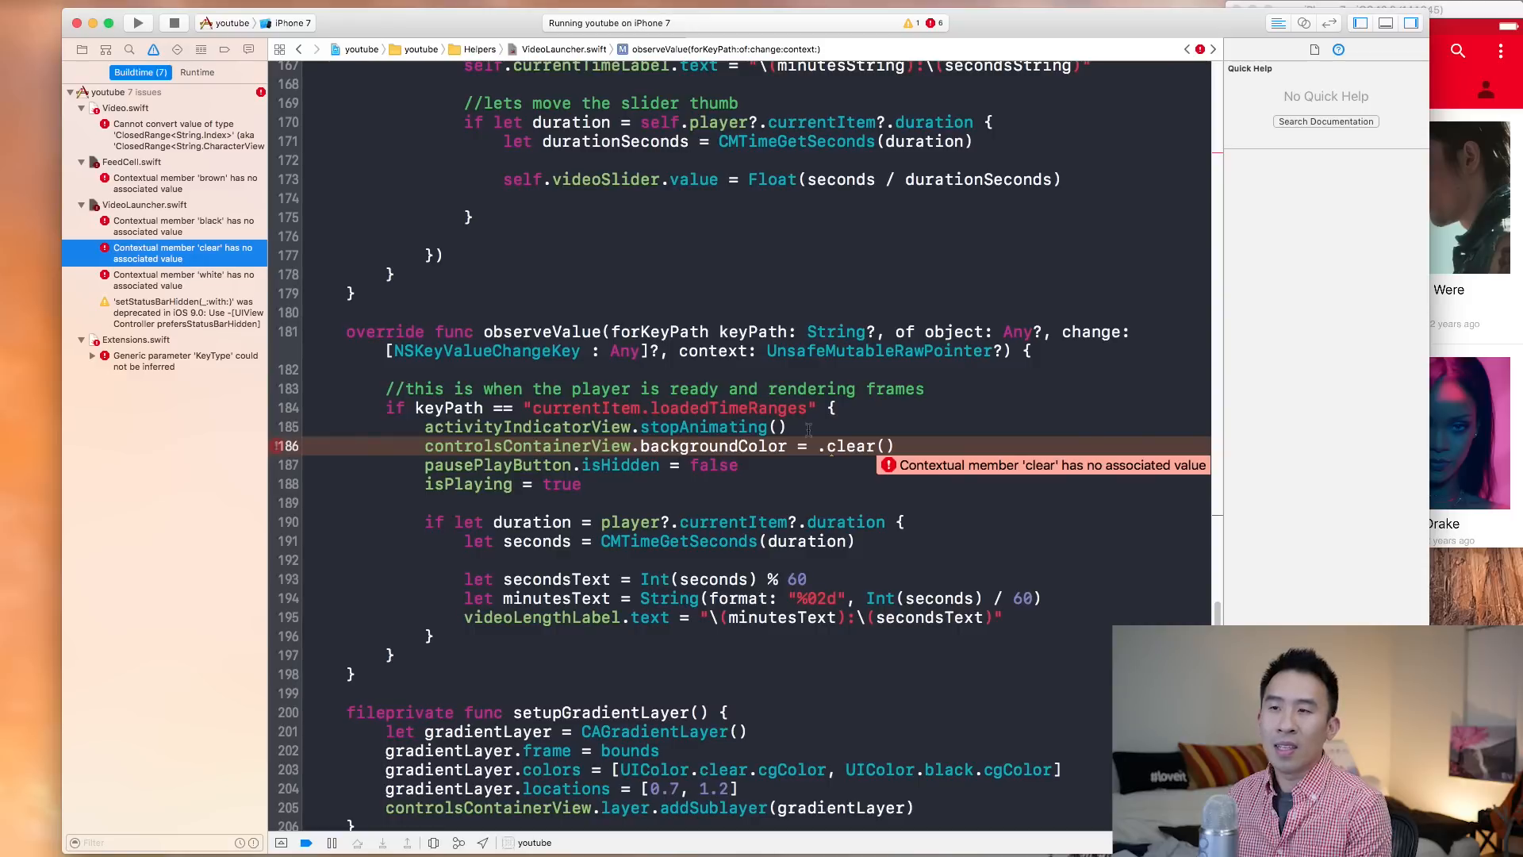
key(Backspace)
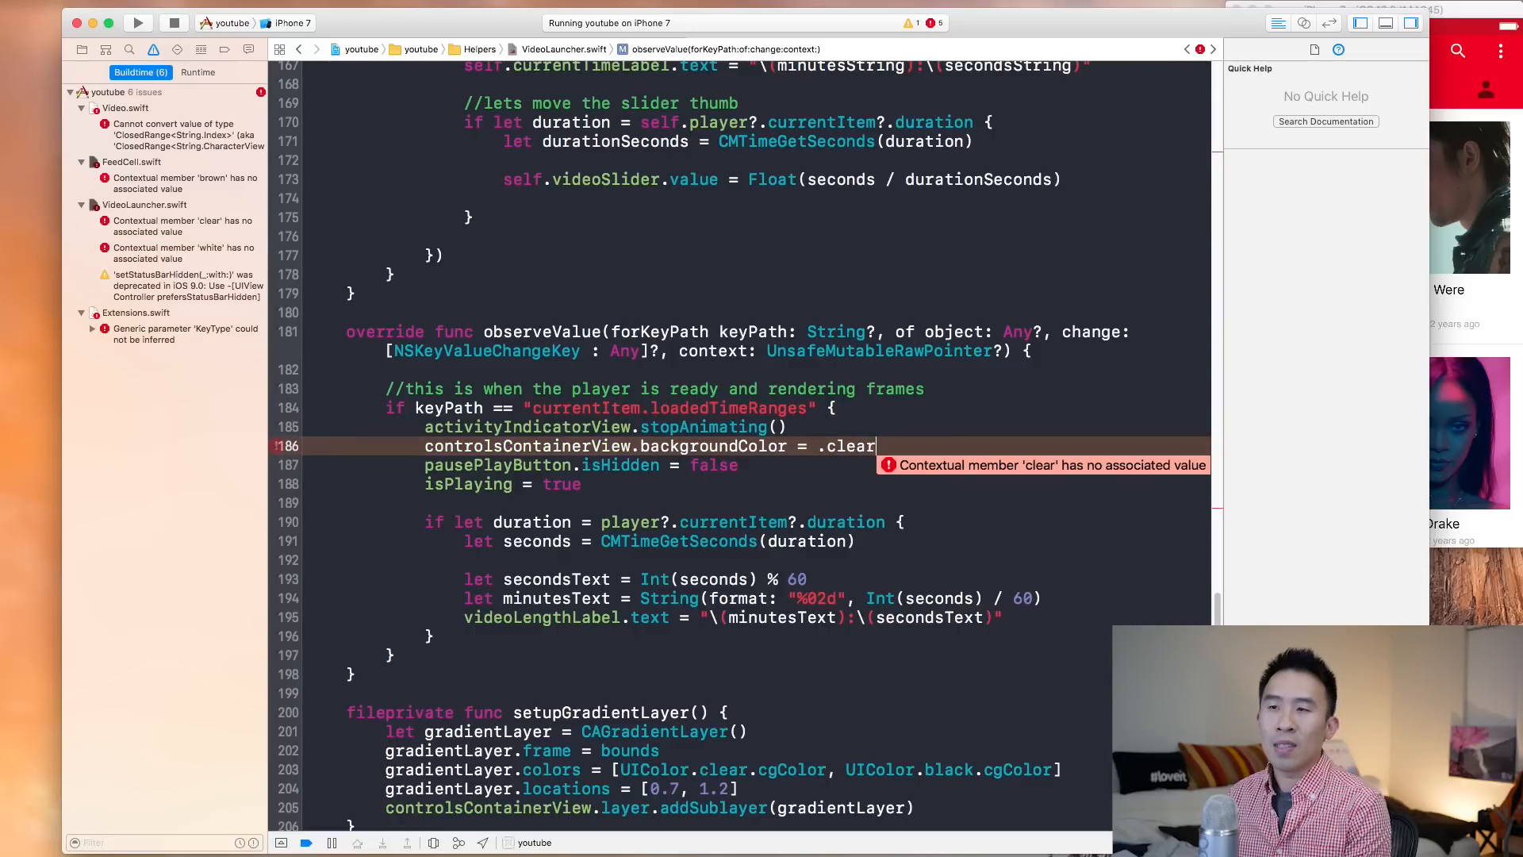
click(183, 253)
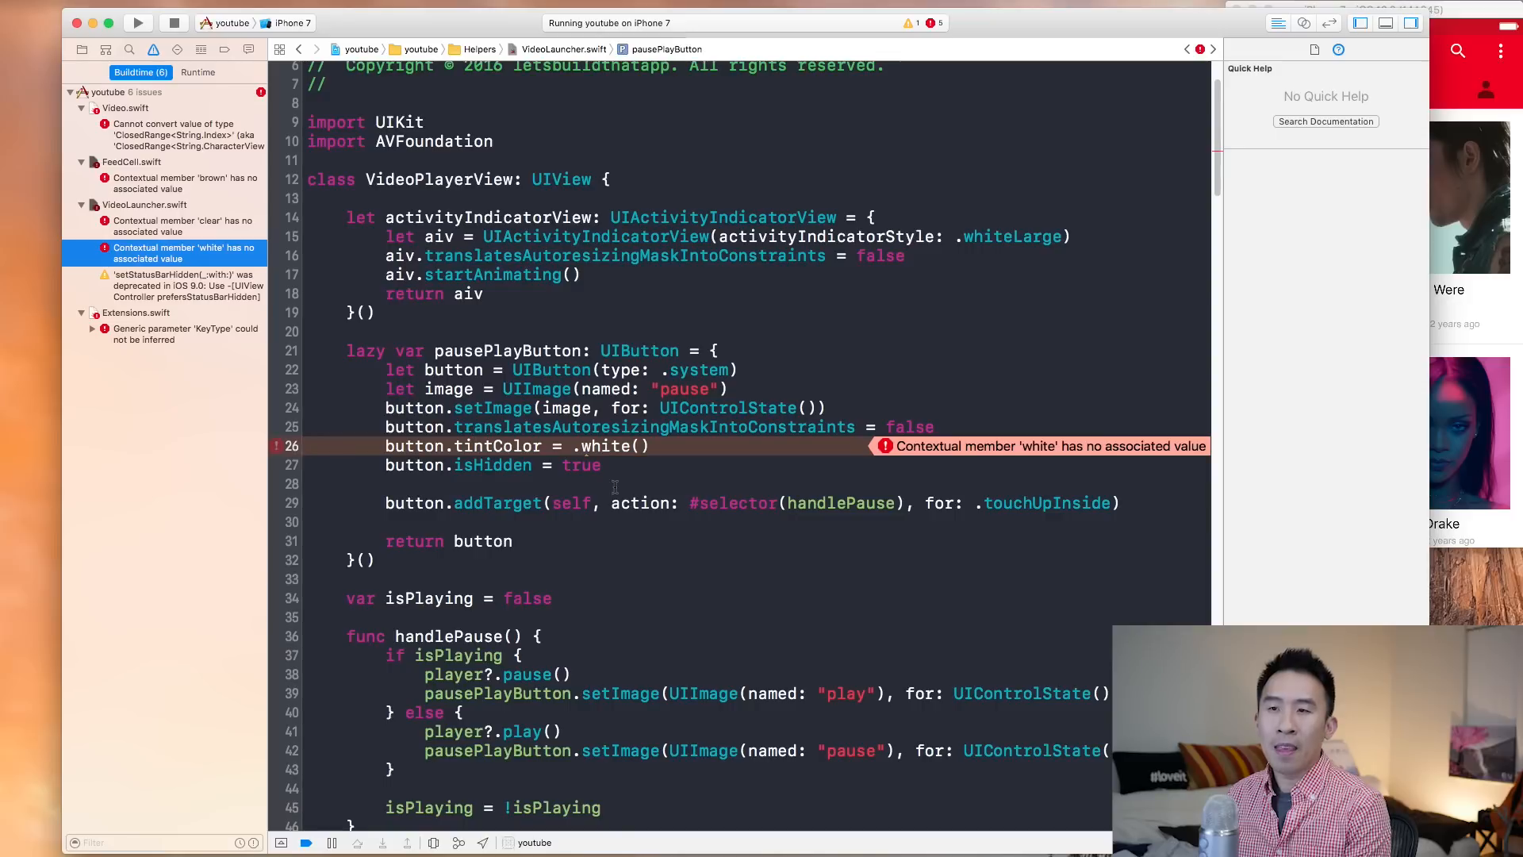
key(Backspace)
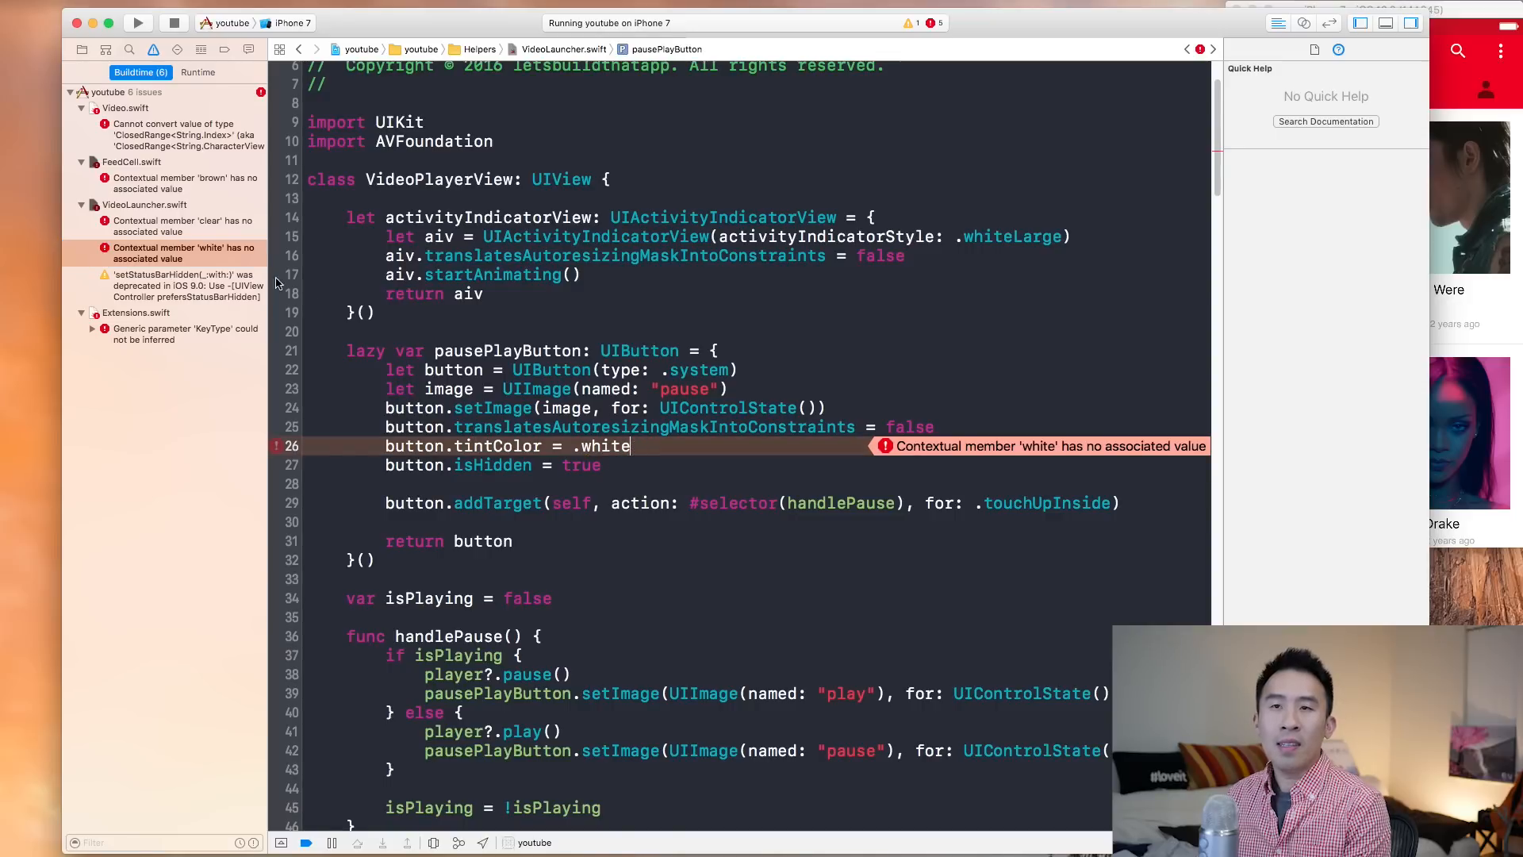
click(180, 225)
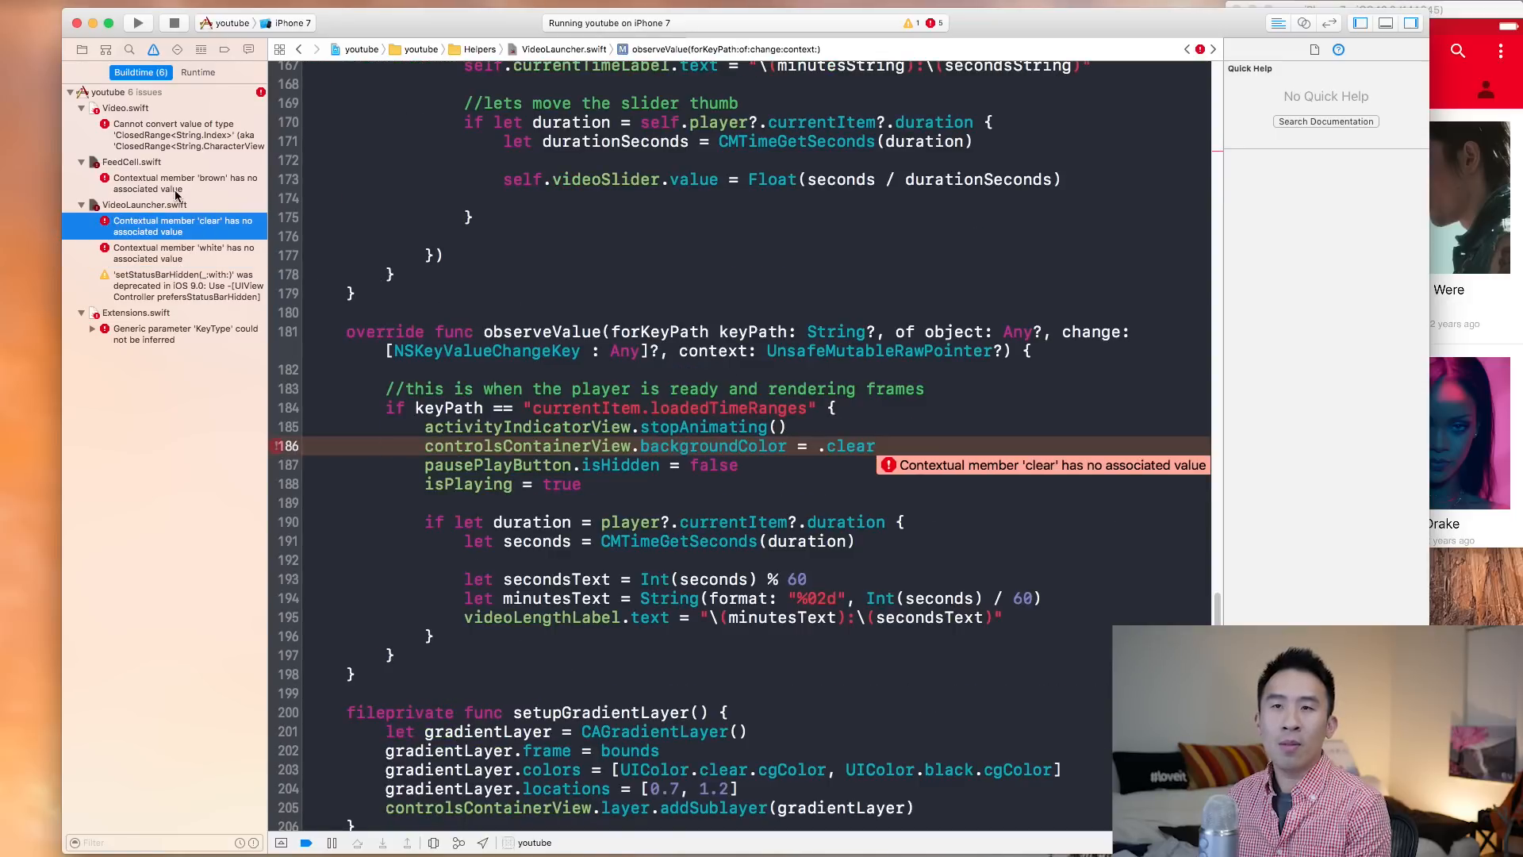
click(184, 182)
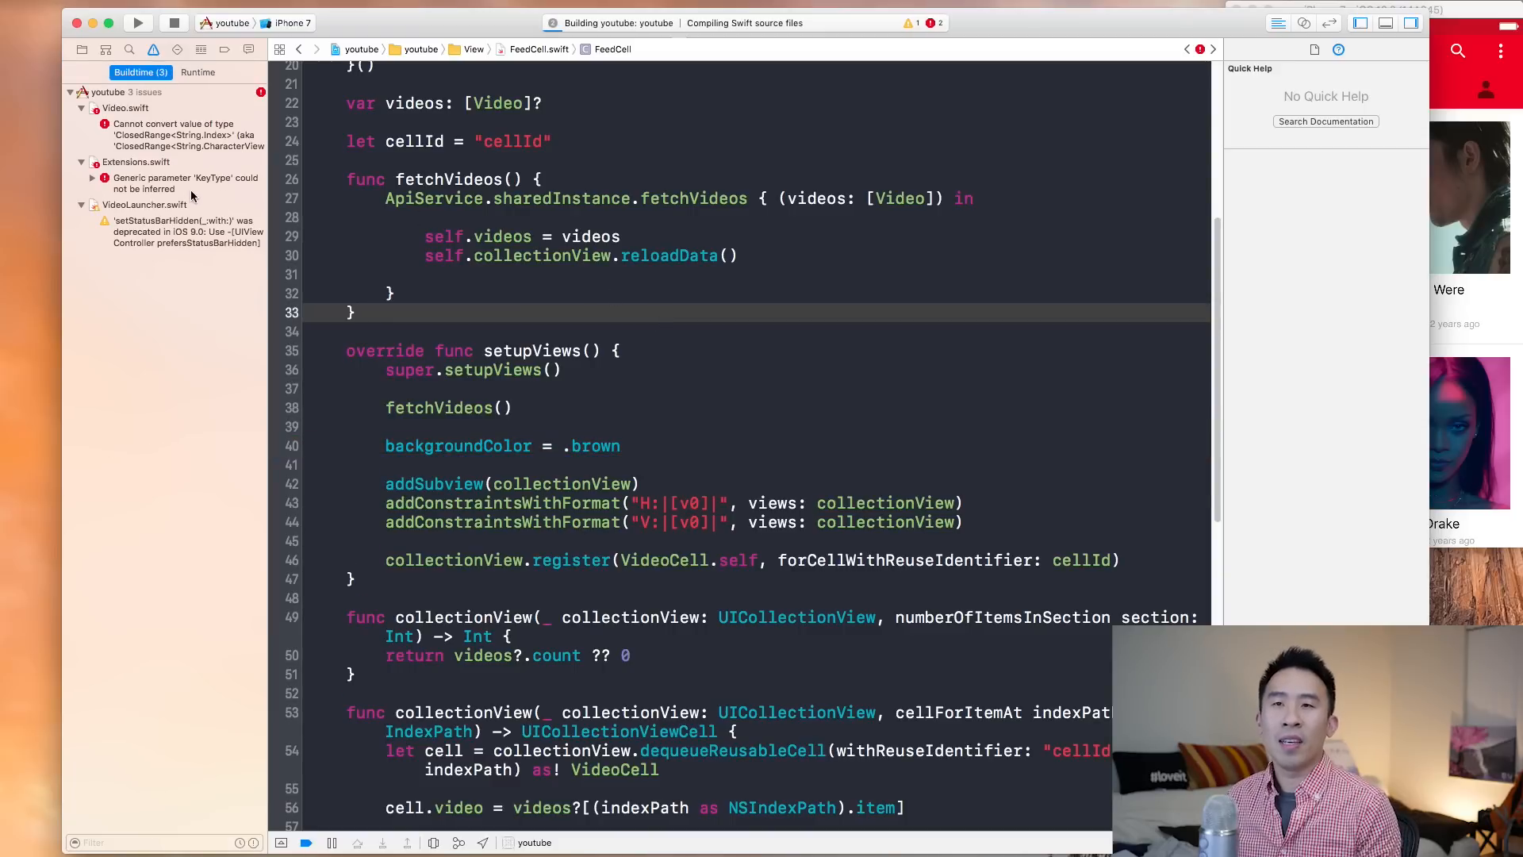
Step: Add <String: UIImage> type parameters to the imageCache NSCache on line 30 of Extensions.swift
click(184, 182)
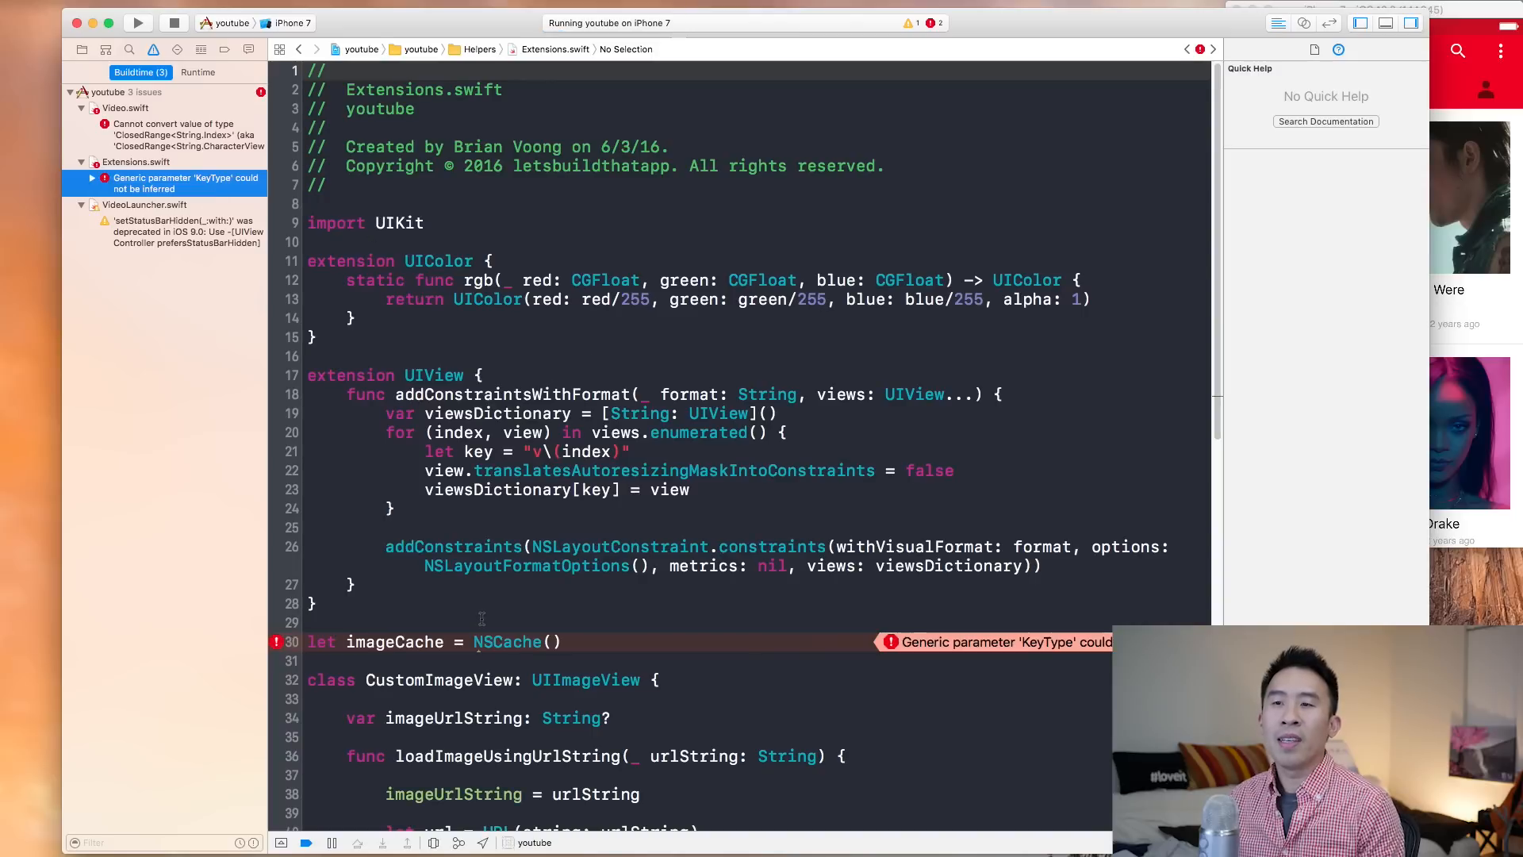
click(506, 641)
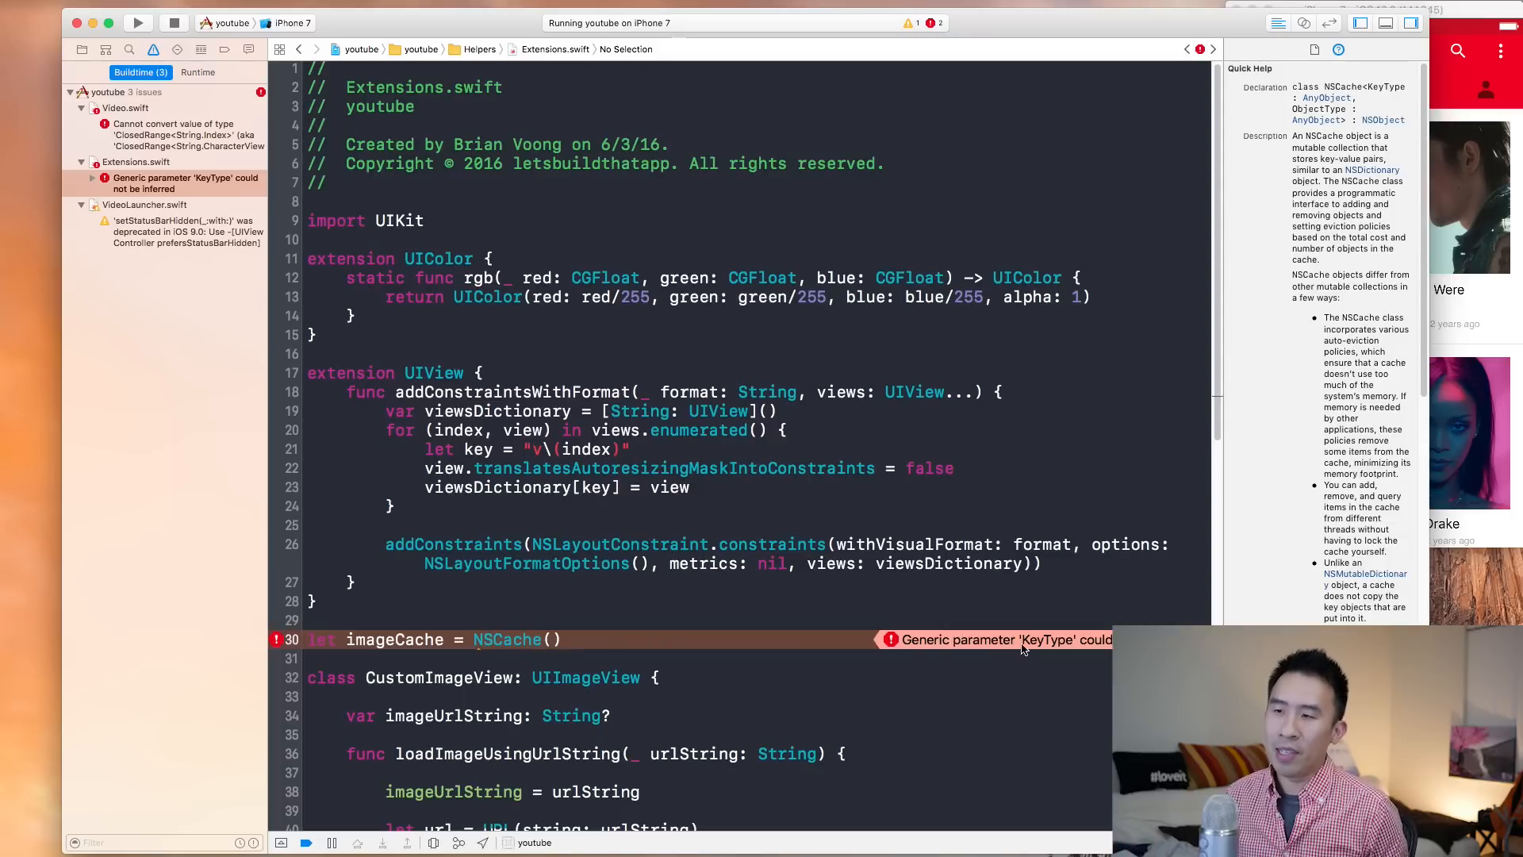
mouse_move(537, 618)
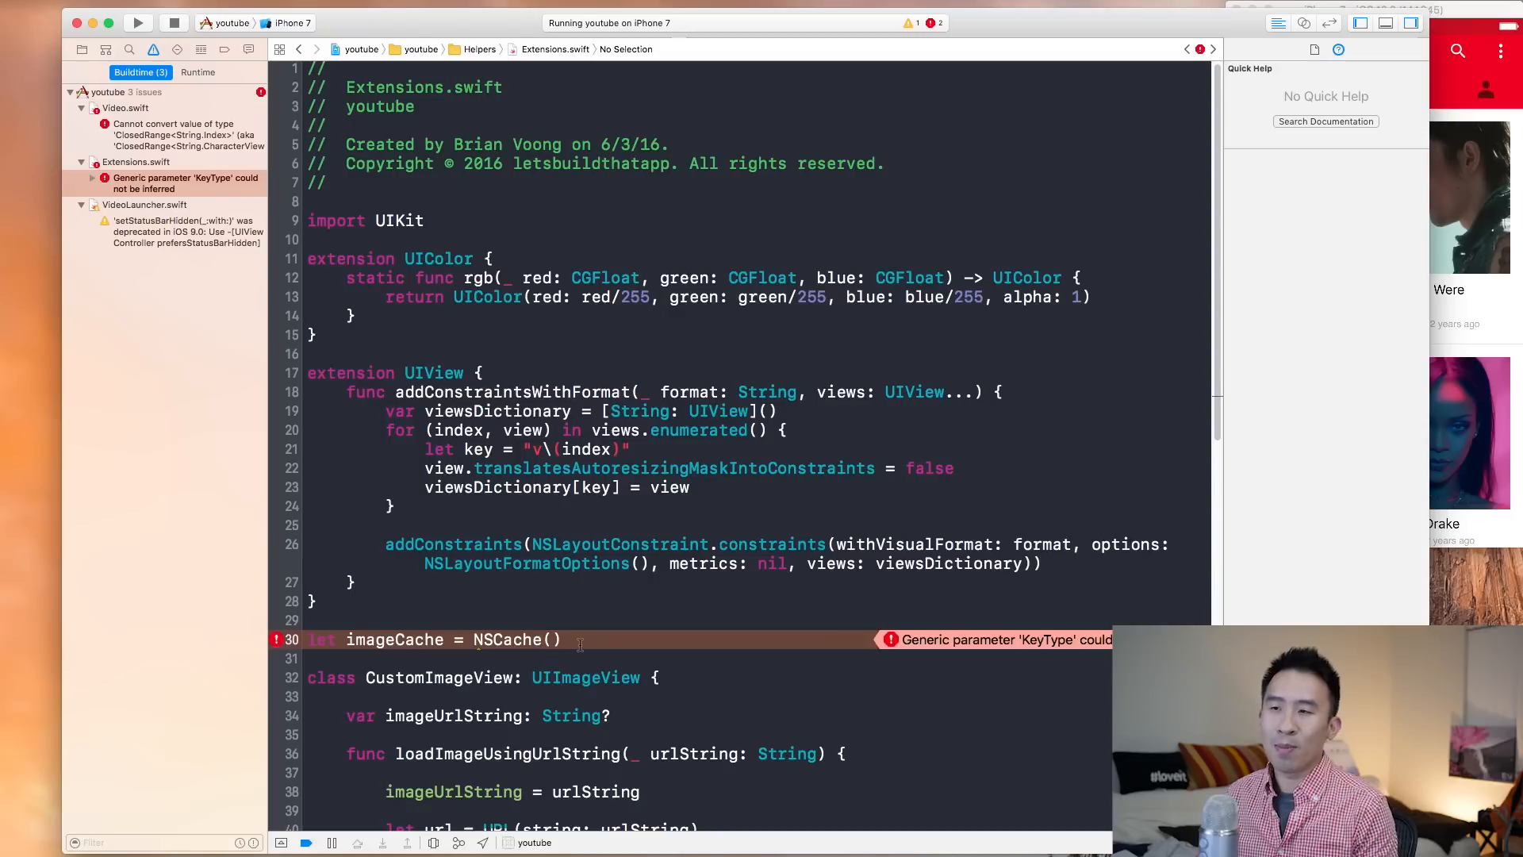
mouse_move(580, 642)
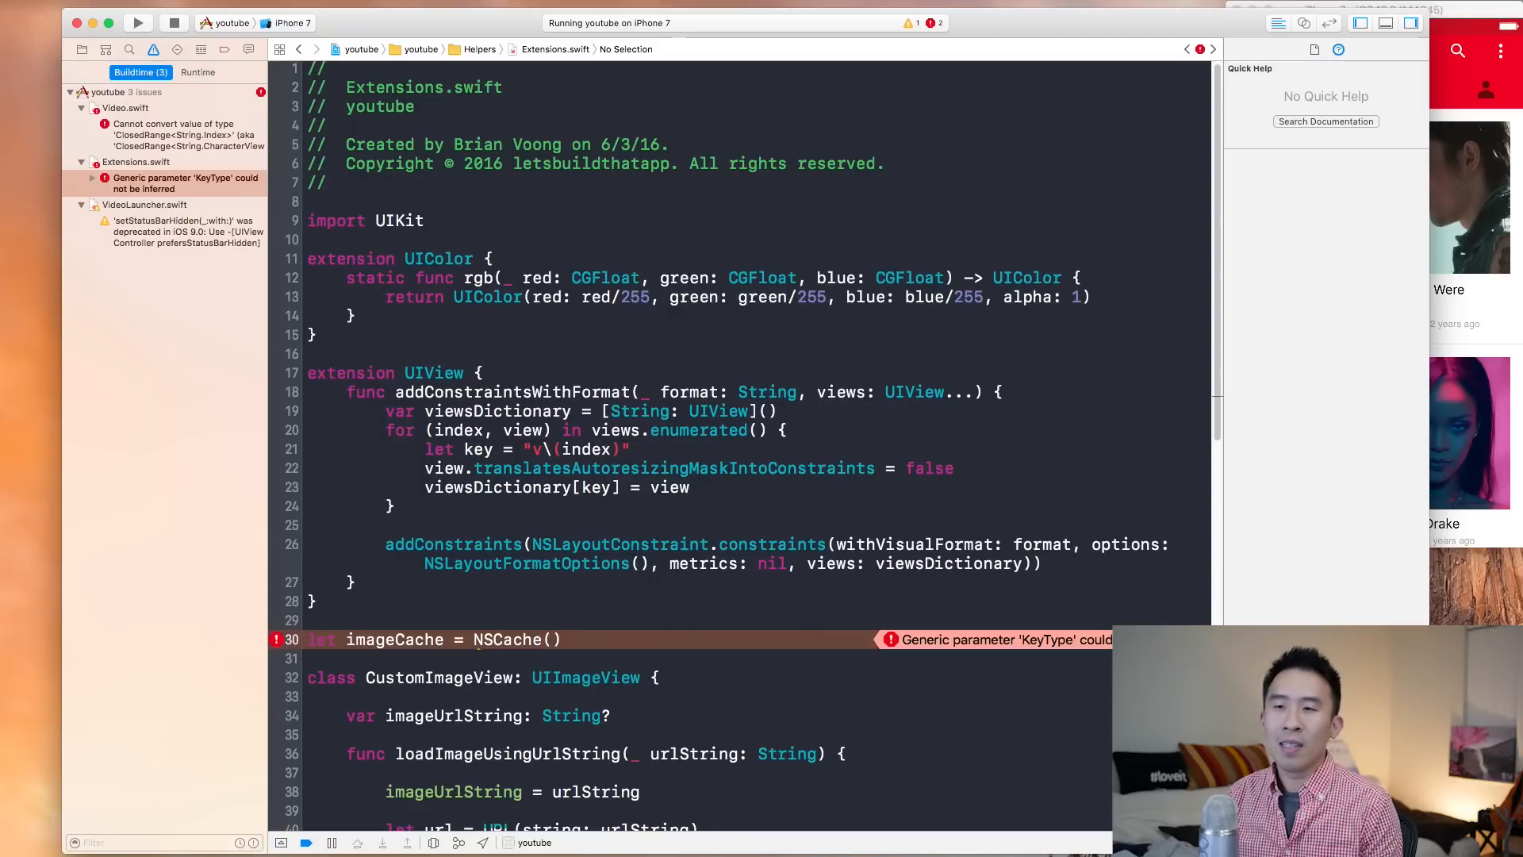
text(<>)
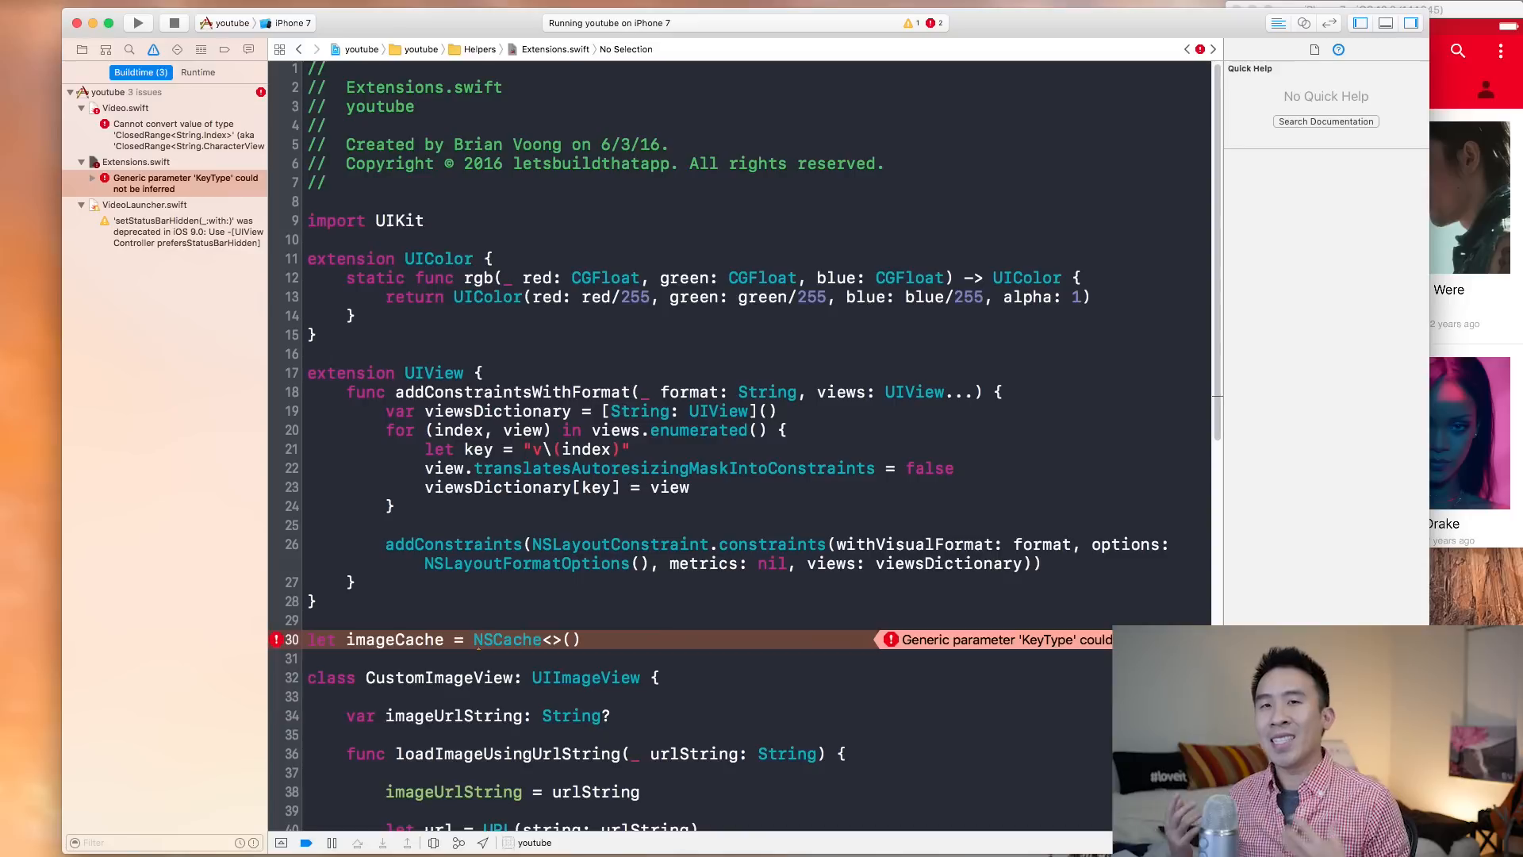
text(S)
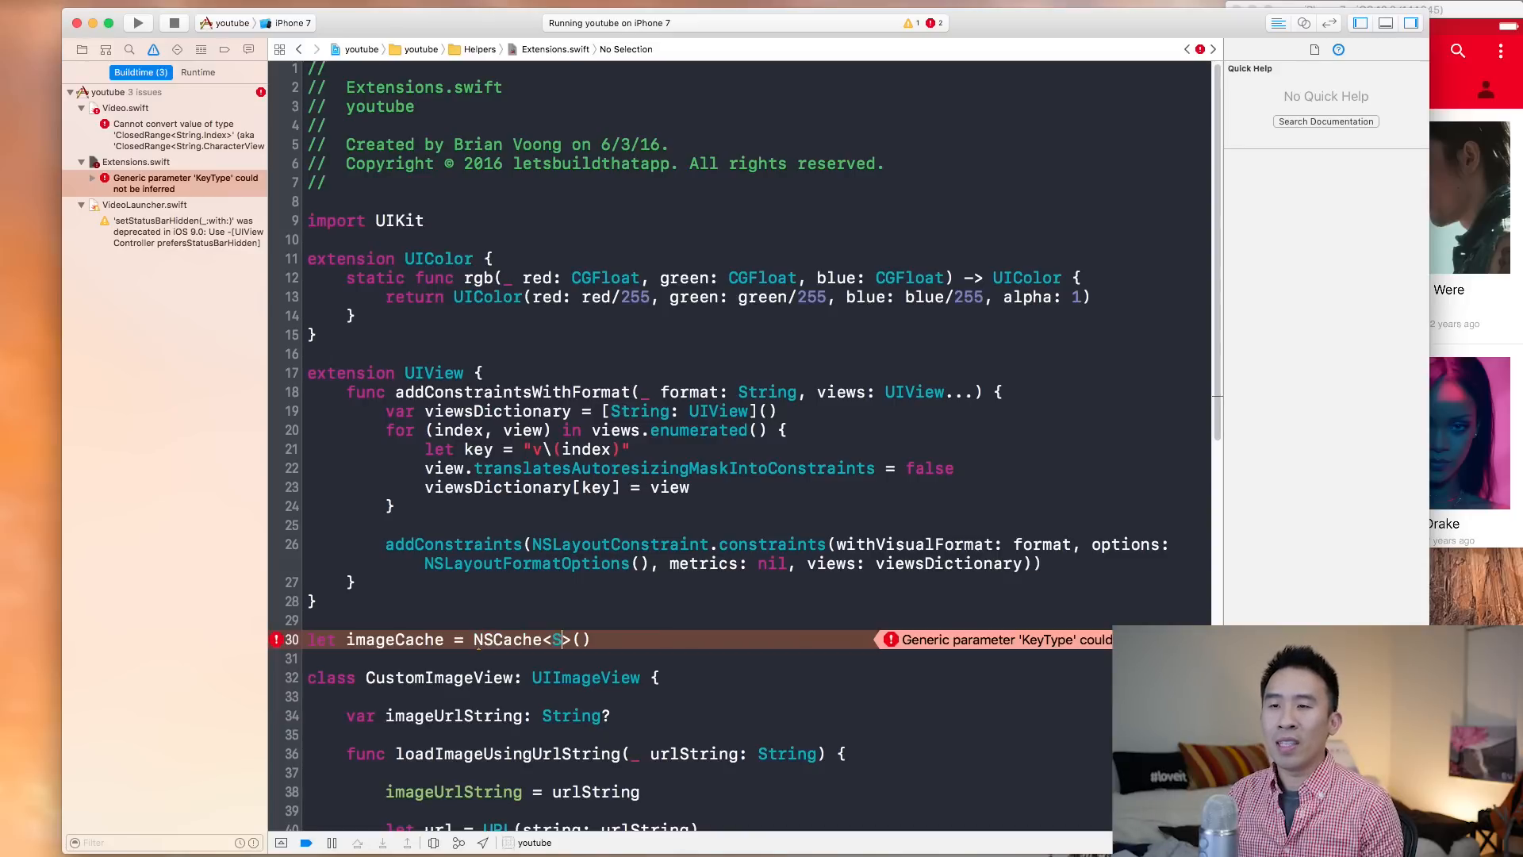
text(String: UIImage)
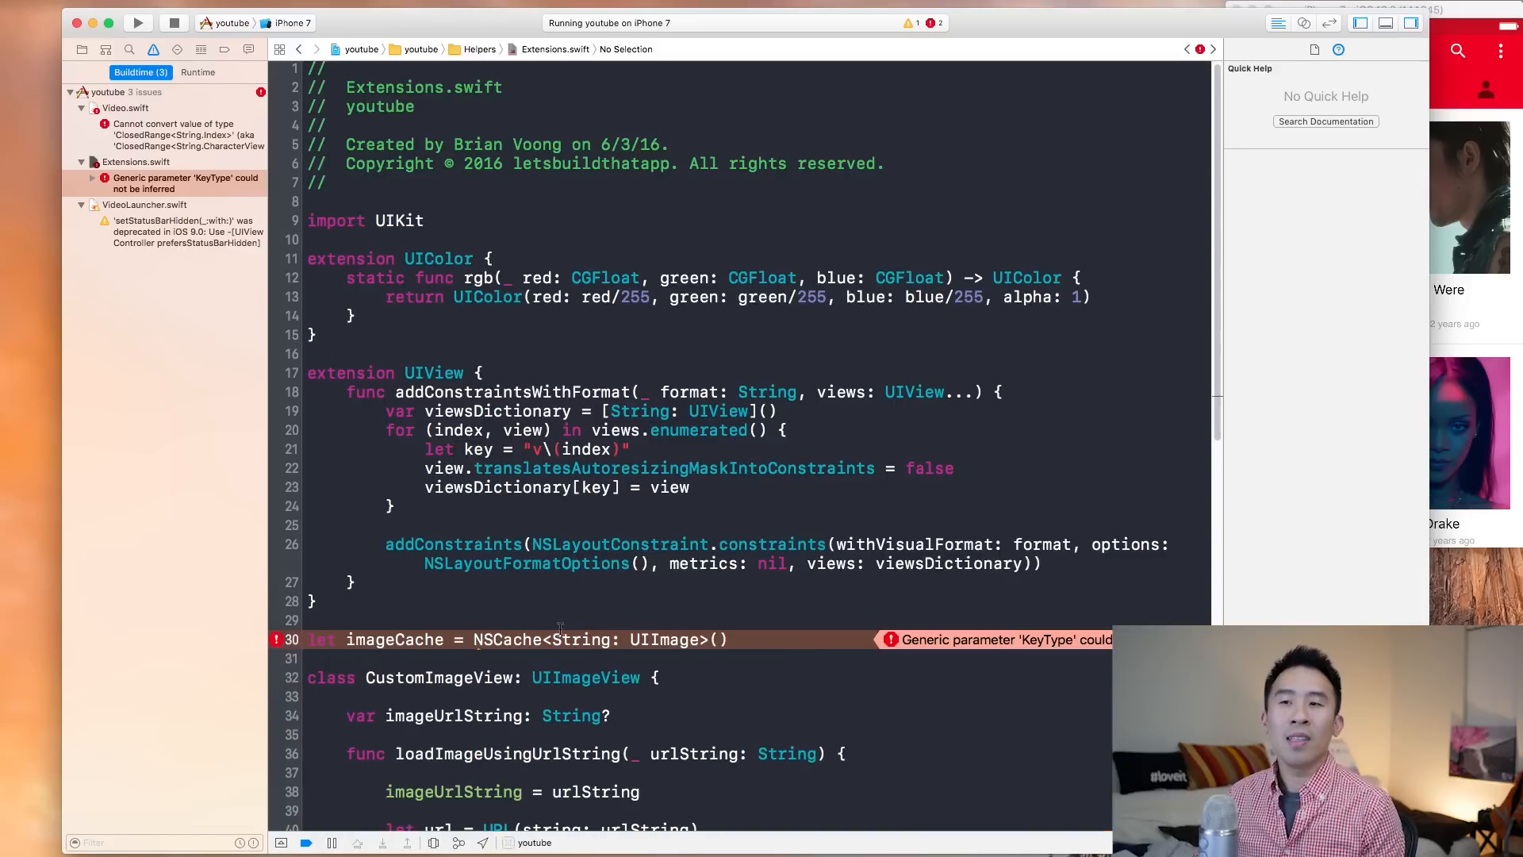
scroll(down, 3)
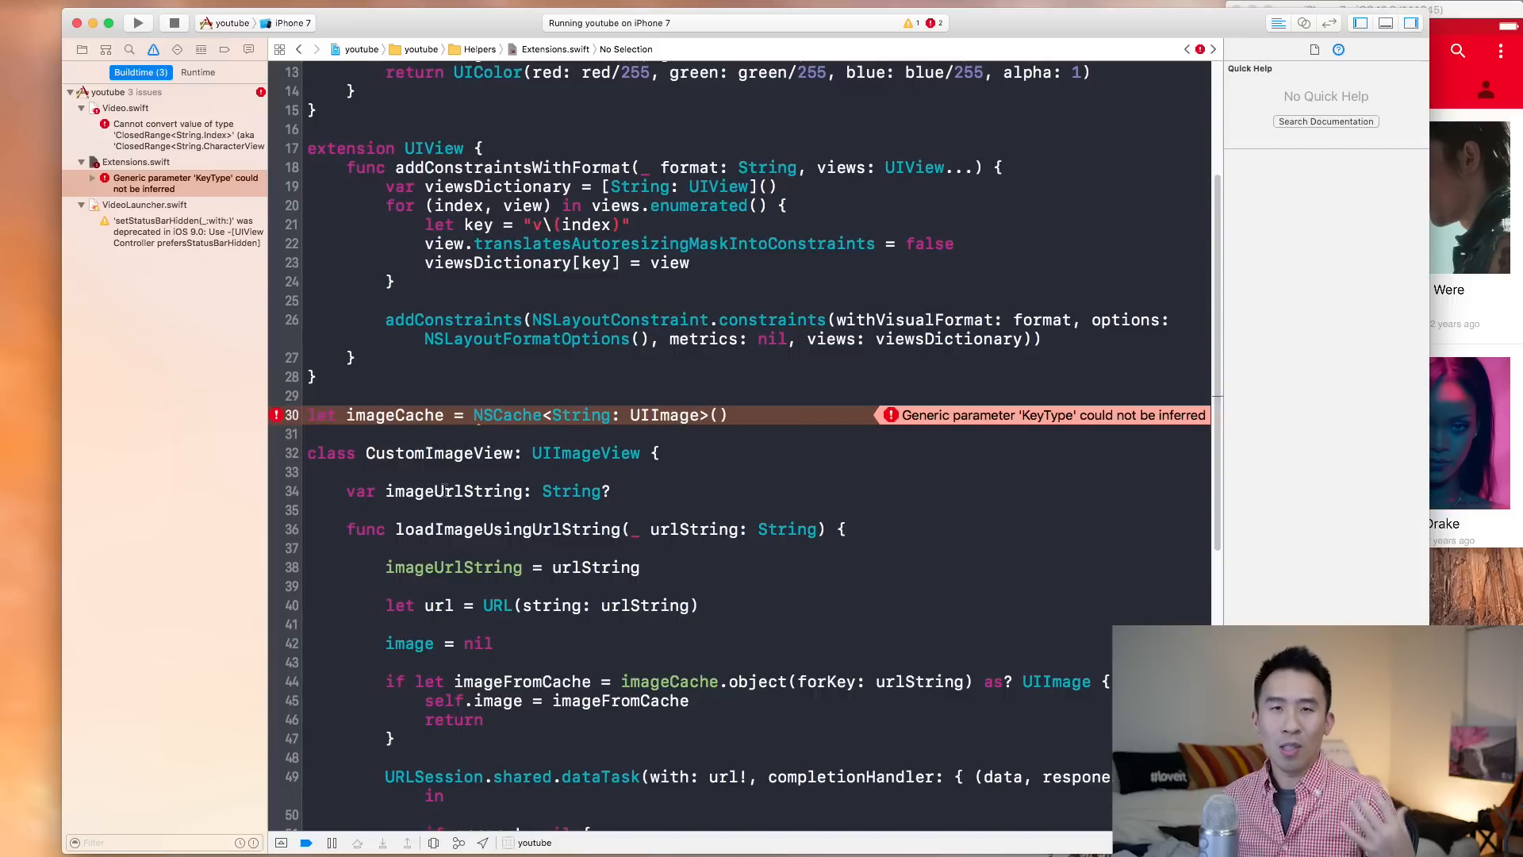
Step: Change imageCache to NSCache<NSString, UIImage>() and scroll to the new urlString NSString errors
double_click(581, 415)
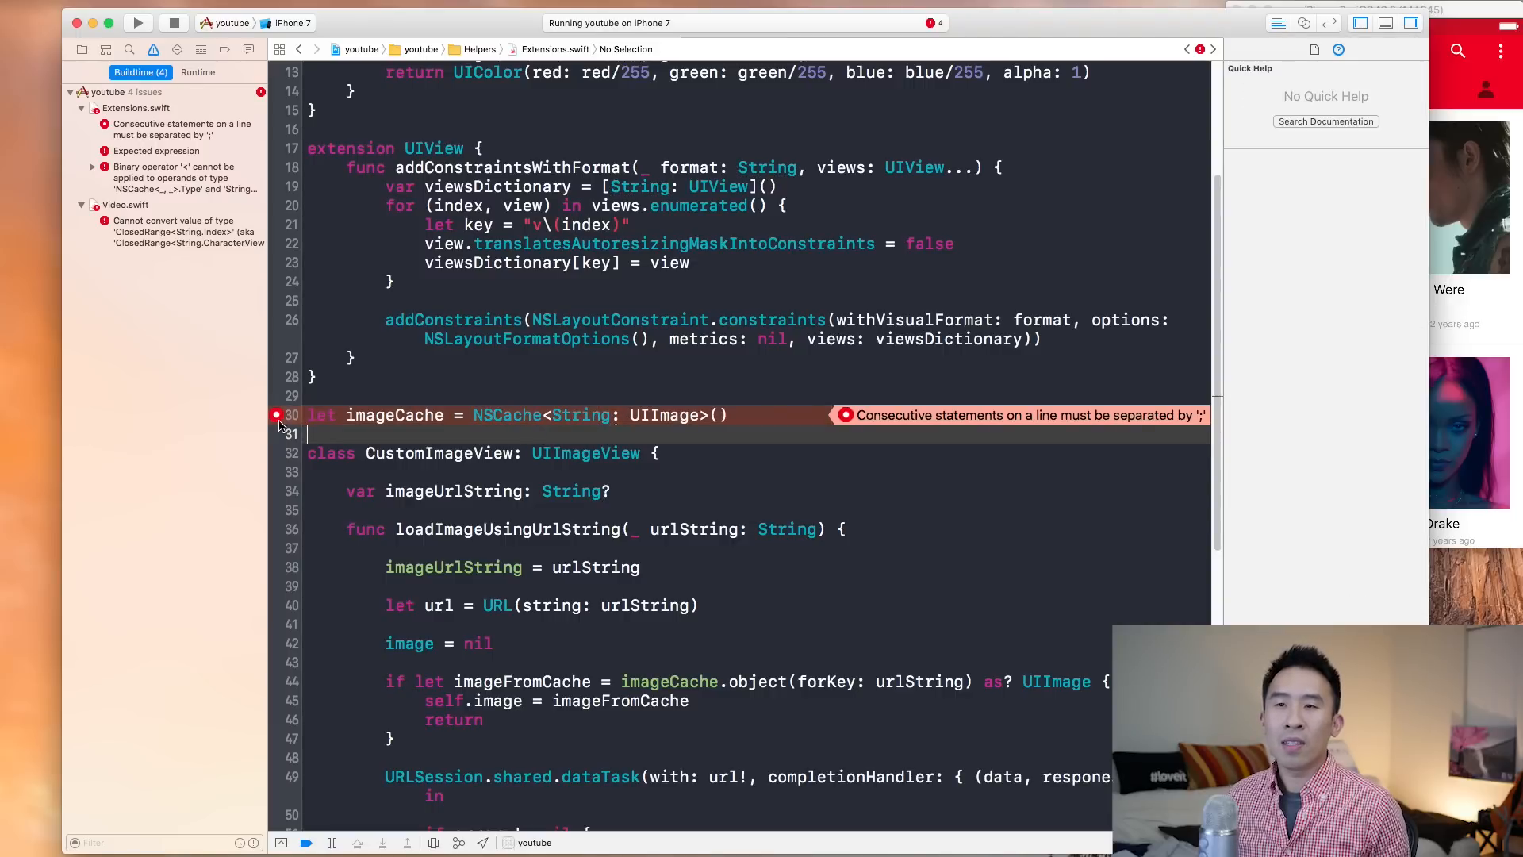
click(581, 415)
text(,)
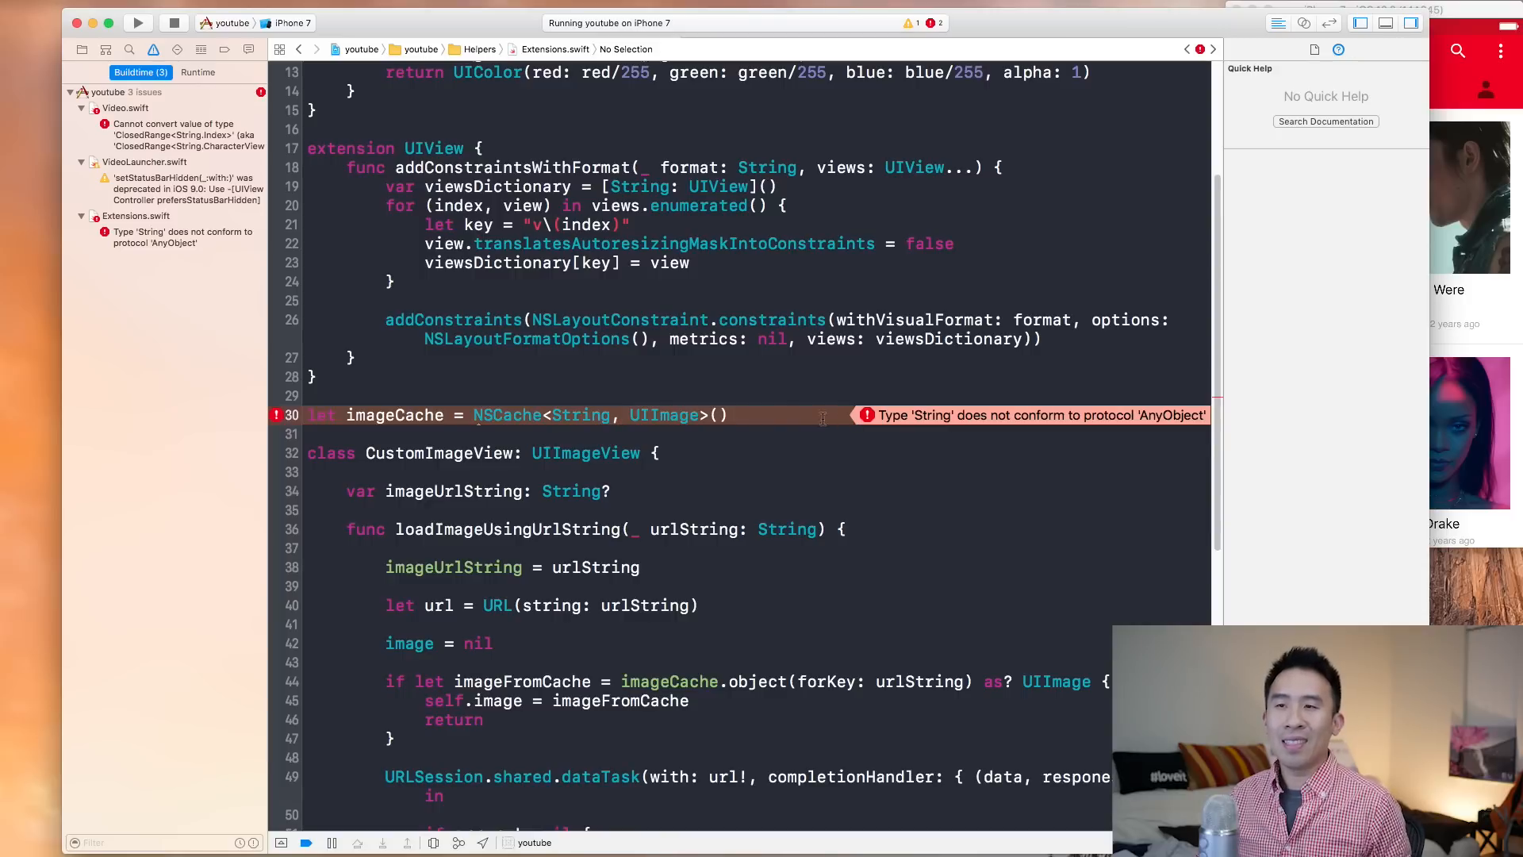
click(581, 414)
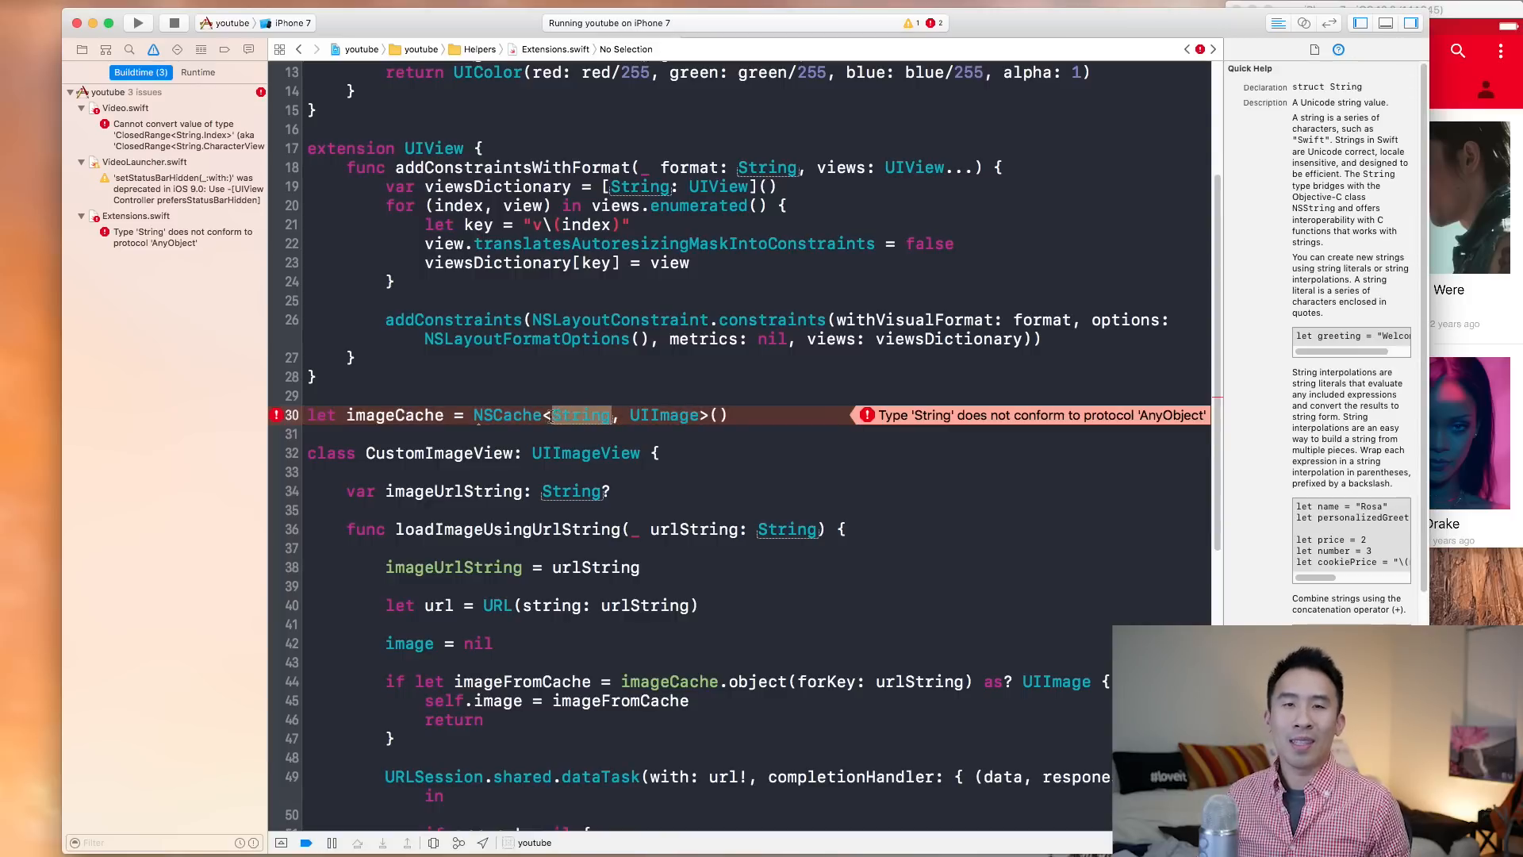
mouse_move(983, 421)
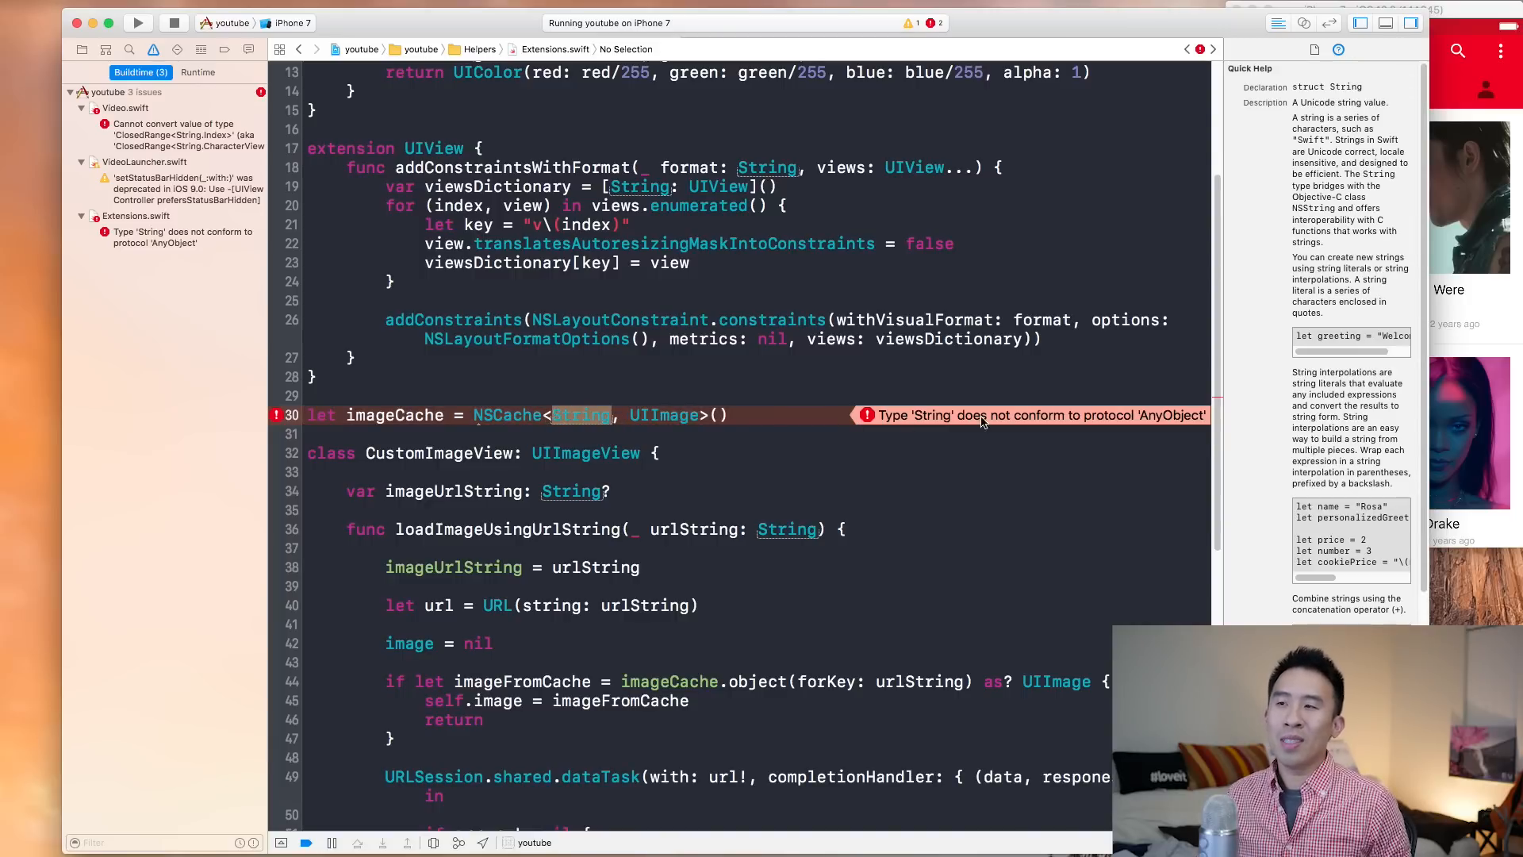
mouse_move(1156, 421)
text(NS)
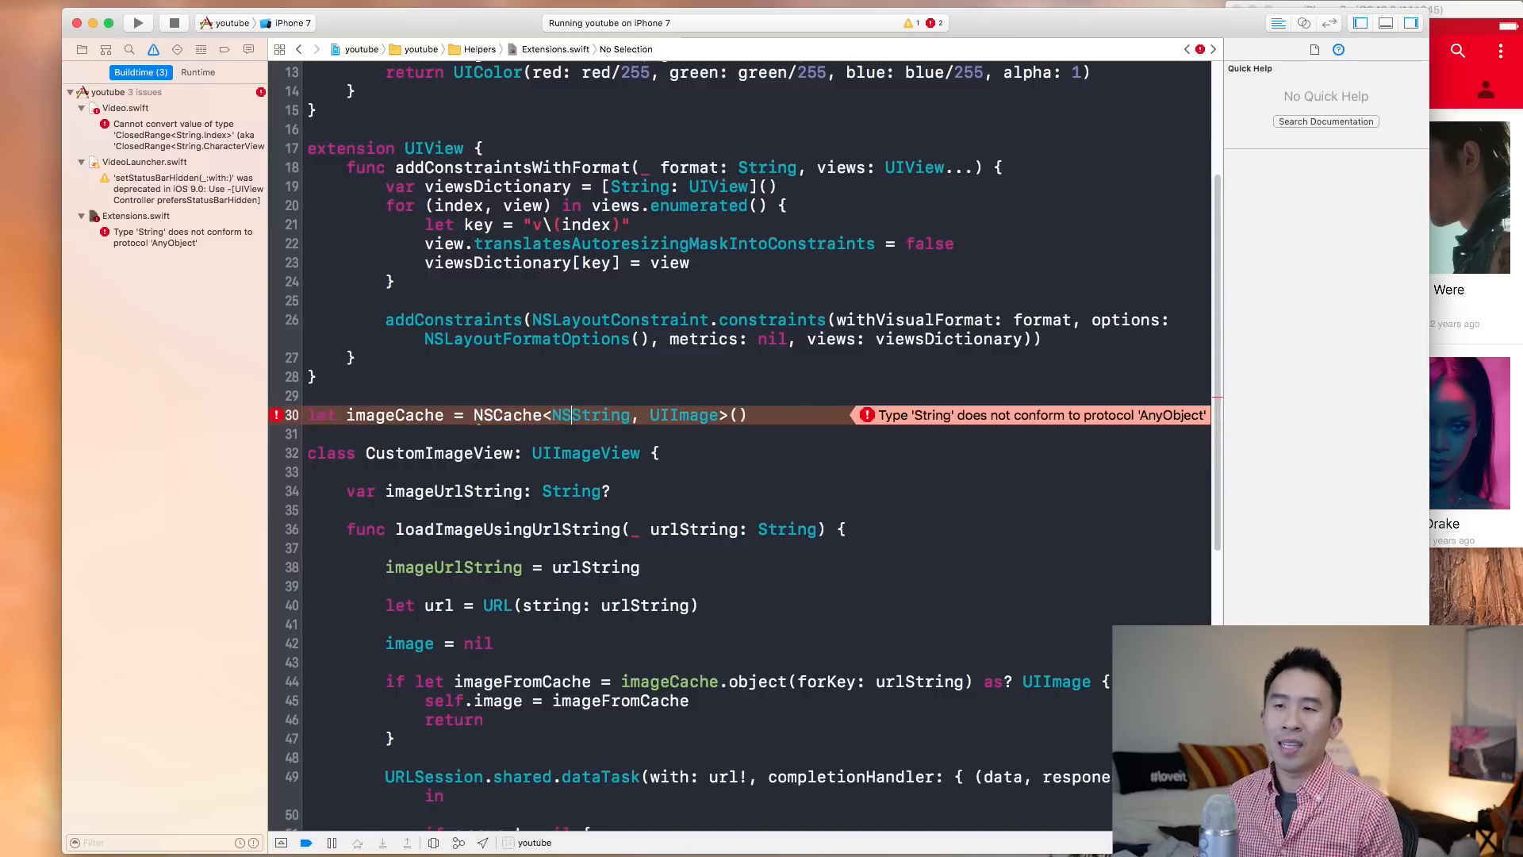
click(590, 414)
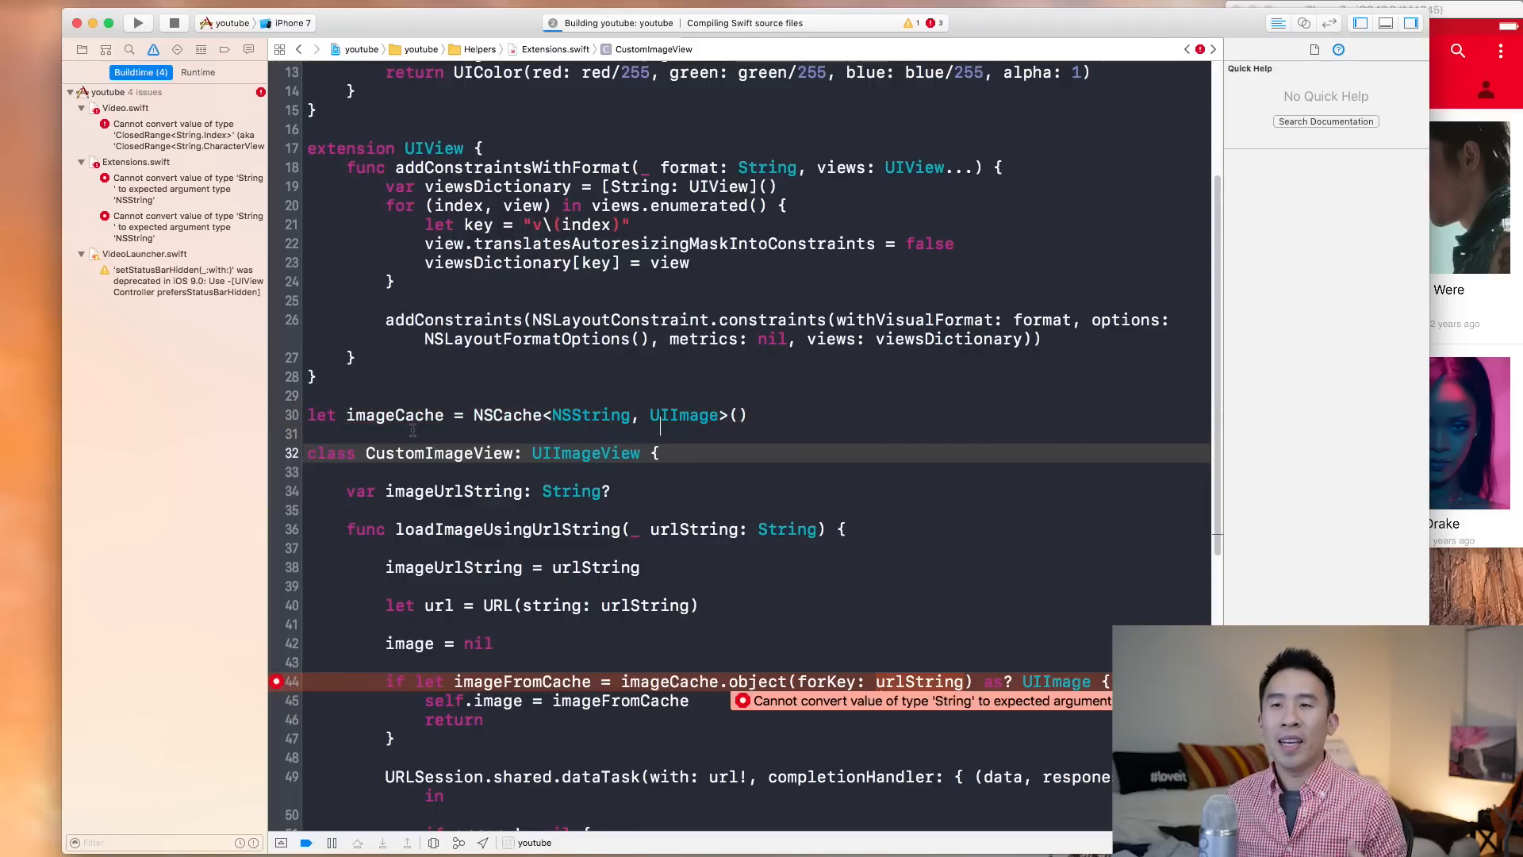
scroll(down, 3)
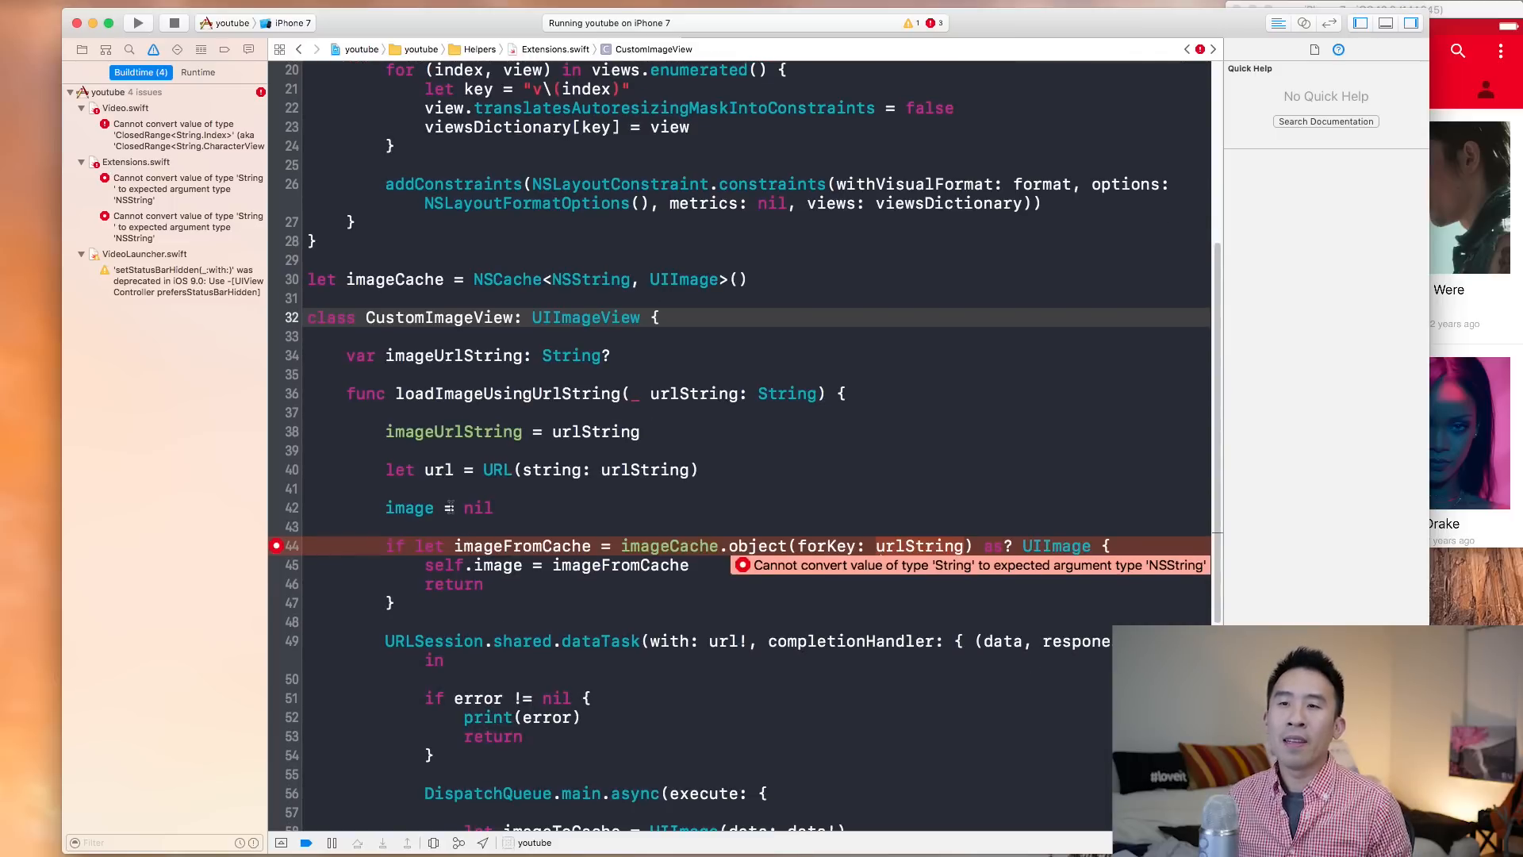
scroll(down, 3)
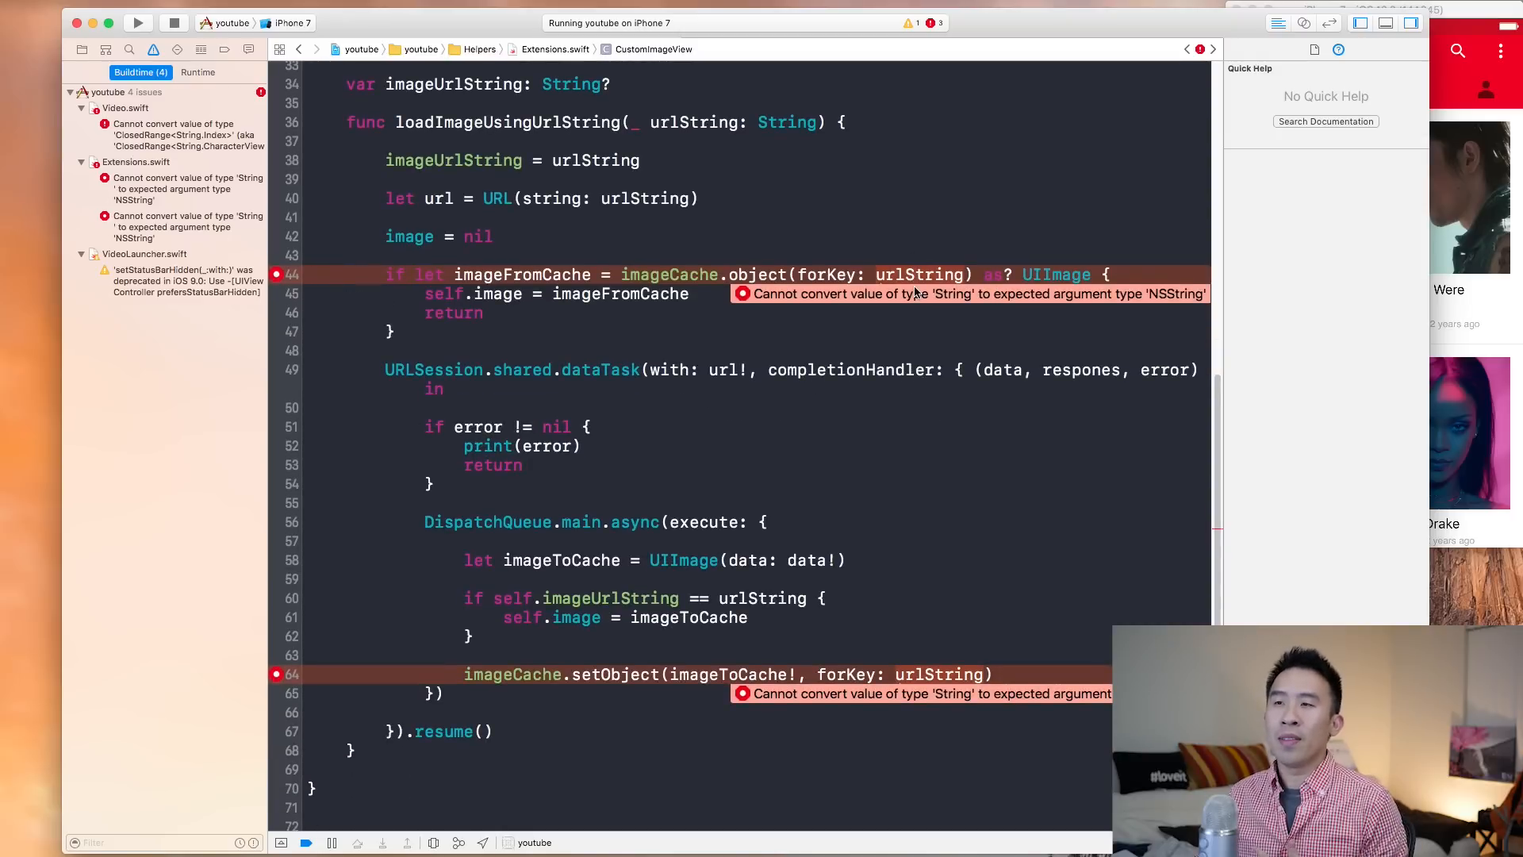
scroll(up, 3)
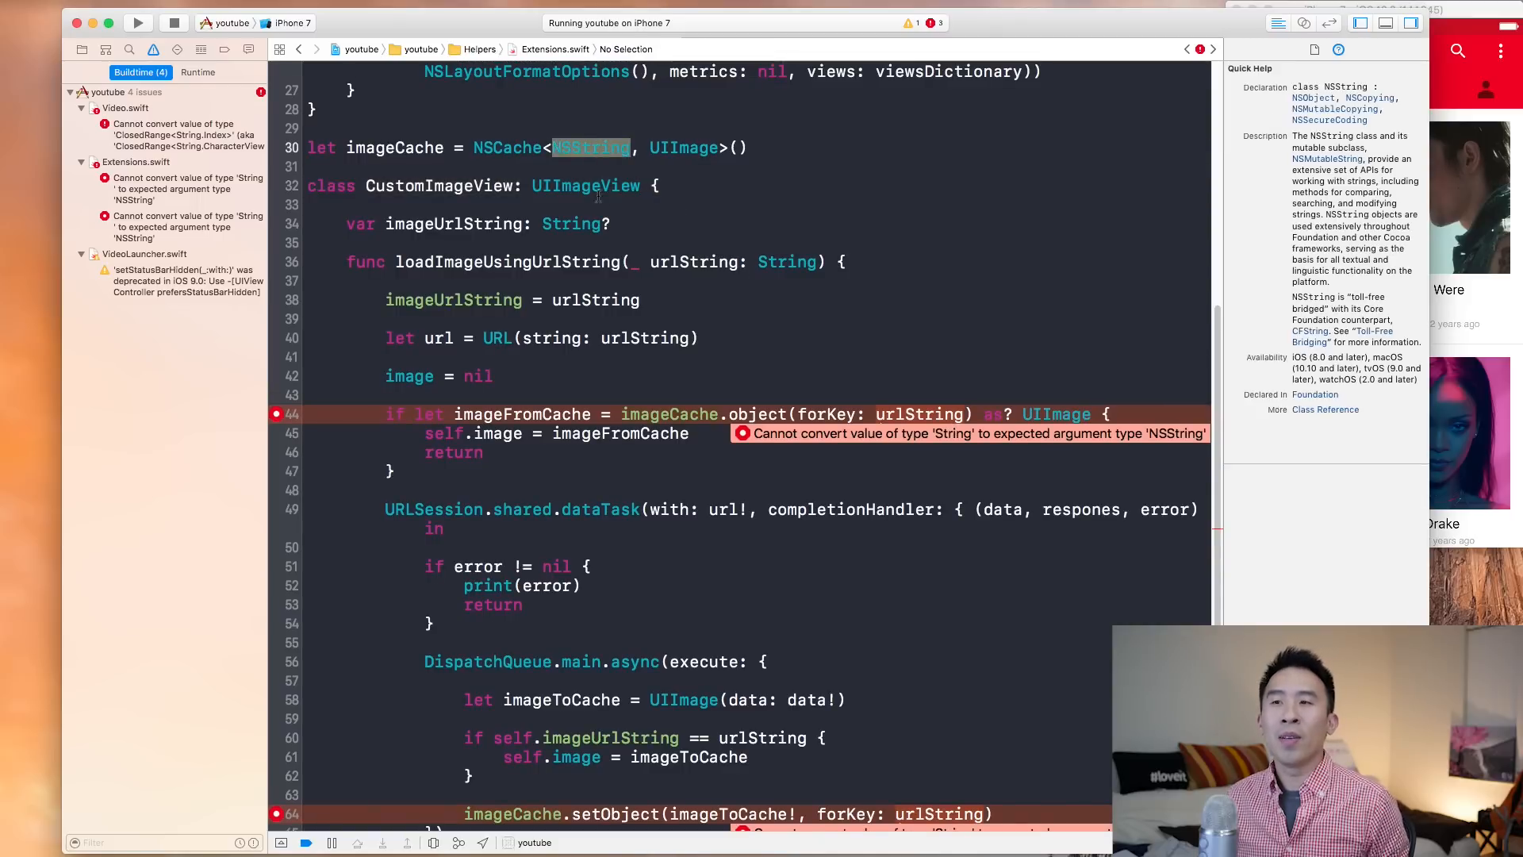
Step: Apply the 'as NSString' Fix-it on line 64 and drop the 'as? UIImage' downcast on line 44
click(760, 414)
text( as NSString)
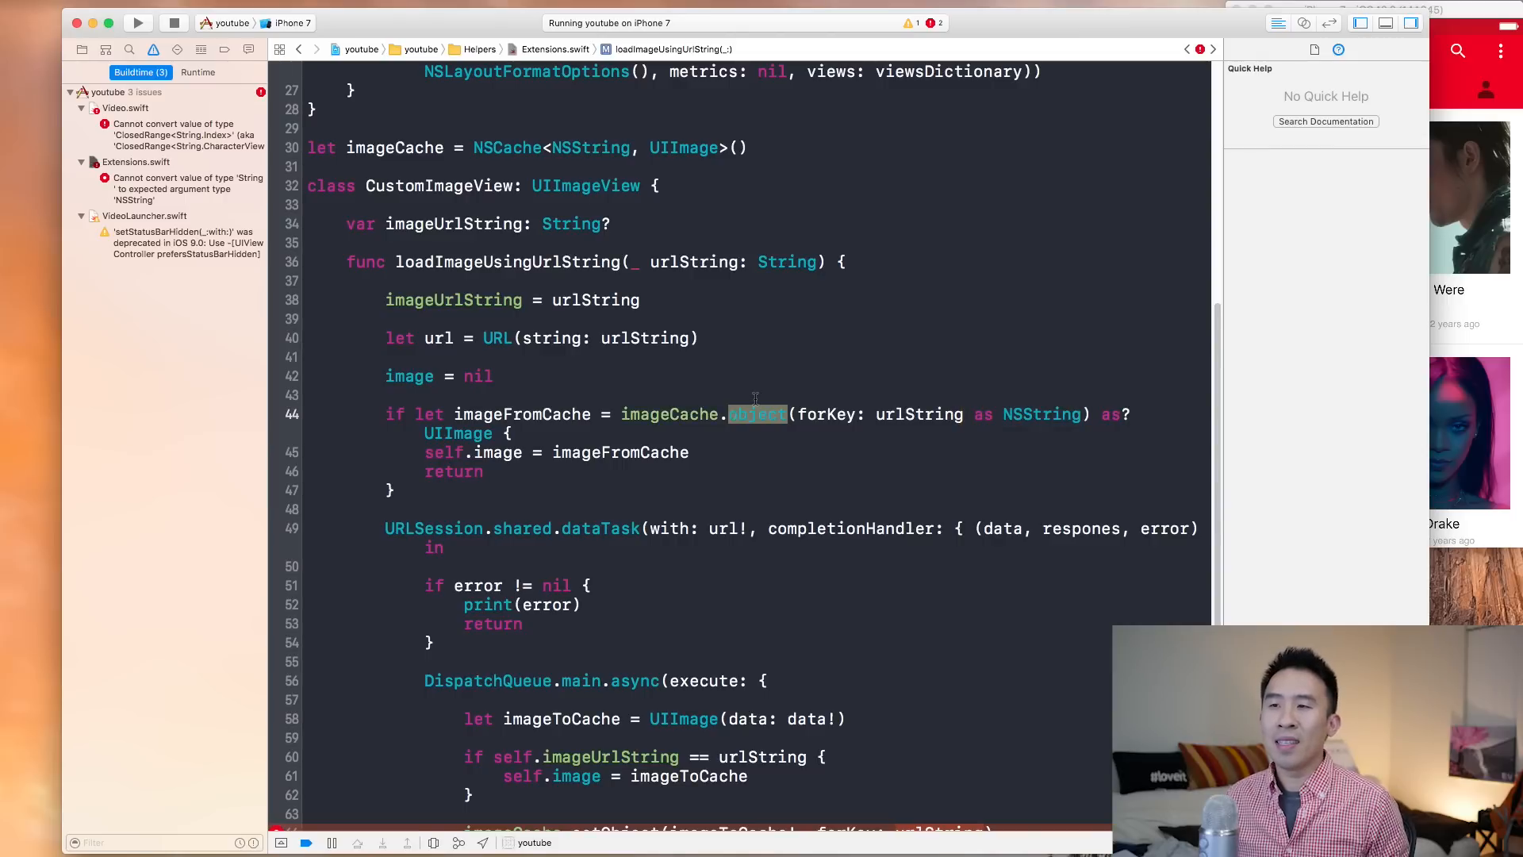
click(1042, 414)
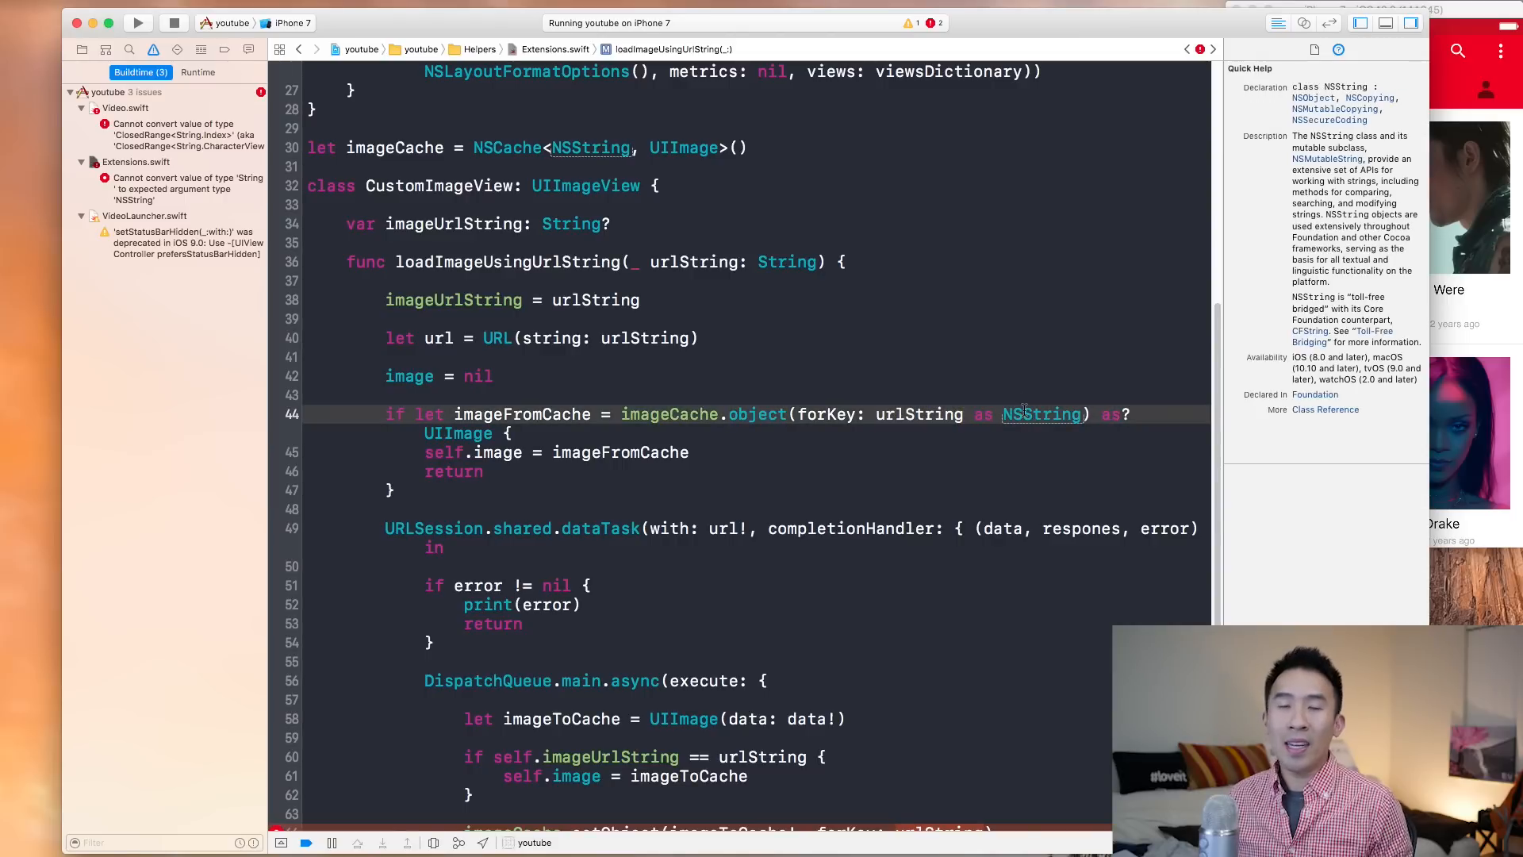
scroll(down, 3)
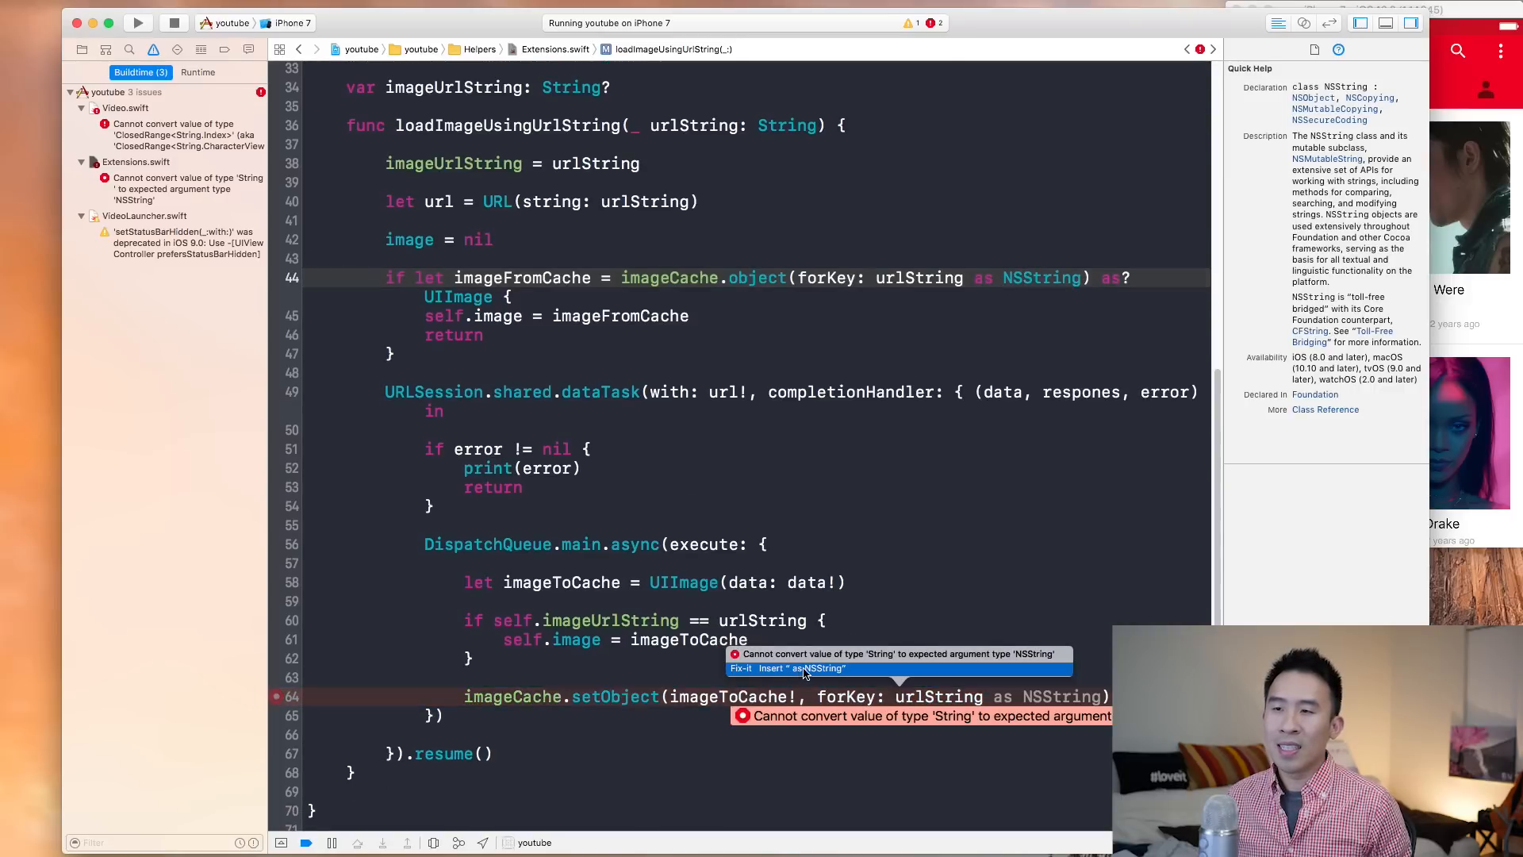
click(766, 668)
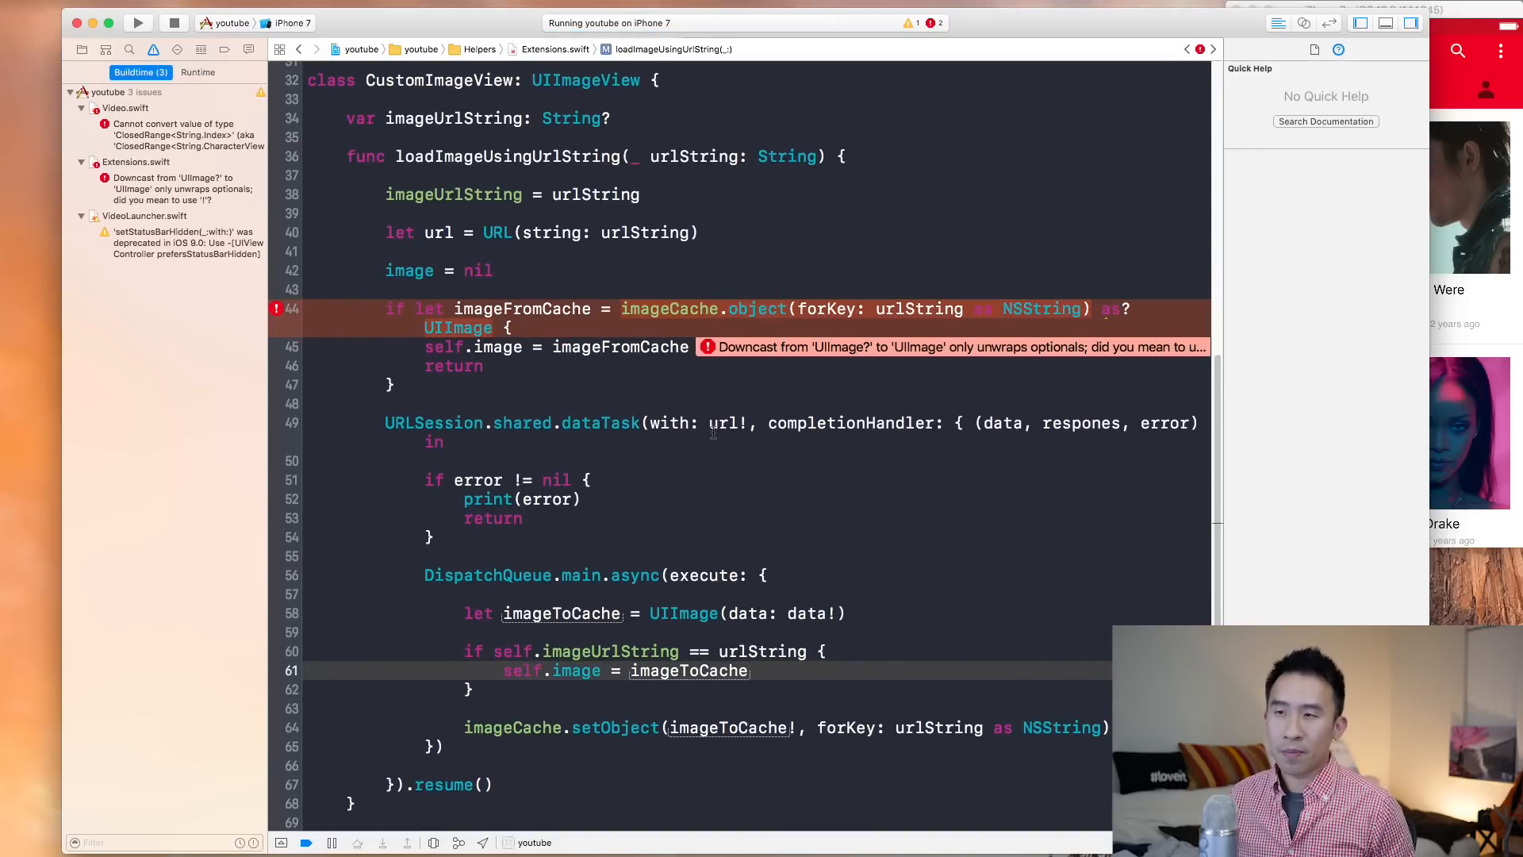
scroll(up, 3)
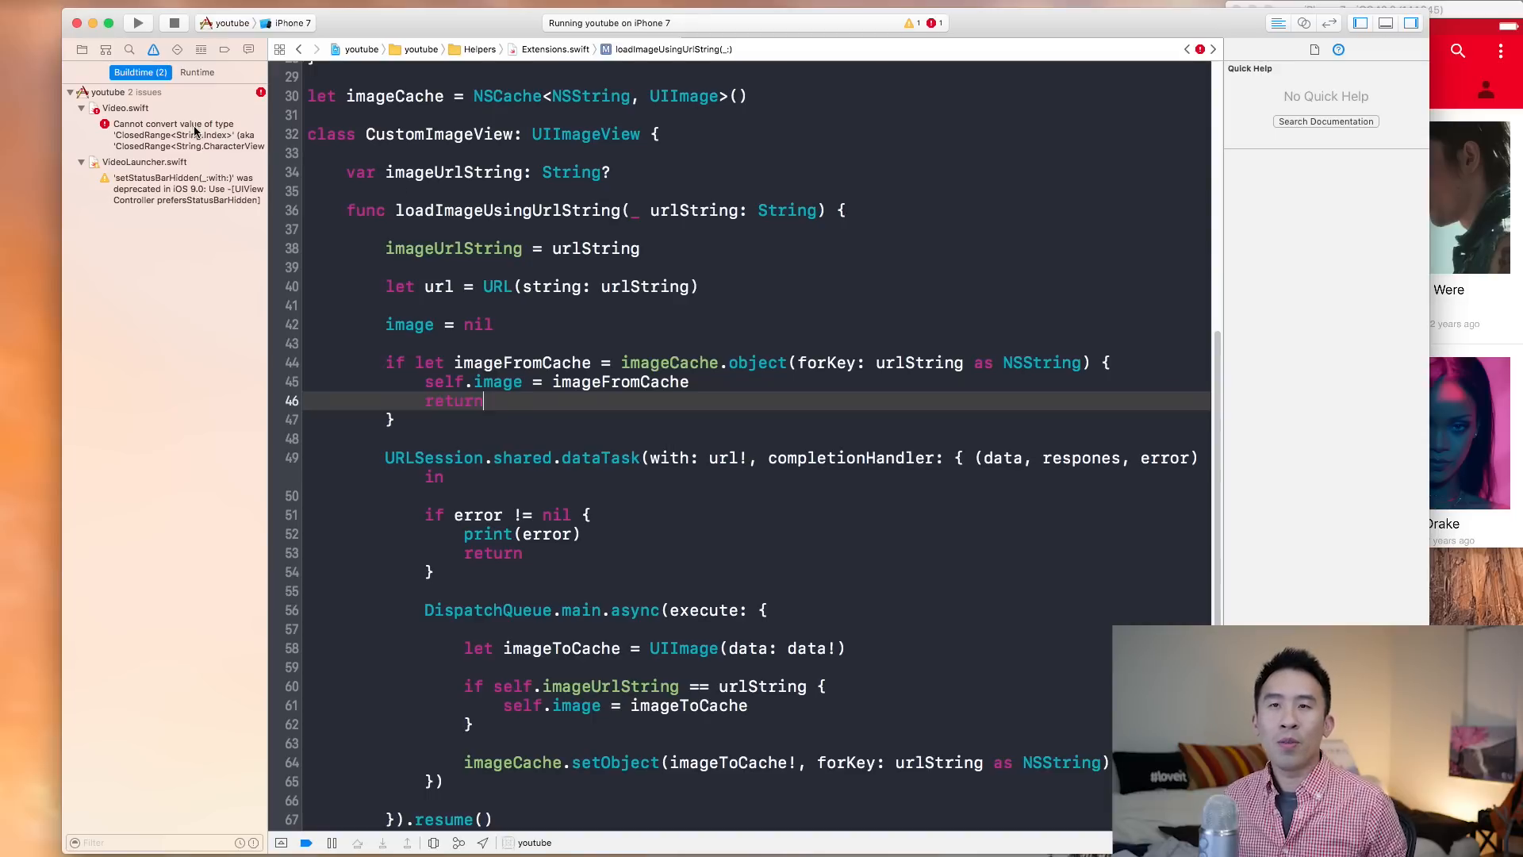
Step: Jump to the Video.swift range conversion error and add blank lines below selectorString
click(180, 134)
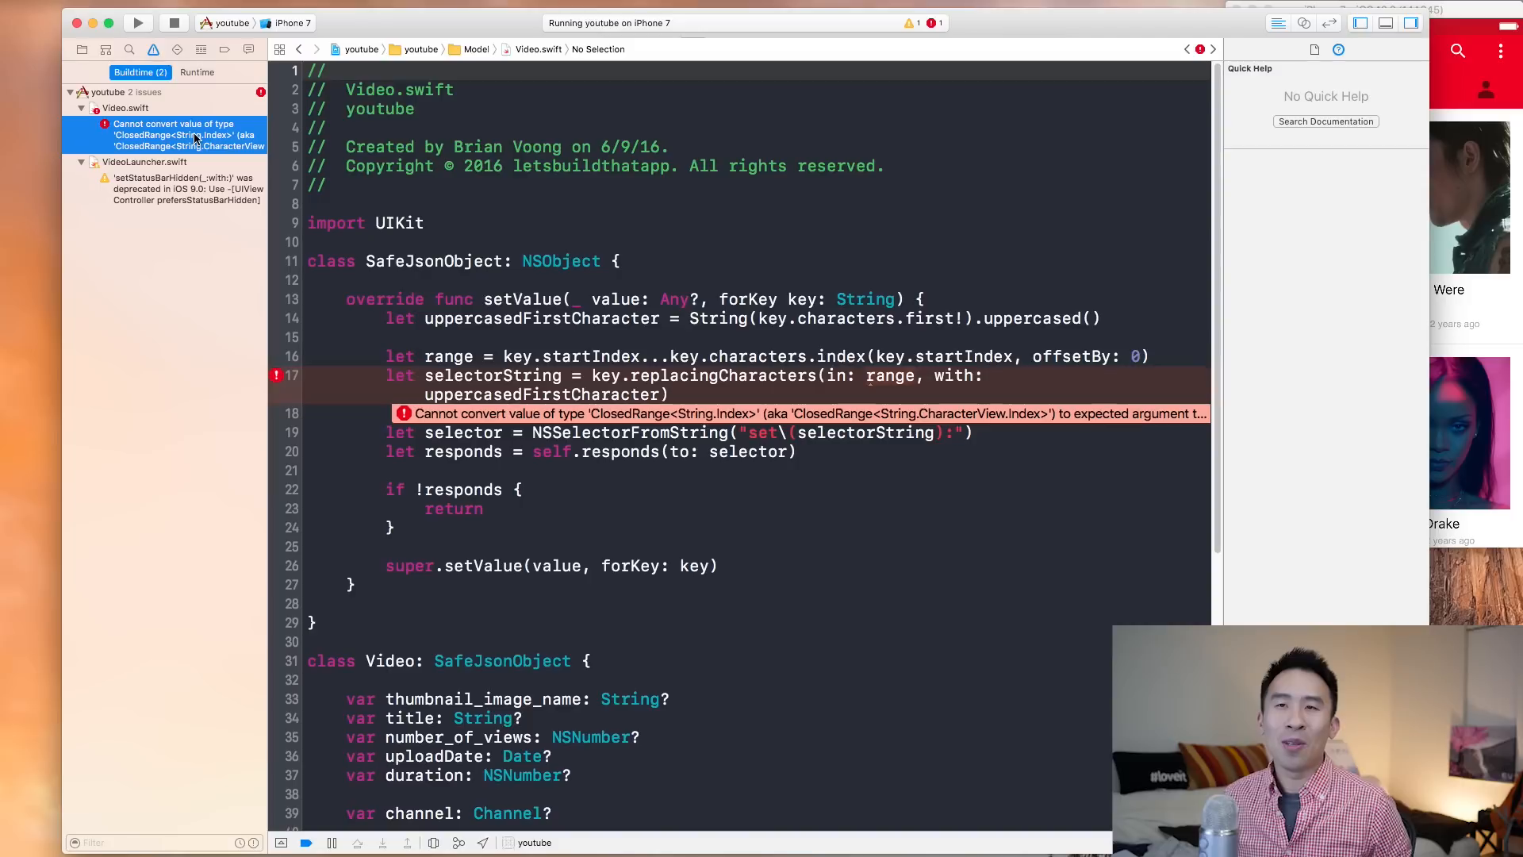
click(668, 394)
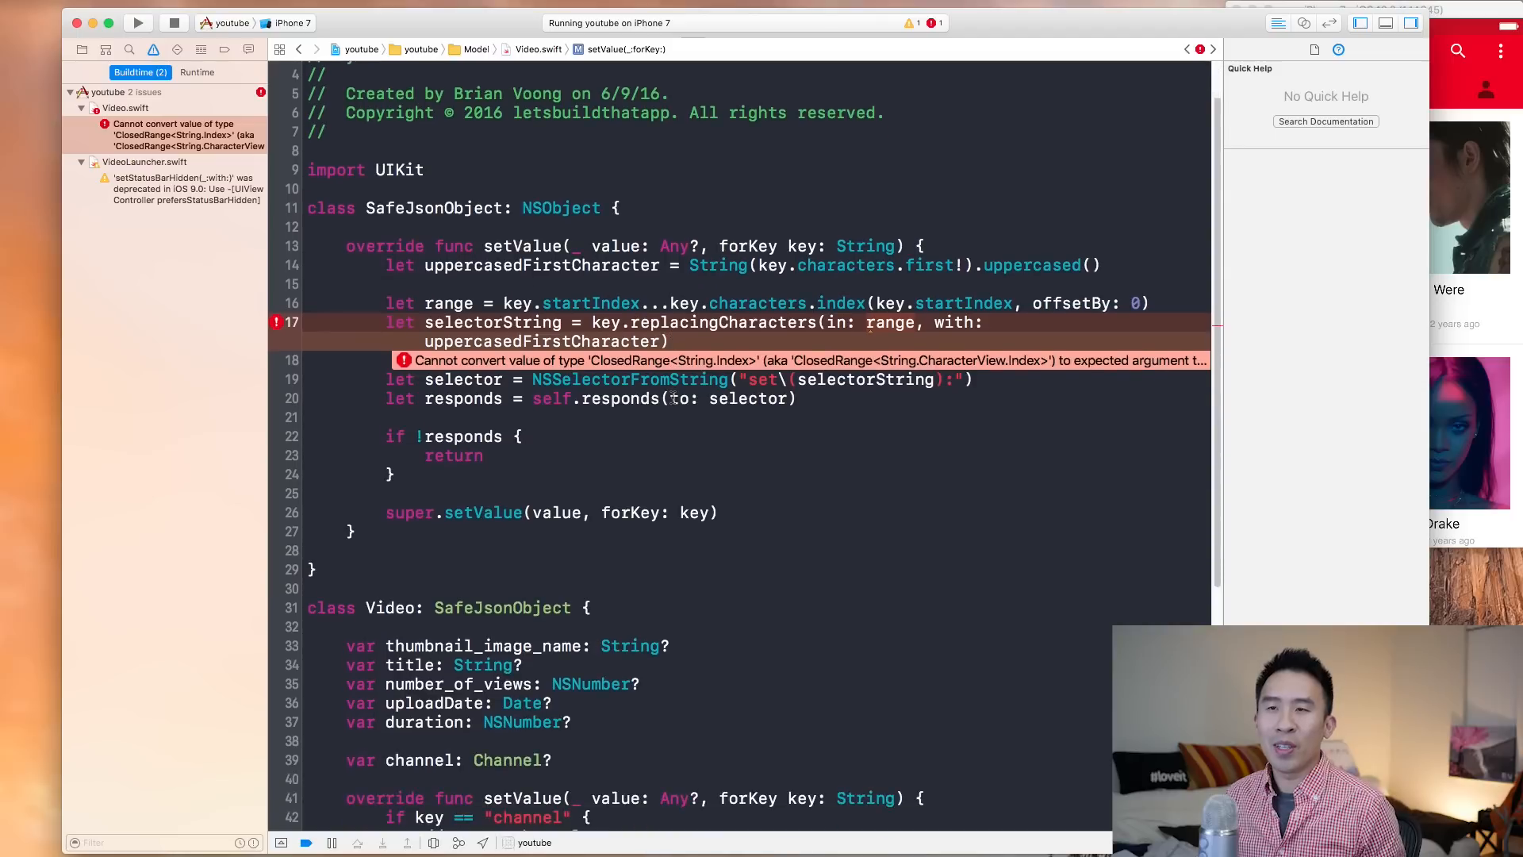
scroll(up, 3)
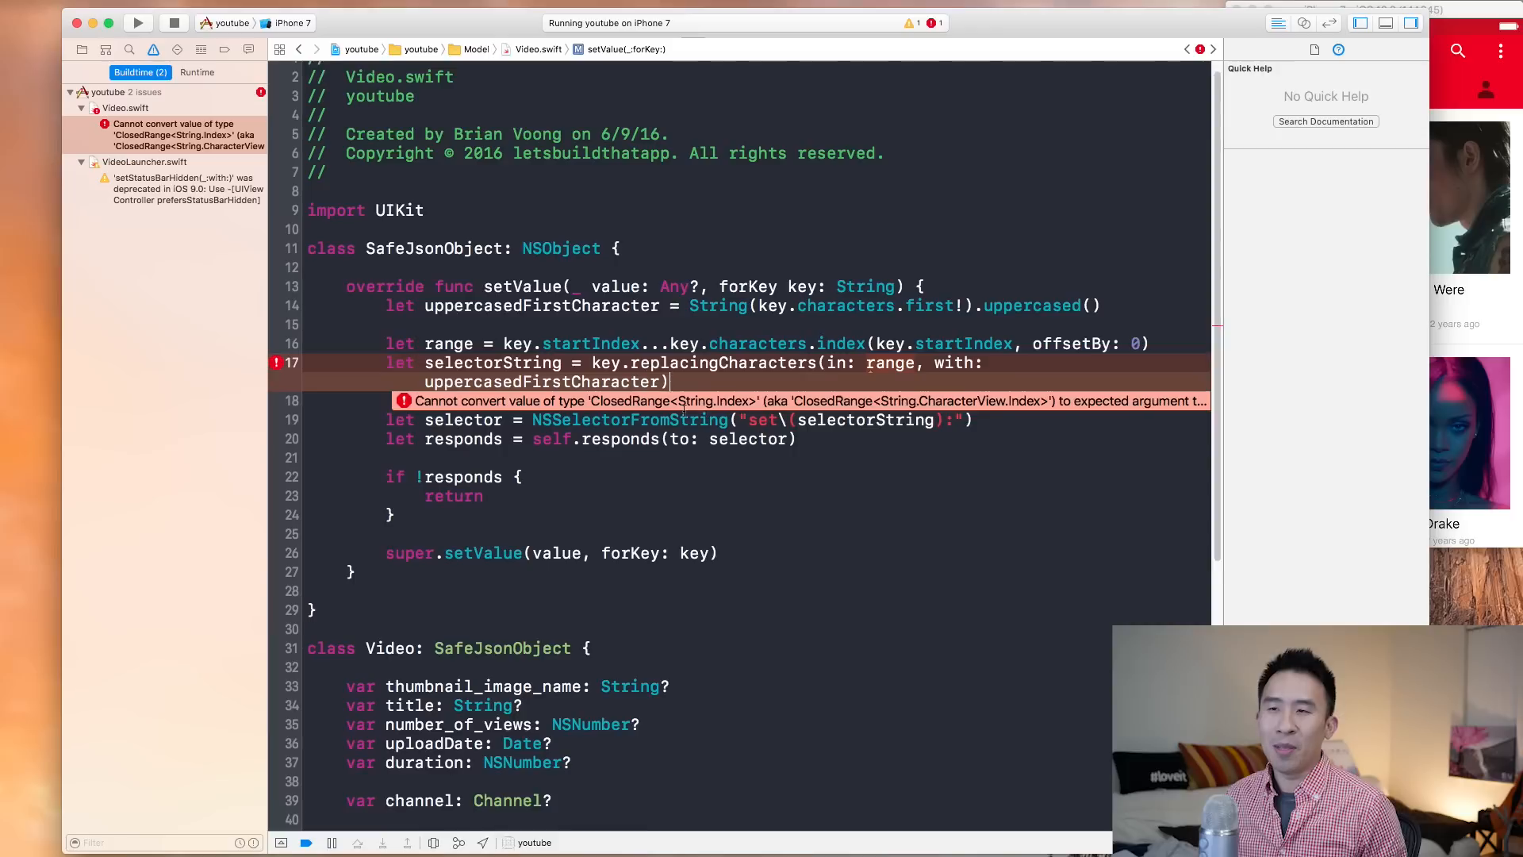
scroll(down, 3)
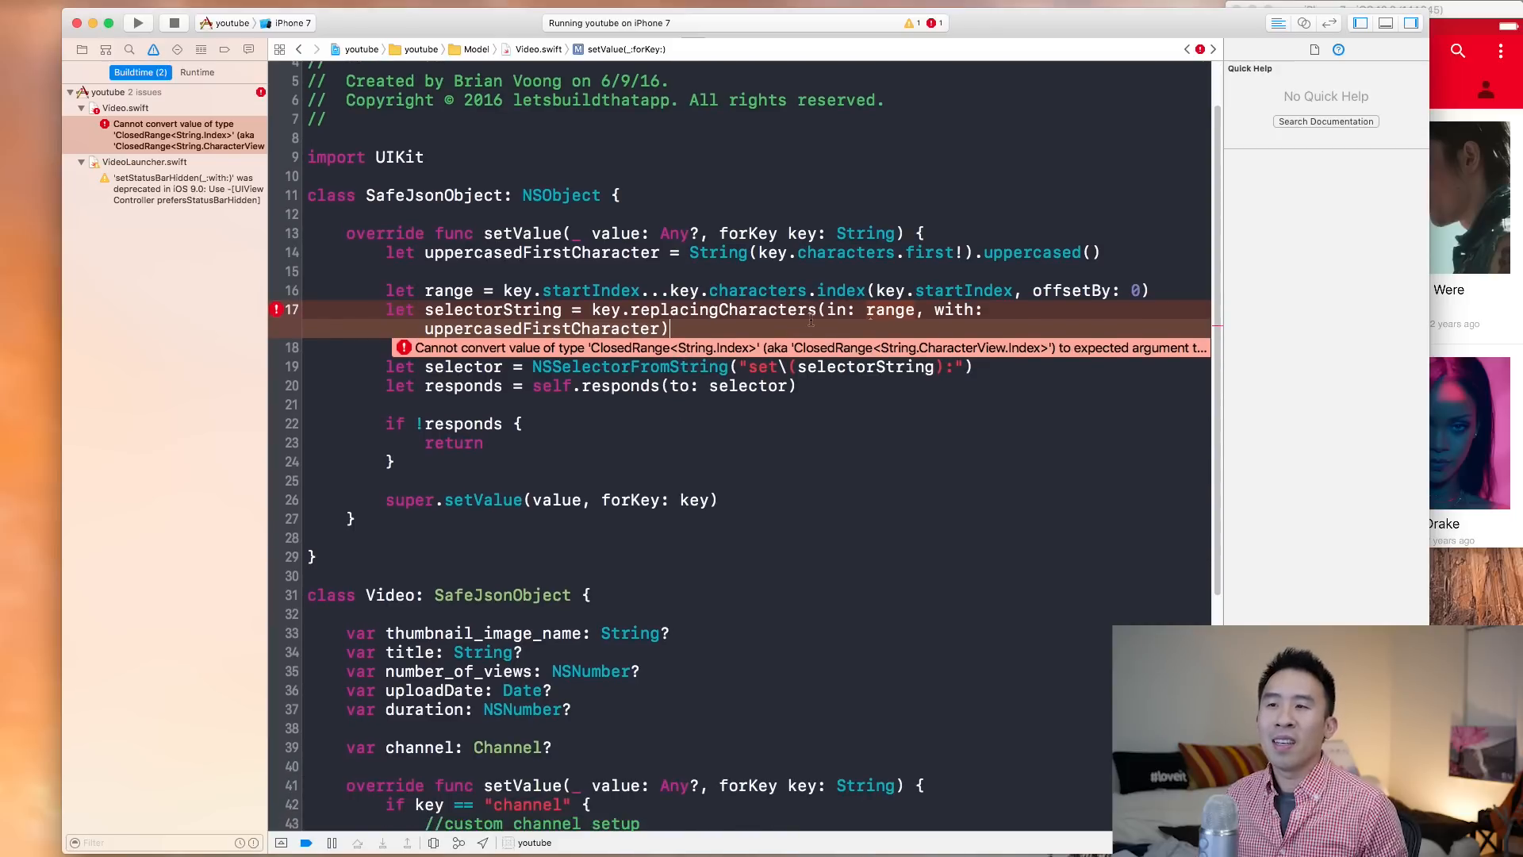
key(return)
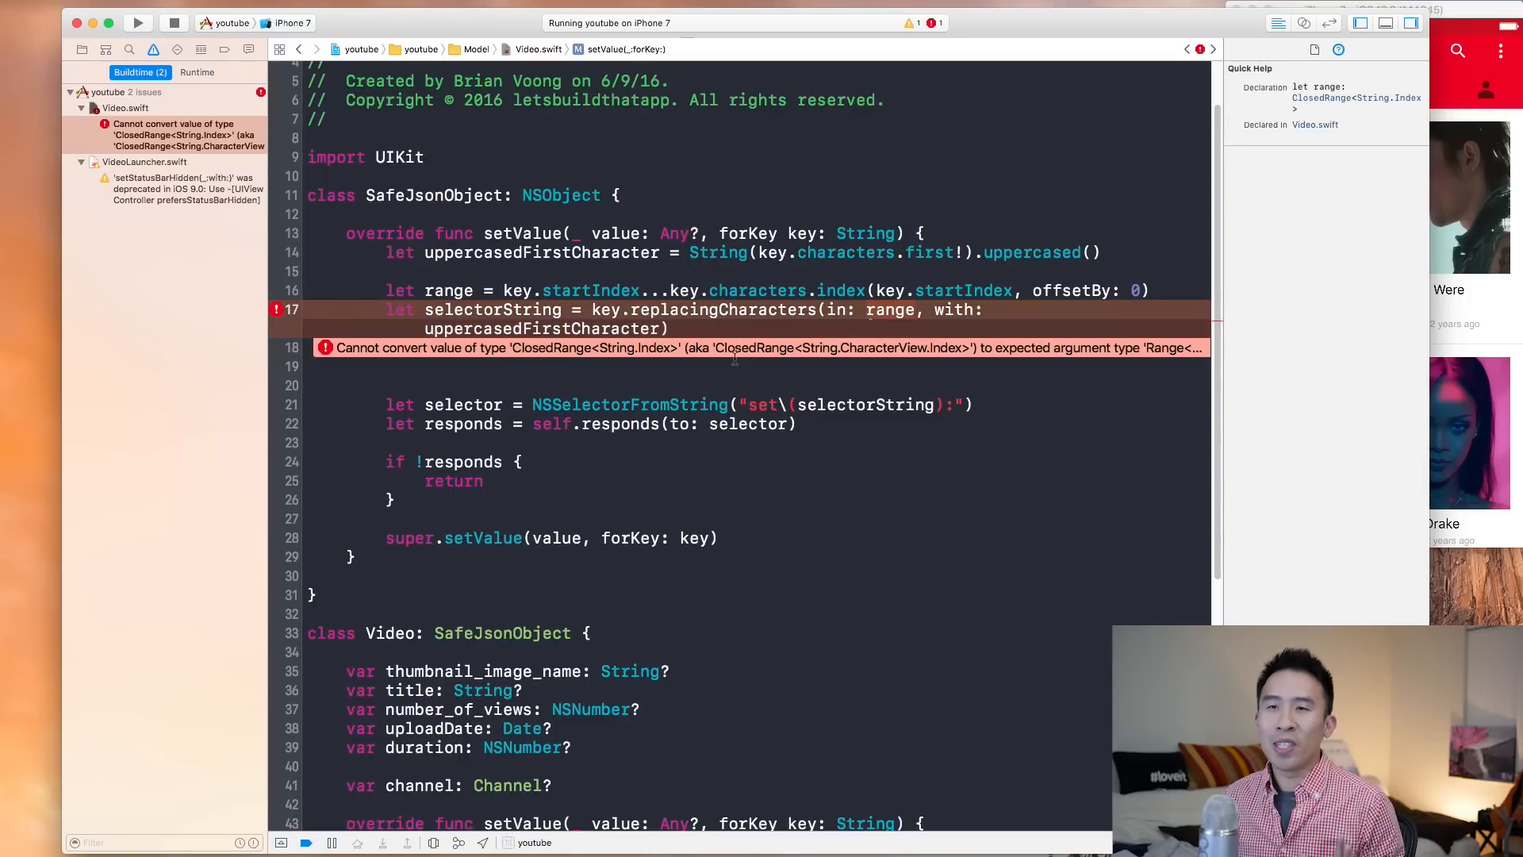
Step: Check Quick Help for 'characters' and place the cursor below the old lines
click(668, 329)
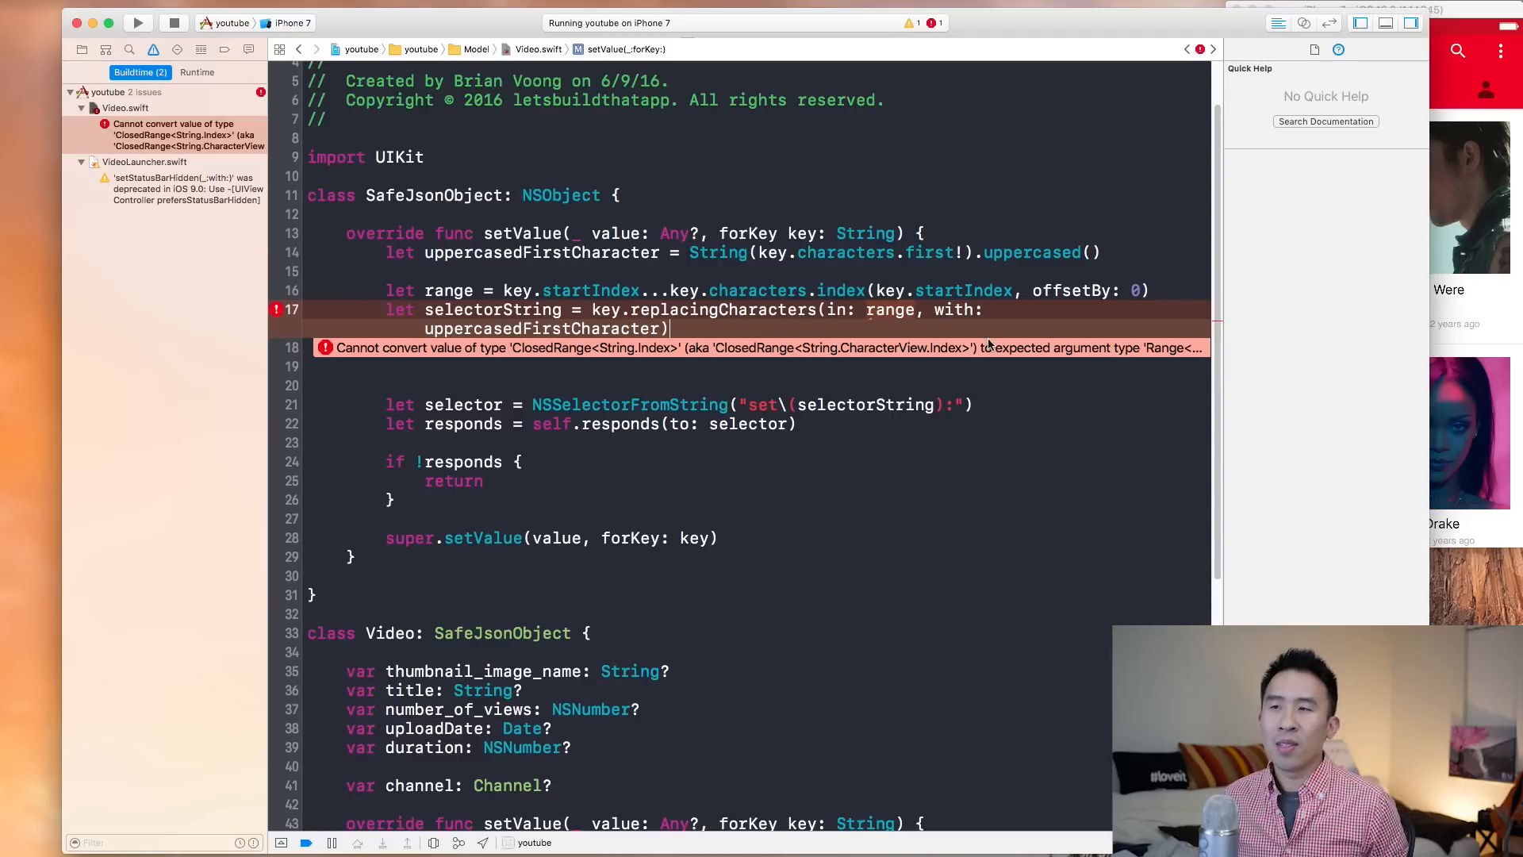
mouse_move(699, 348)
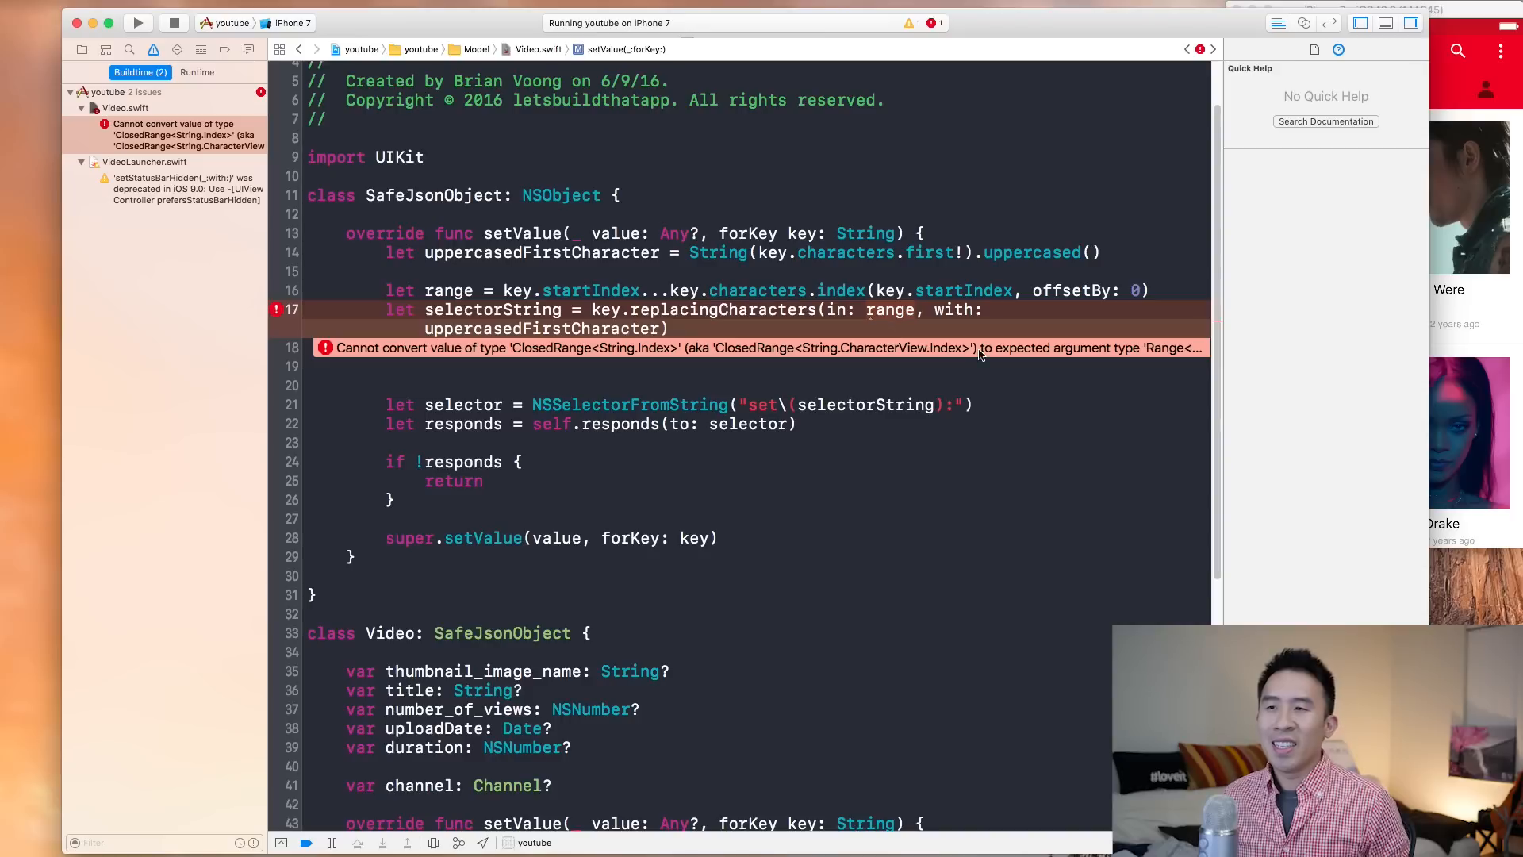
mouse_move(761, 332)
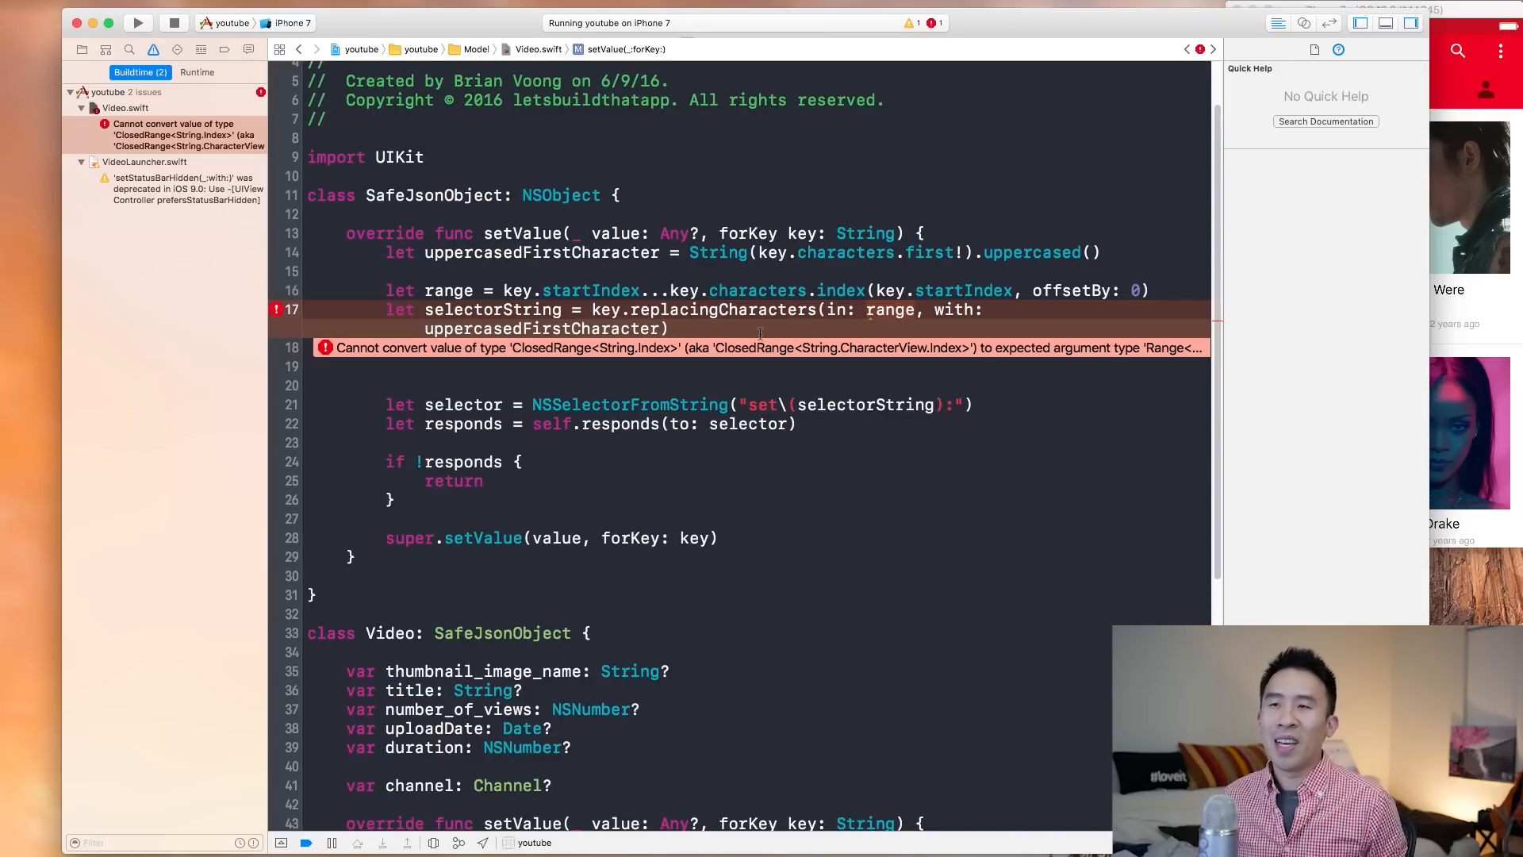
click(768, 309)
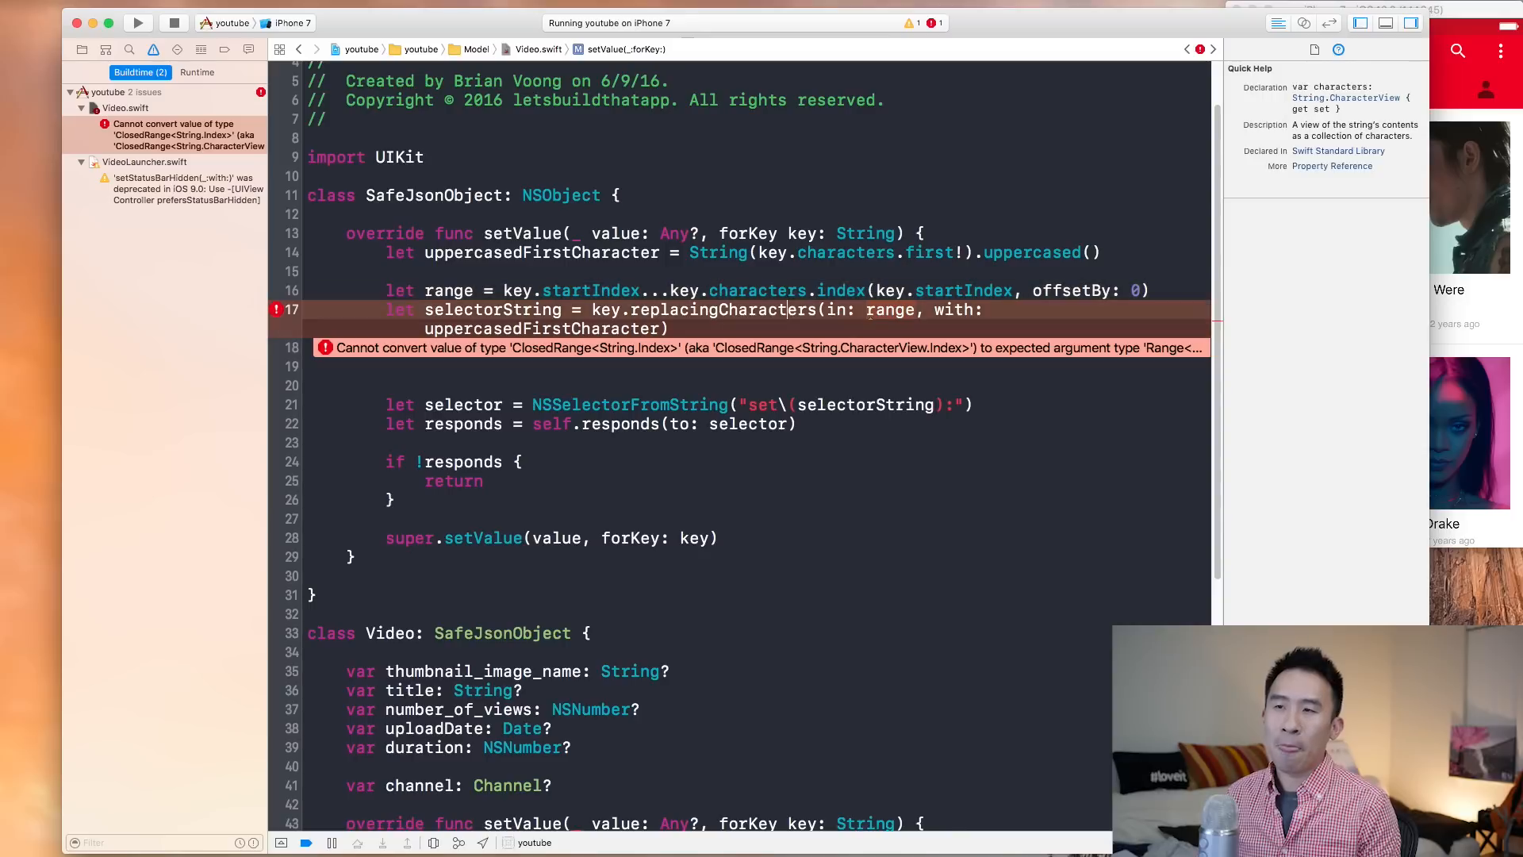
click(723, 319)
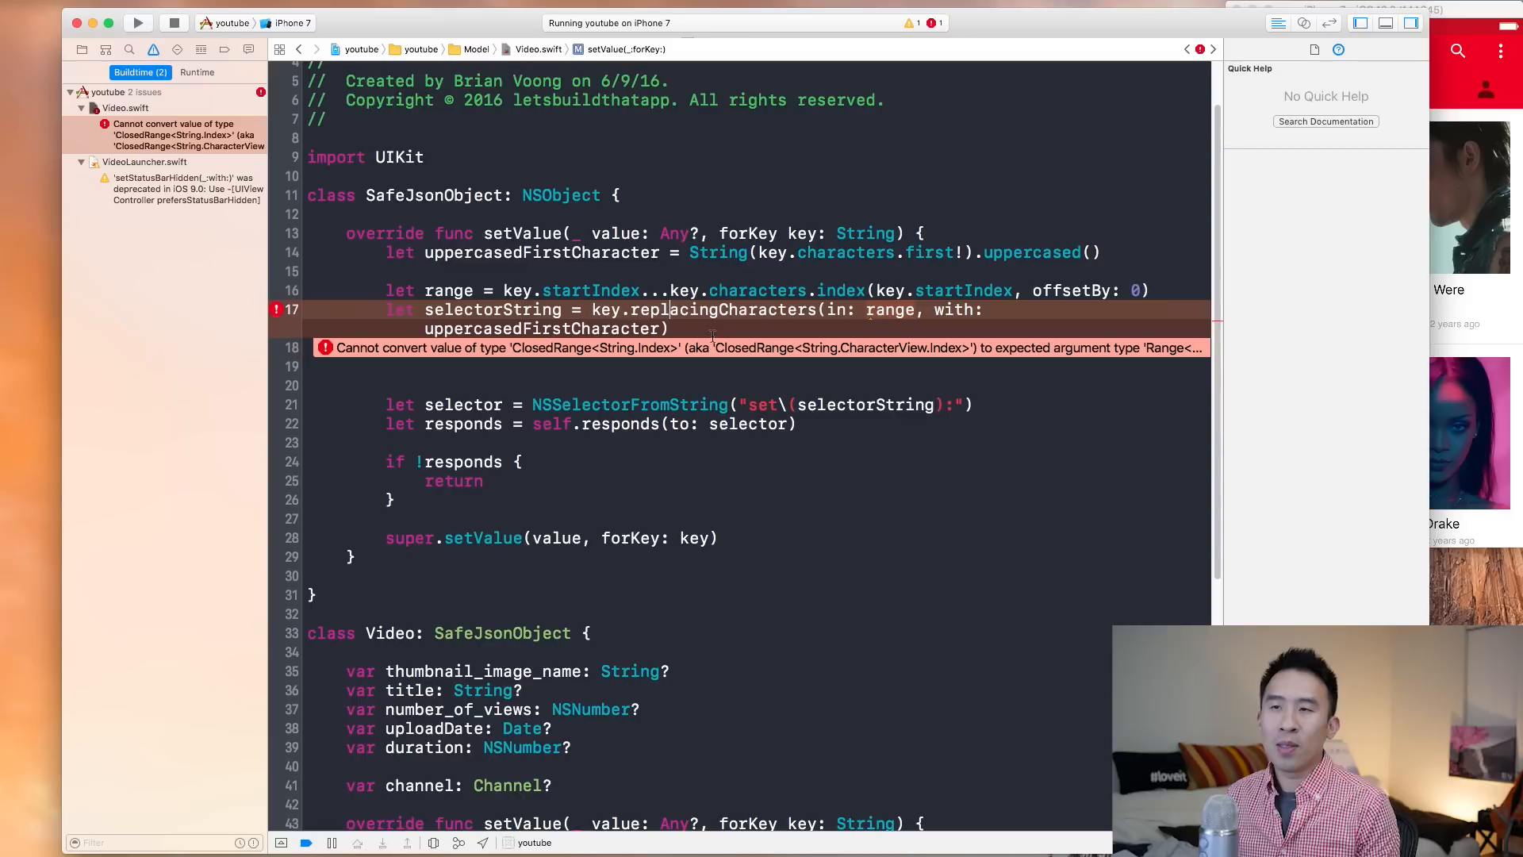
click(757, 290)
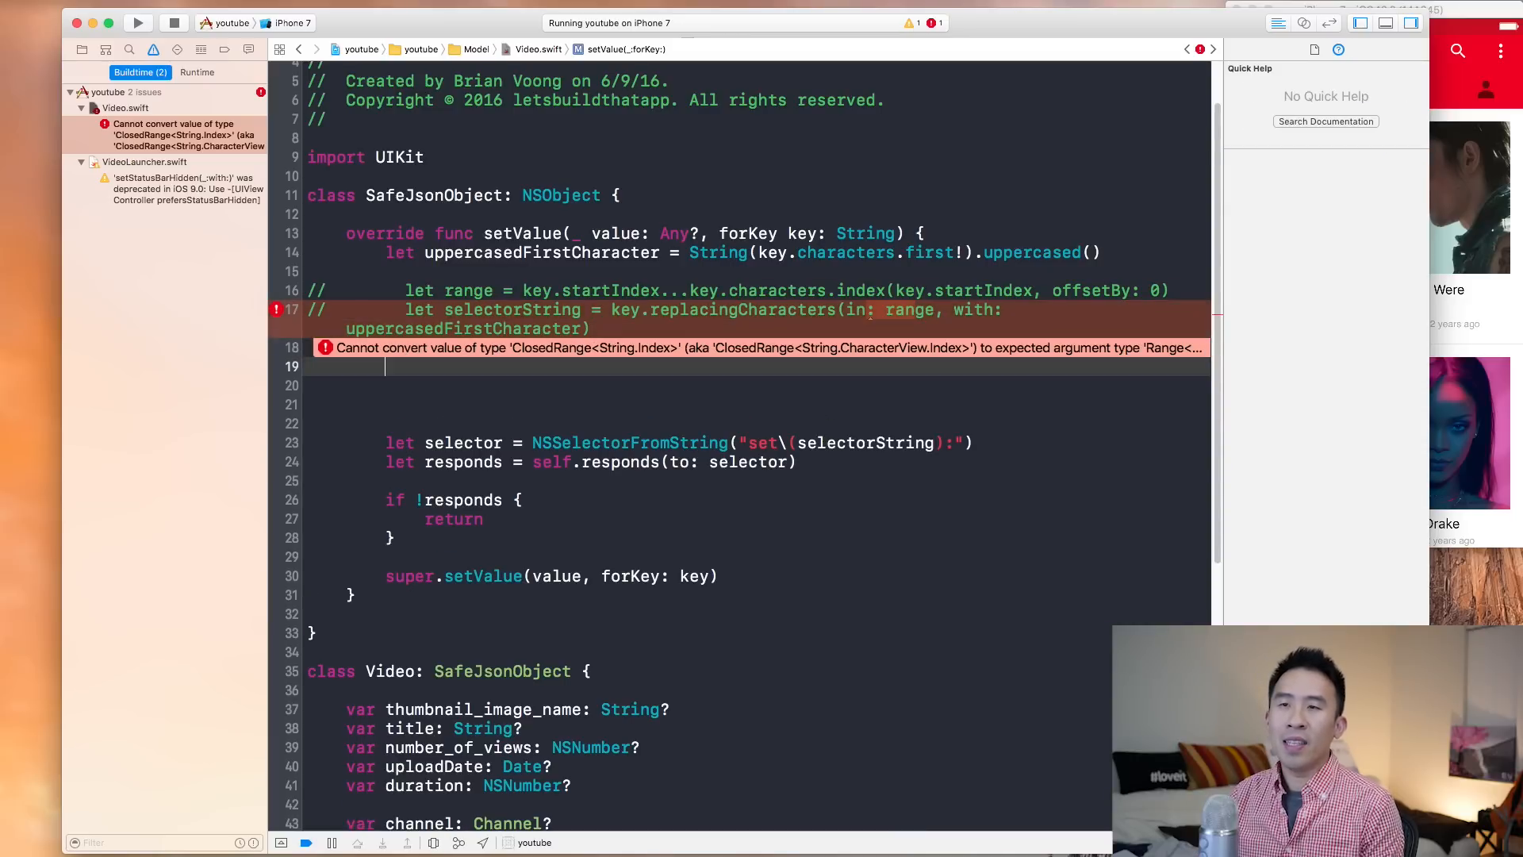
Step: Write 'let range = NSMakeRange(0, 1)' in setValue
text(let)
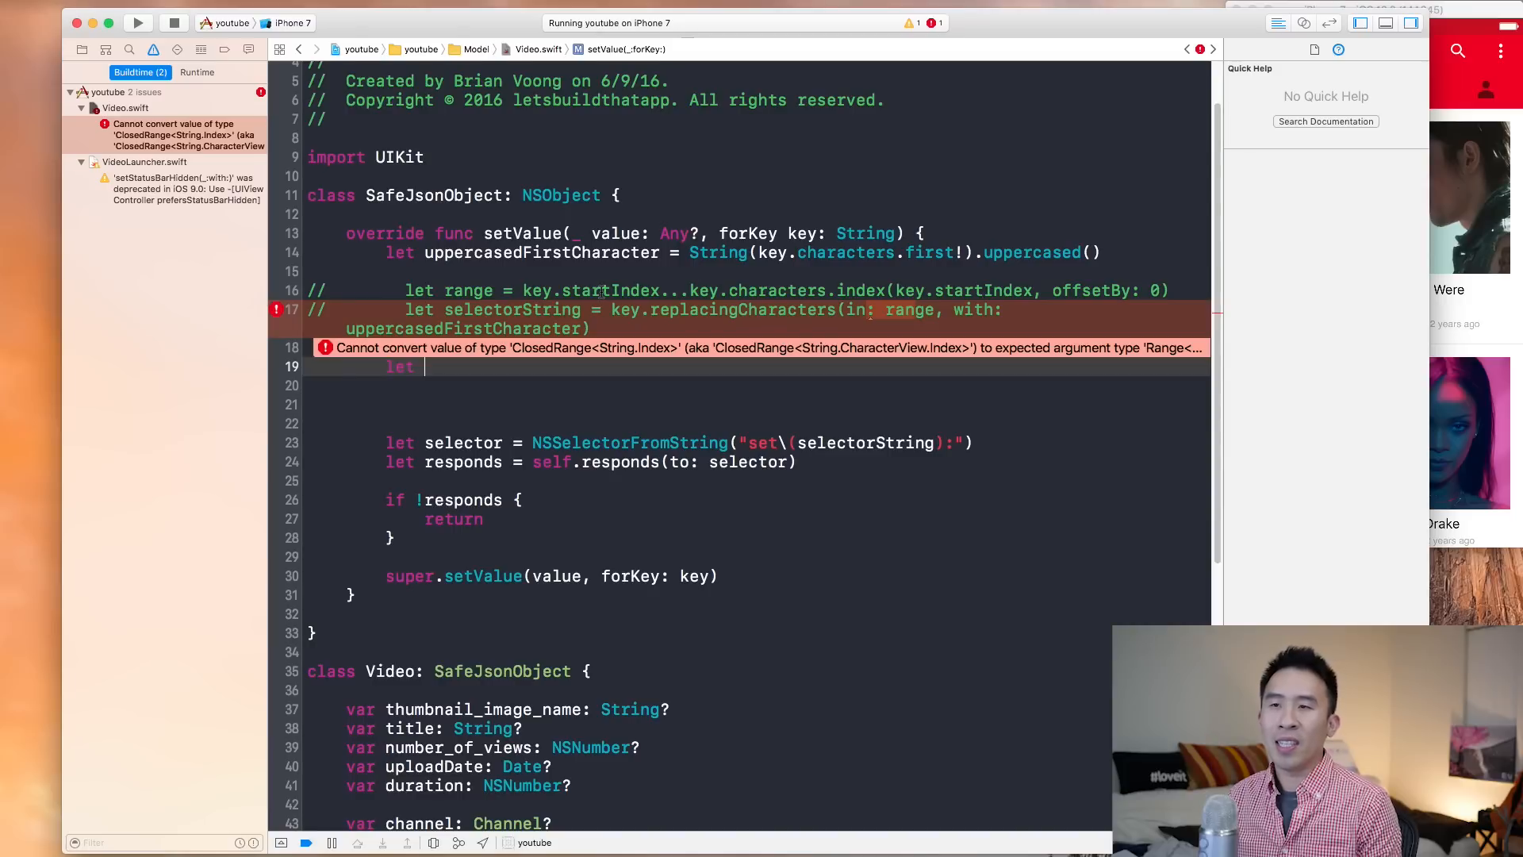
mouse_move(425, 366)
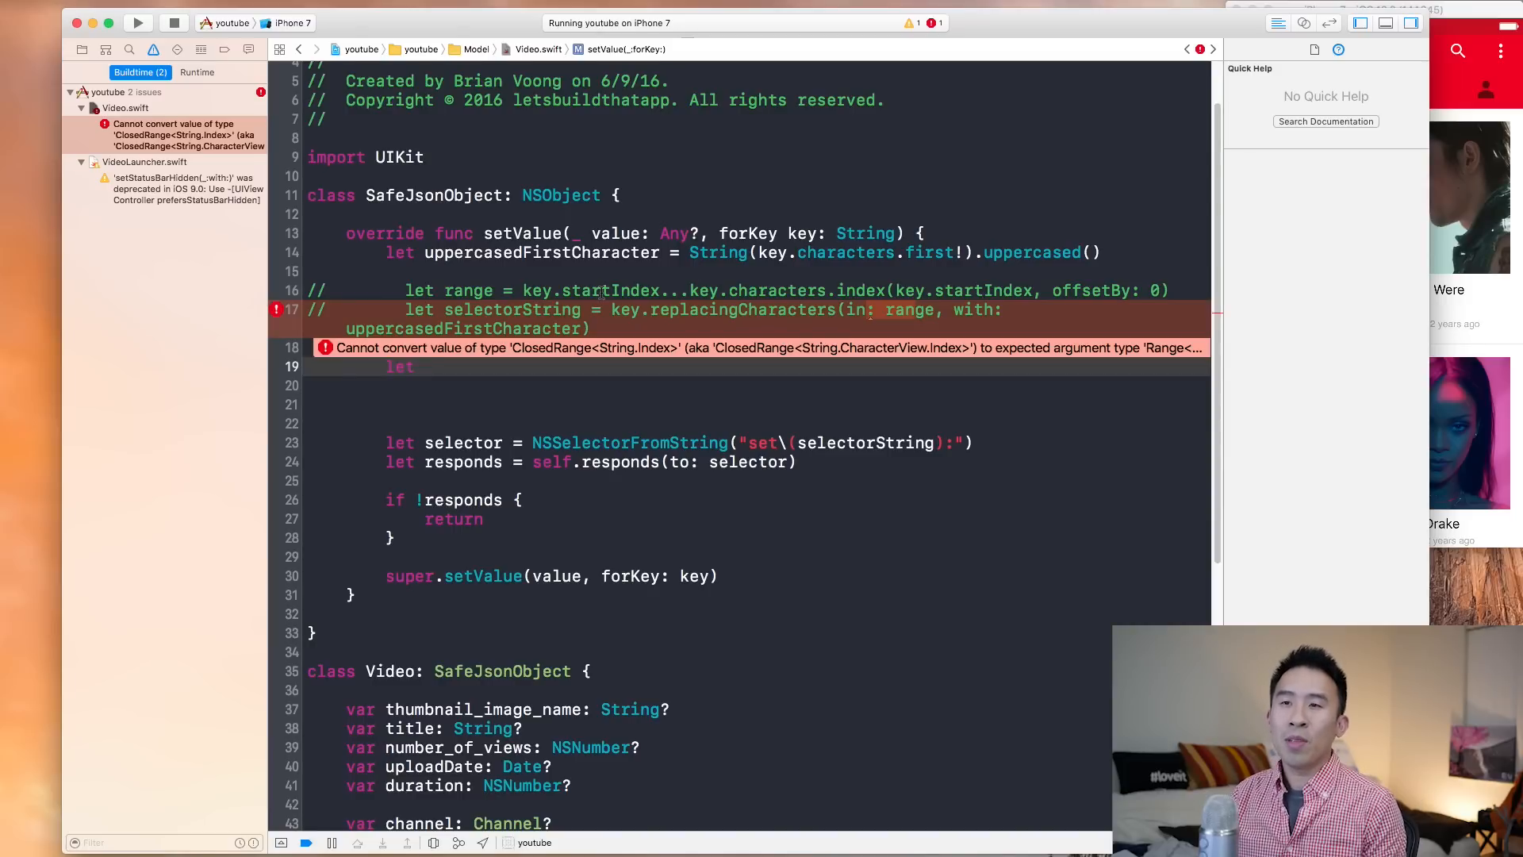
text(range =)
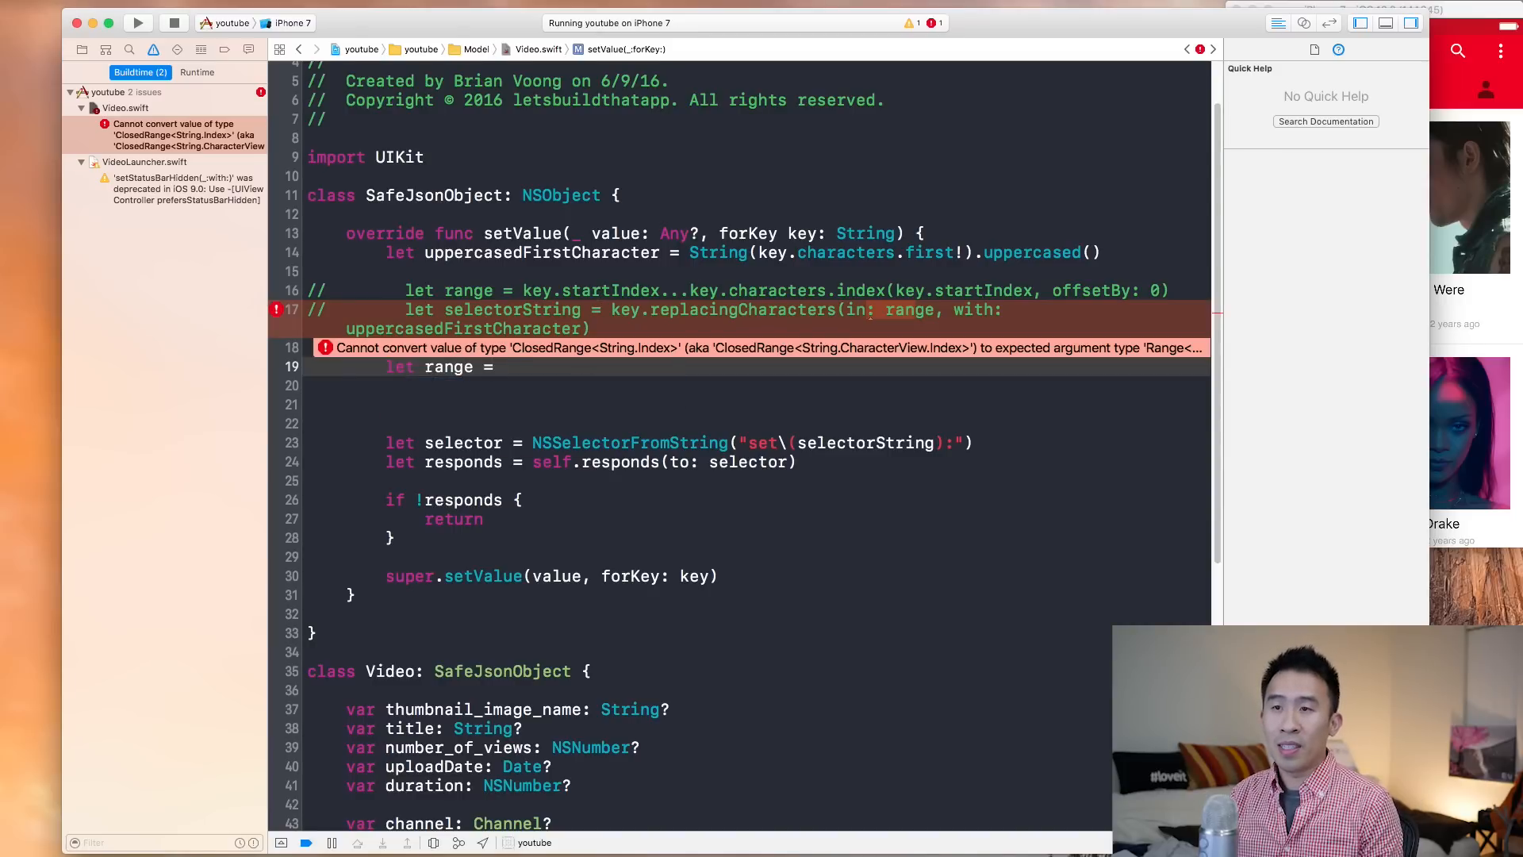
text(NSMakeRange(loc: Int, len: Int)
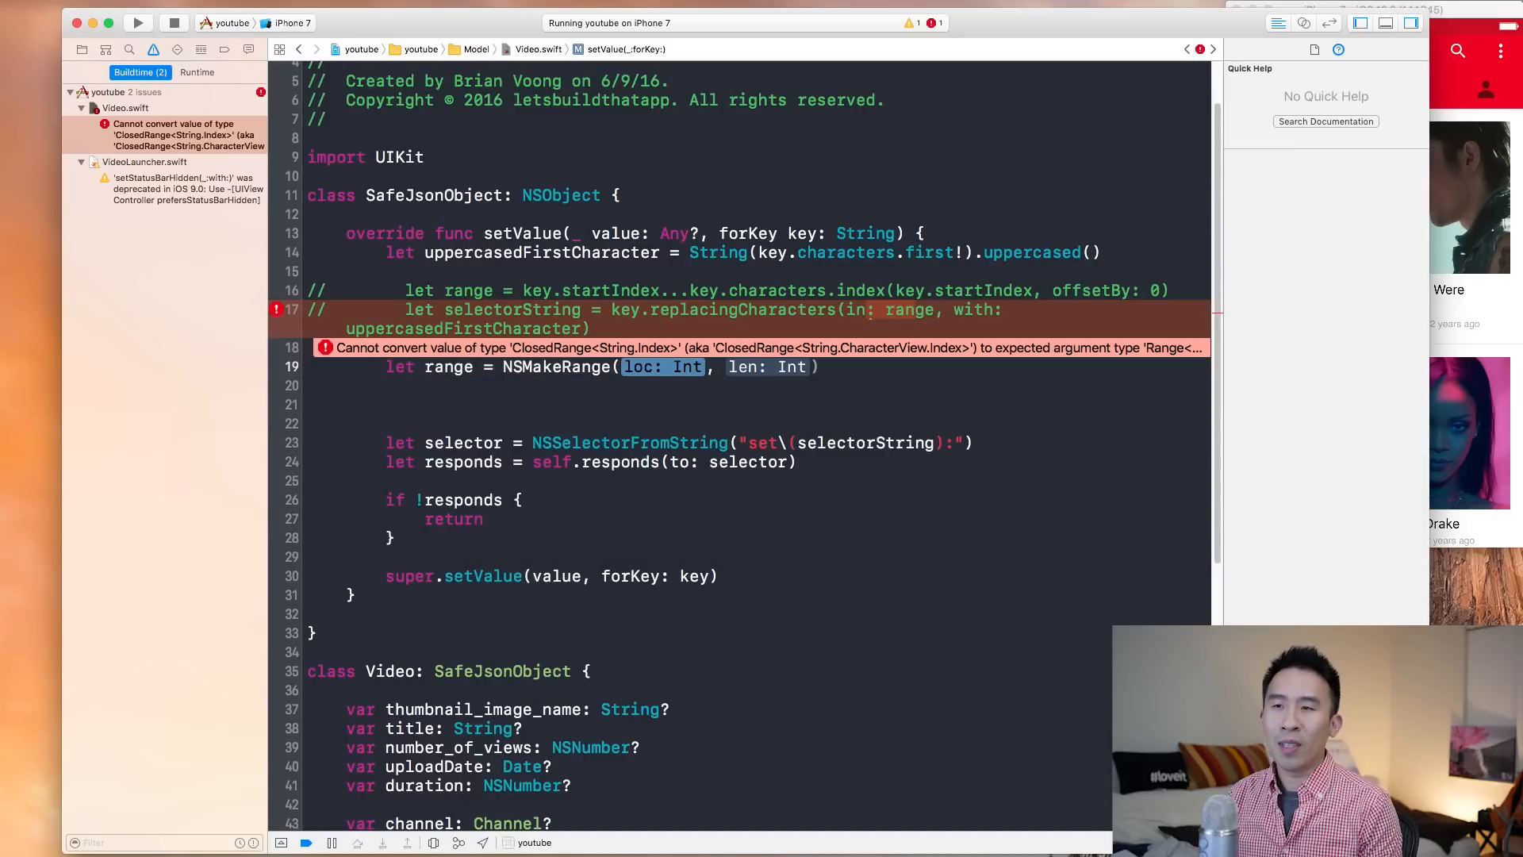
text(0)
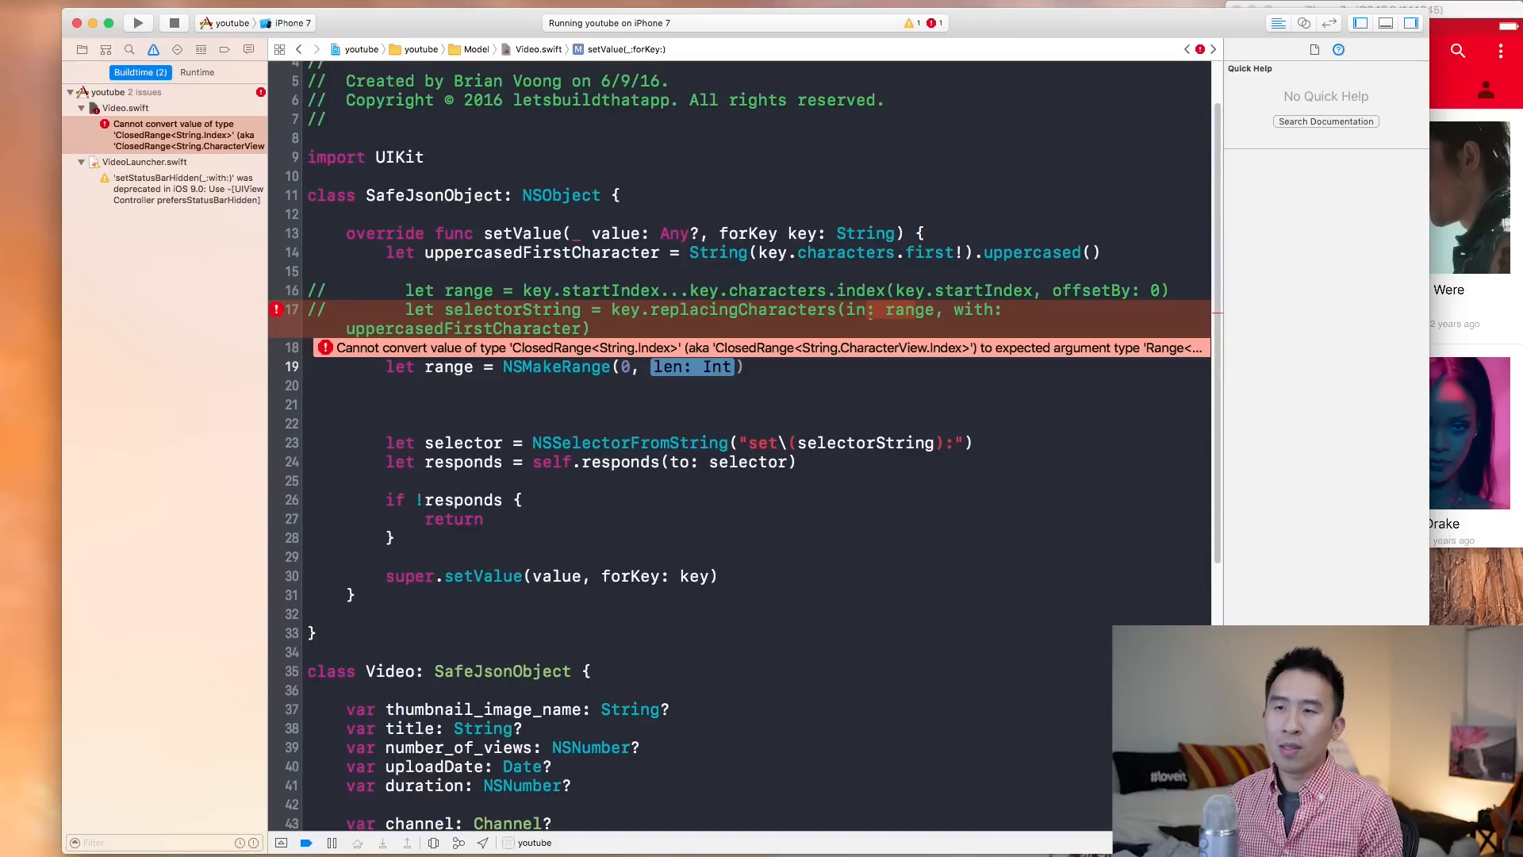
text(1)
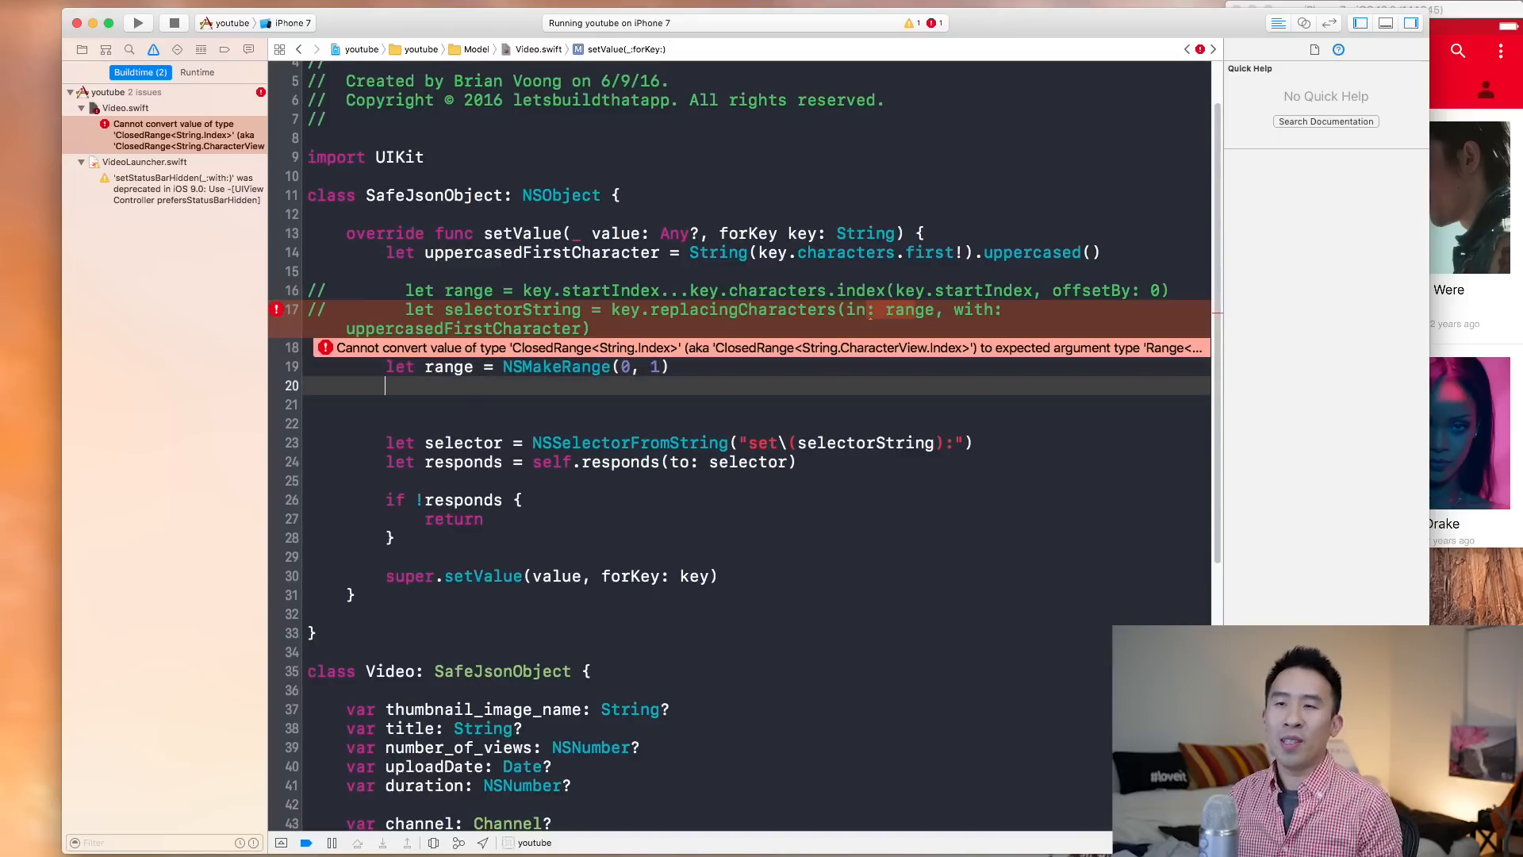
Step: Write 'NSString(string: key).replacingCharacters(in: range, with: uppercasedFirstCharacter)' for selectorString
text(let selectorString =)
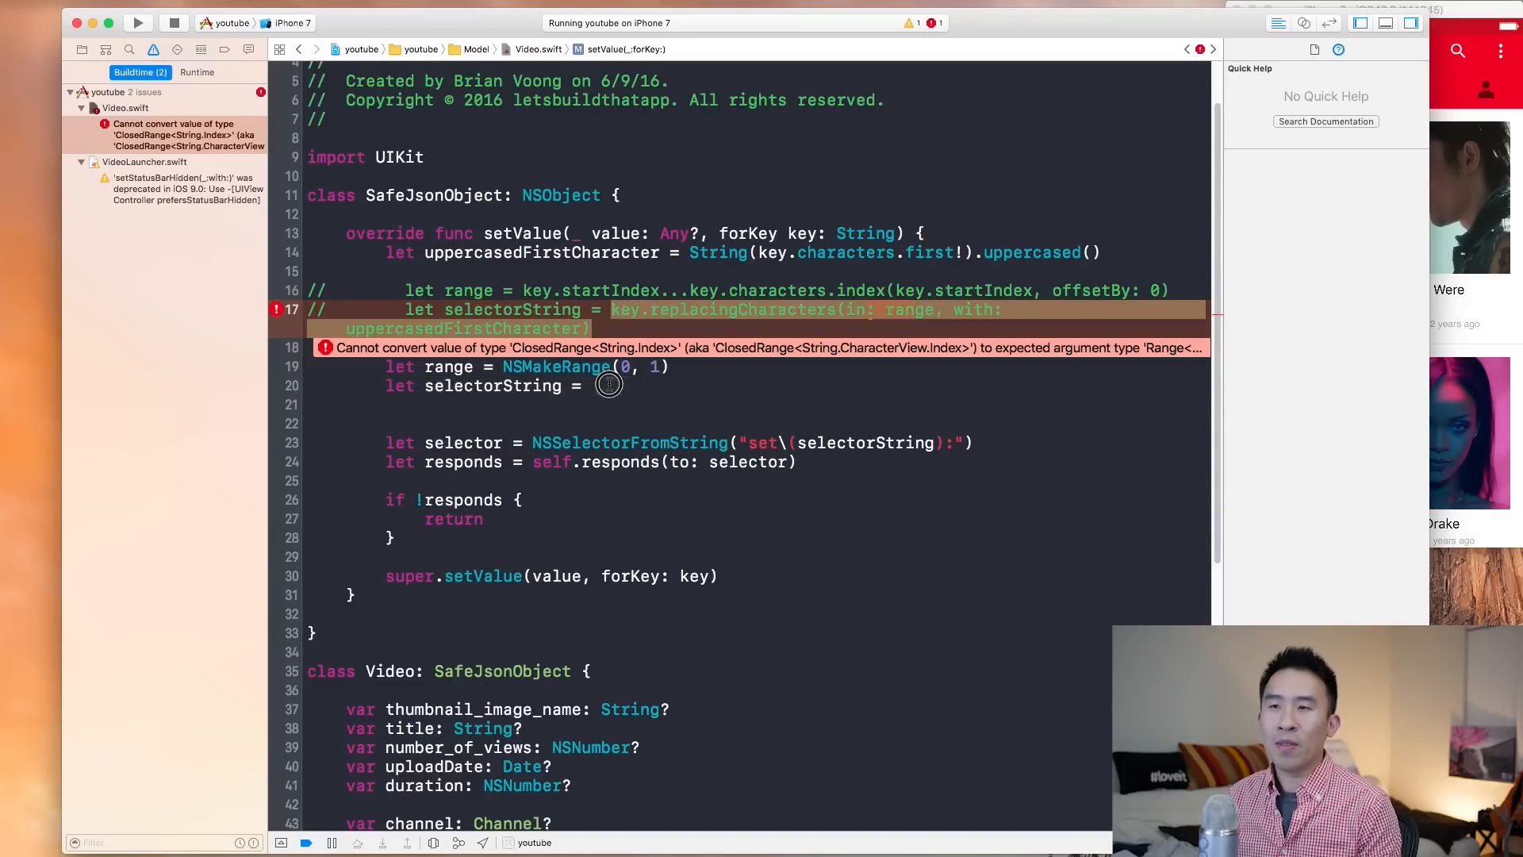
text(NS)
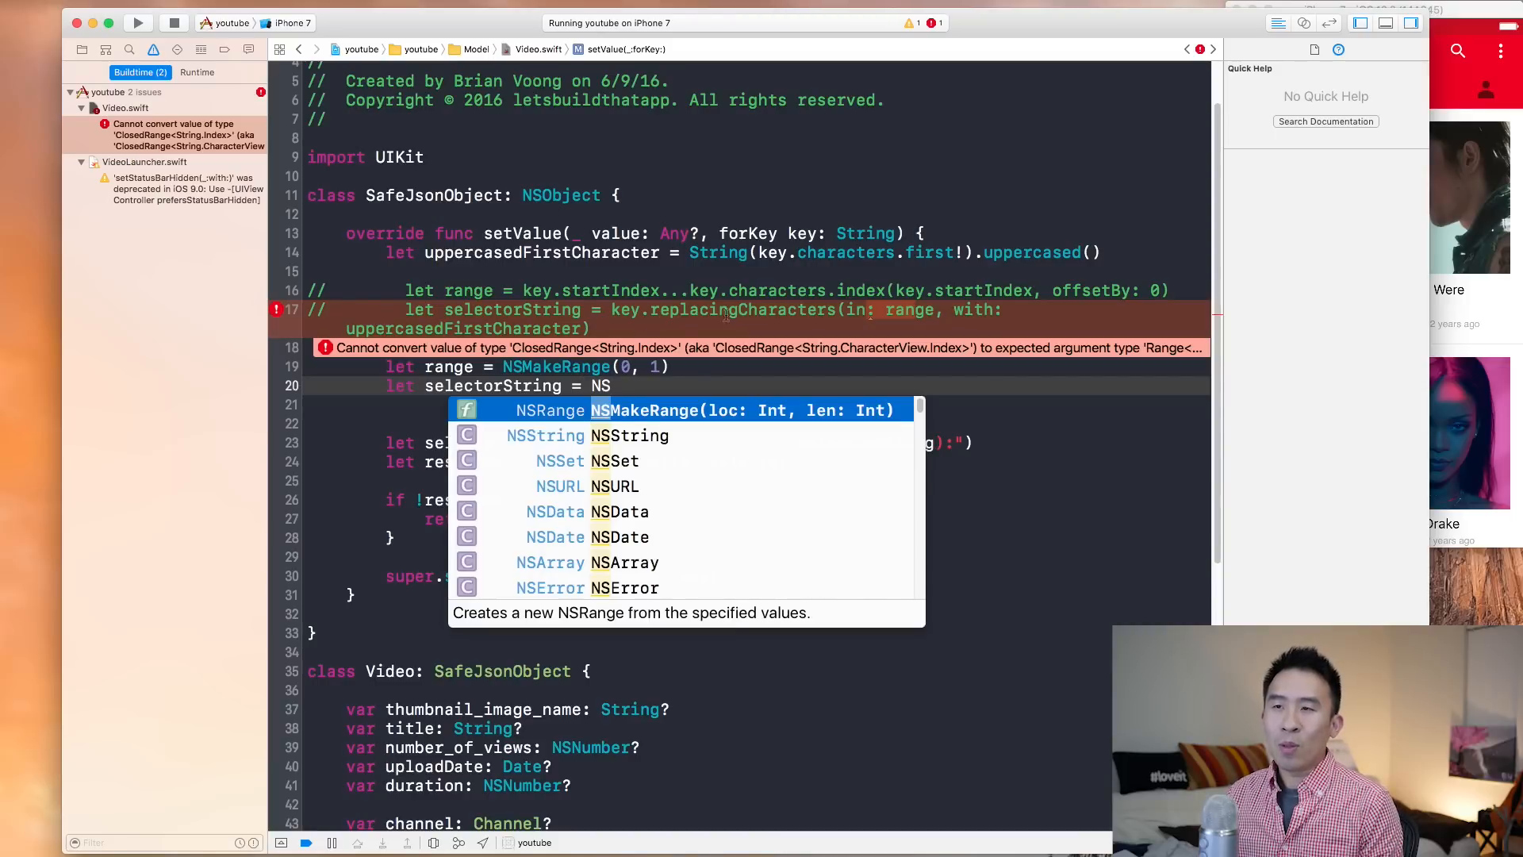
text(ST)
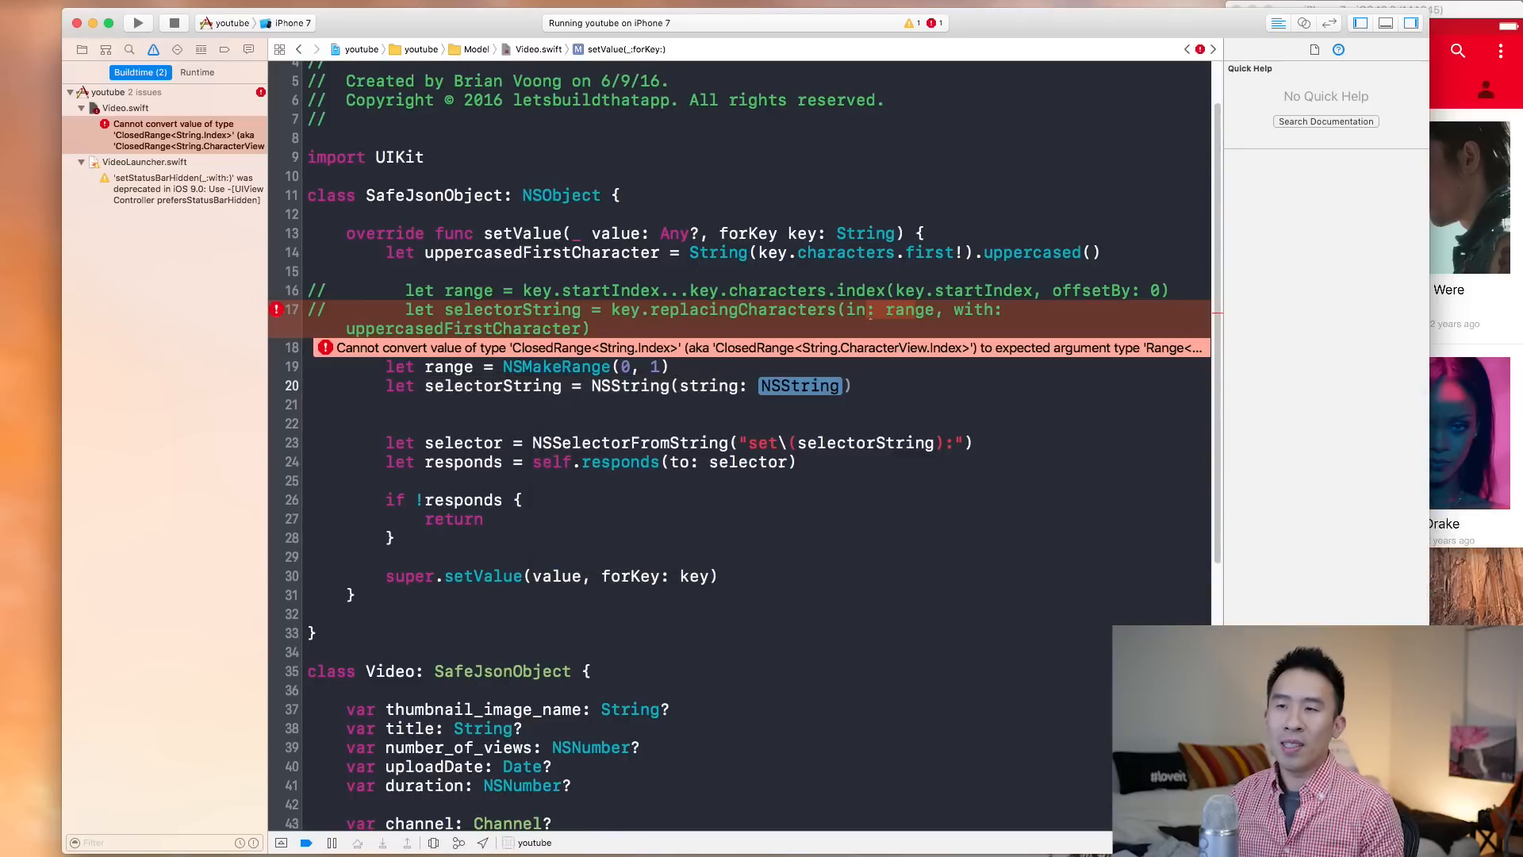
text(key)
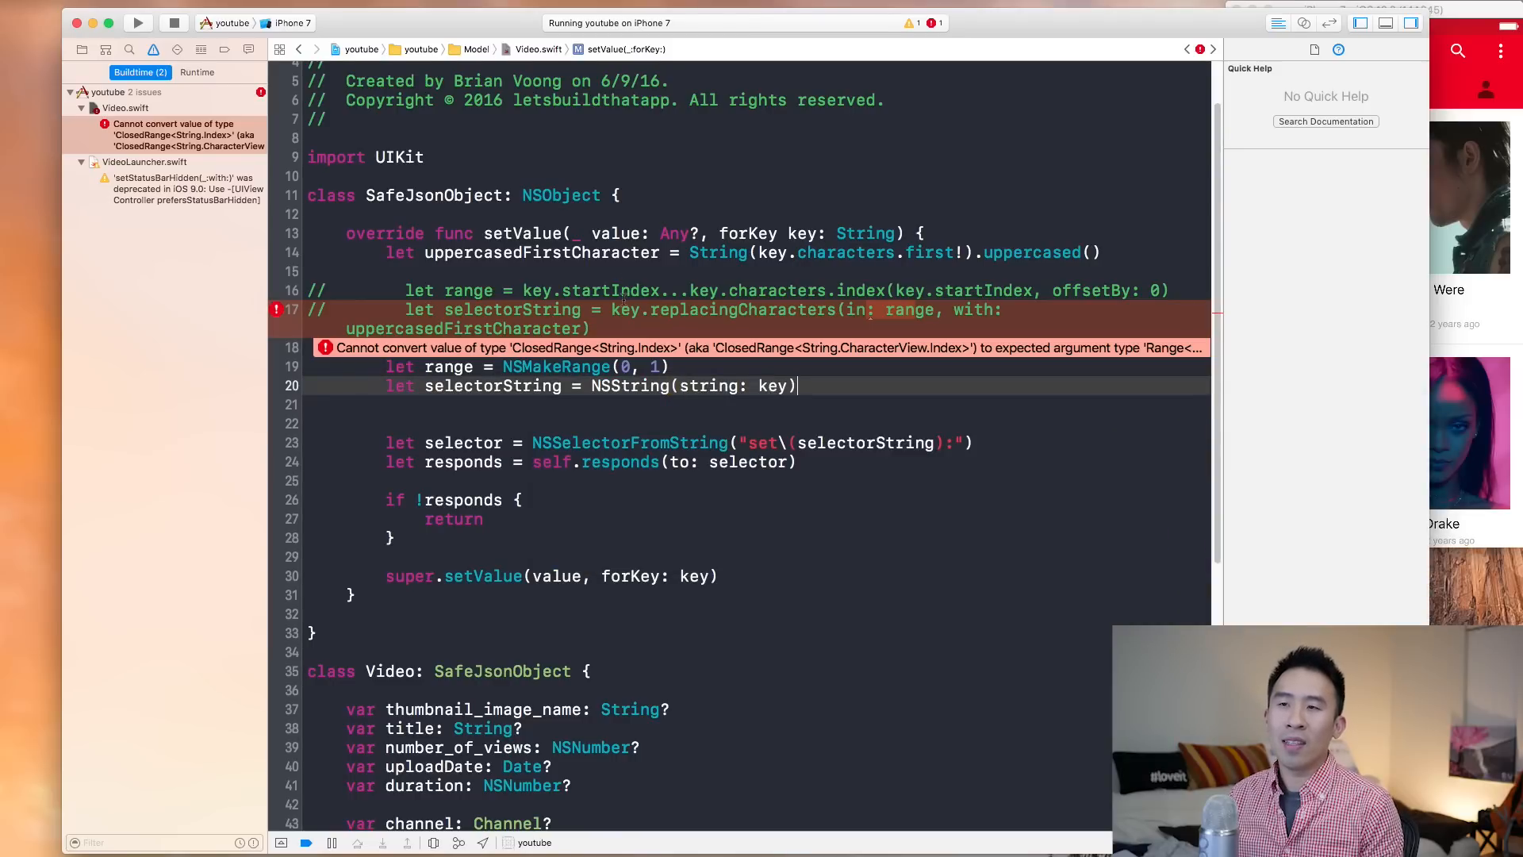
text(.)
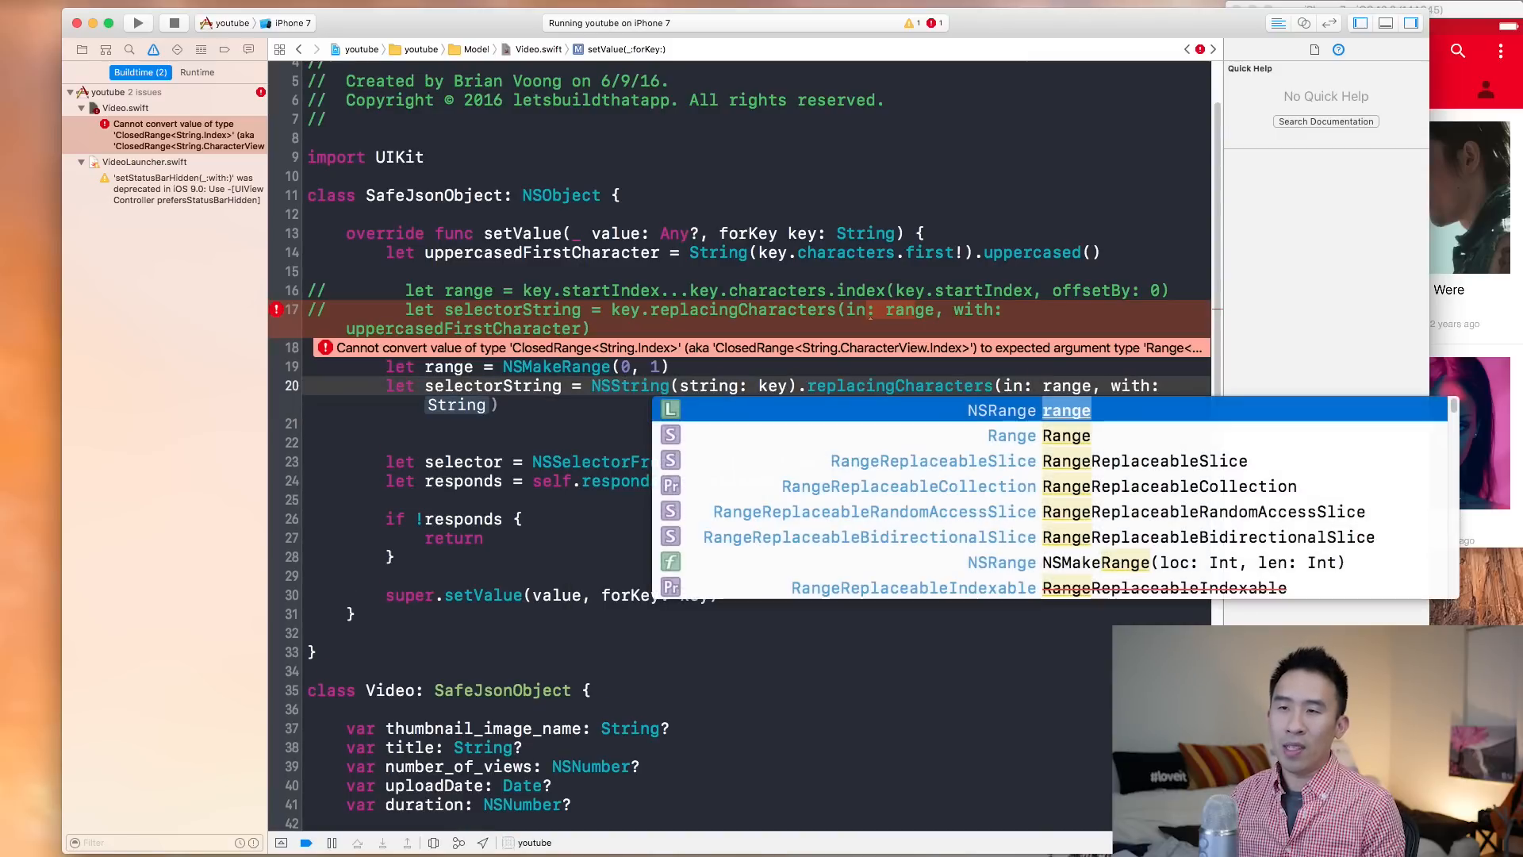
key(Escape)
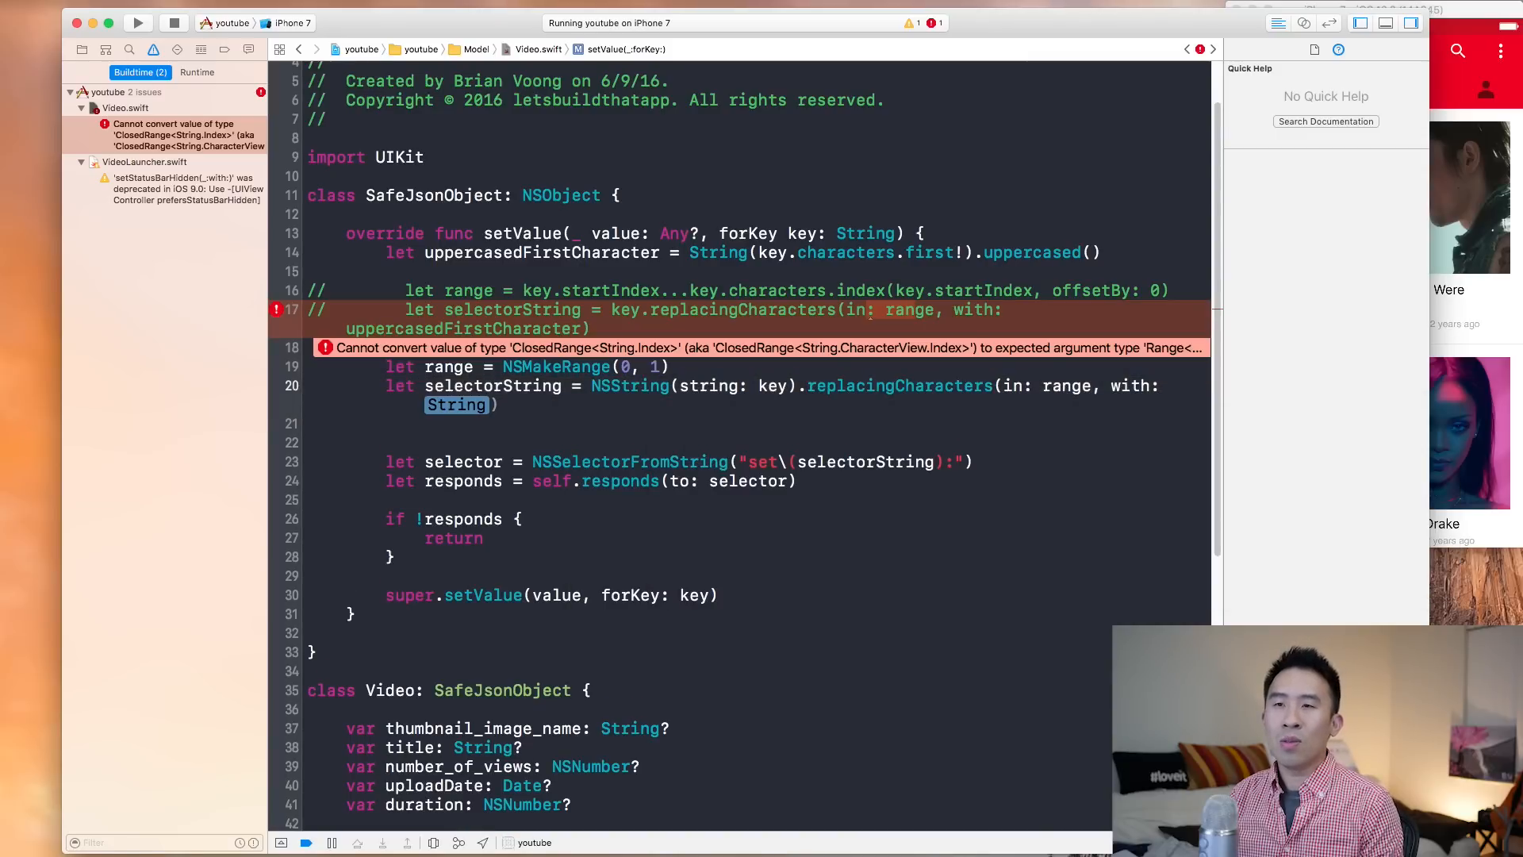
text(uppercasedFirstCharacter)
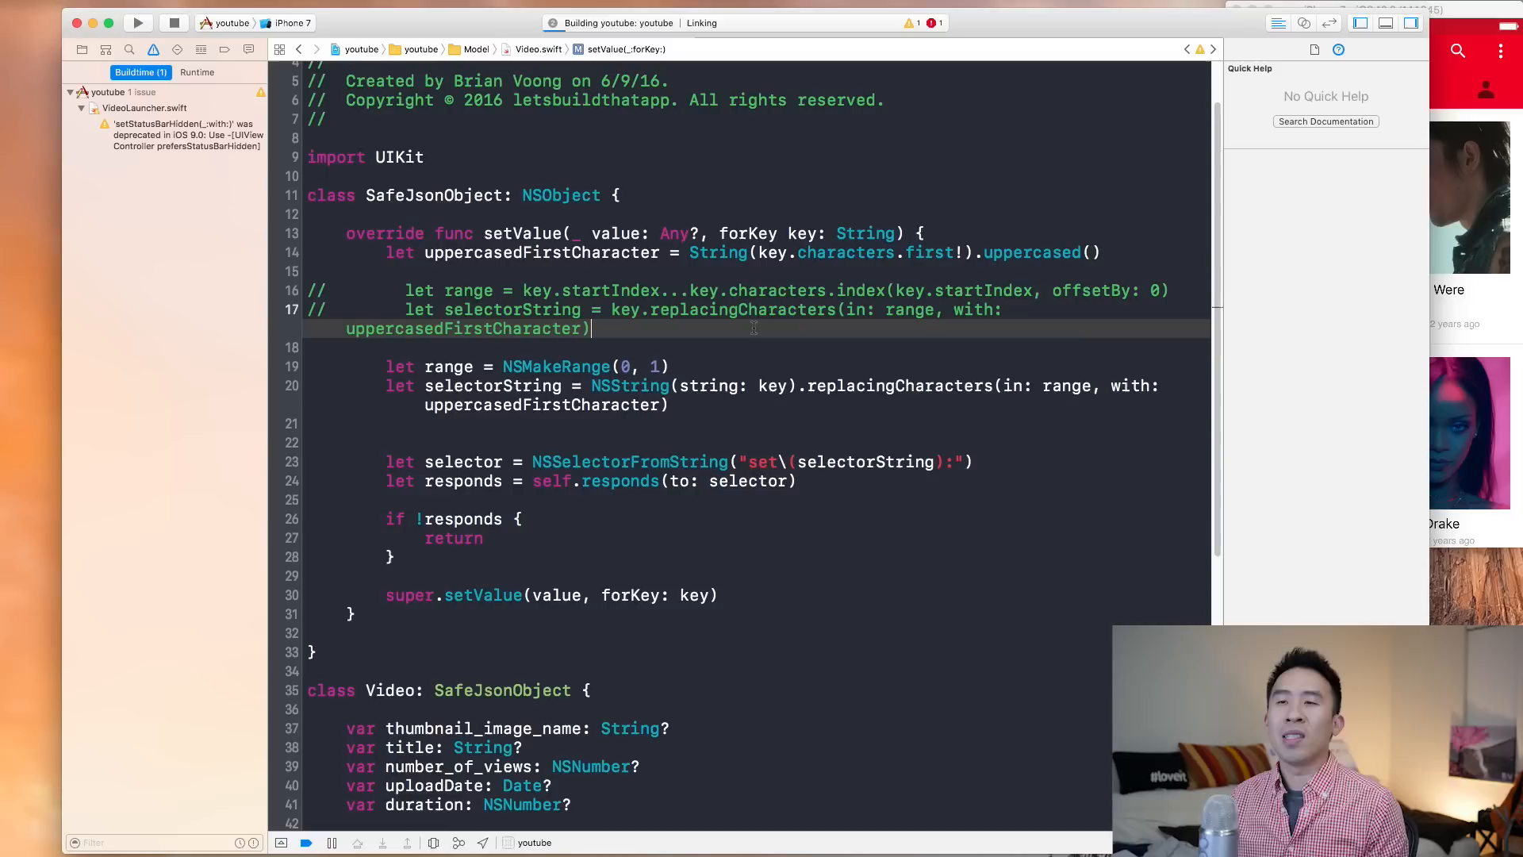
click(138, 23)
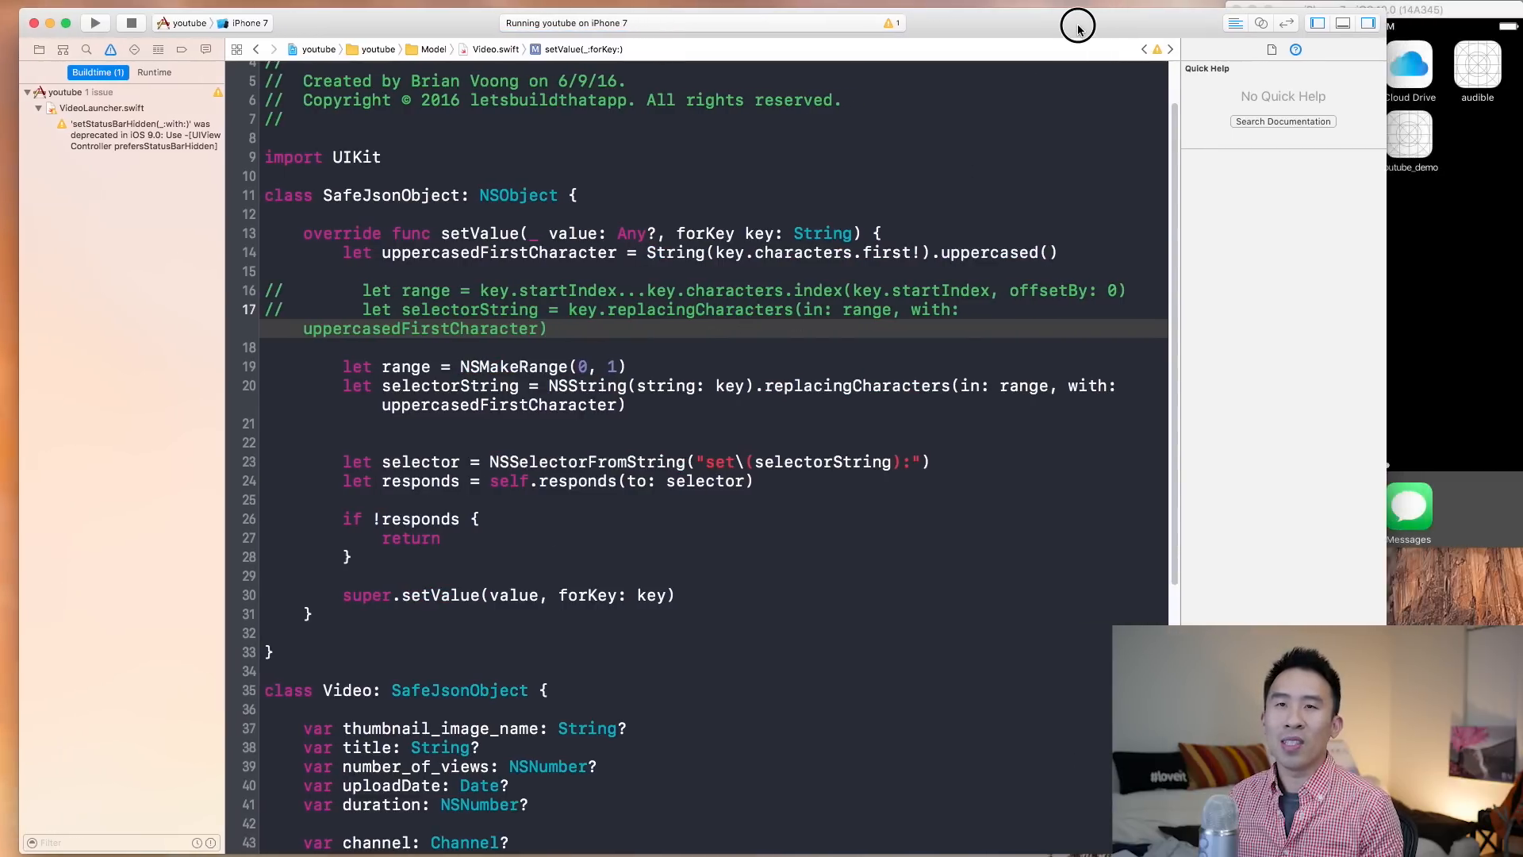
click(95, 22)
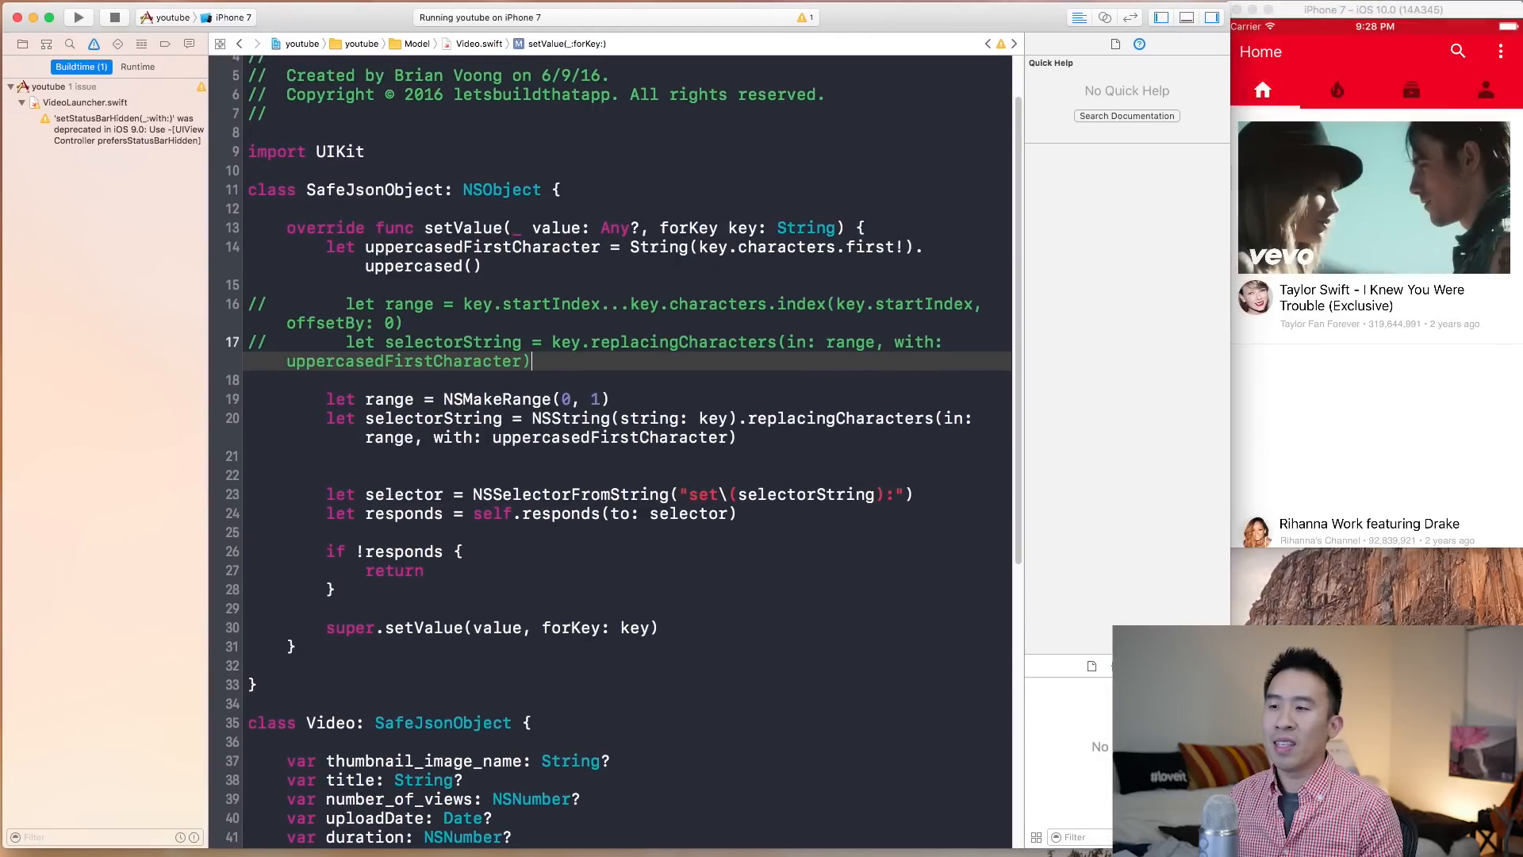
scroll(up, 3)
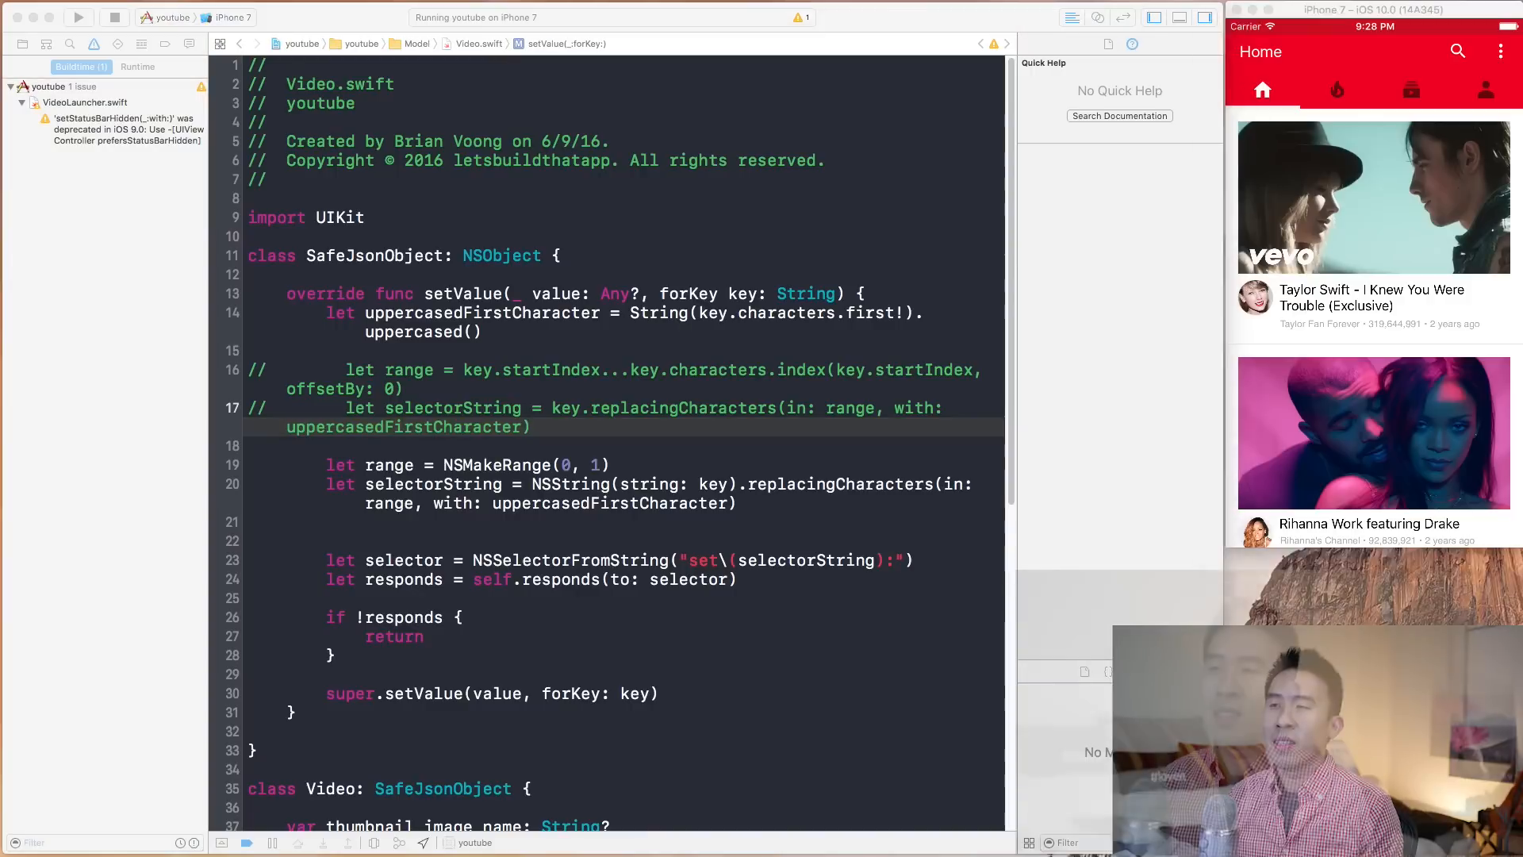
scroll(down, 3)
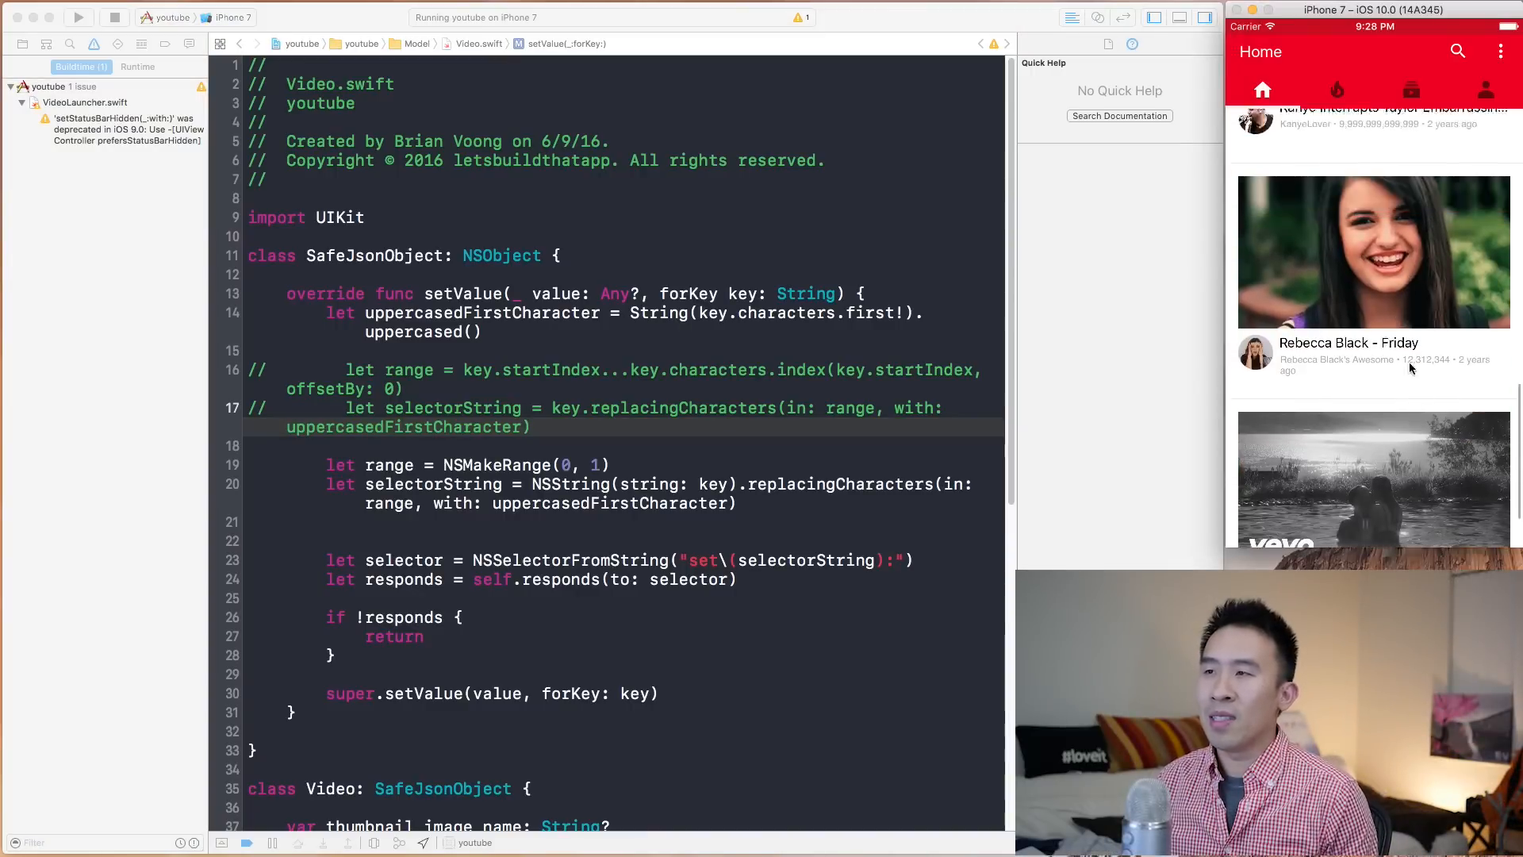
click(1336, 90)
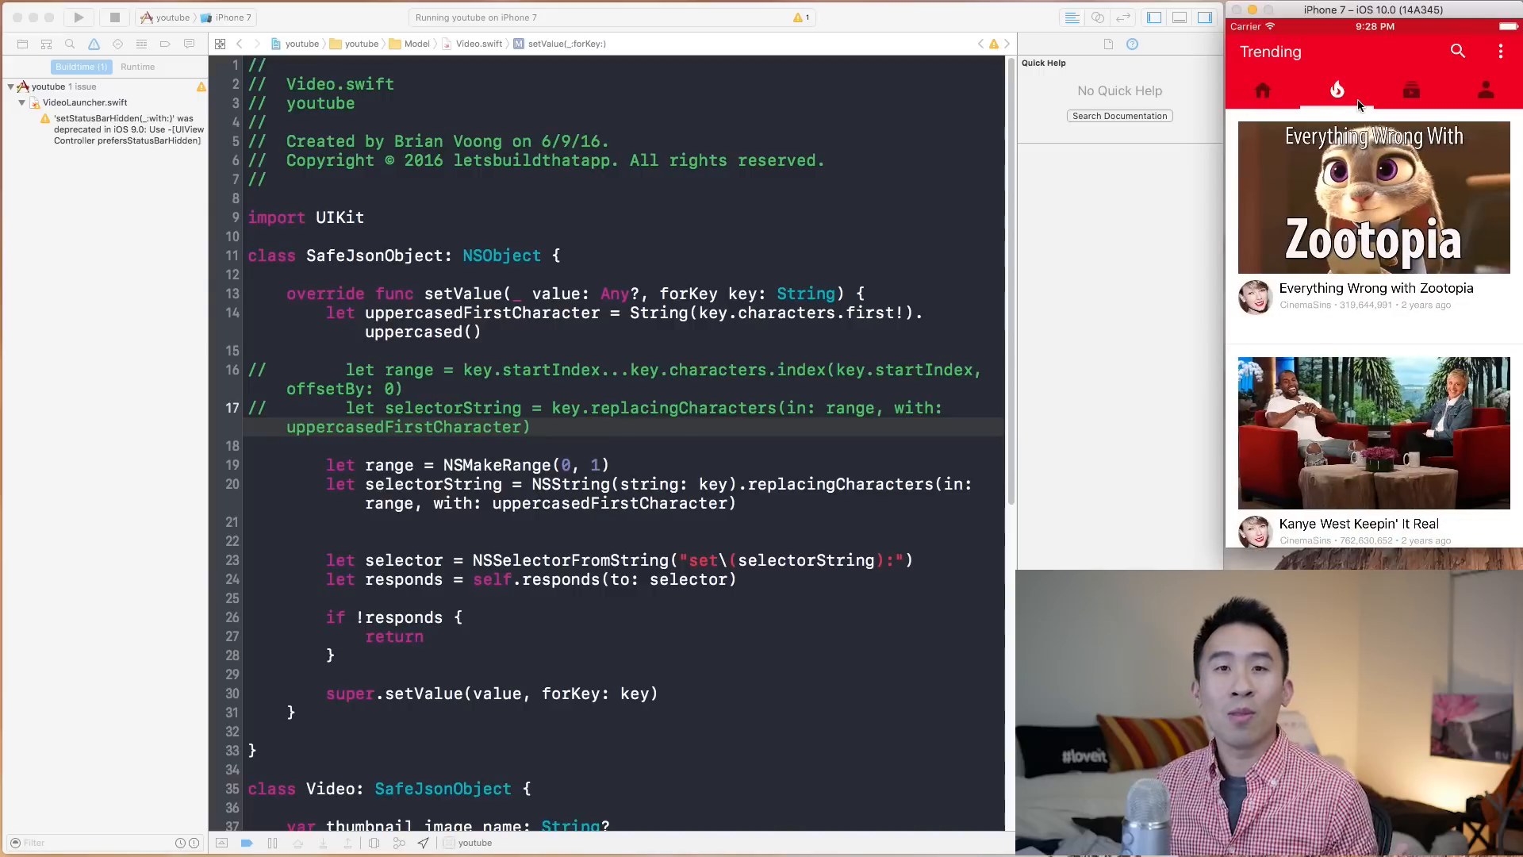
click(1262, 91)
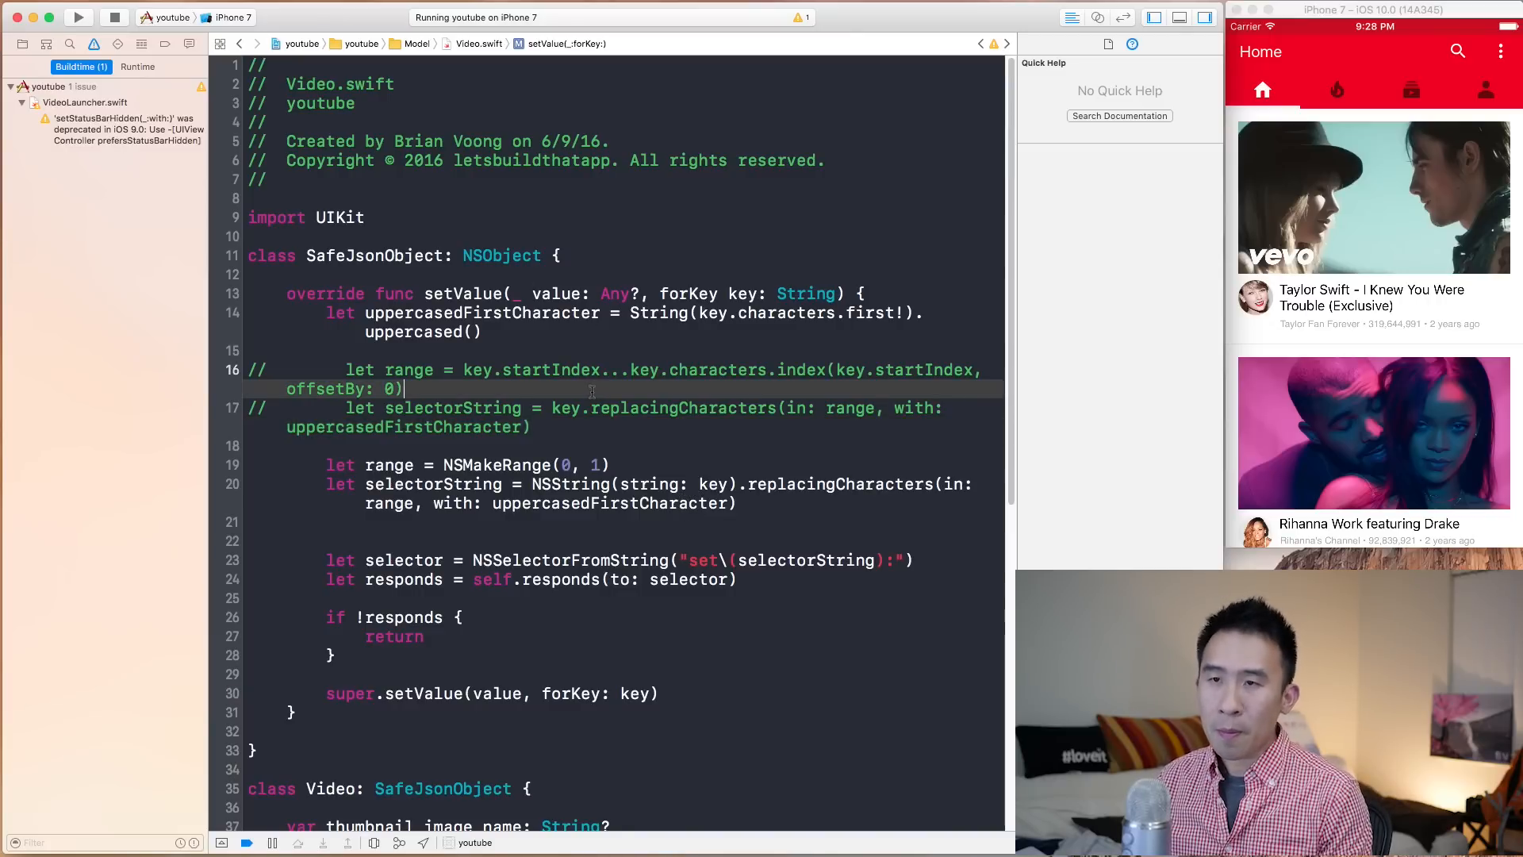
scroll(down, 3)
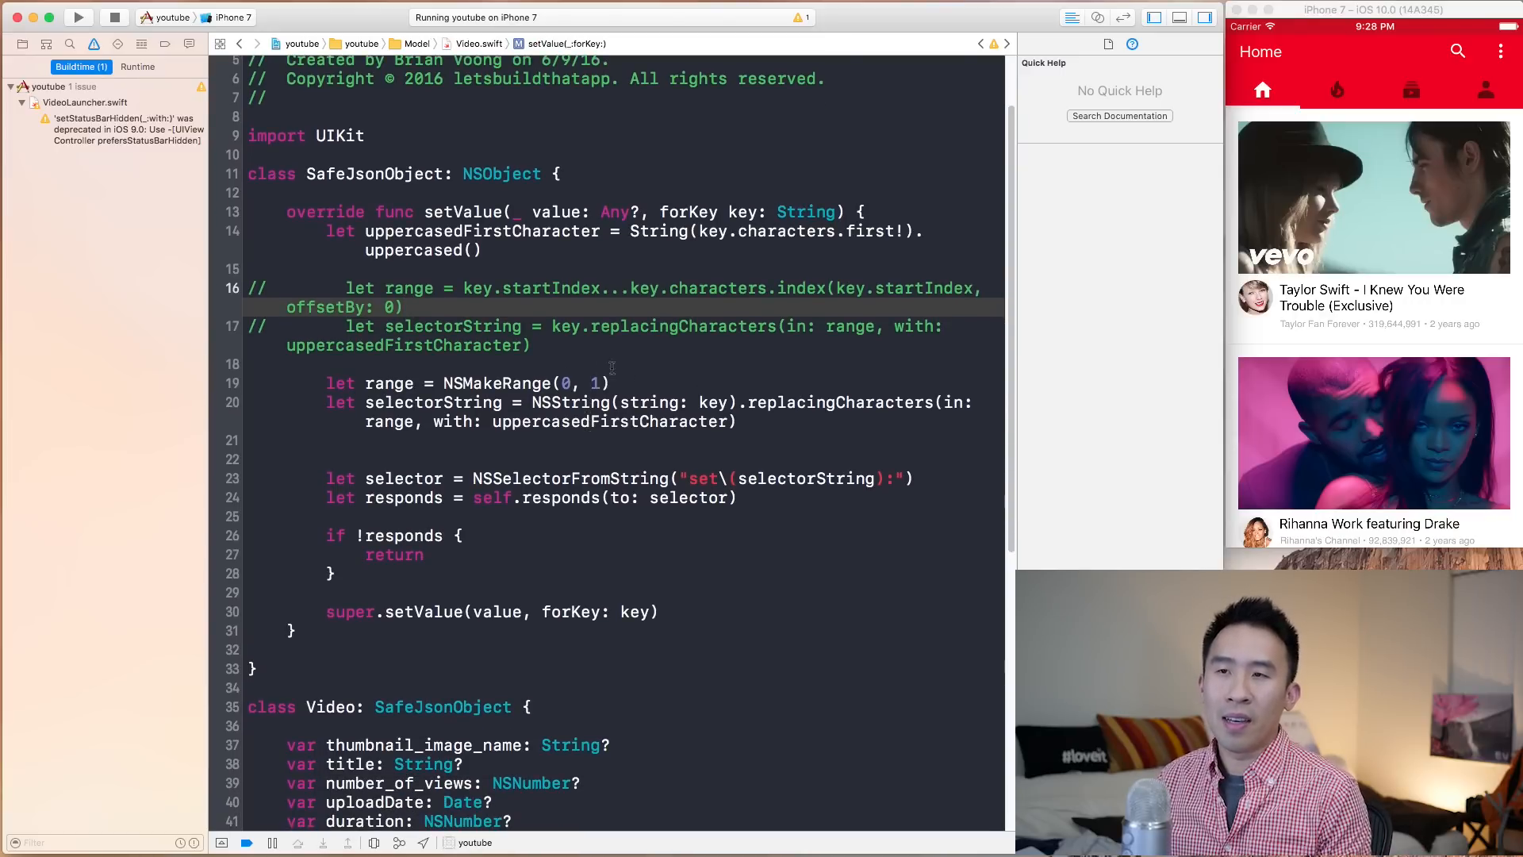
click(486, 381)
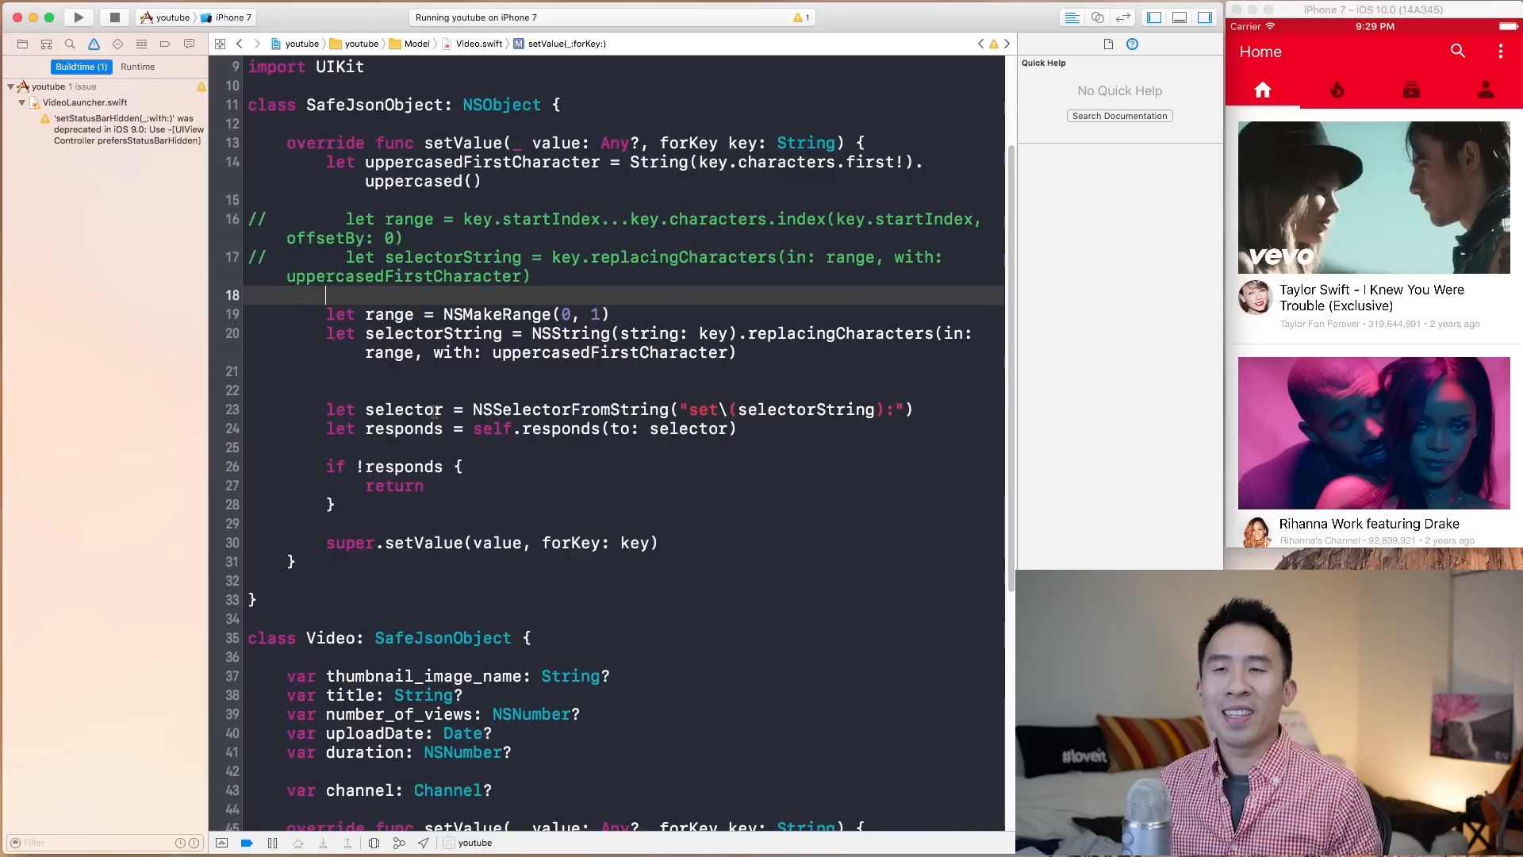
Step: Select setValue in the Video class and read its Quick Help documentation
scroll(down, 3)
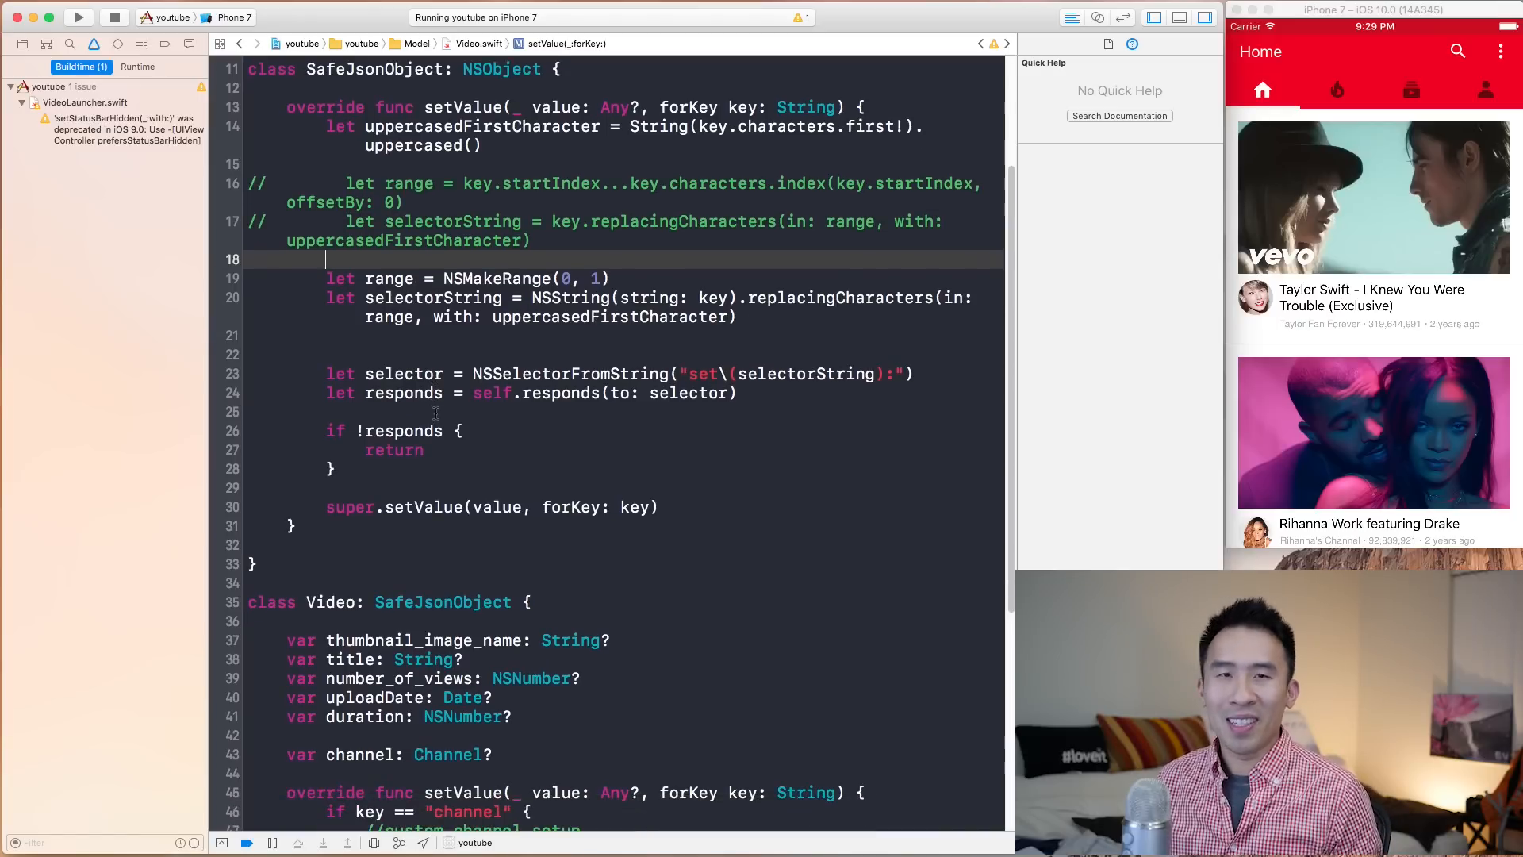
scroll(down, 3)
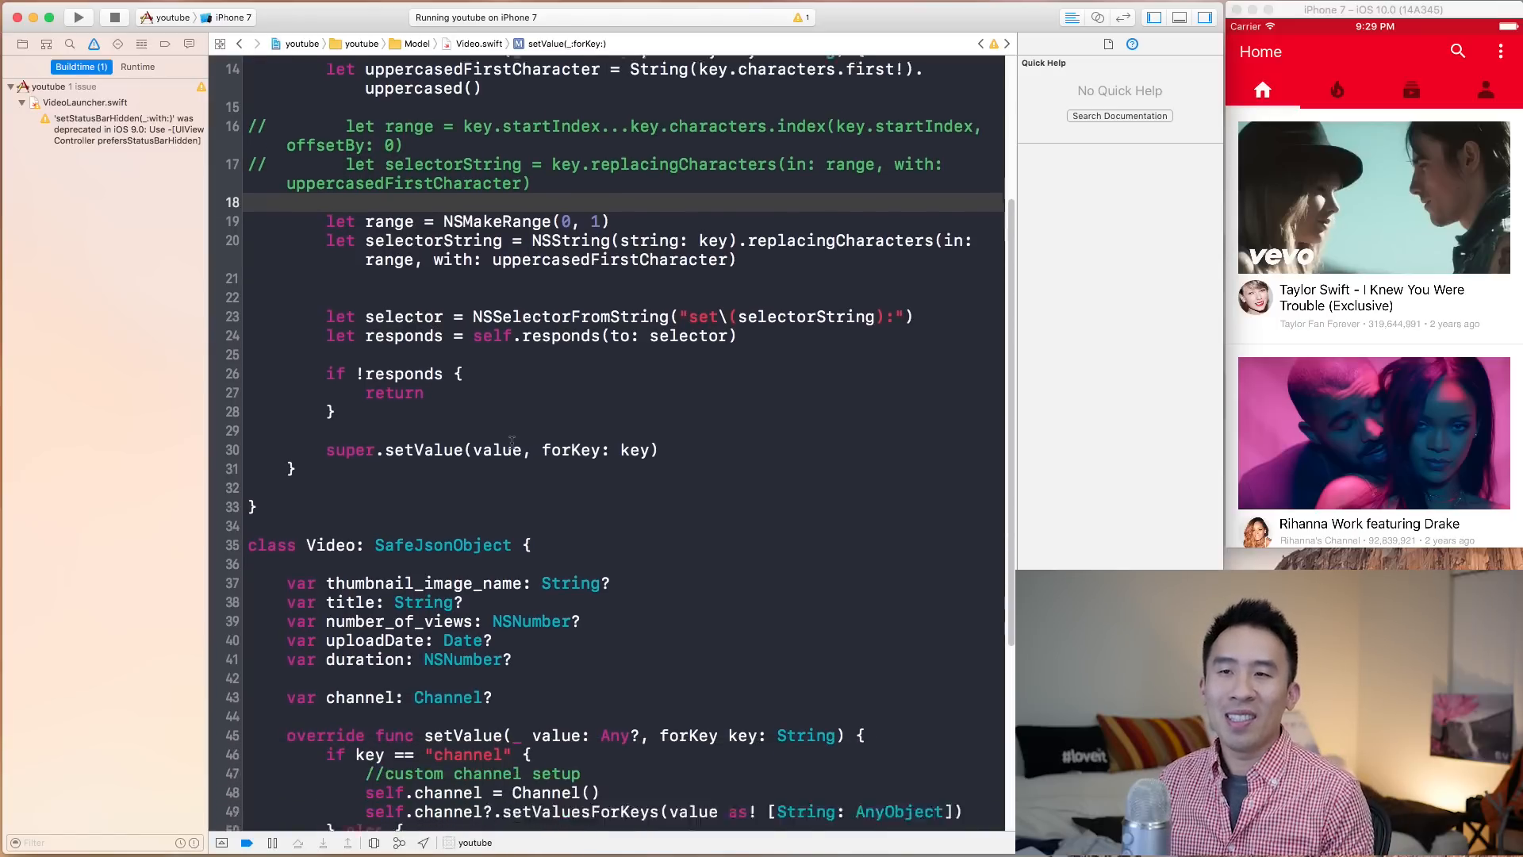
scroll(down, 3)
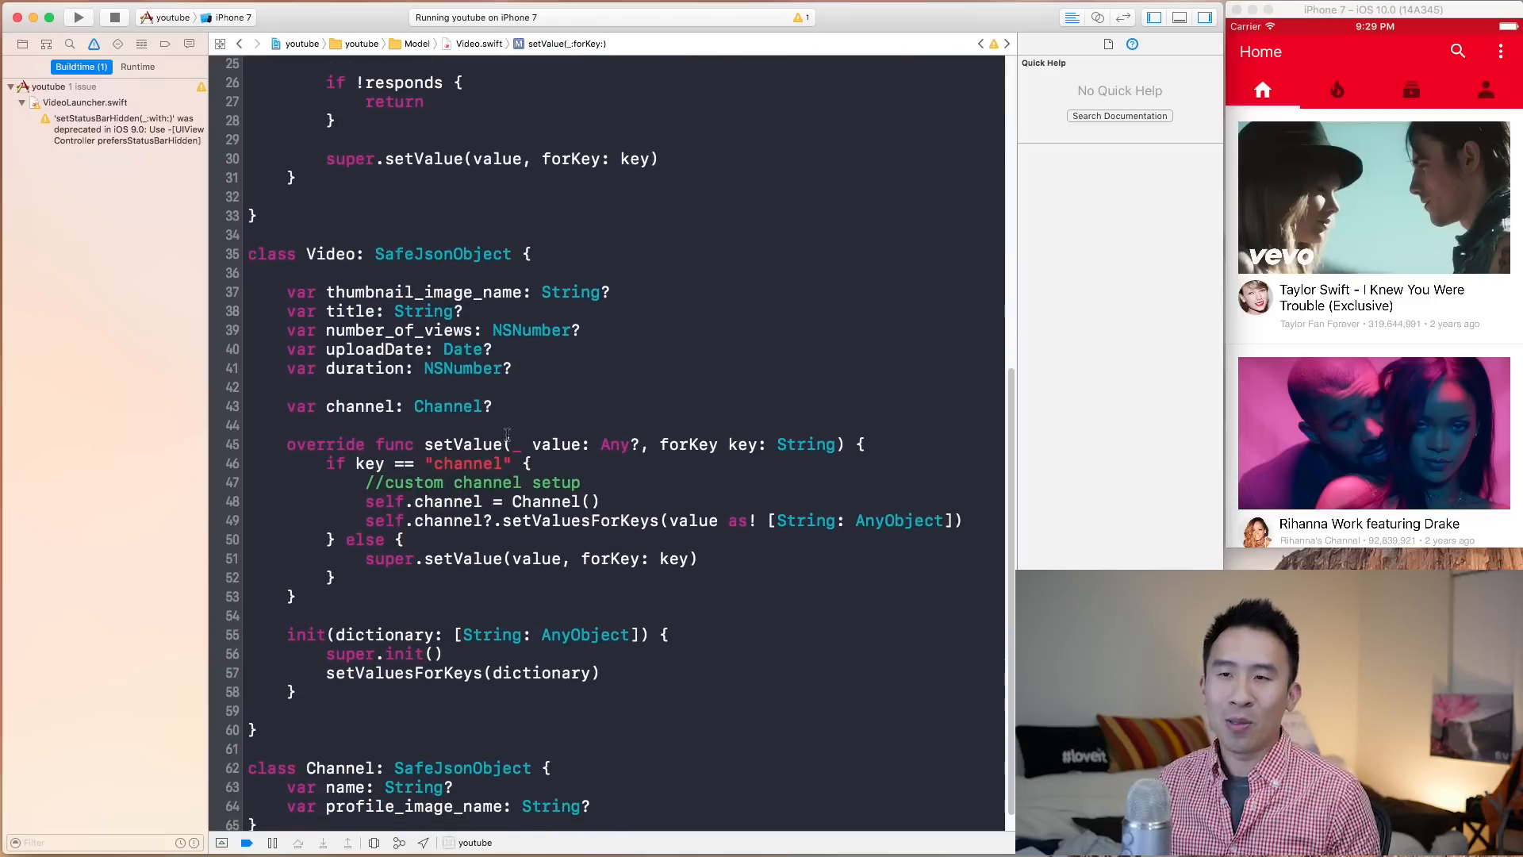
scroll(up, 3)
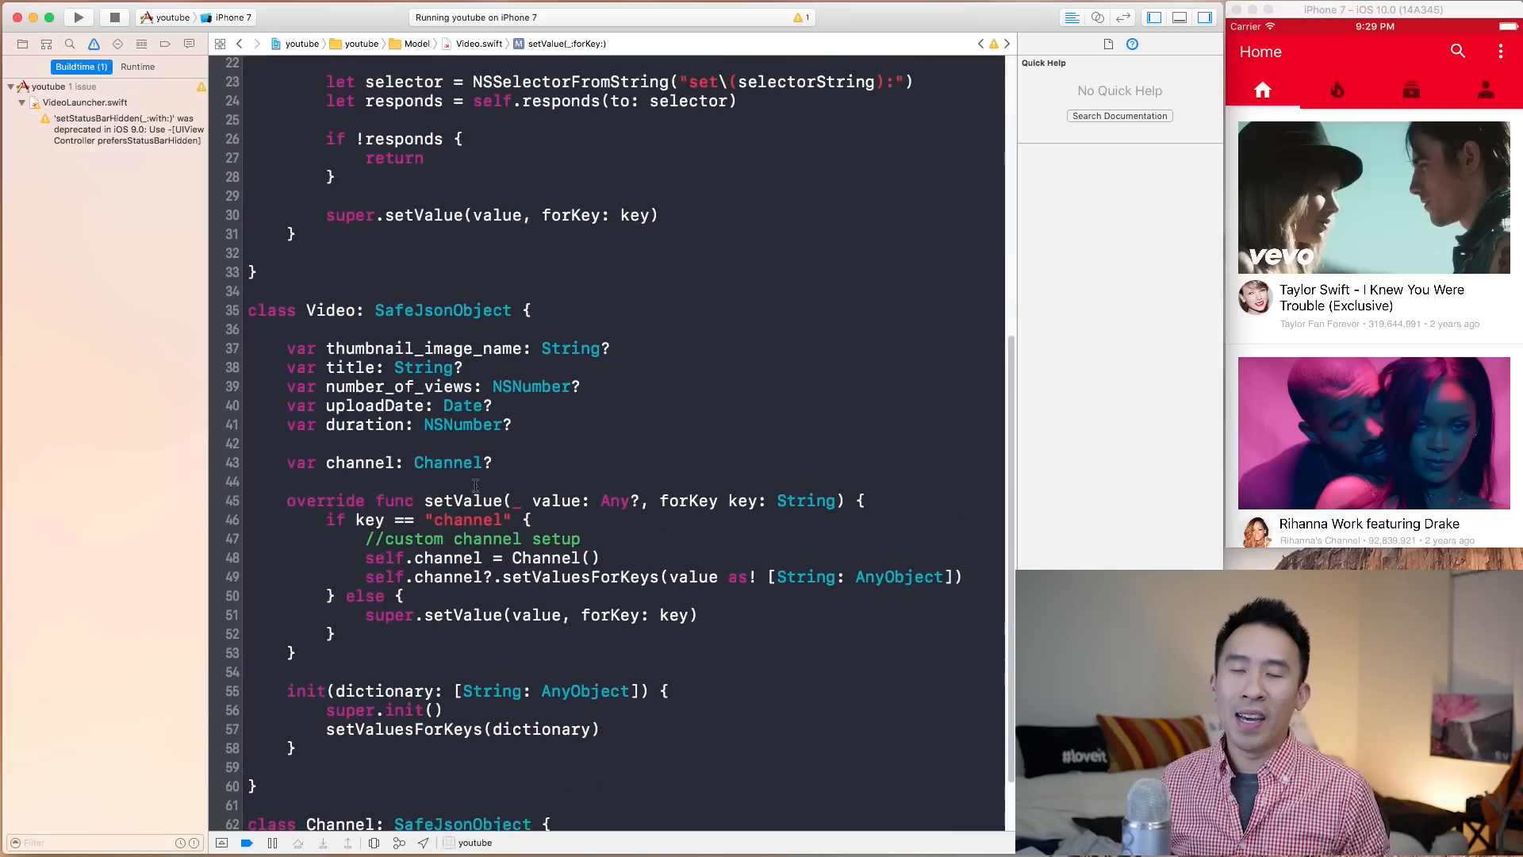
double_click(464, 500)
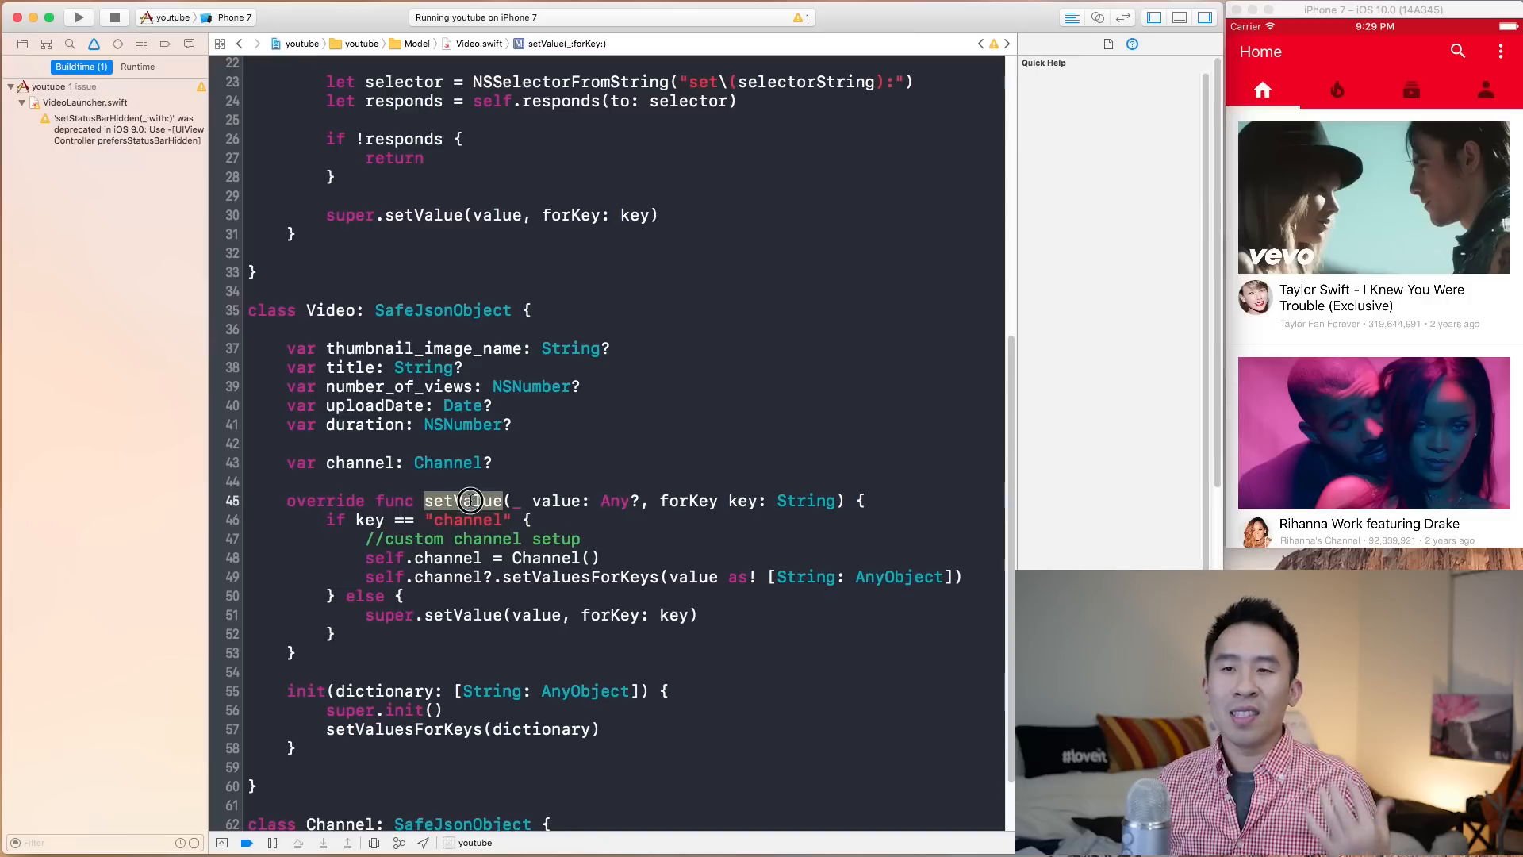
click(463, 501)
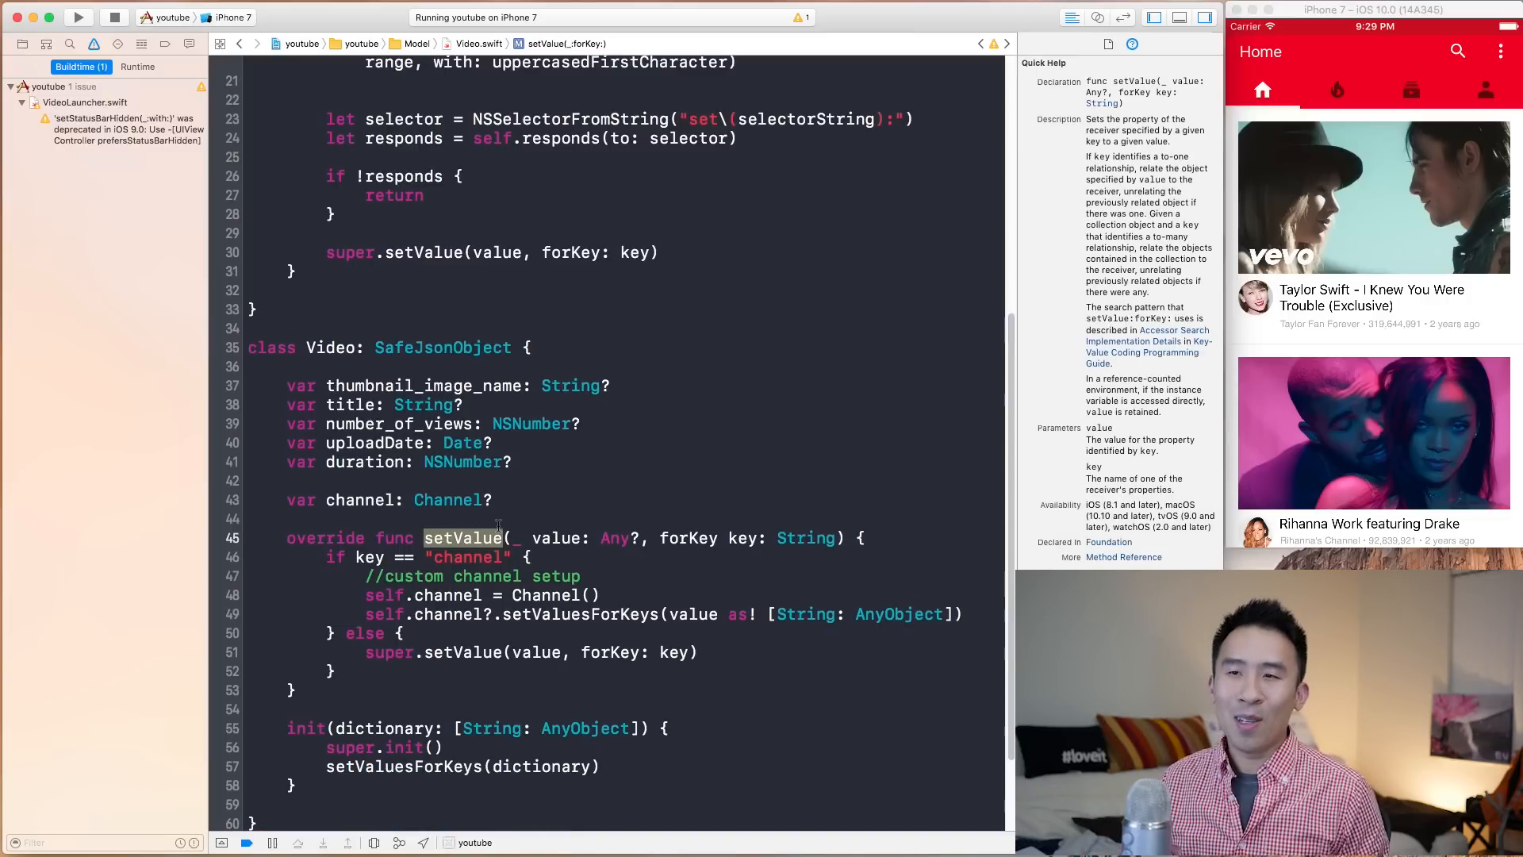
Step: Inspect the NSMakeRange range declaration and delete the blank line after selectorString
scroll(up, 3)
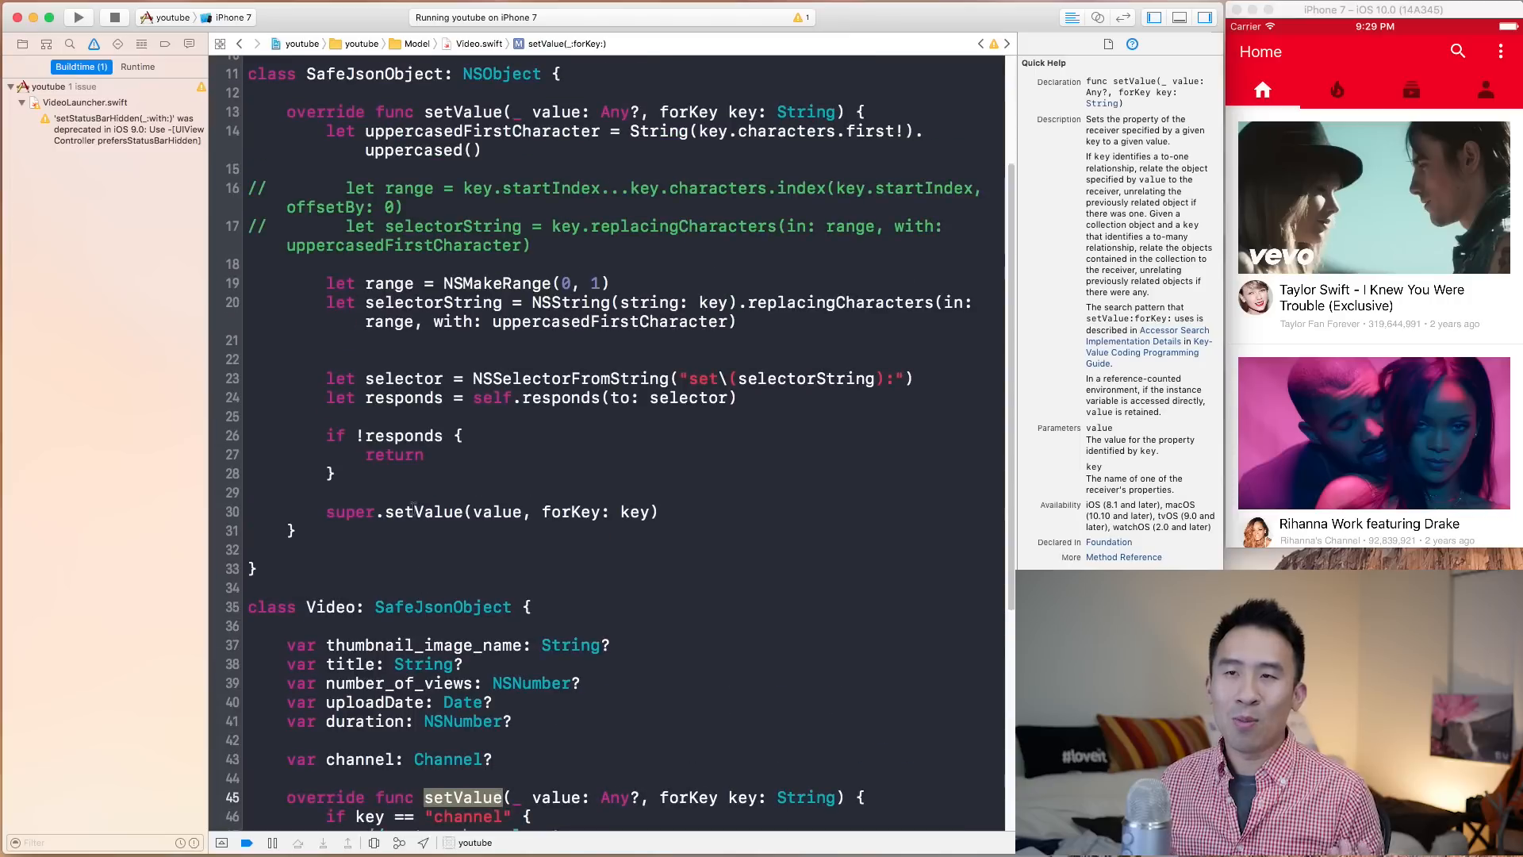
scroll(up, 3)
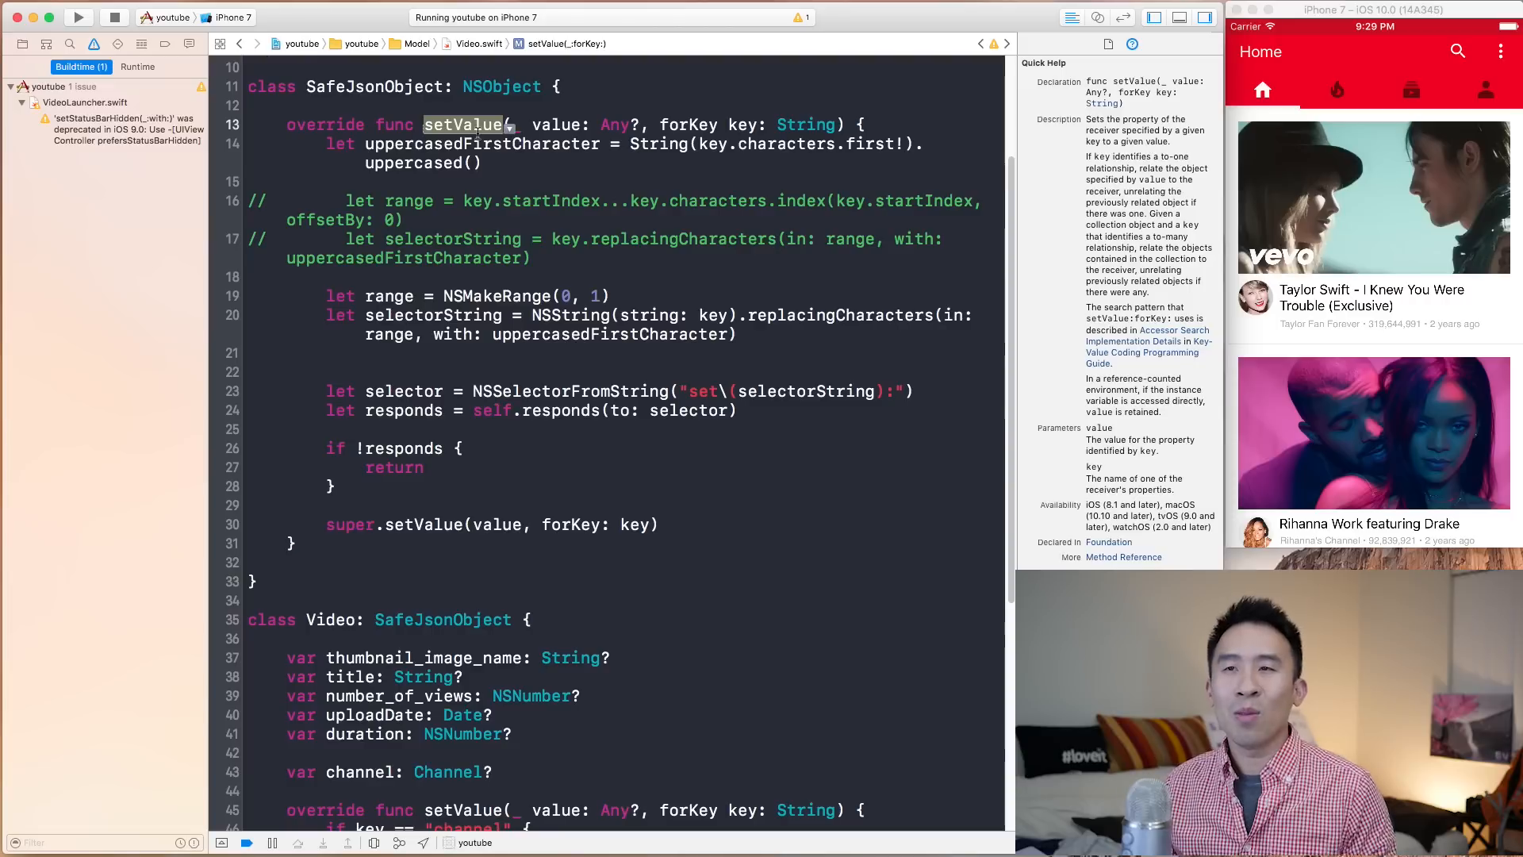
scroll(down, 3)
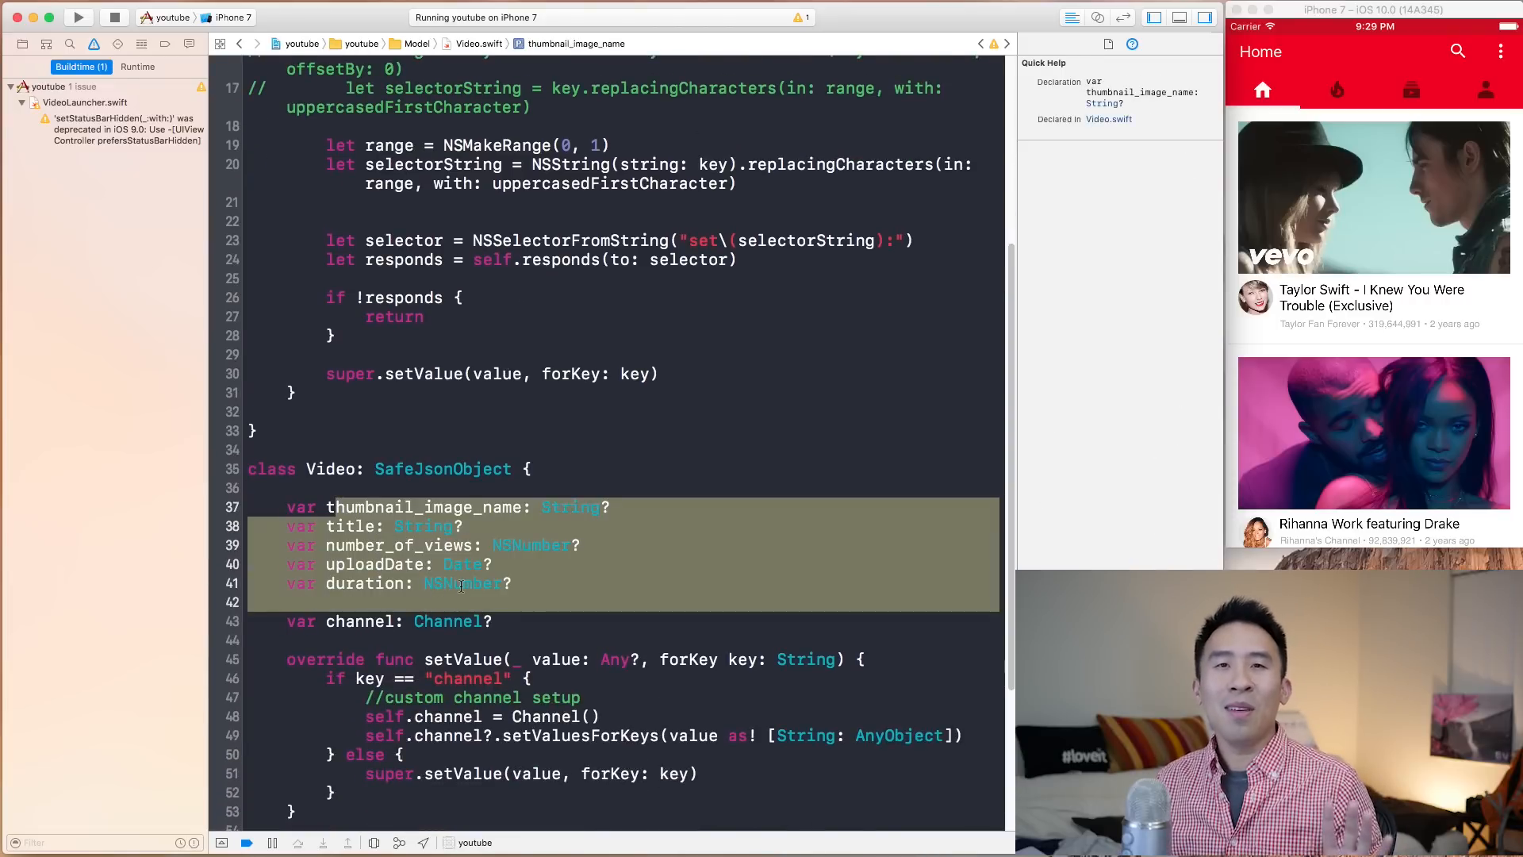
scroll(down, 3)
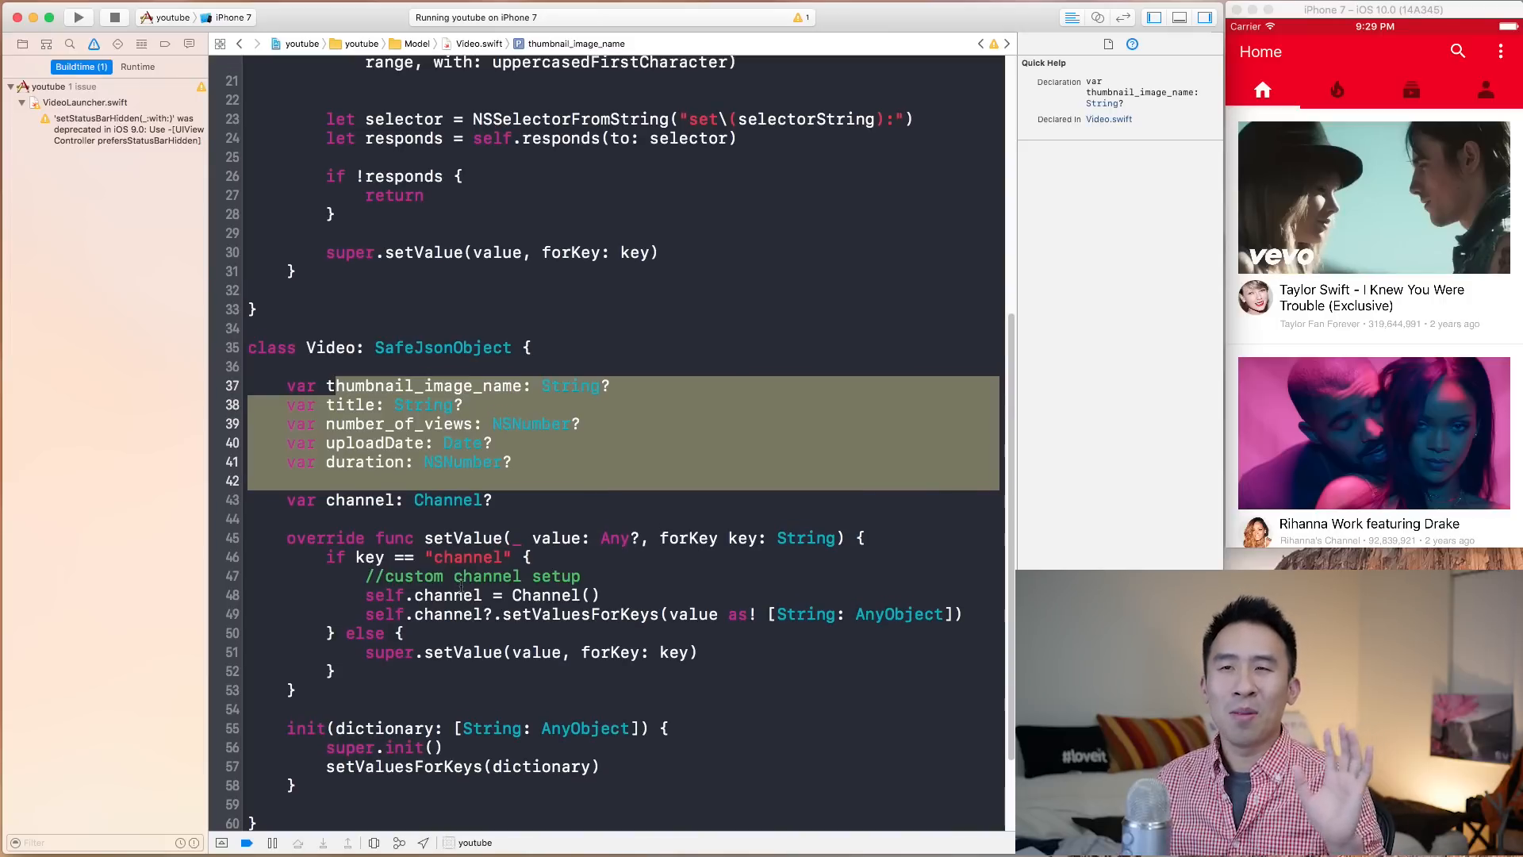
scroll(up, 3)
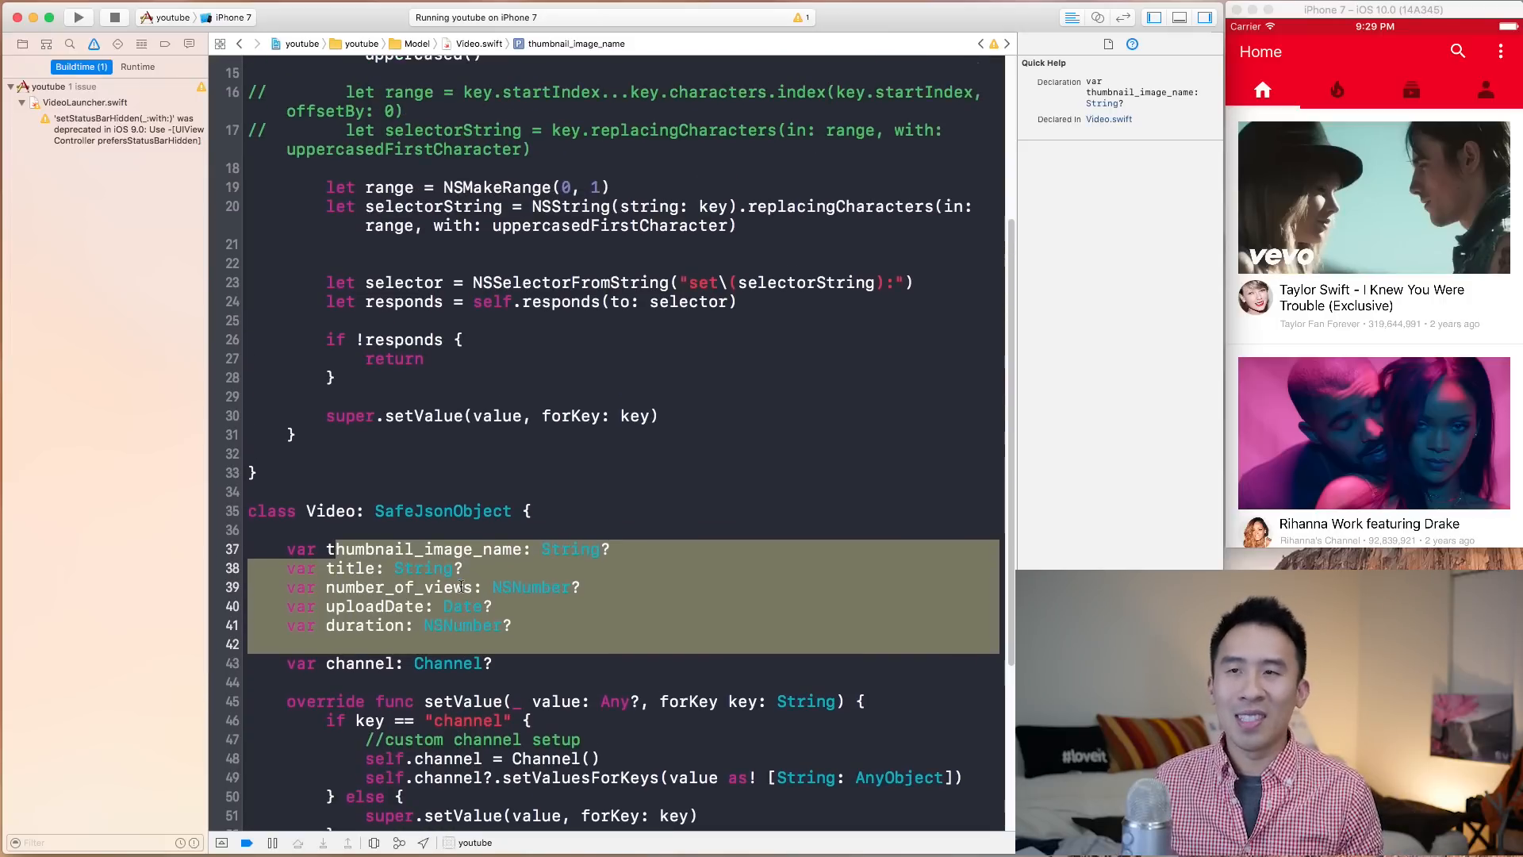
scroll(up, 3)
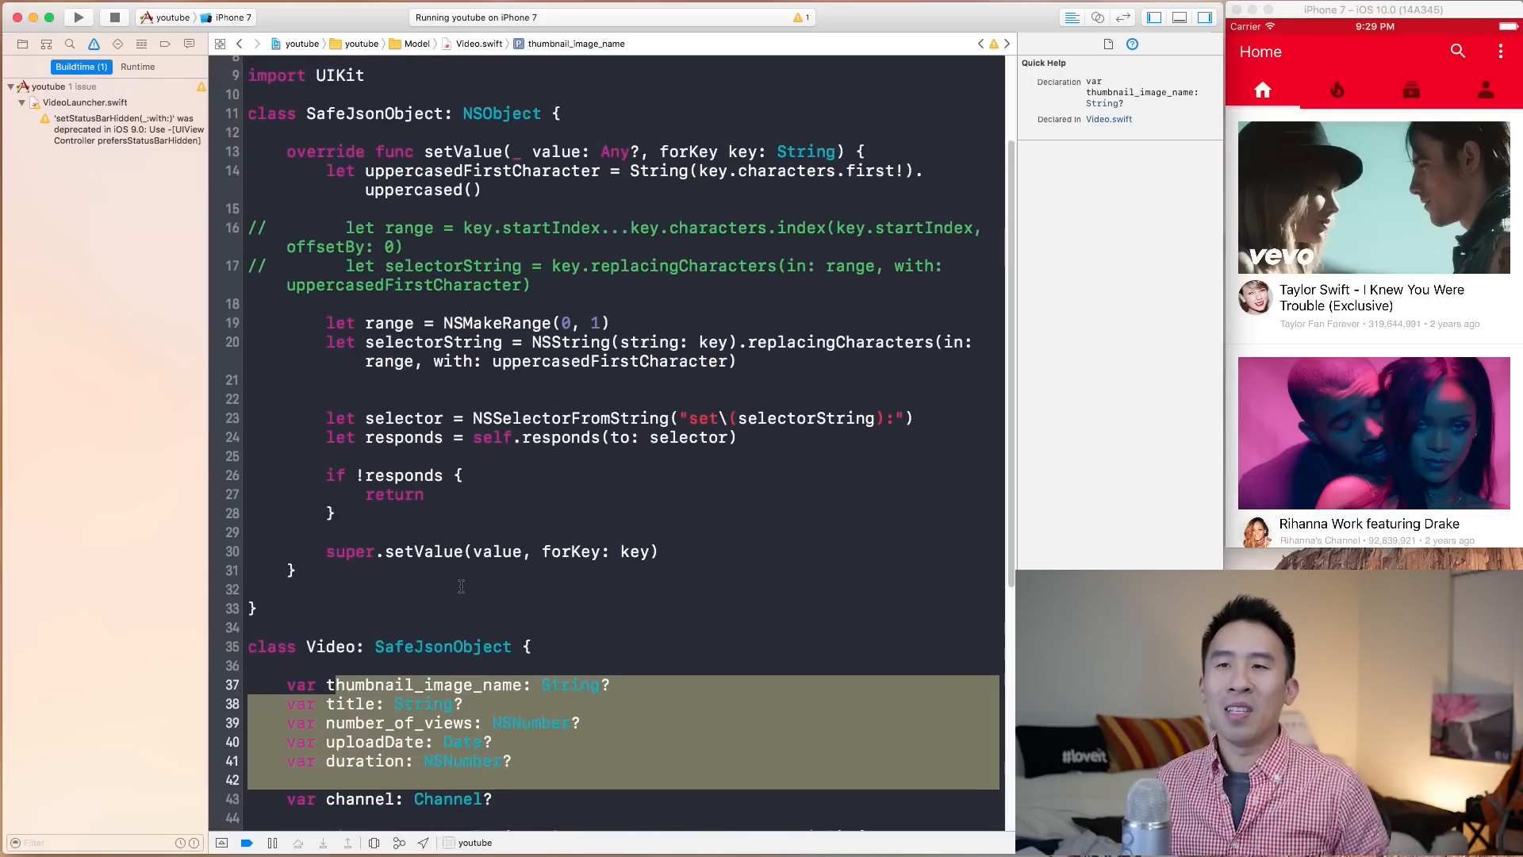
scroll(up, 3)
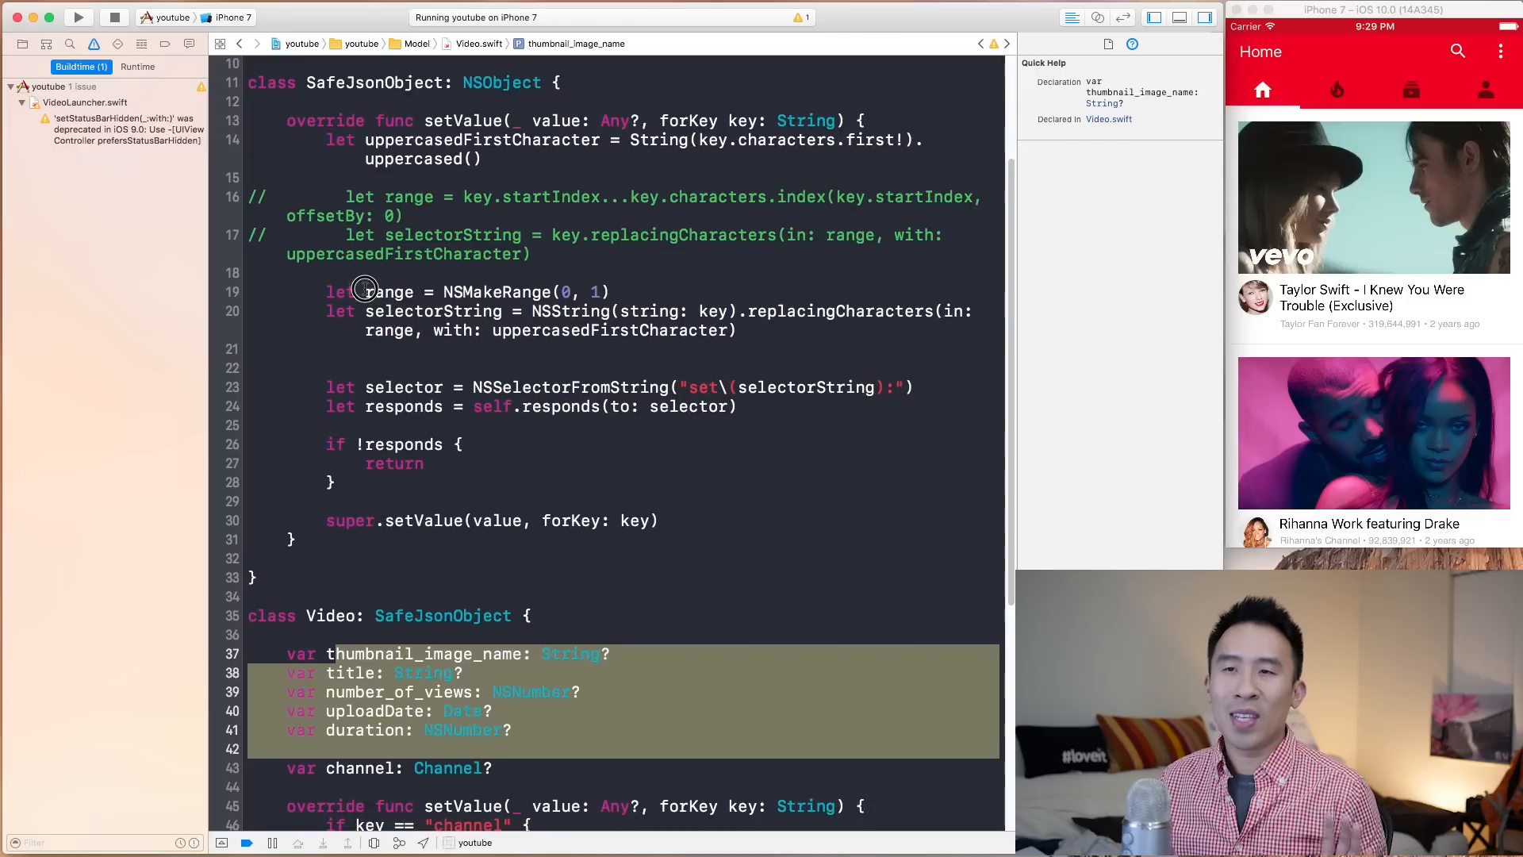
click(388, 292)
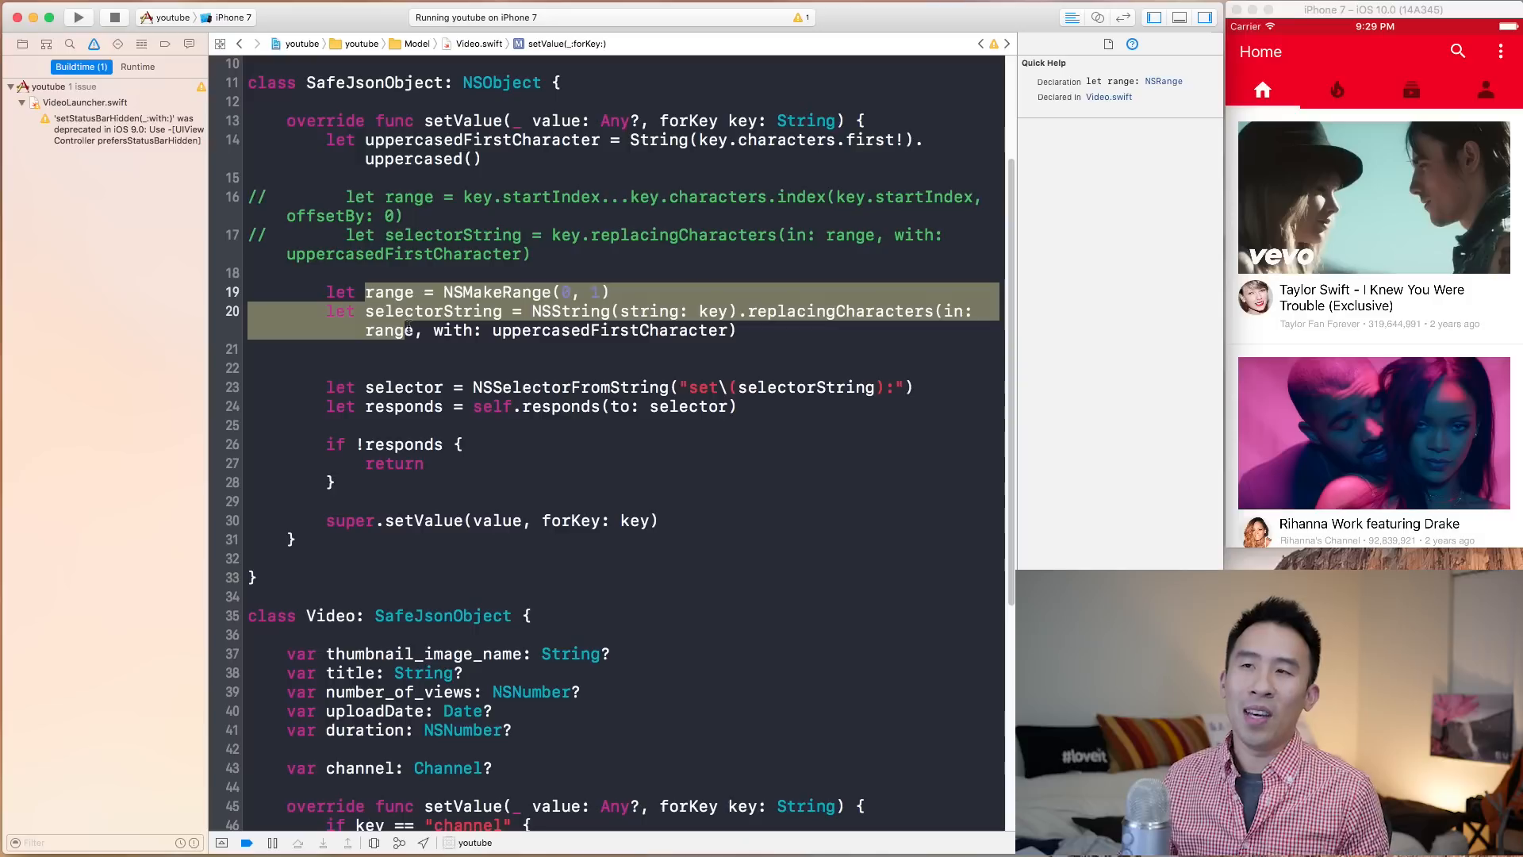
click(742, 120)
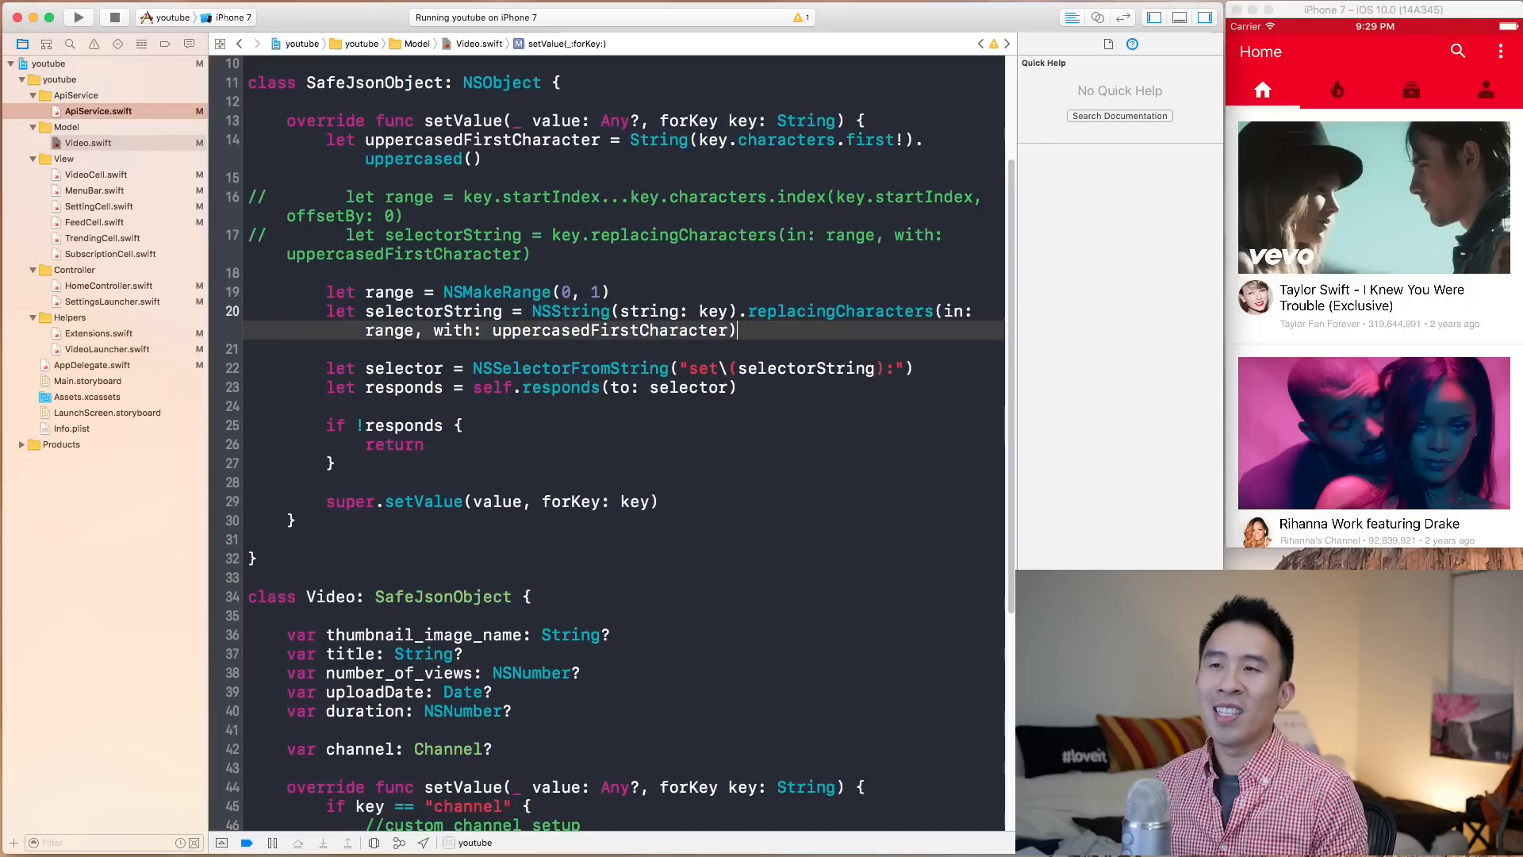
scroll(down, 3)
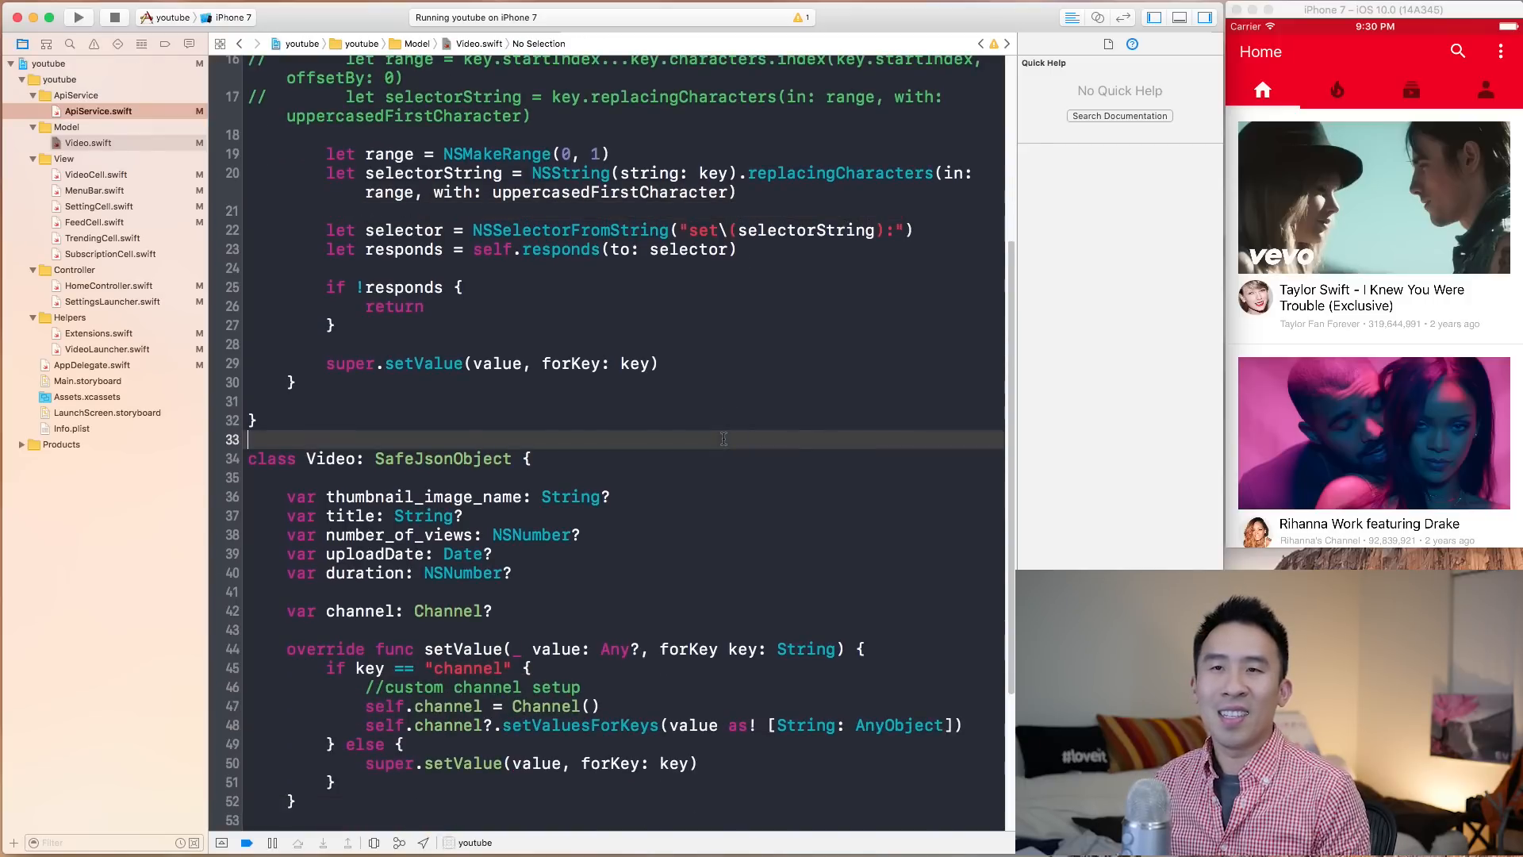
scroll(up, 3)
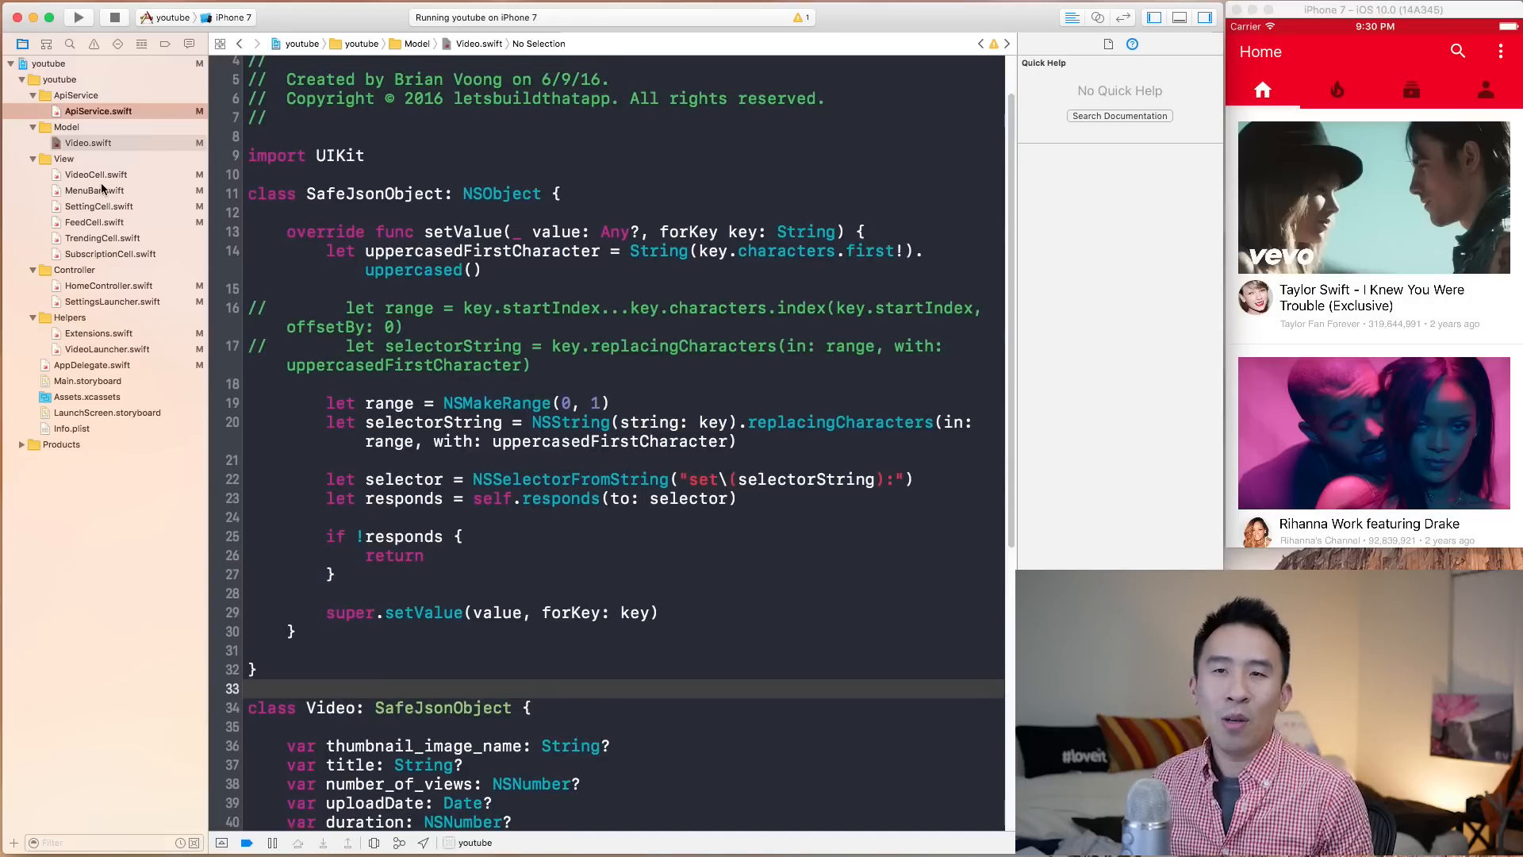
mouse_move(114, 269)
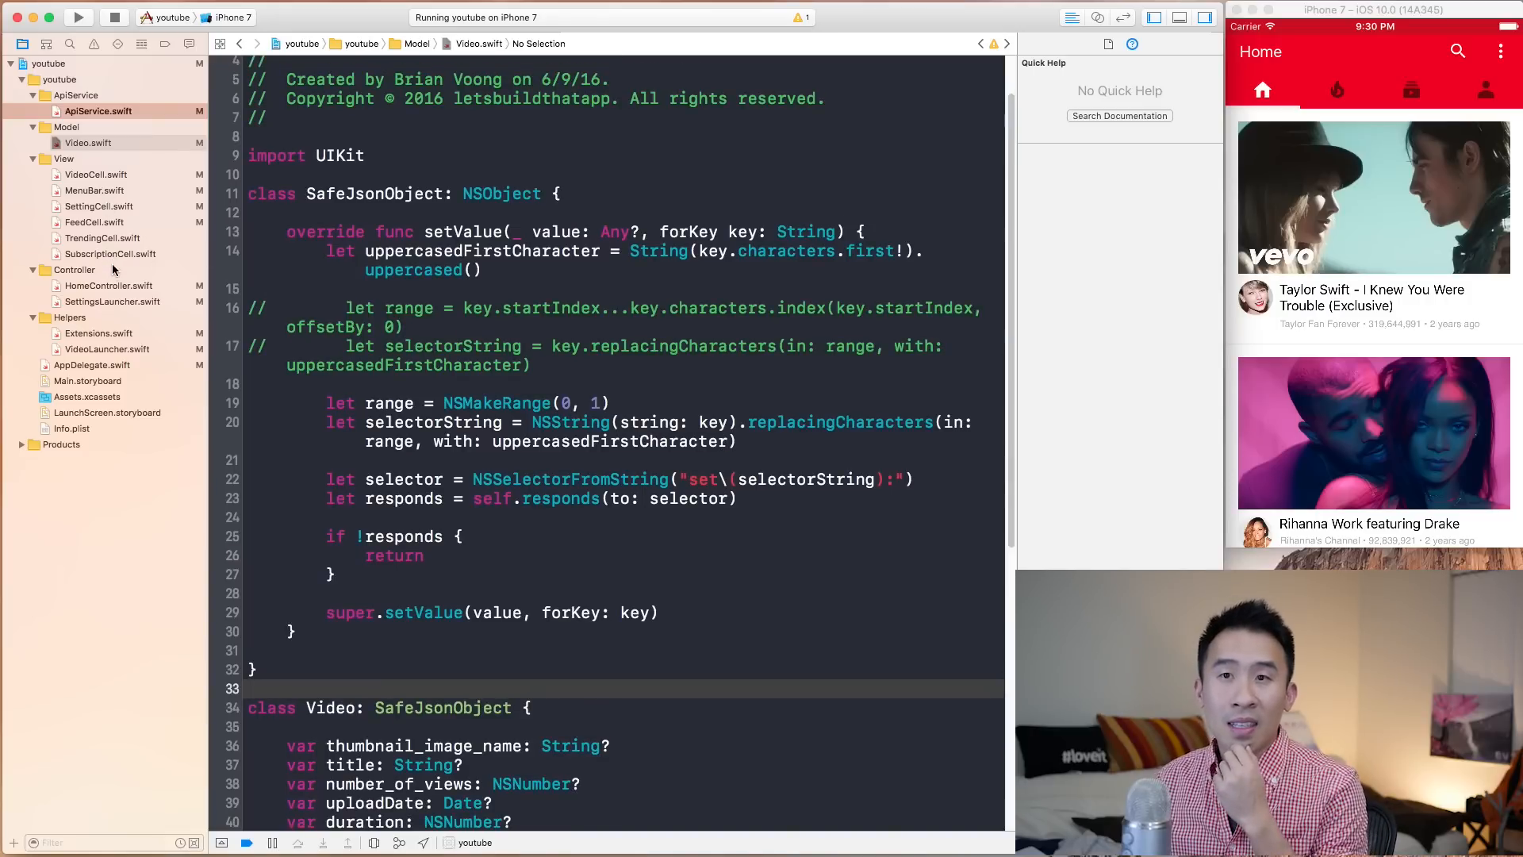
click(108, 285)
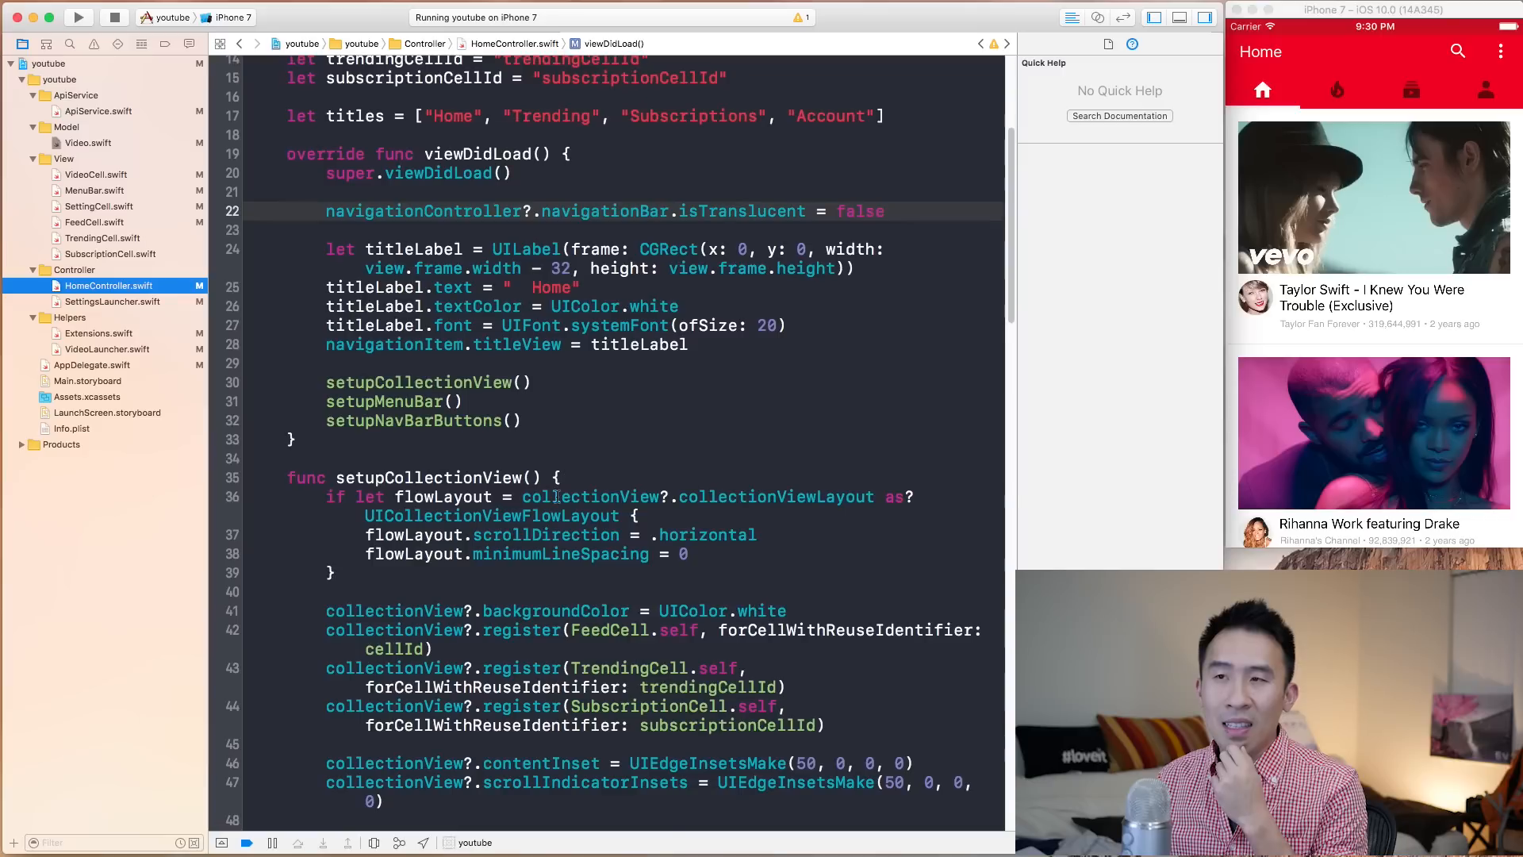
scroll(down, 3)
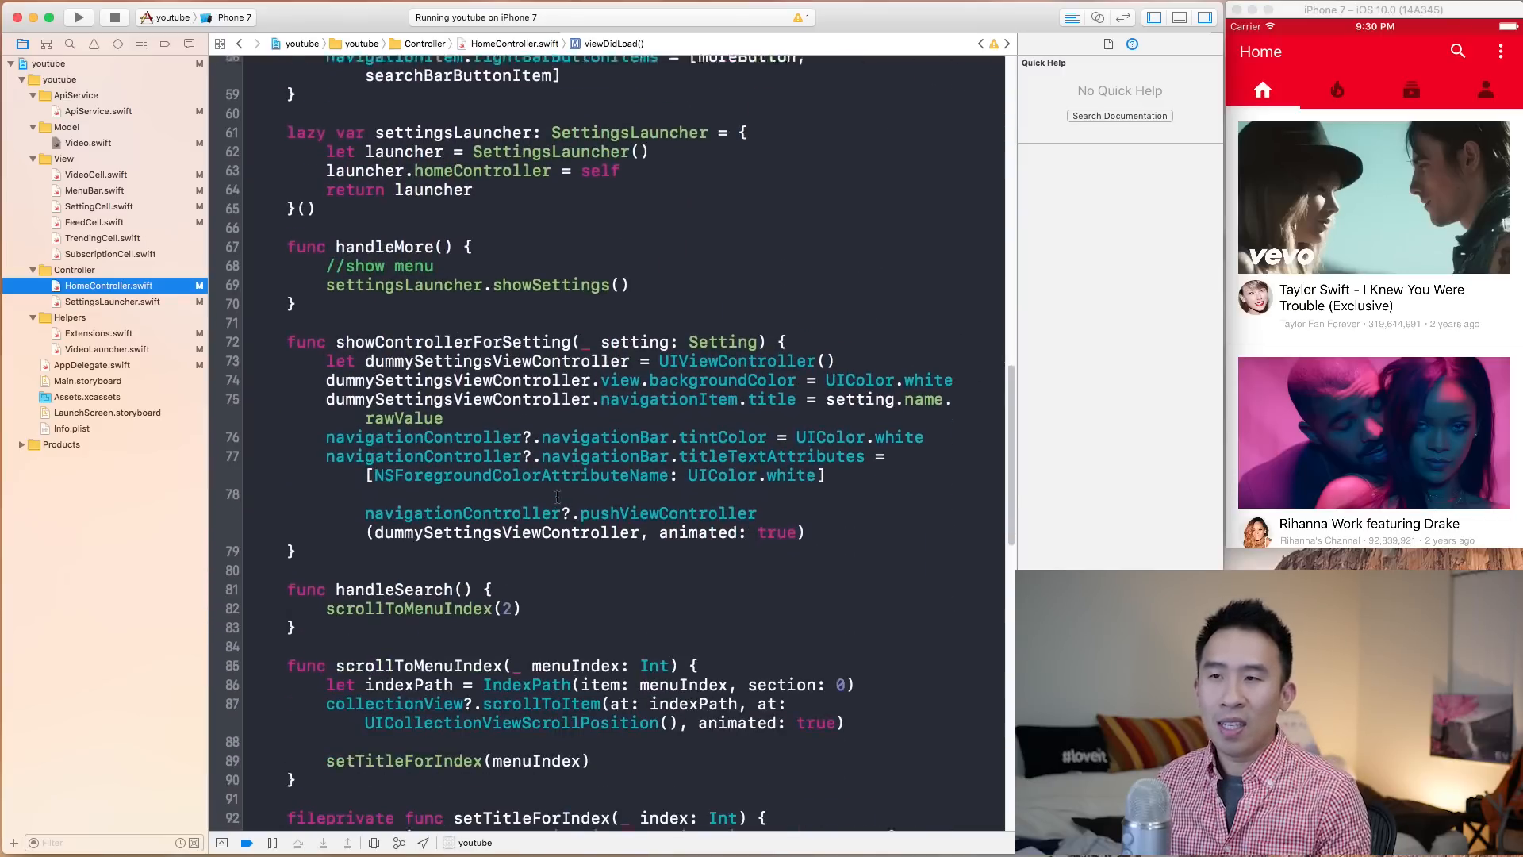
scroll(down, 3)
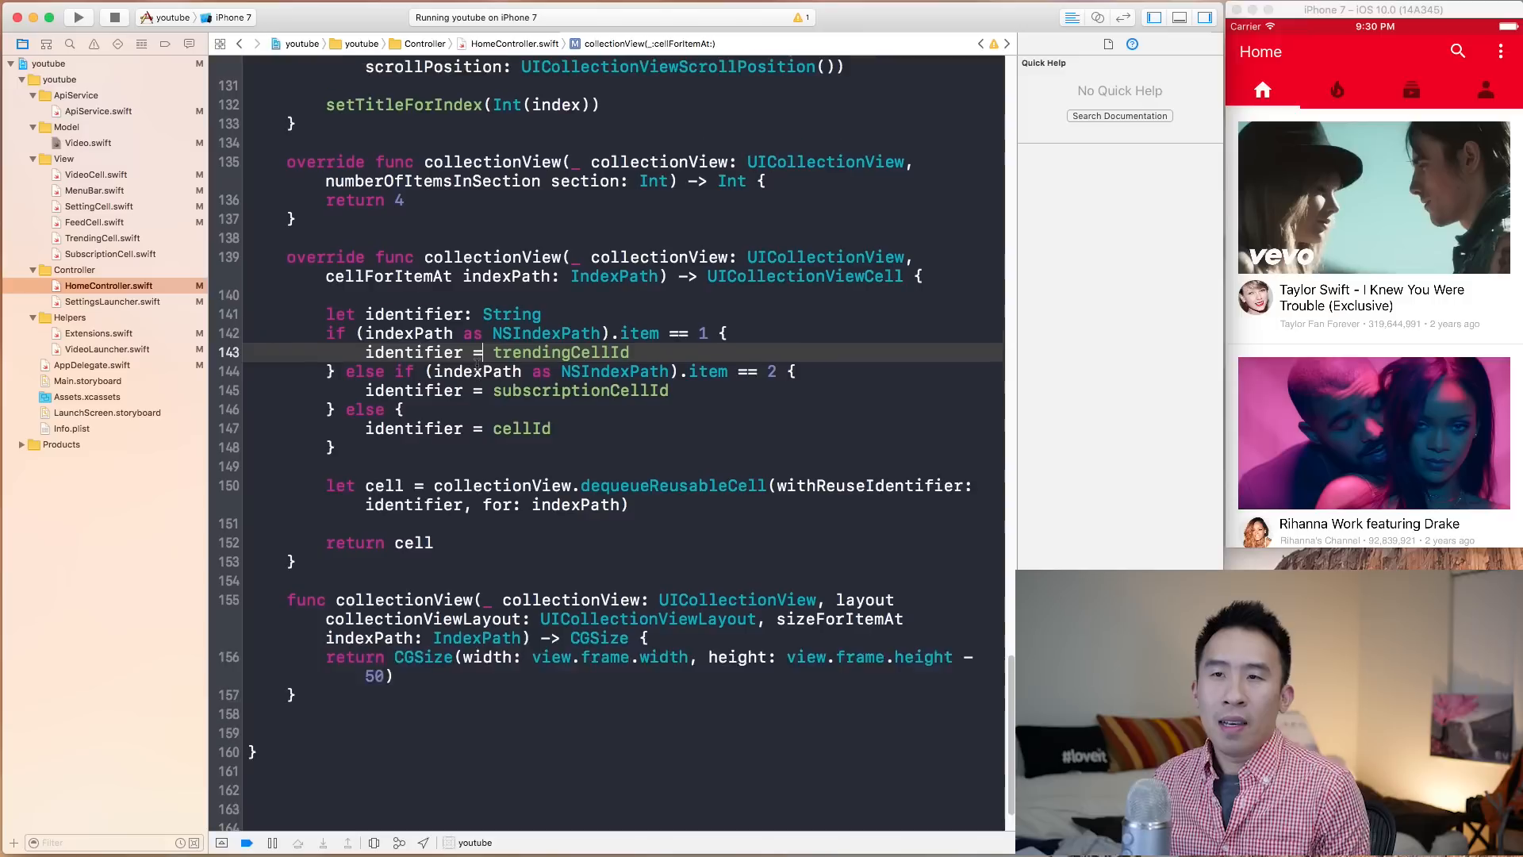
scroll(up, 3)
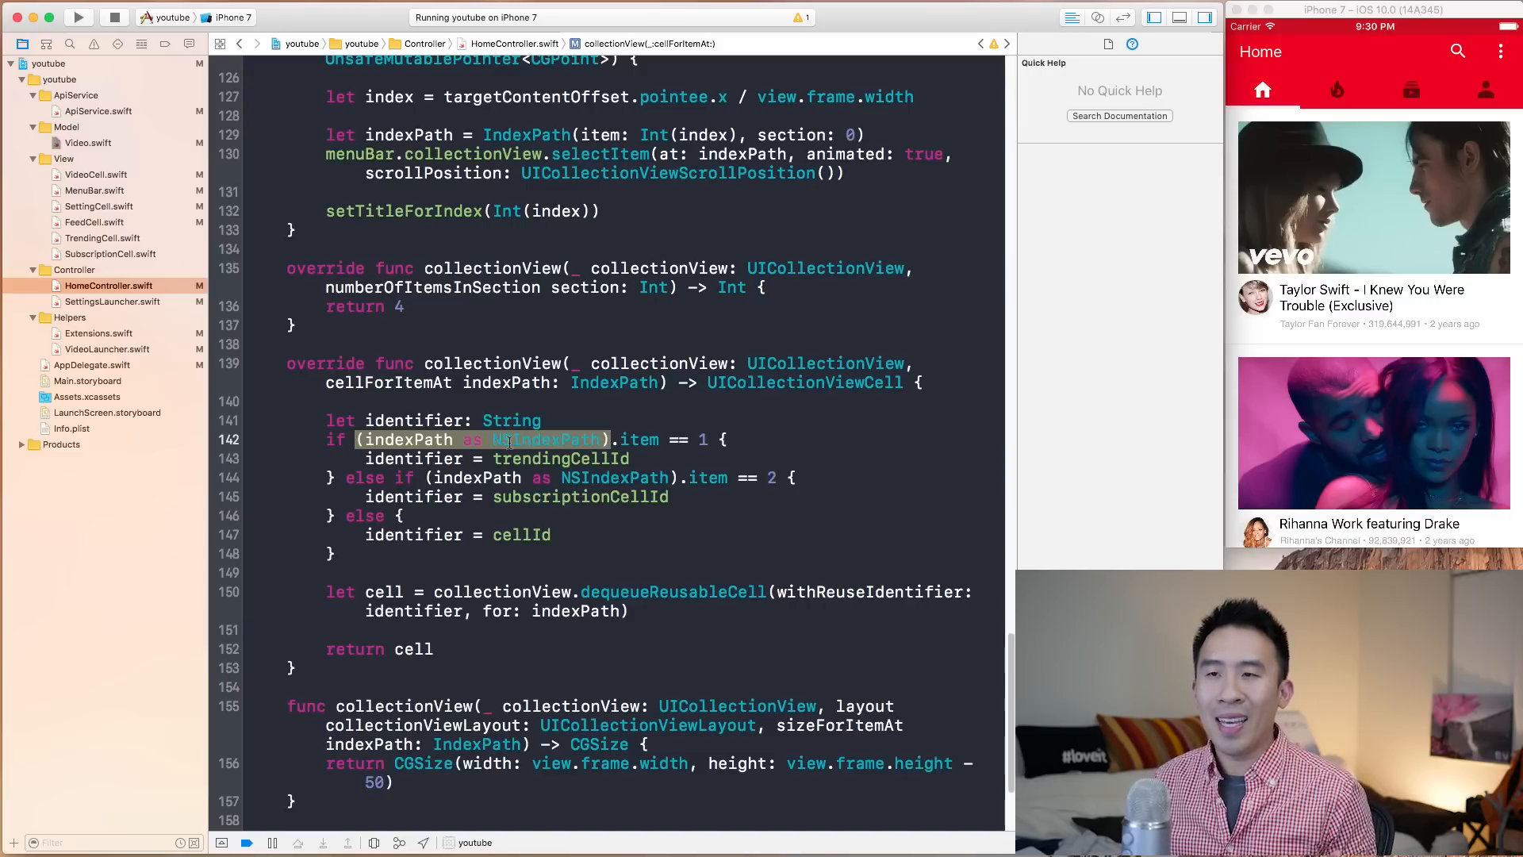
click(546, 439)
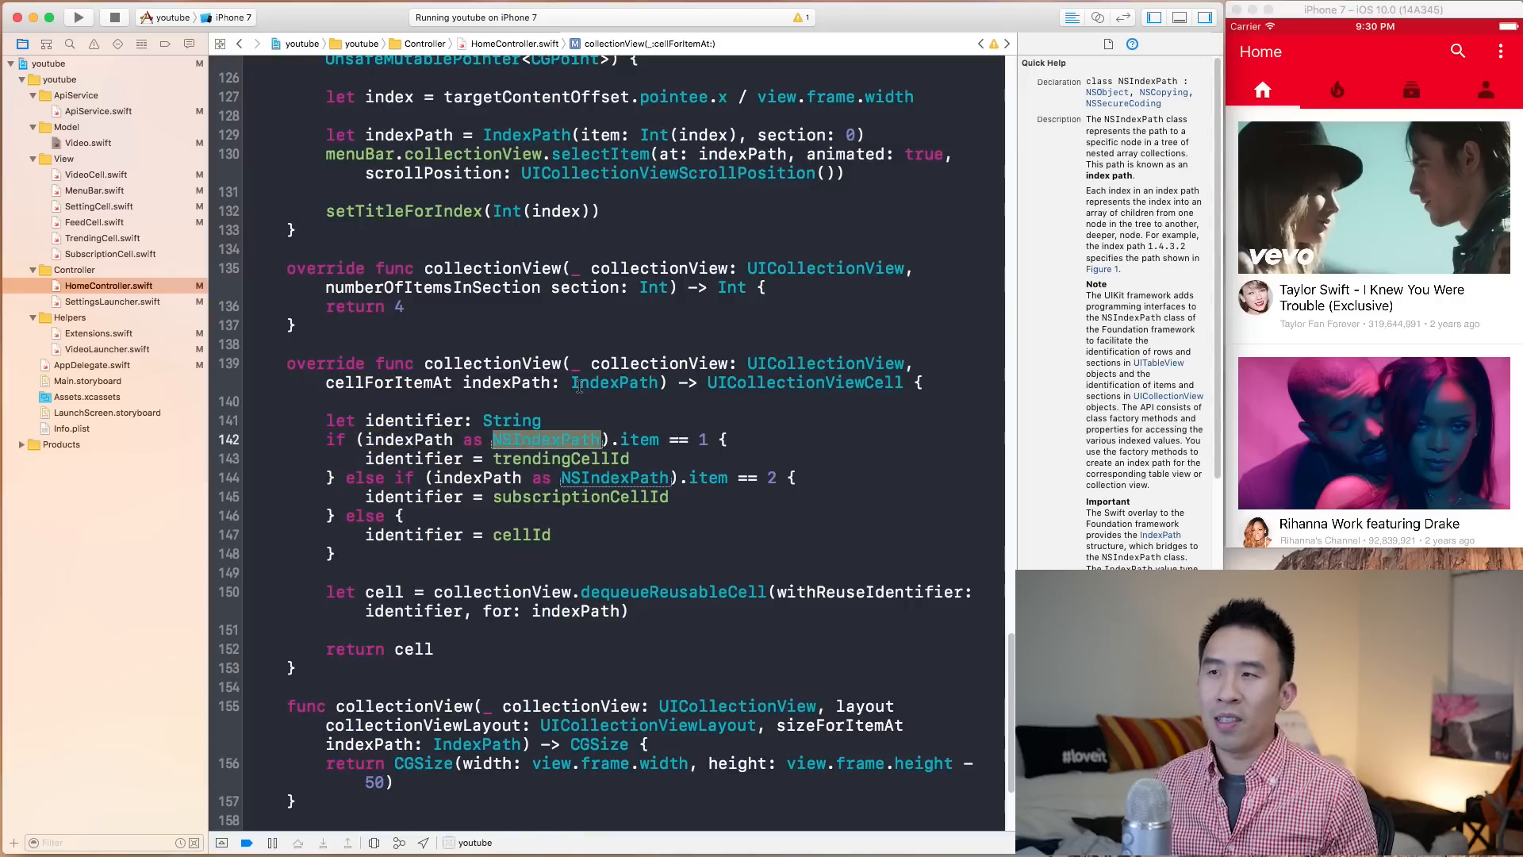
click(614, 382)
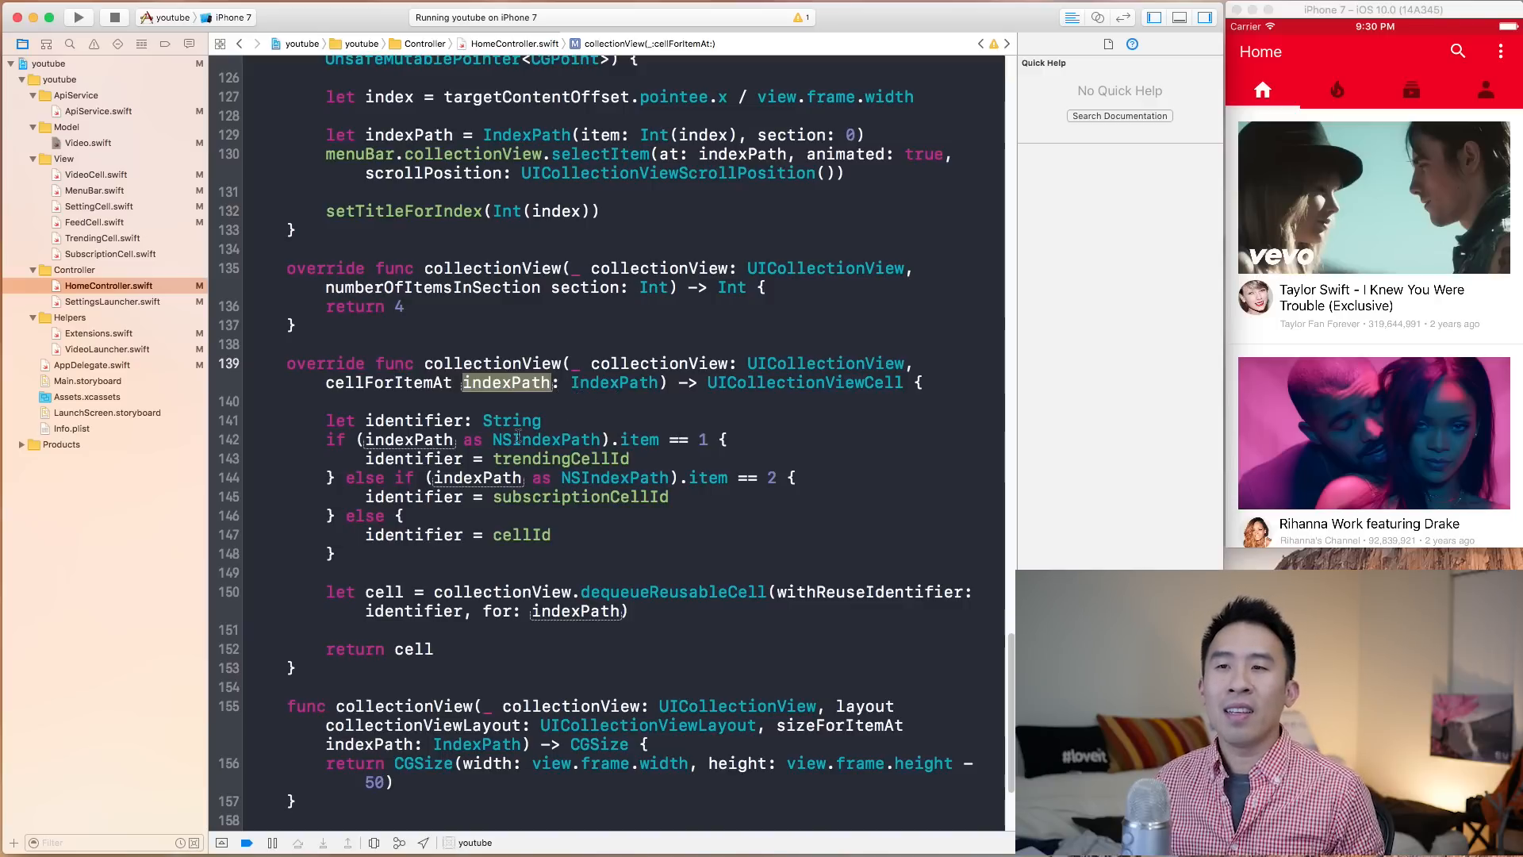
click(408, 439)
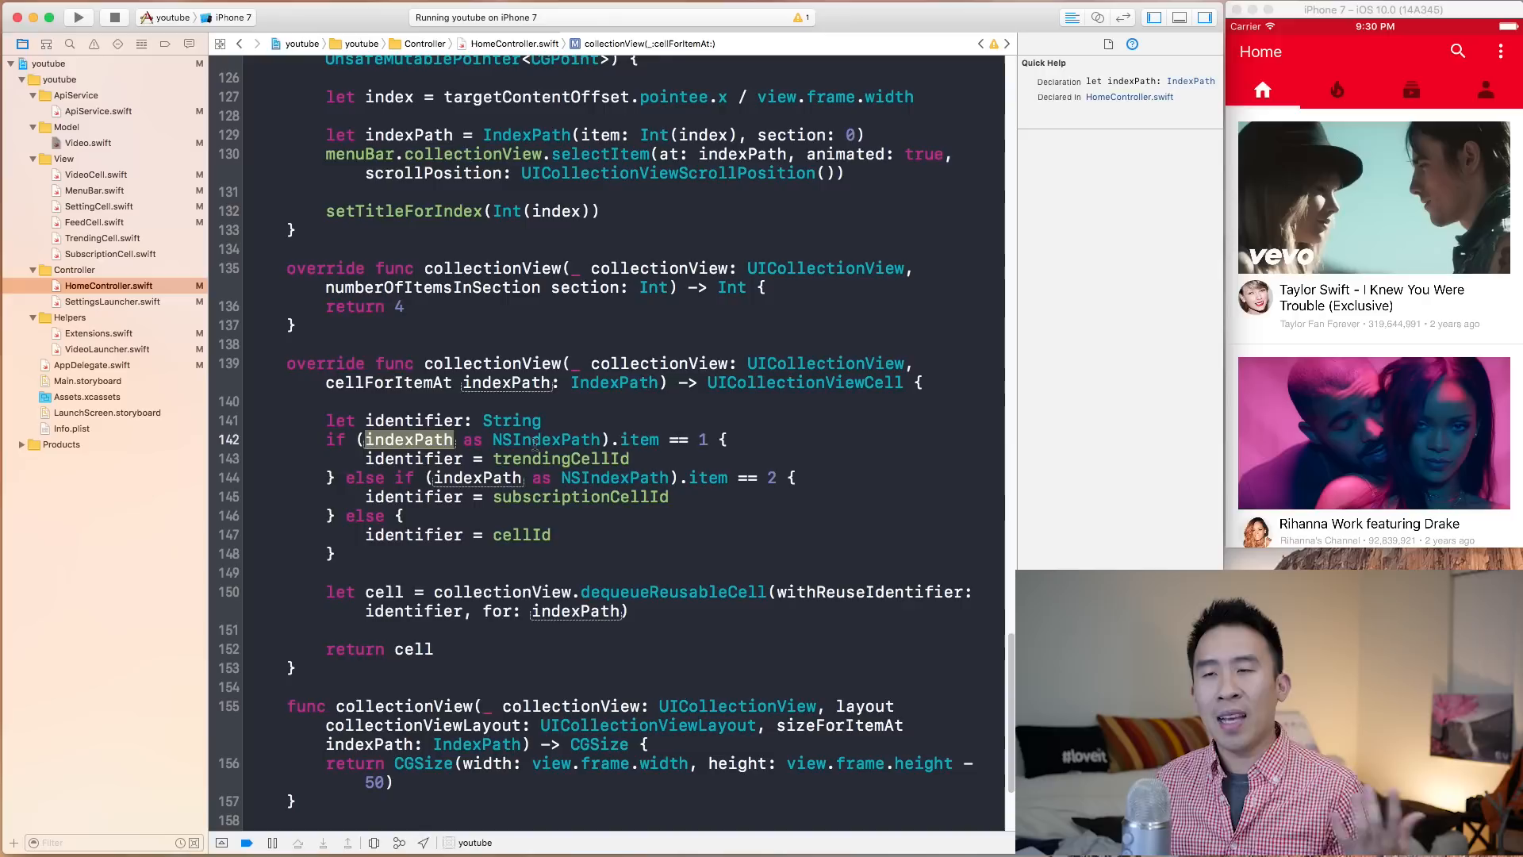
click(546, 439)
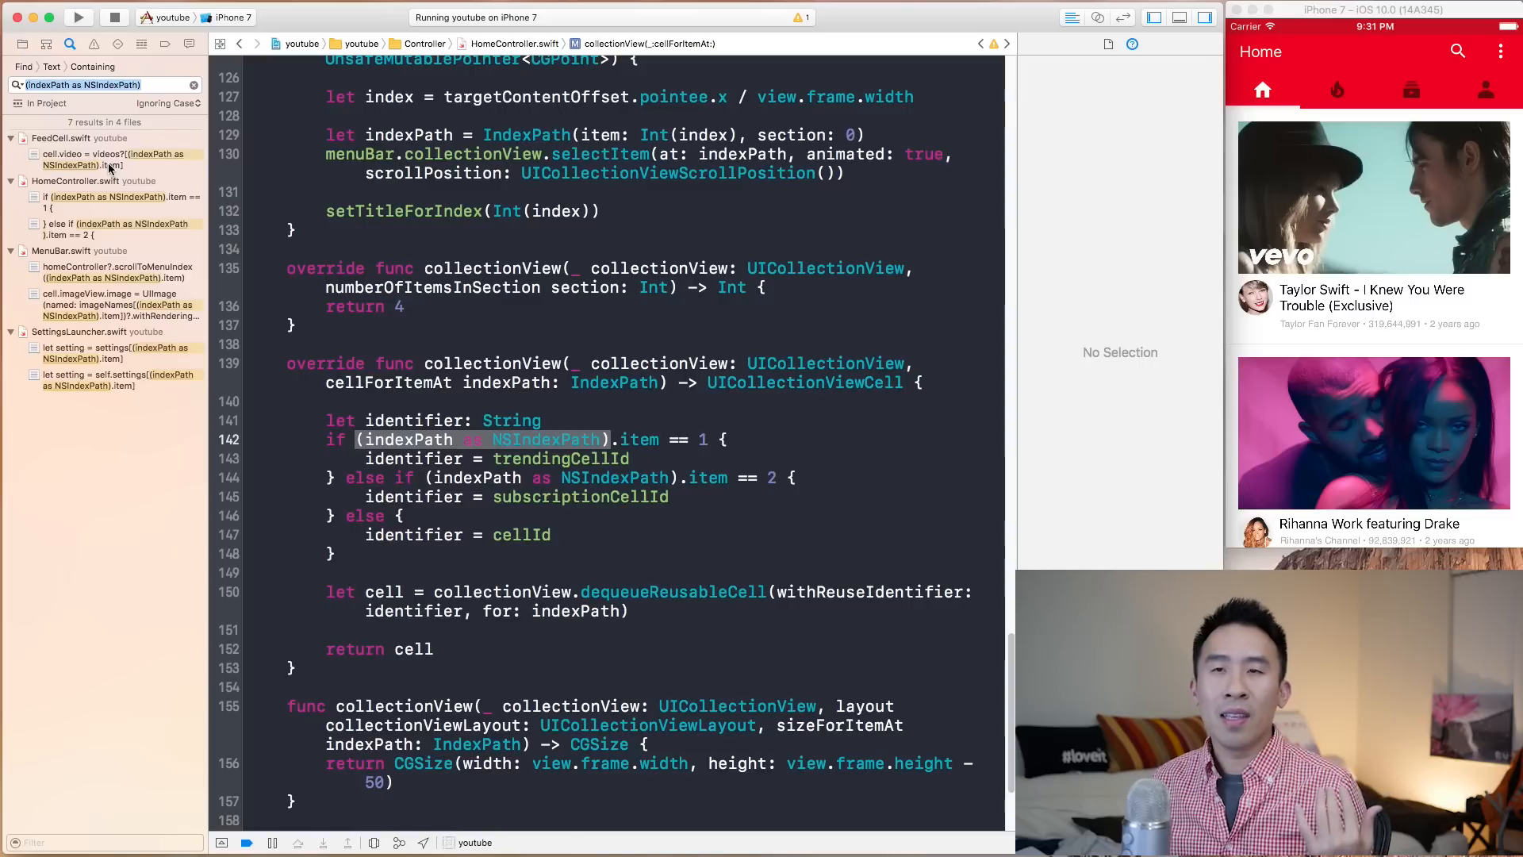
mouse_move(114, 255)
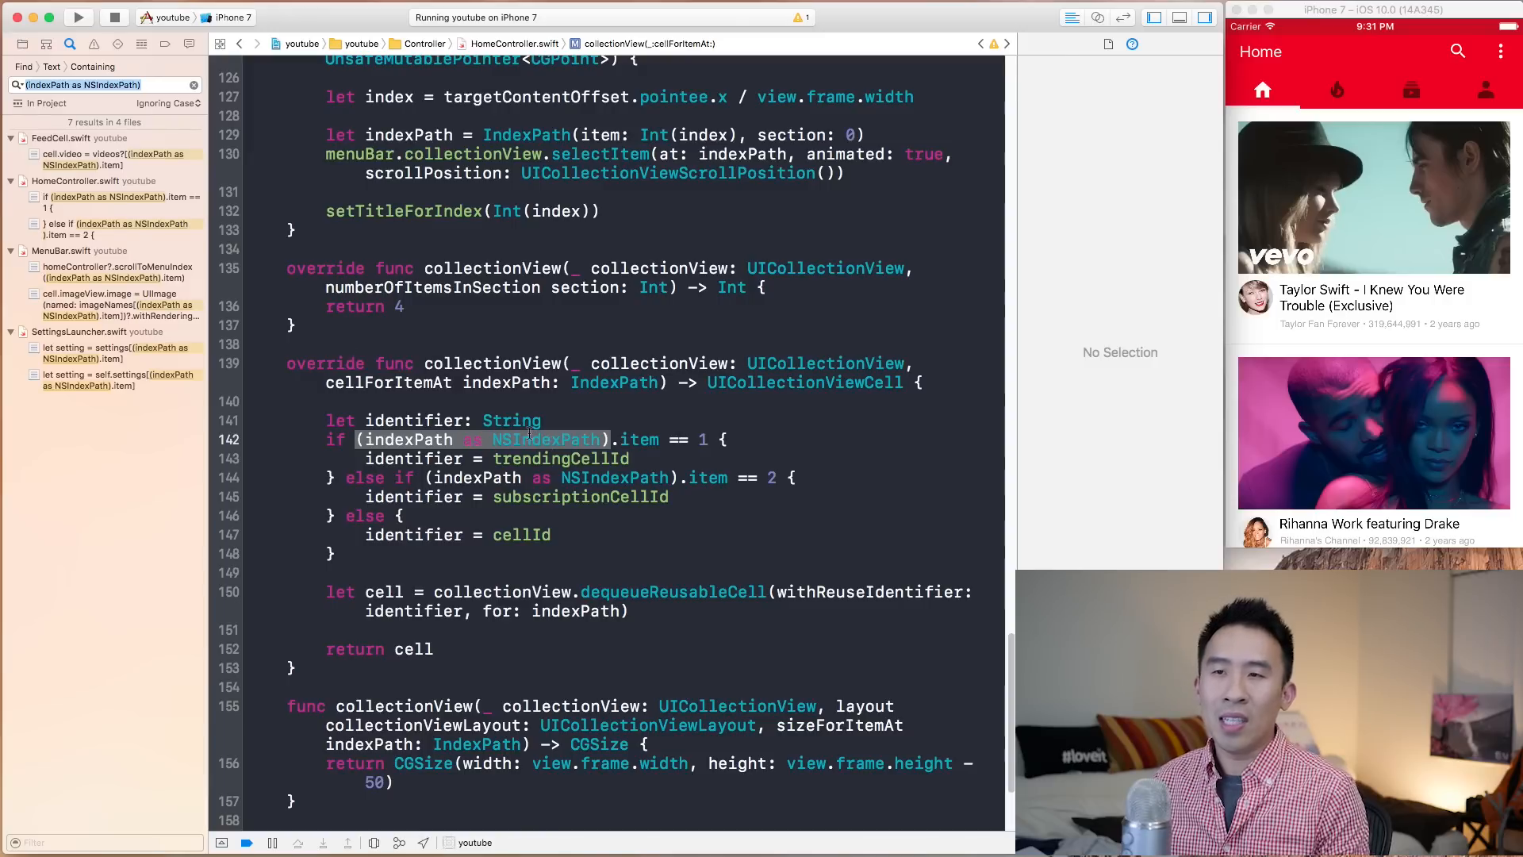
Step: Change '(indexPath as NSIndexPath)' to plain indexPath.item in HomeController, FeedCell and MenuBar
click(549, 439)
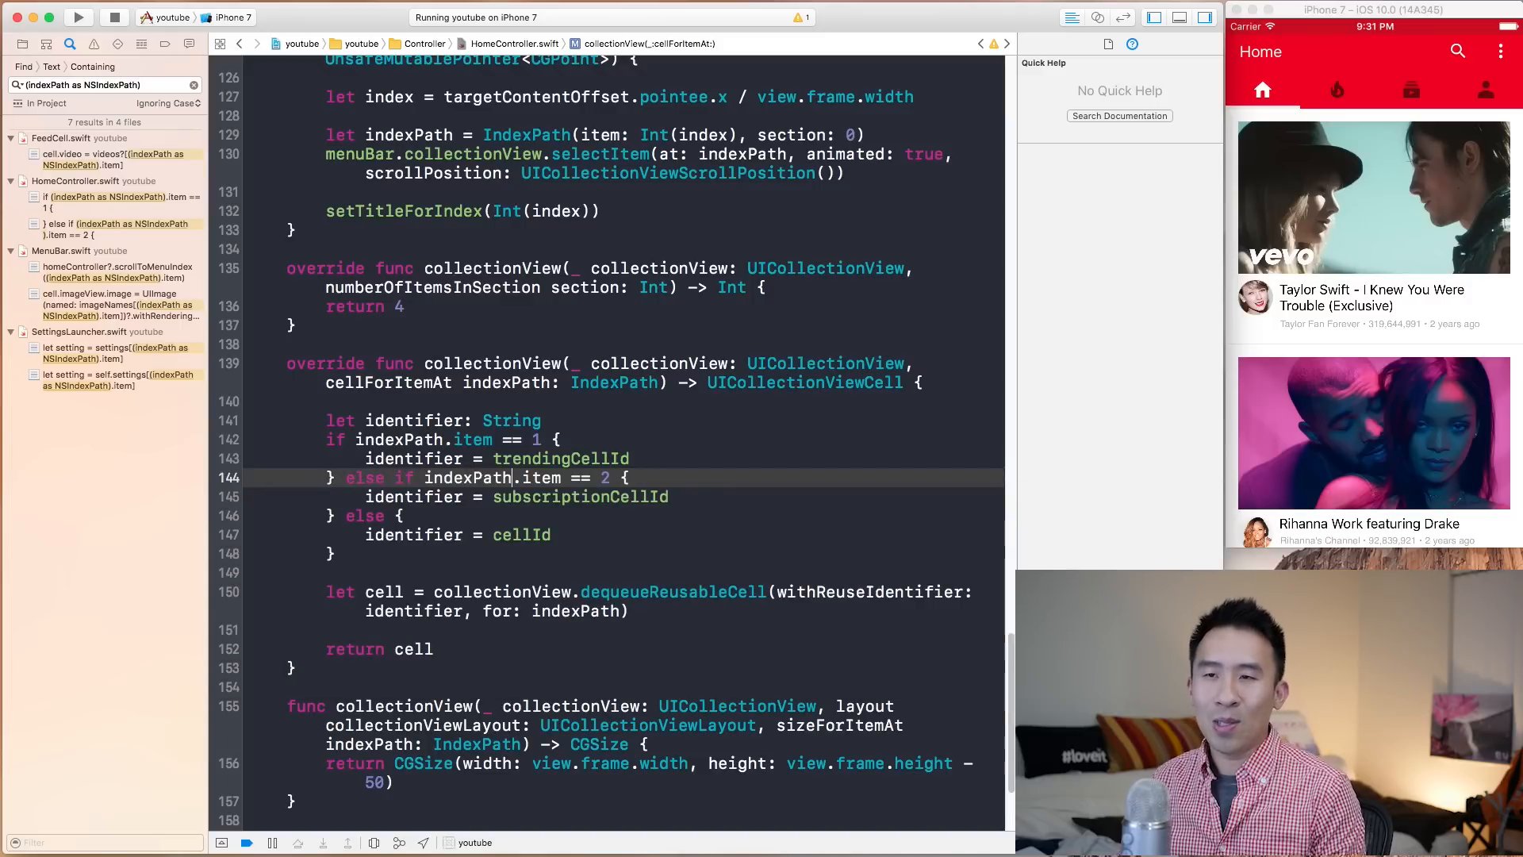
click(469, 477)
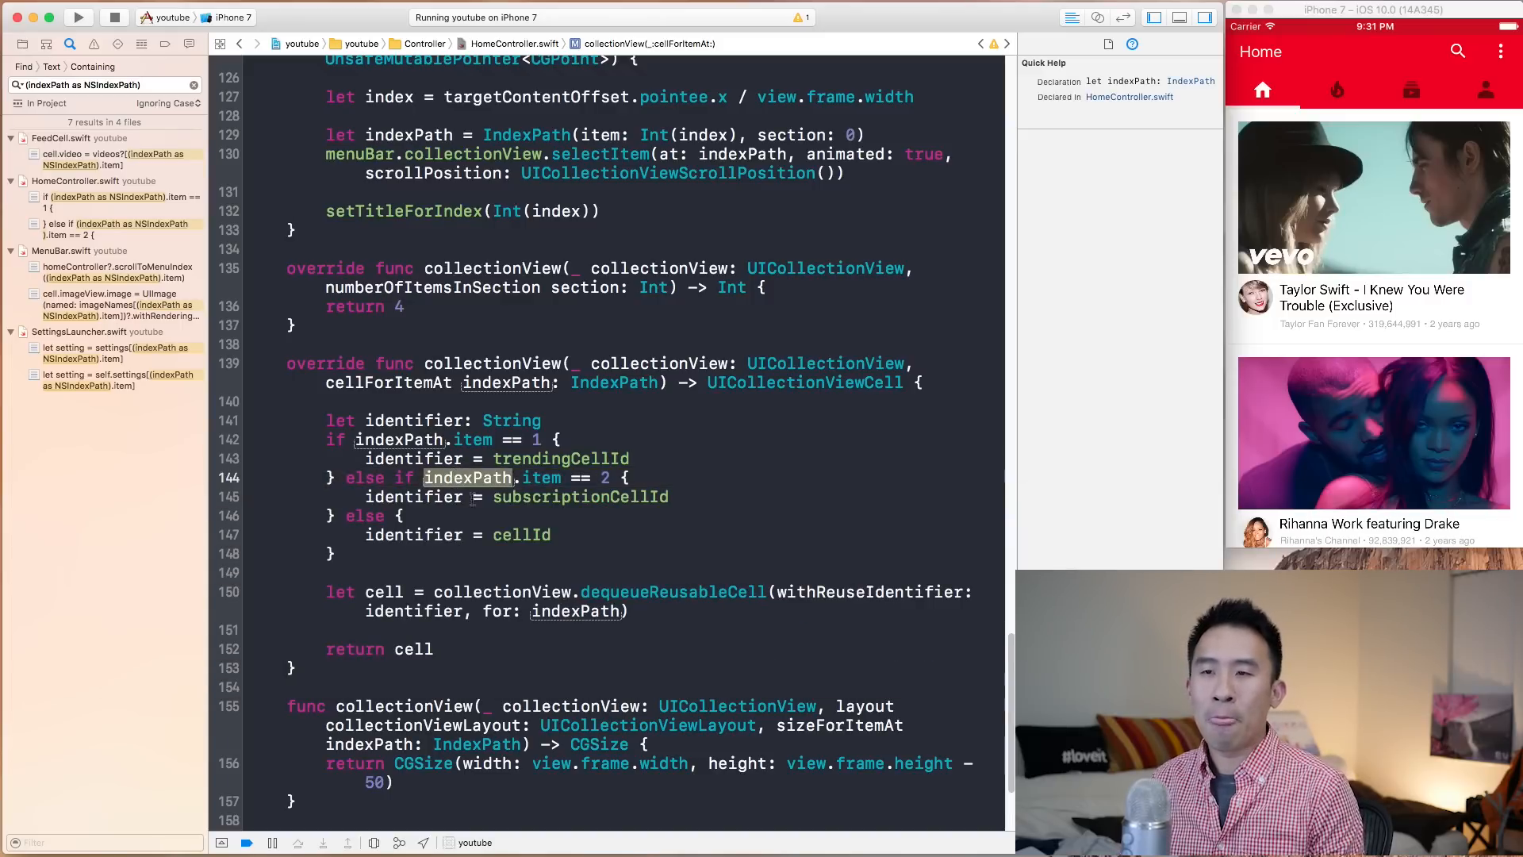
click(112, 202)
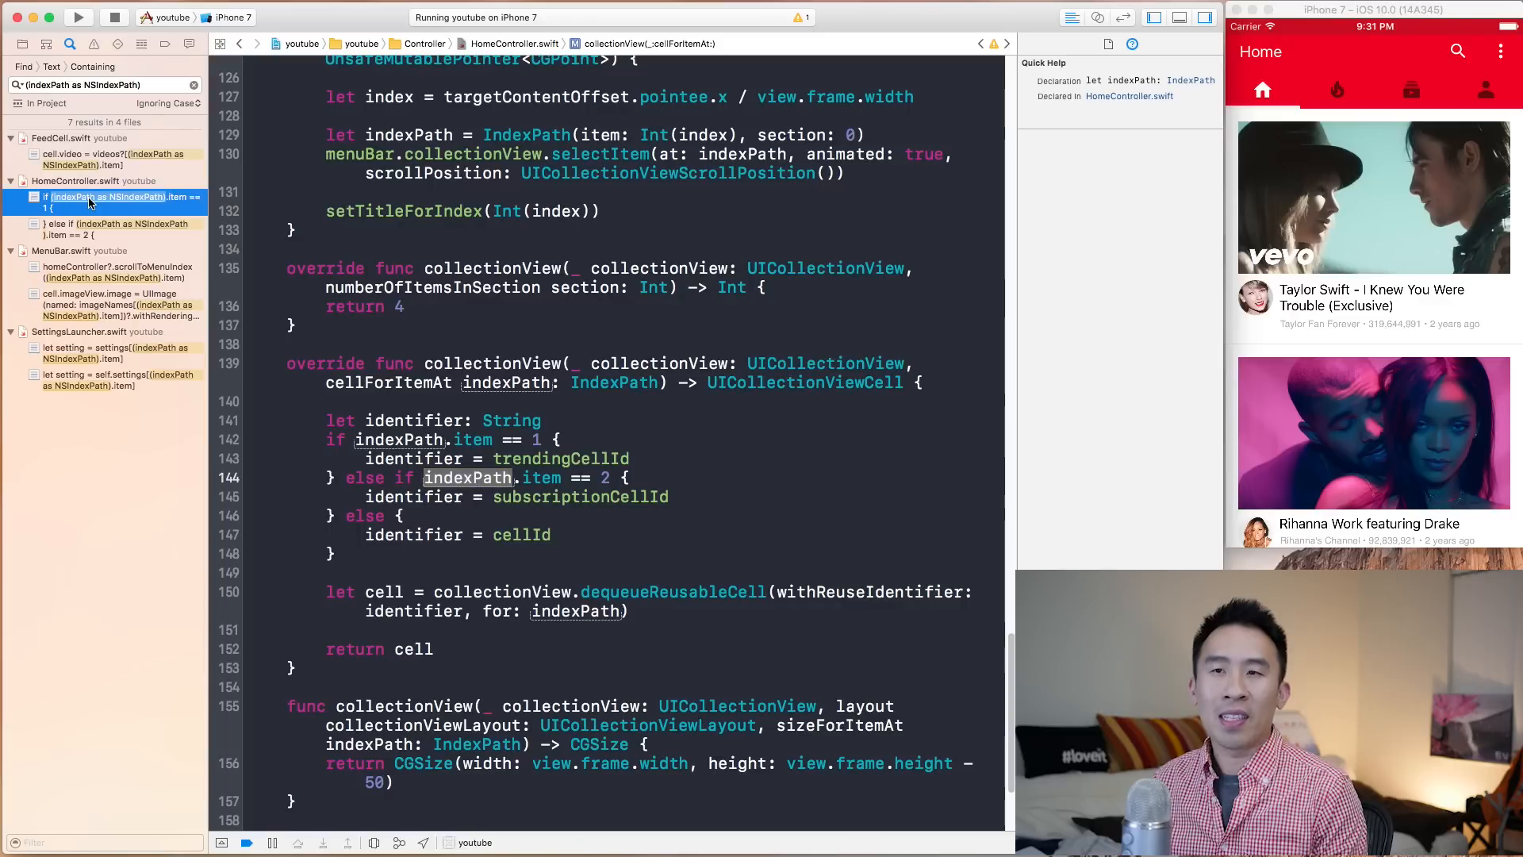
click(107, 230)
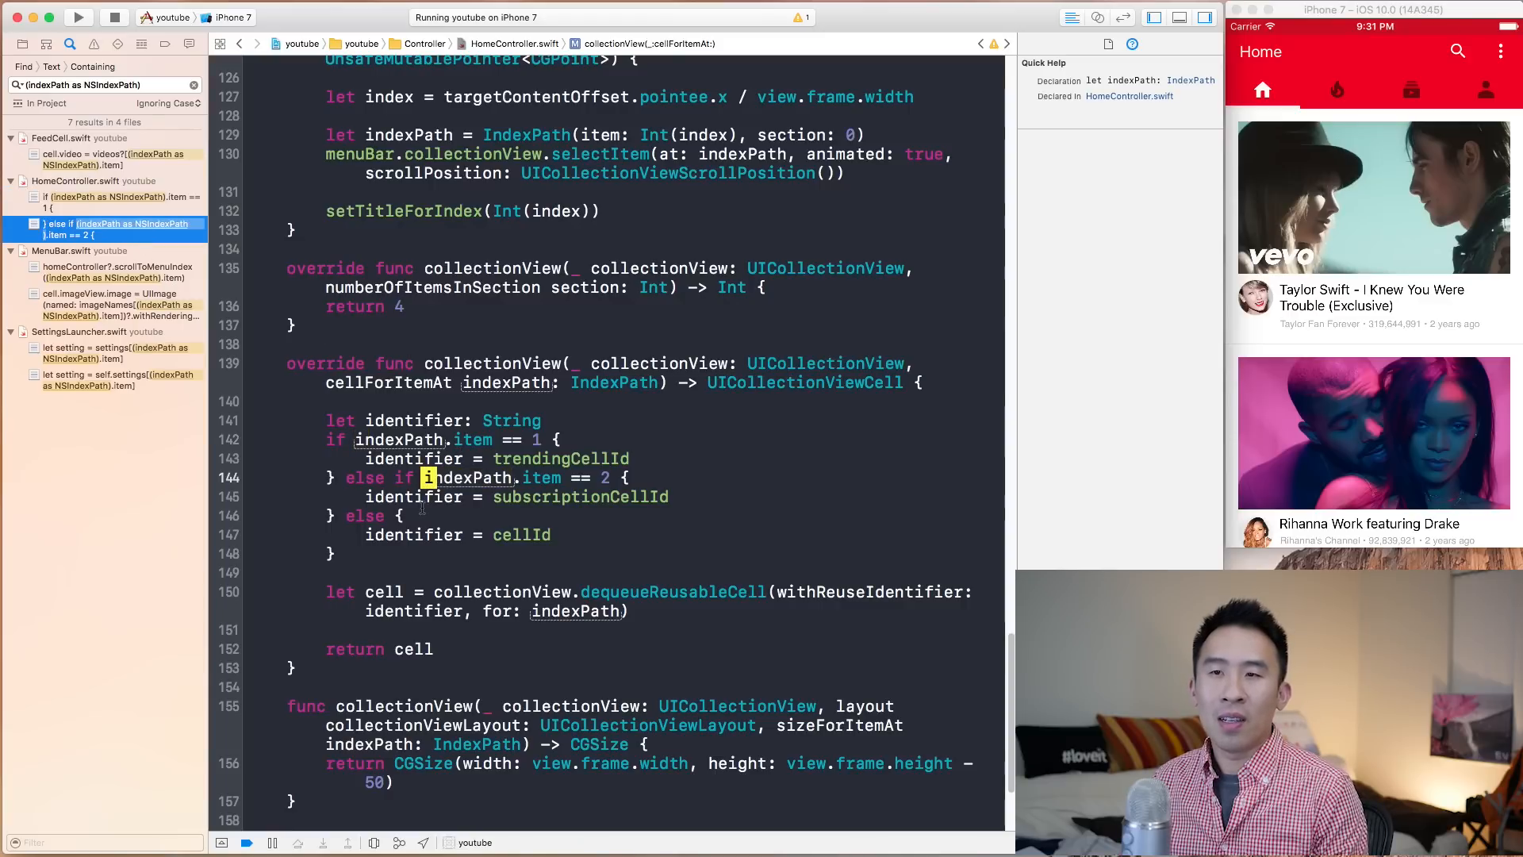
click(107, 158)
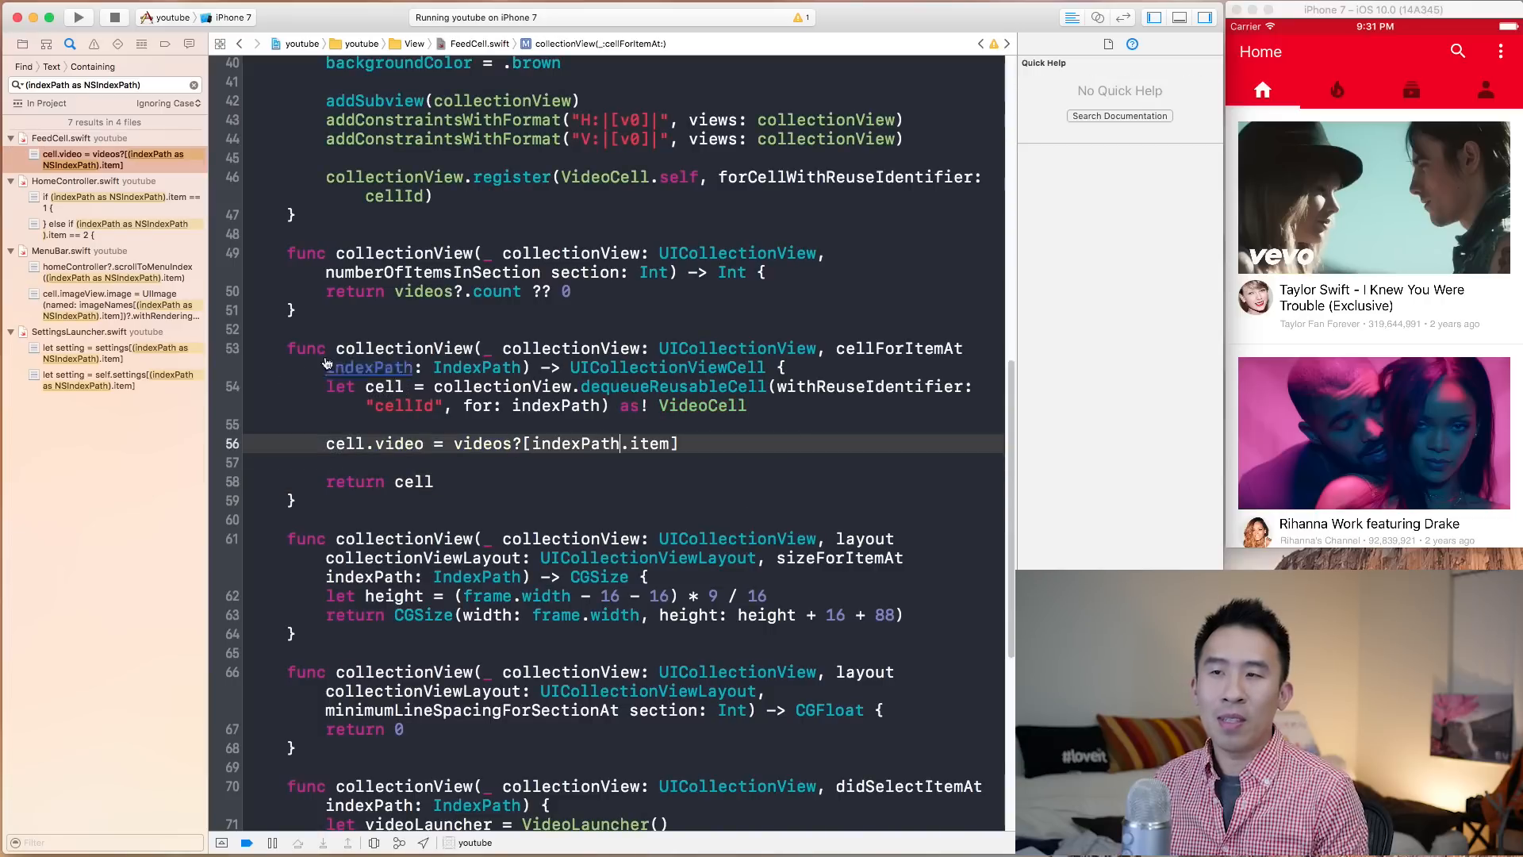
click(118, 272)
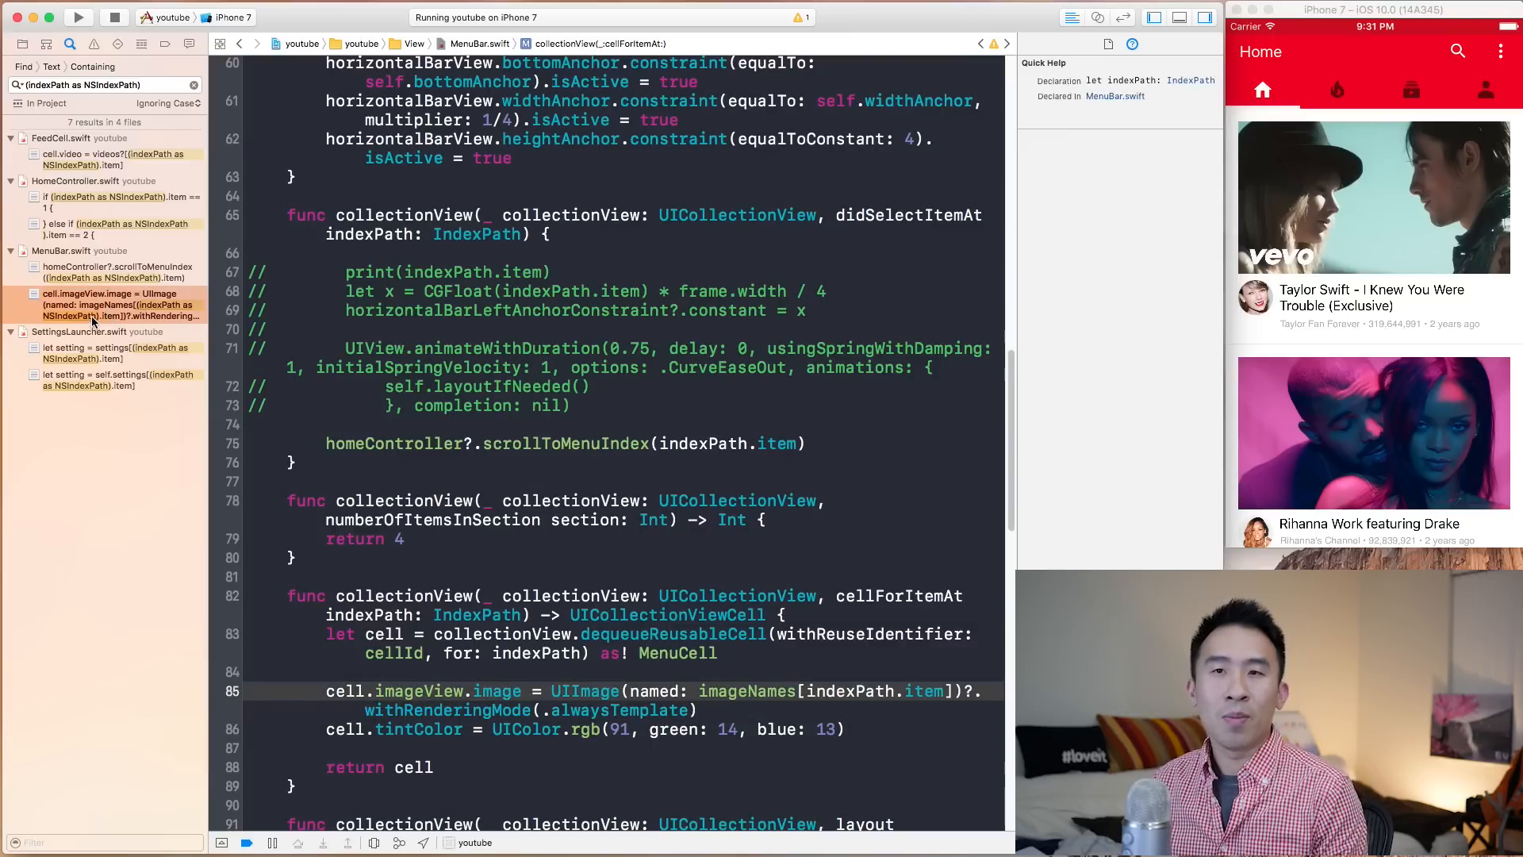
click(118, 352)
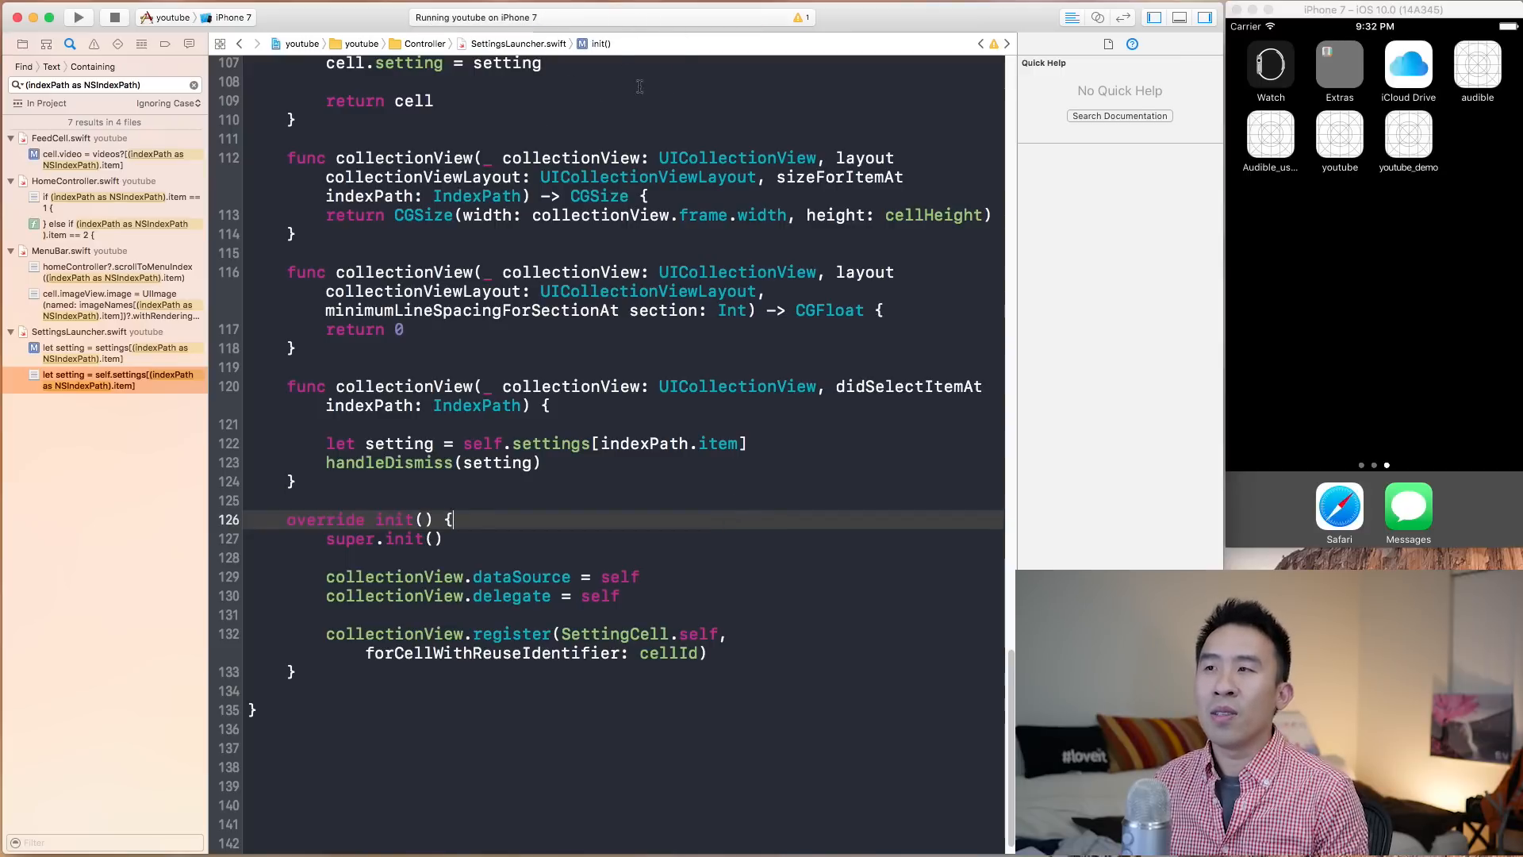
Step: Relaunch the youtube app in the simulator and return to the project file list
click(77, 17)
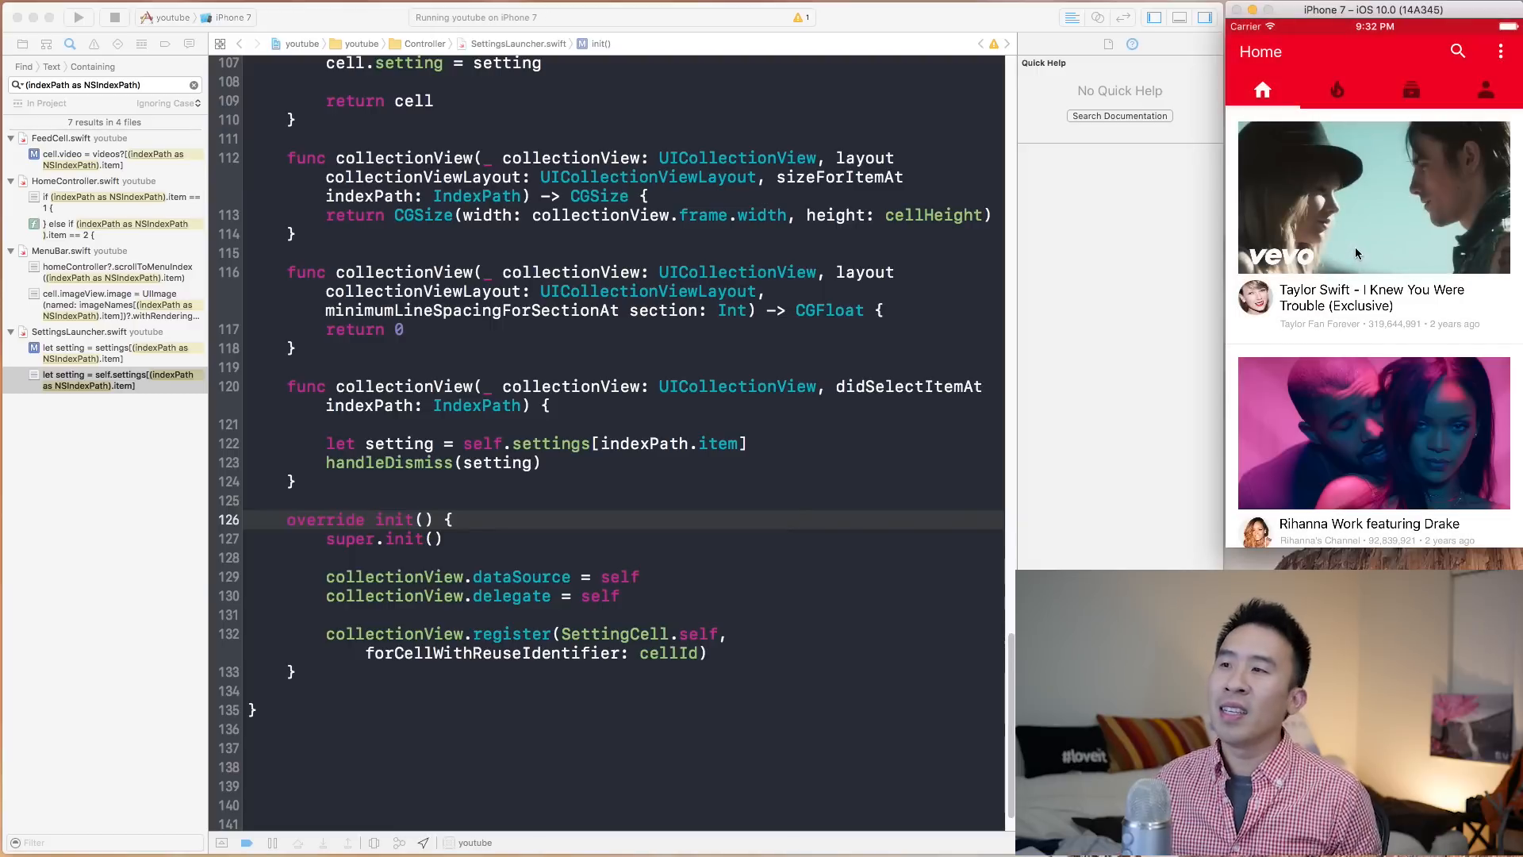
scroll(down, 3)
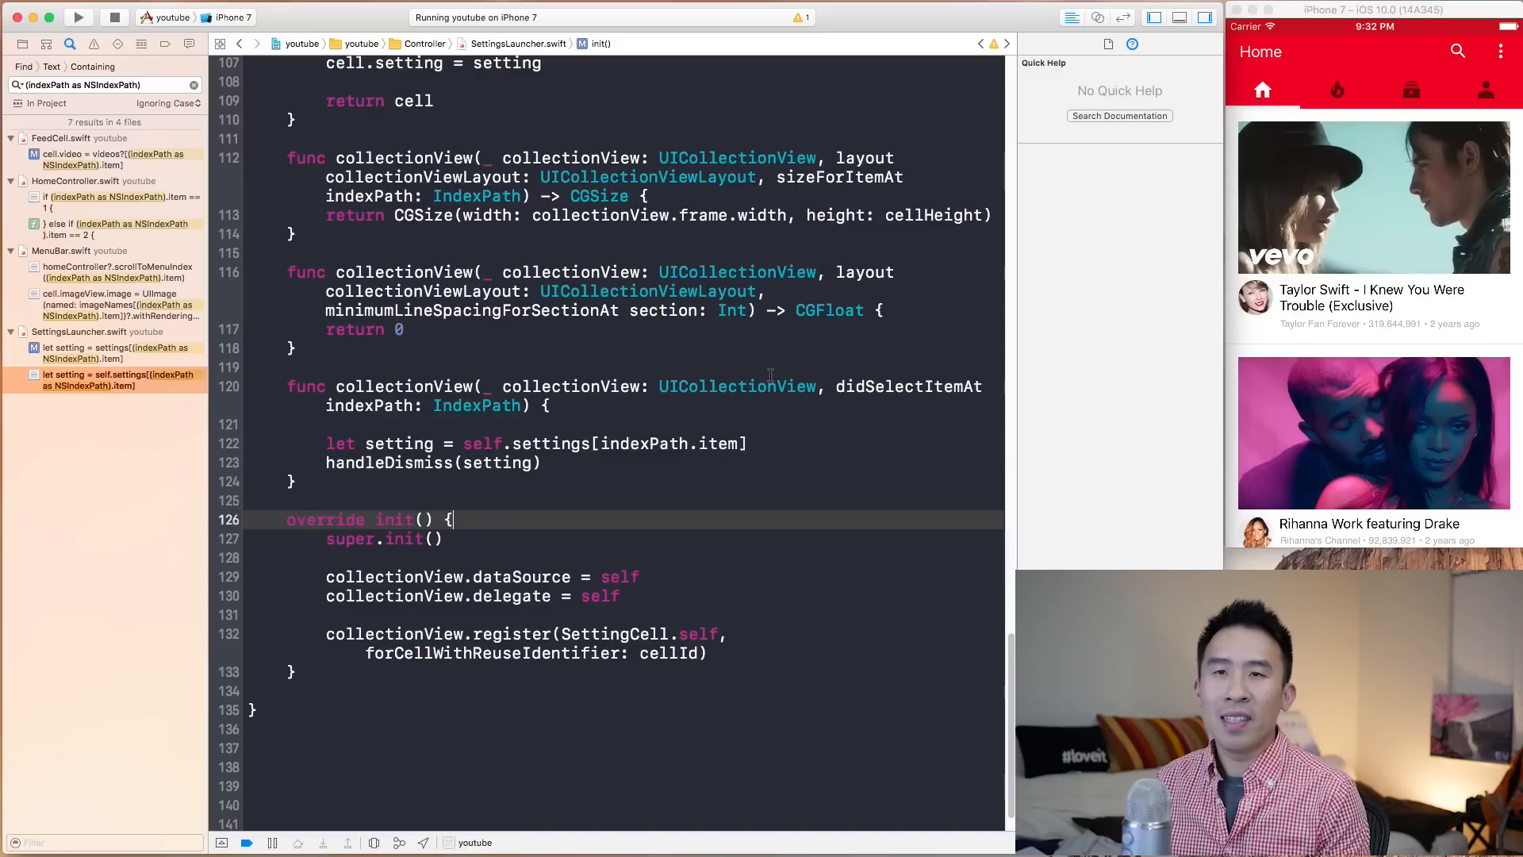
click(736, 386)
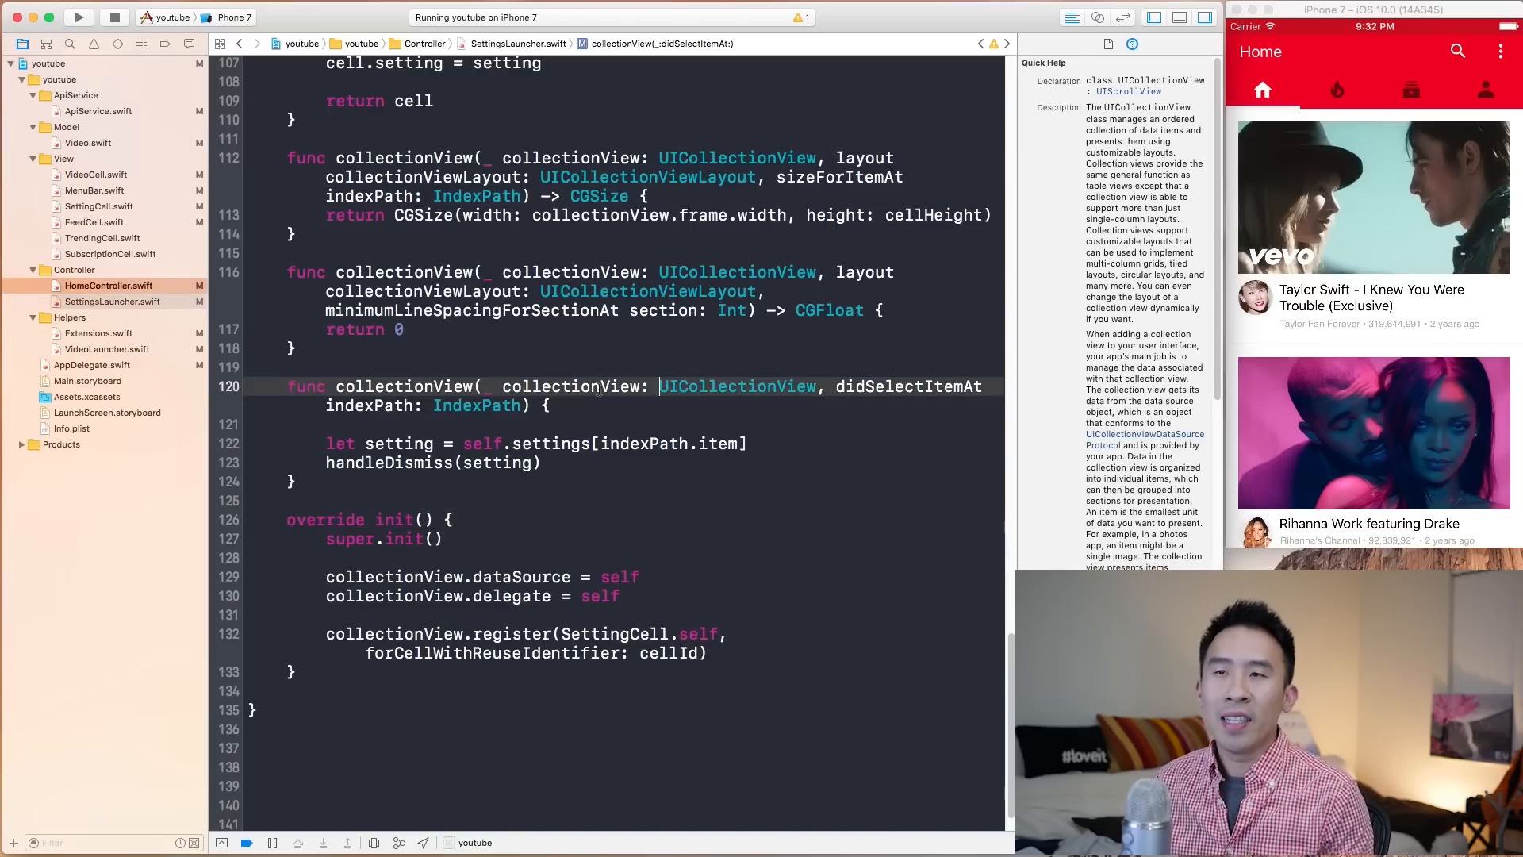
scroll(up, 3)
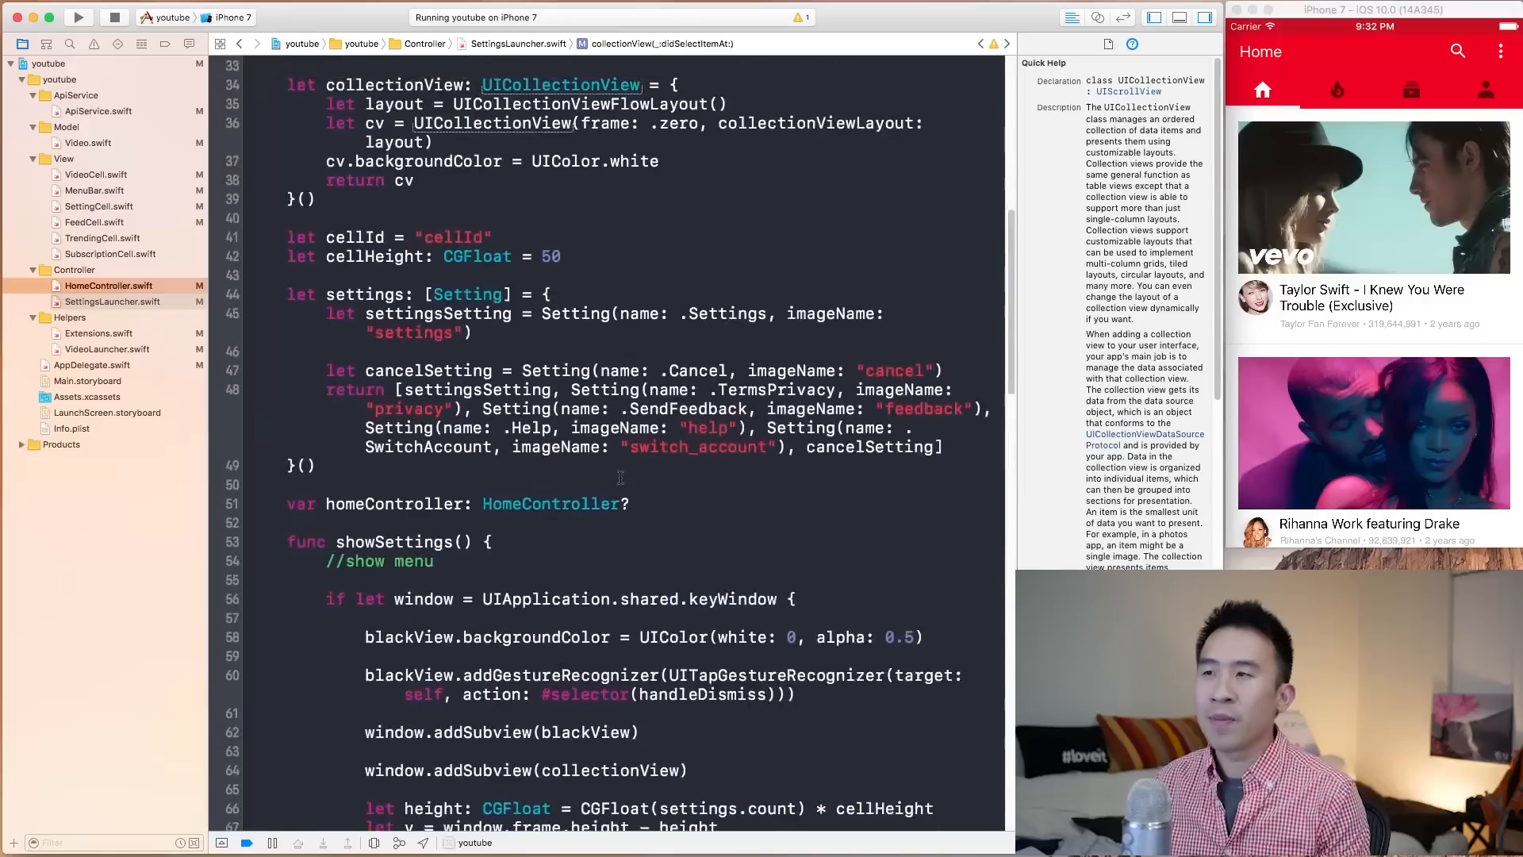
scroll(up, 3)
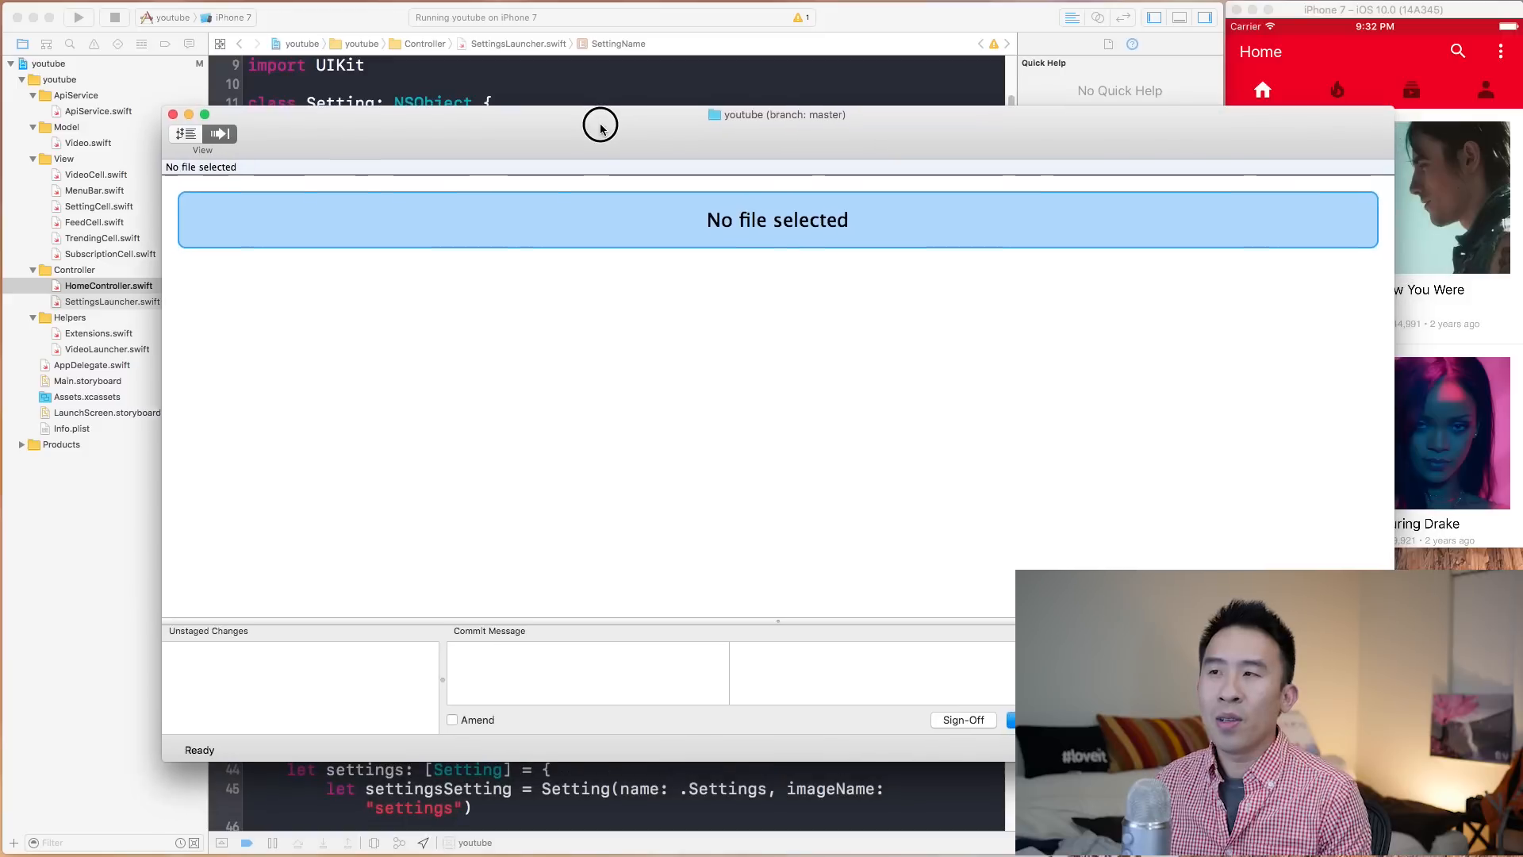
Step: Move the repository window up and left over Xcode
drag(600, 123, 547, 116)
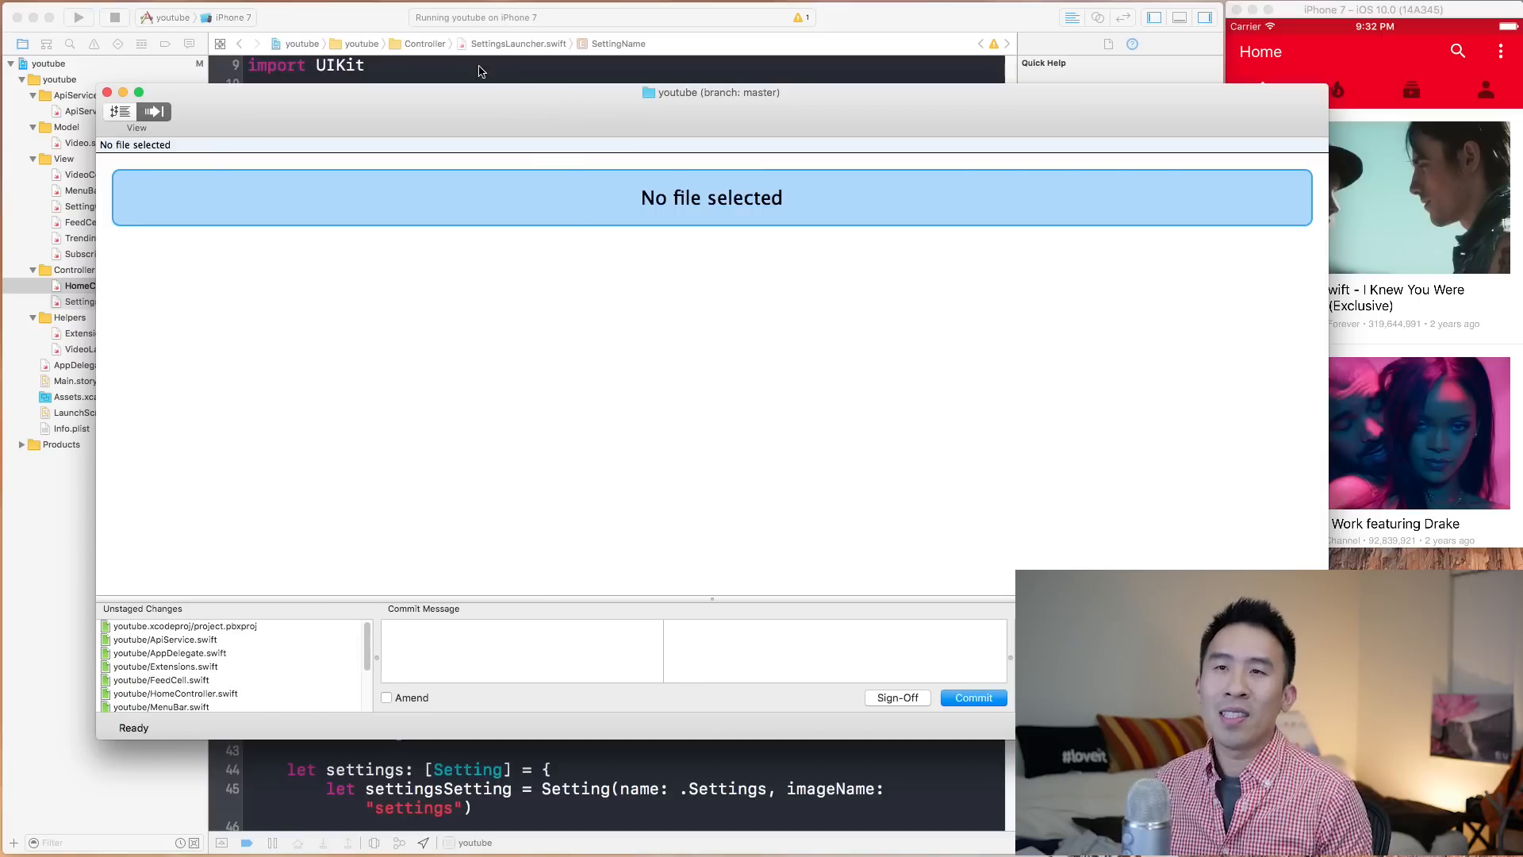
mouse_move(434, 133)
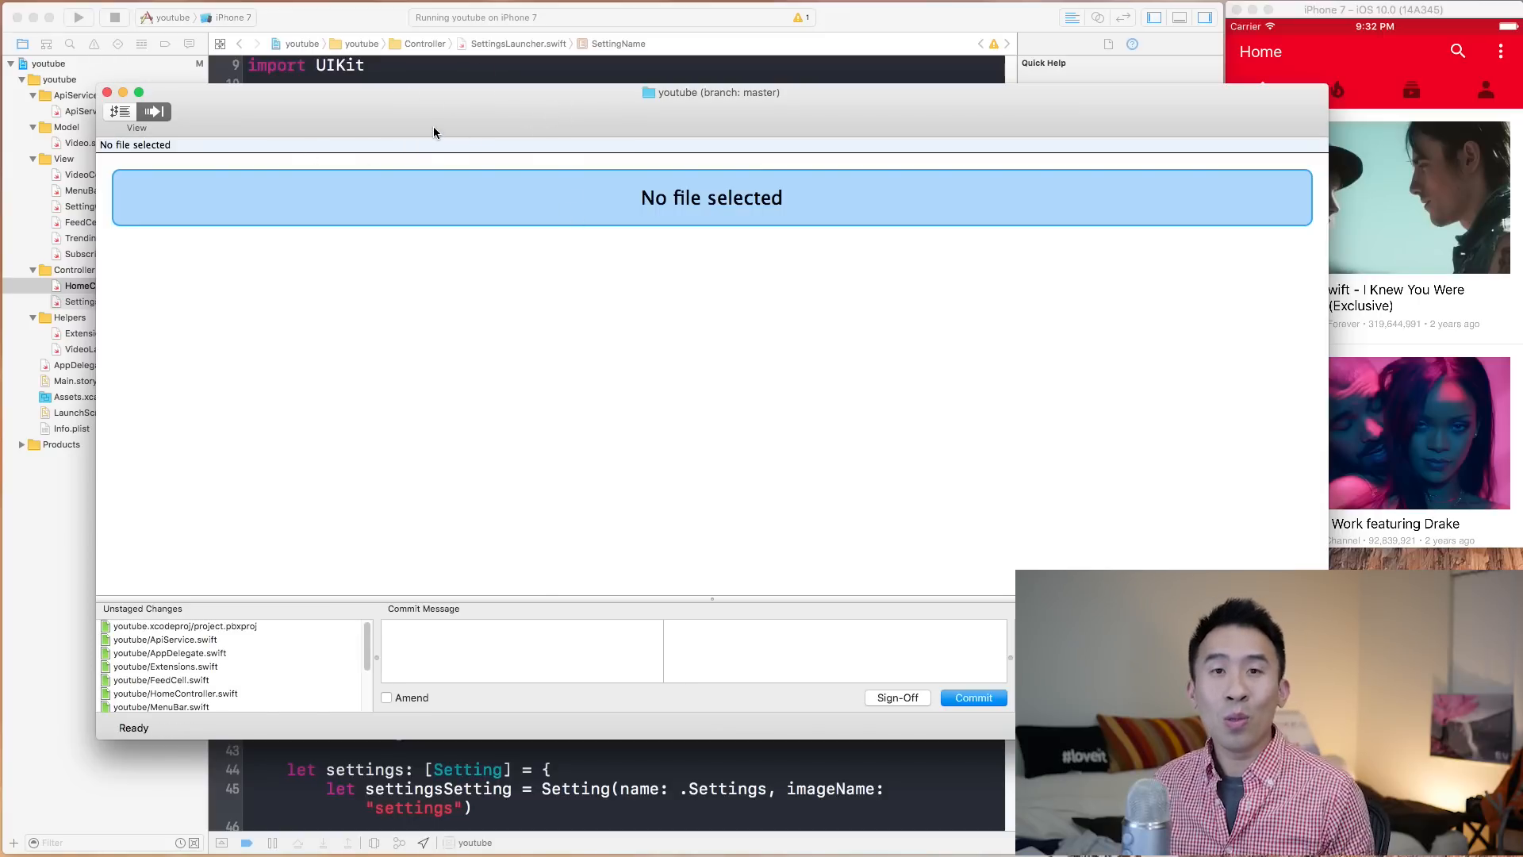
mouse_move(580, 95)
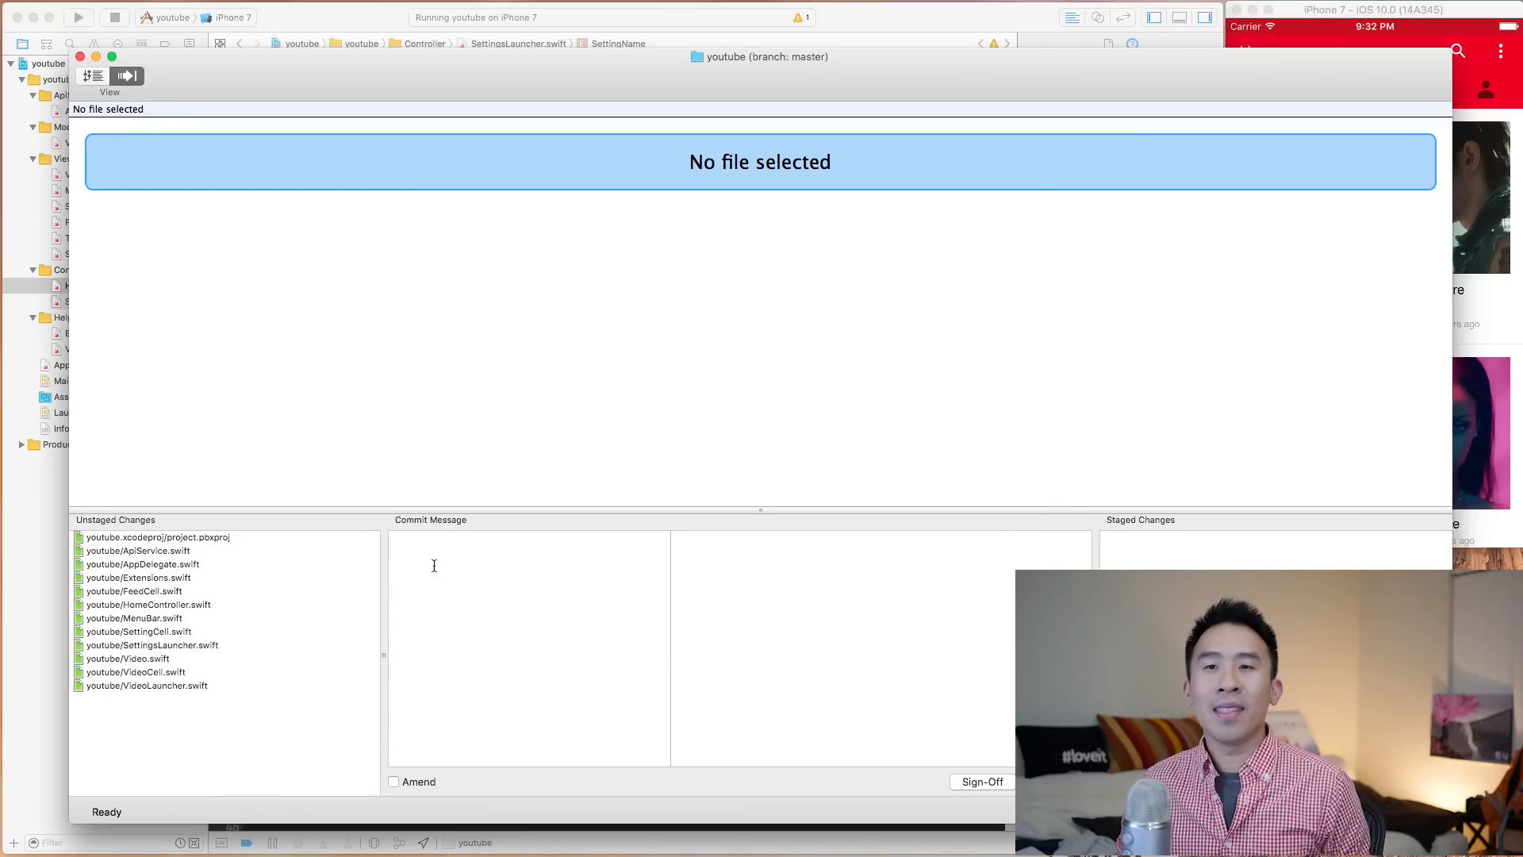
mouse_move(446, 341)
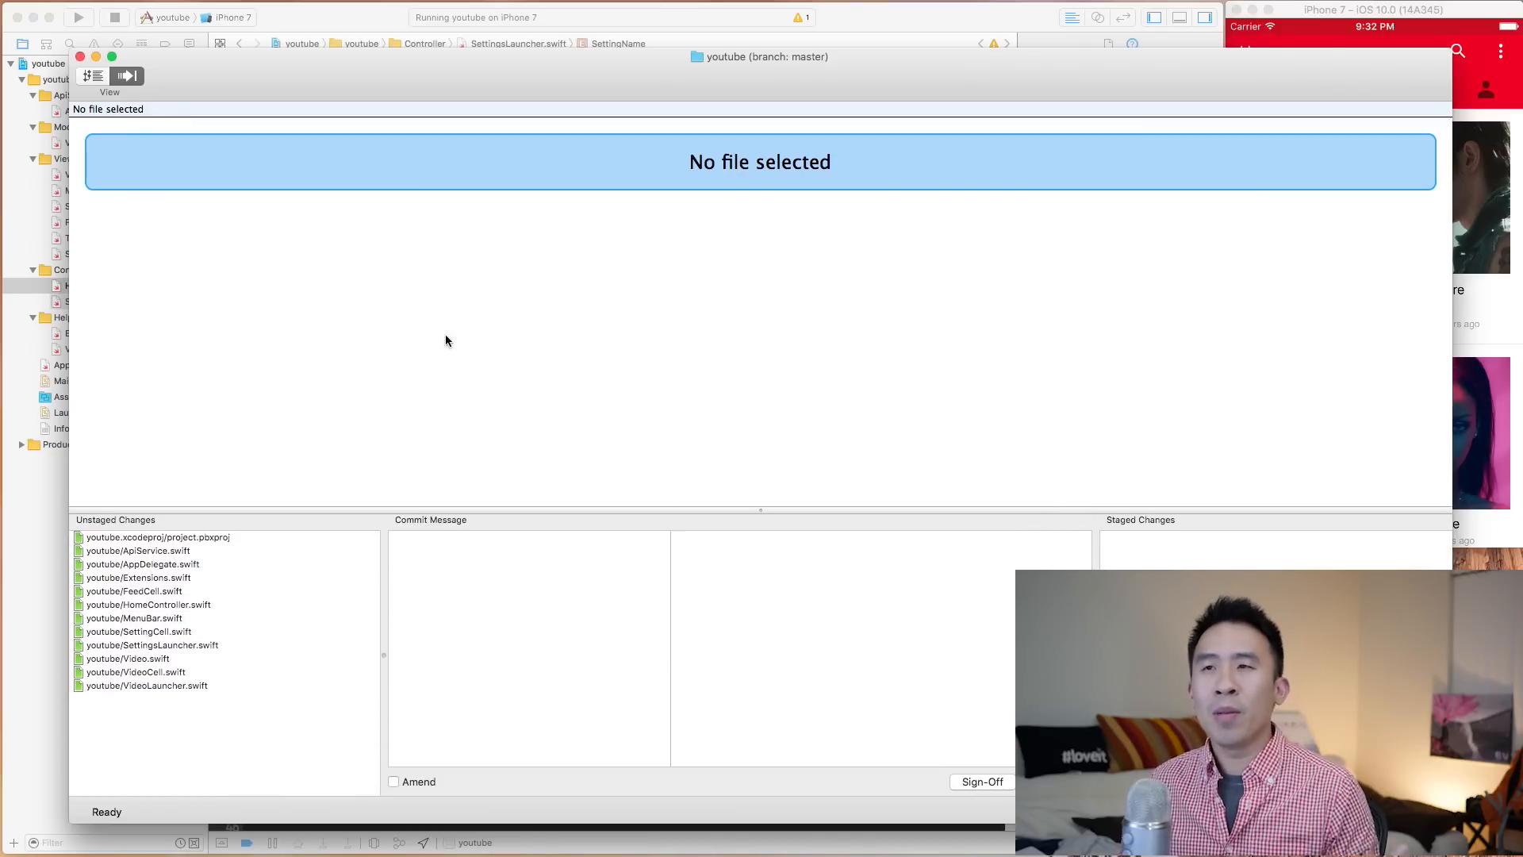
mouse_move(638, 184)
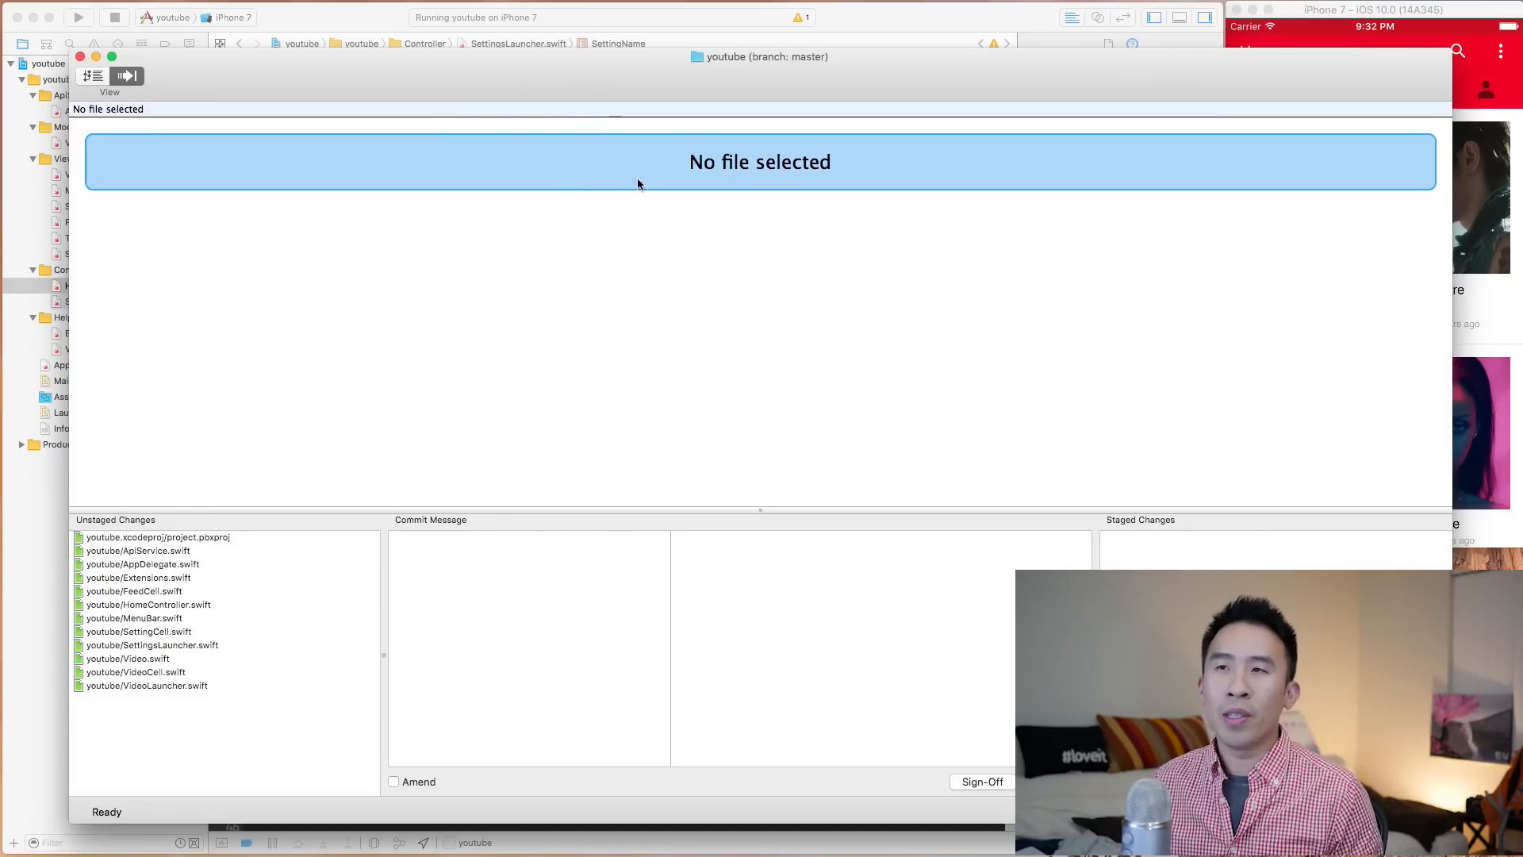
mouse_move(231, 563)
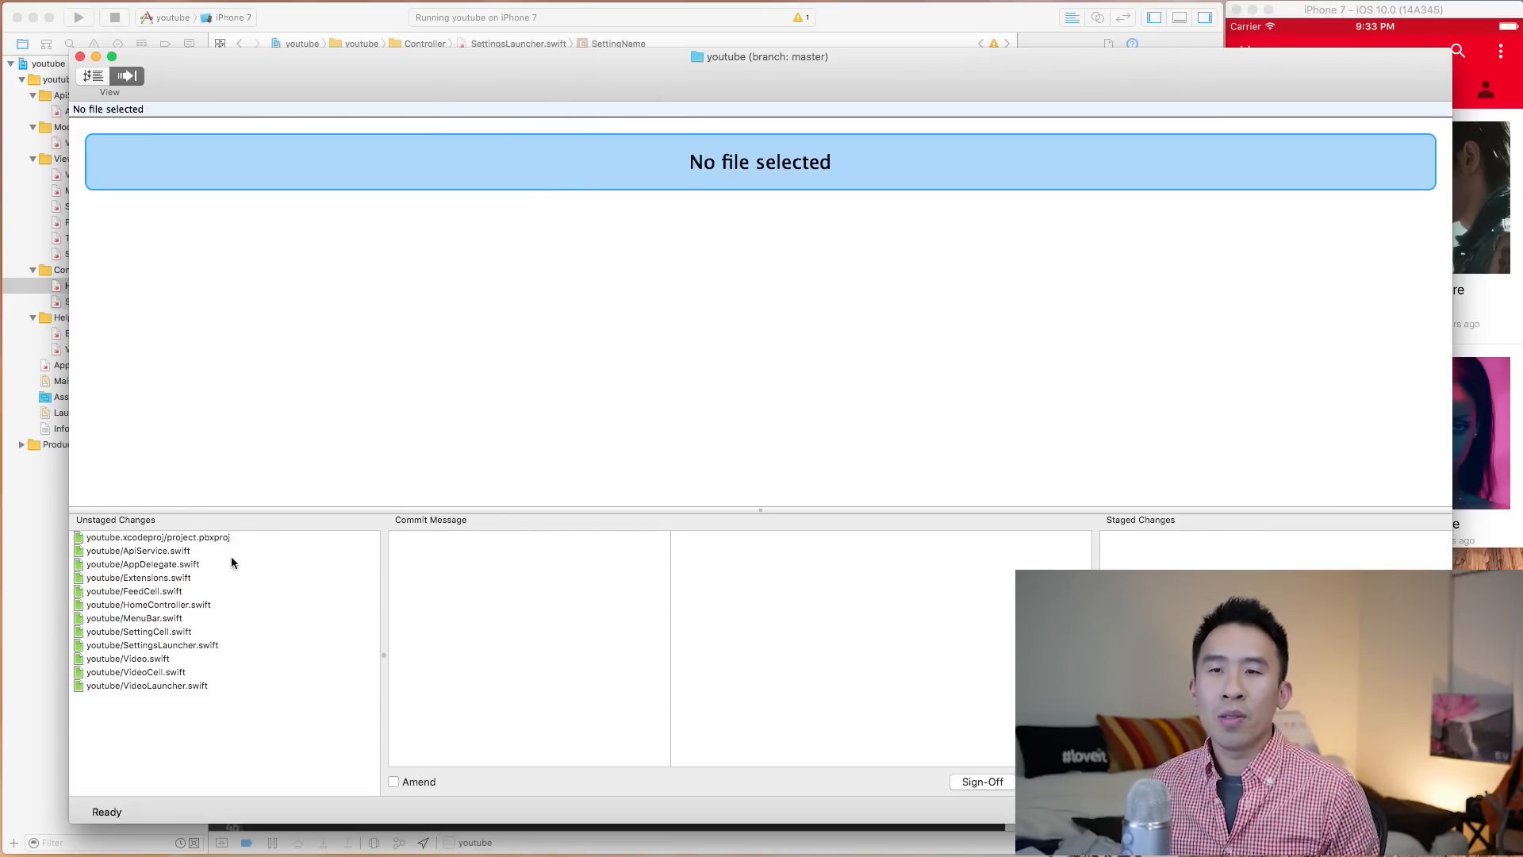
Step: Review the ApiService.swift and AppDelegate.swift diffs in Unstaged Changes
click(138, 550)
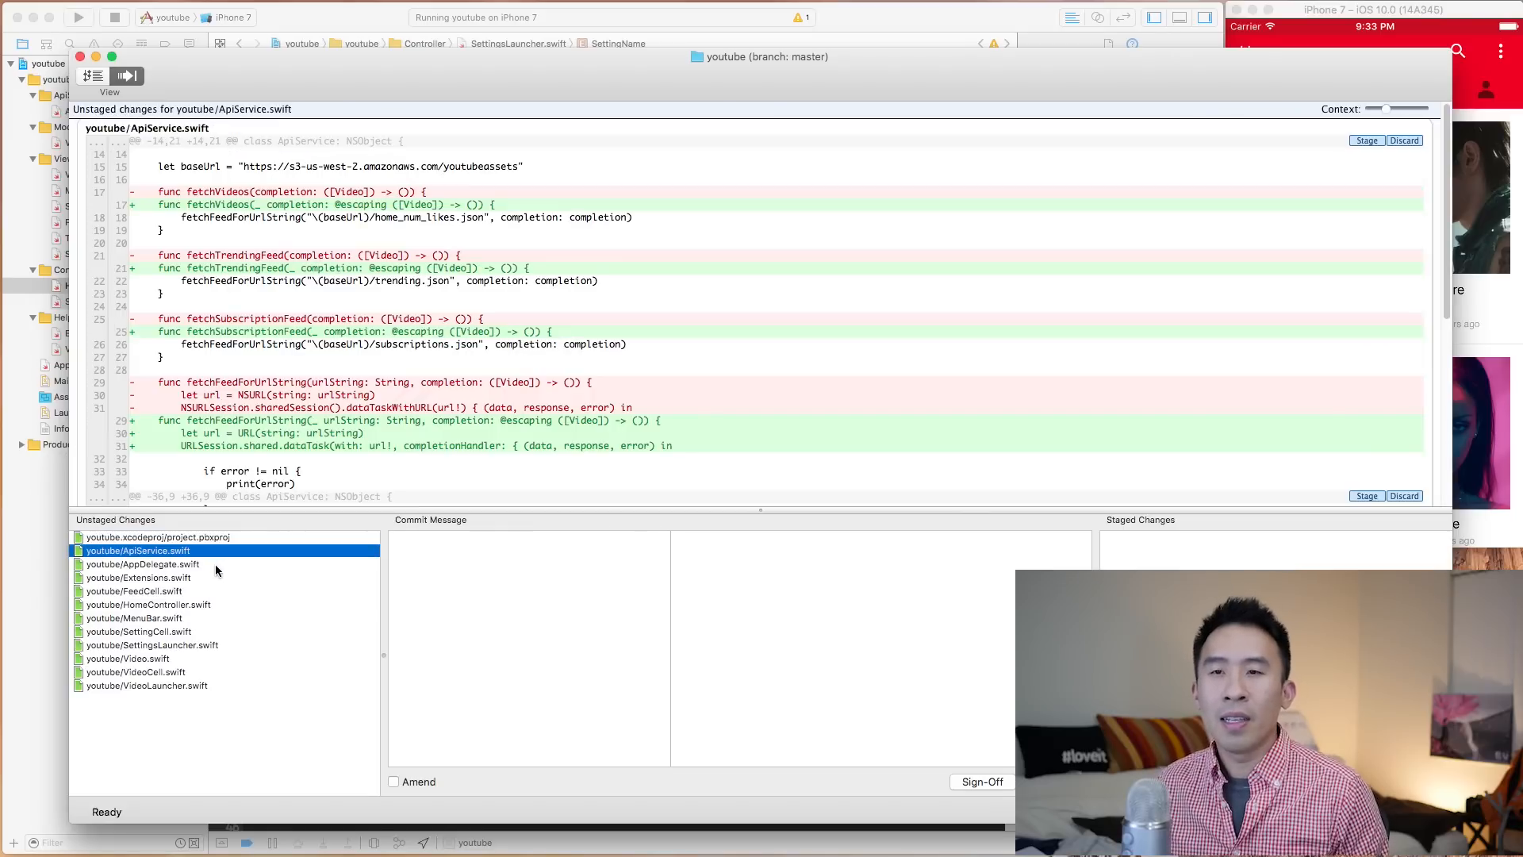
click(142, 563)
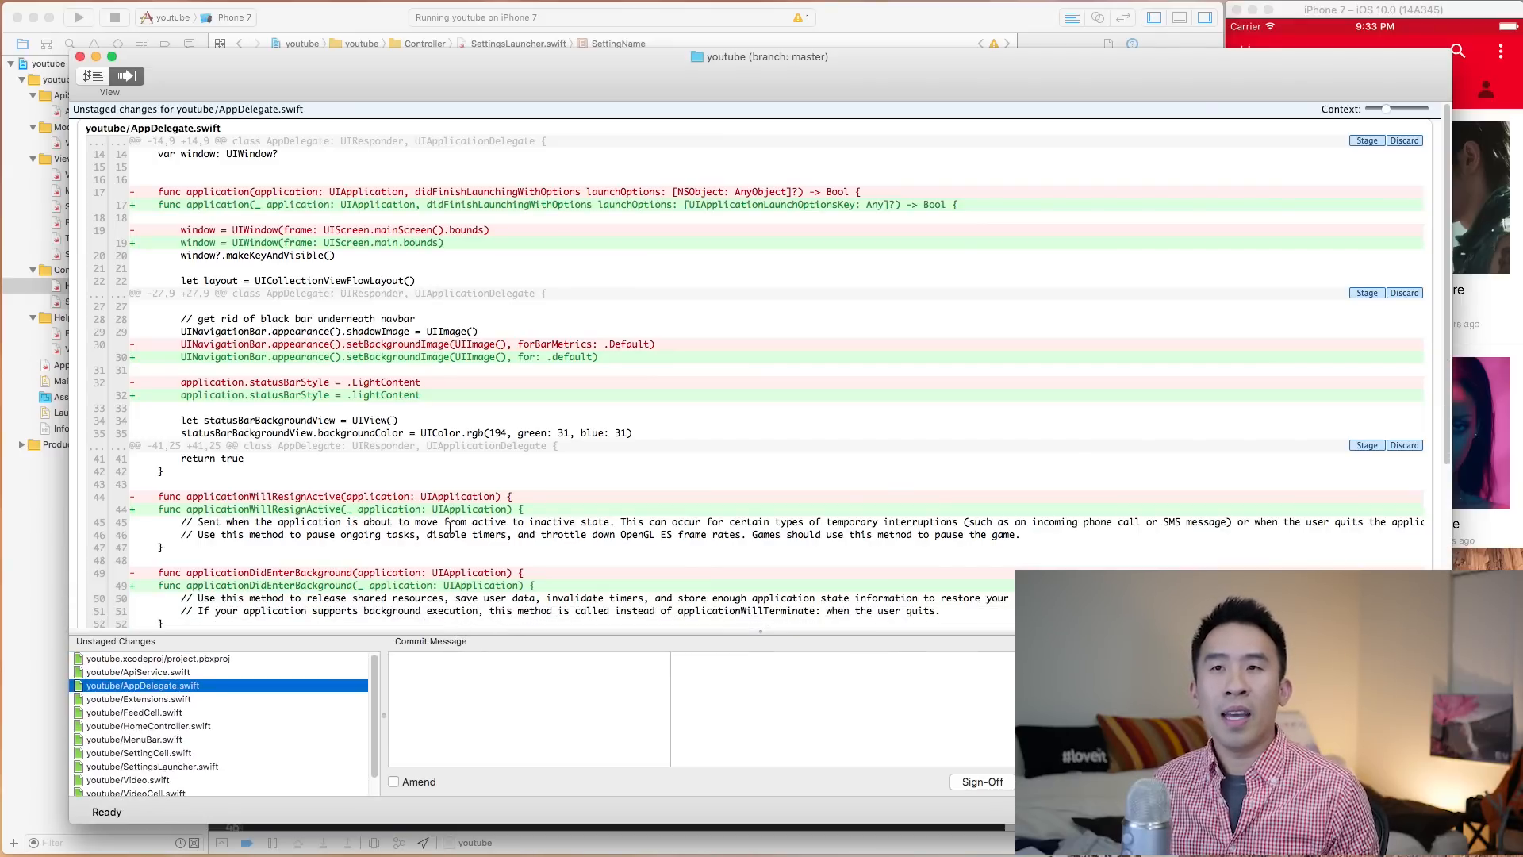
scroll(down, 3)
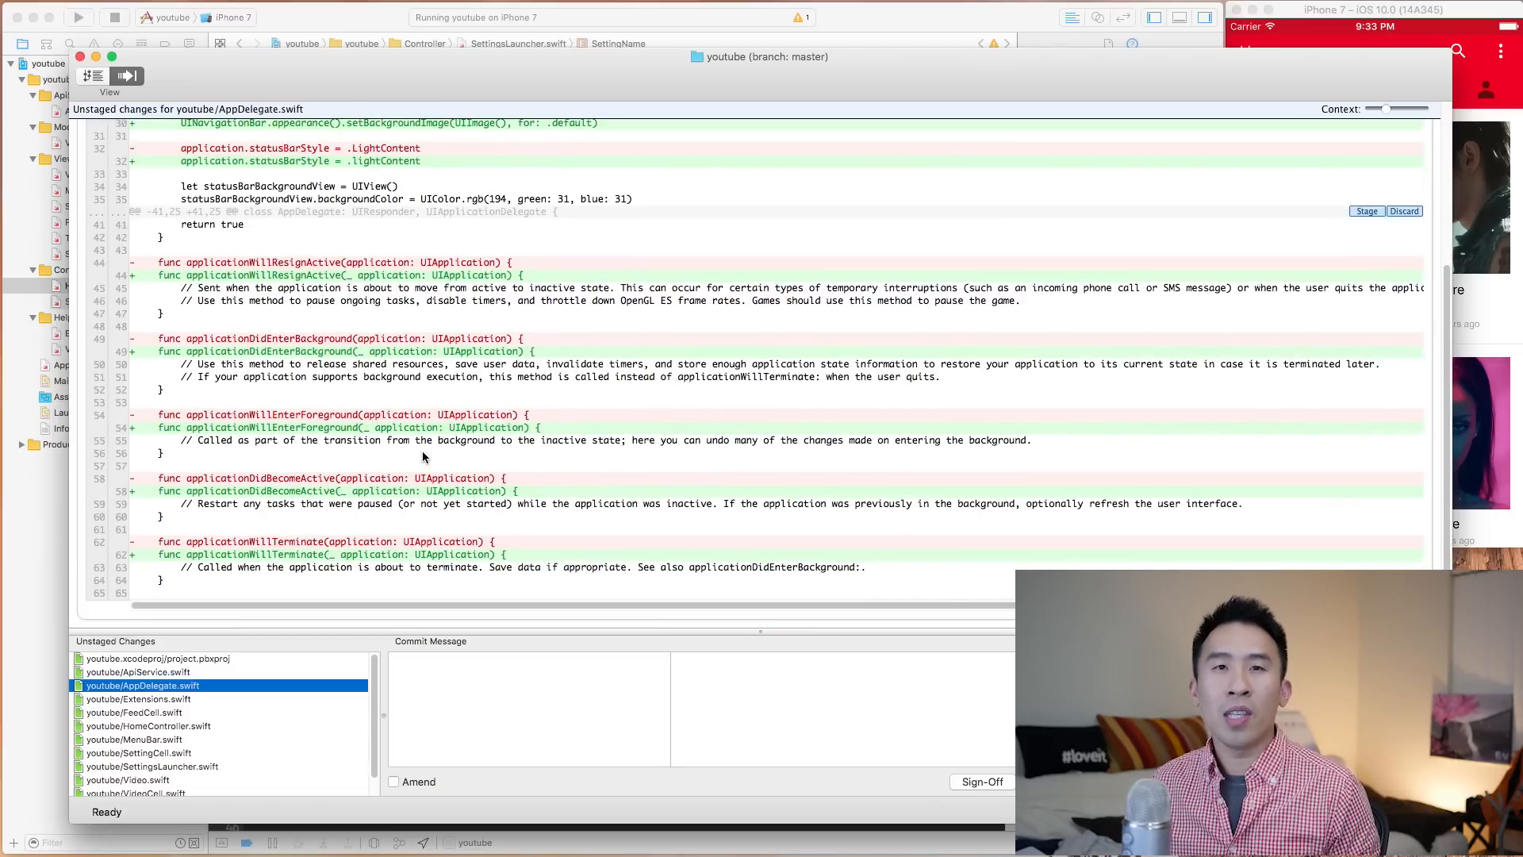
scroll(up, 3)
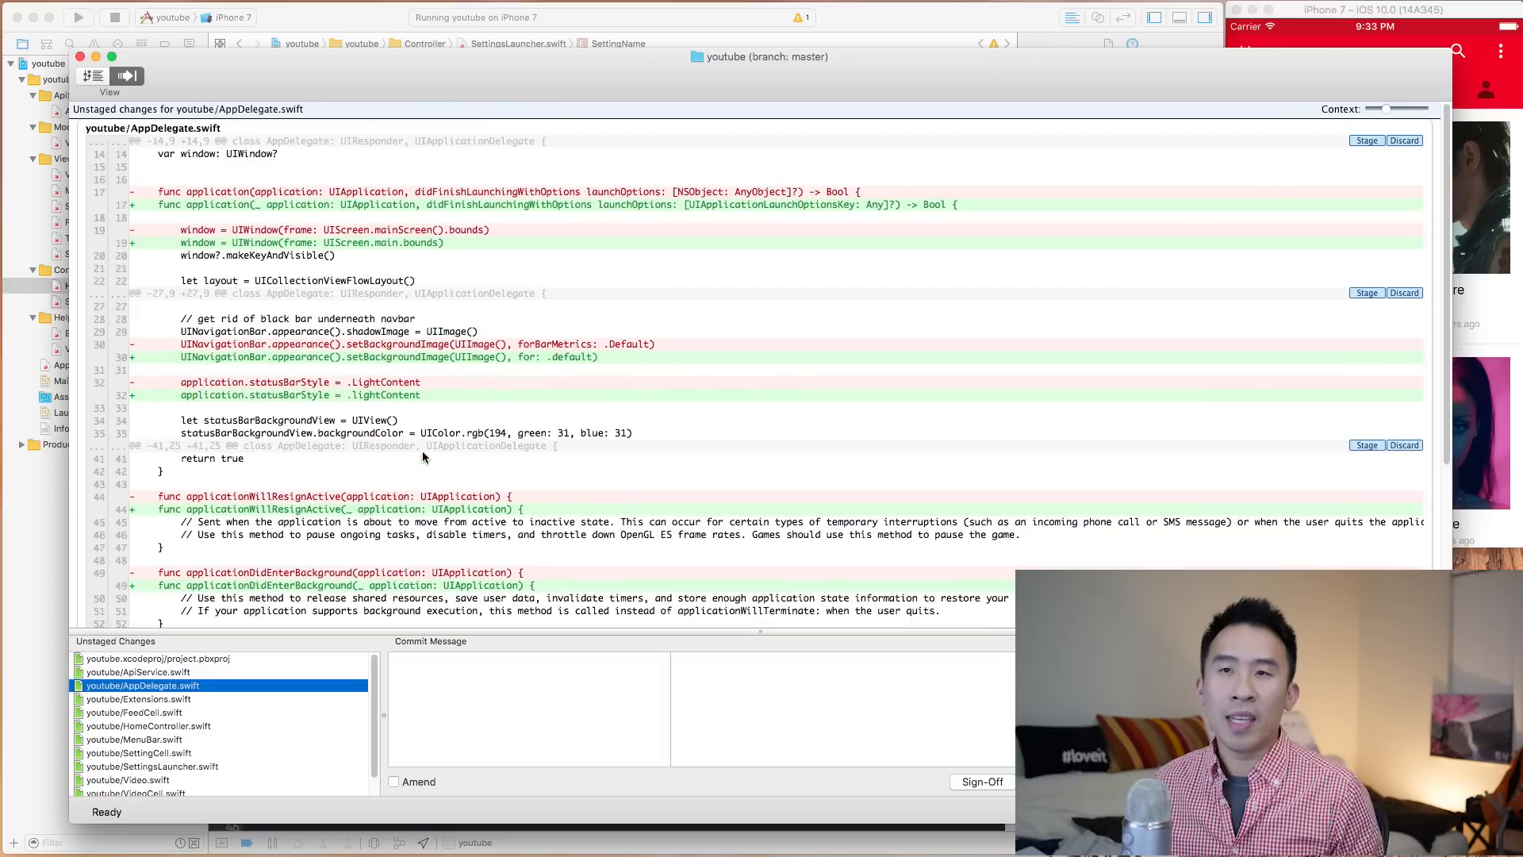
Step: Review the Extensions.swift, FeedCell.swift and HomeController.swift diffs
click(141, 698)
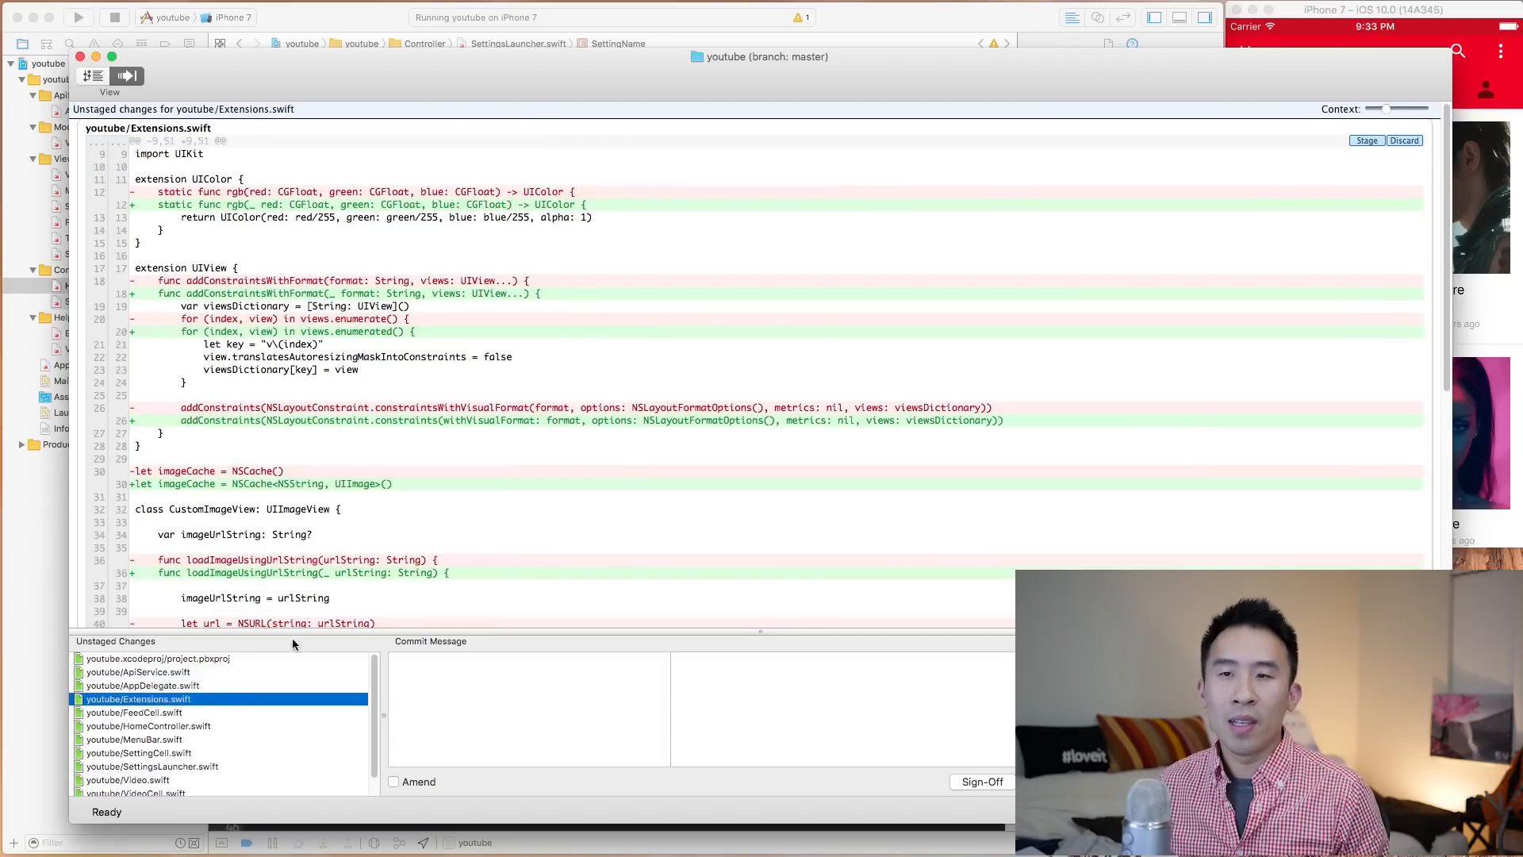
scroll(down, 3)
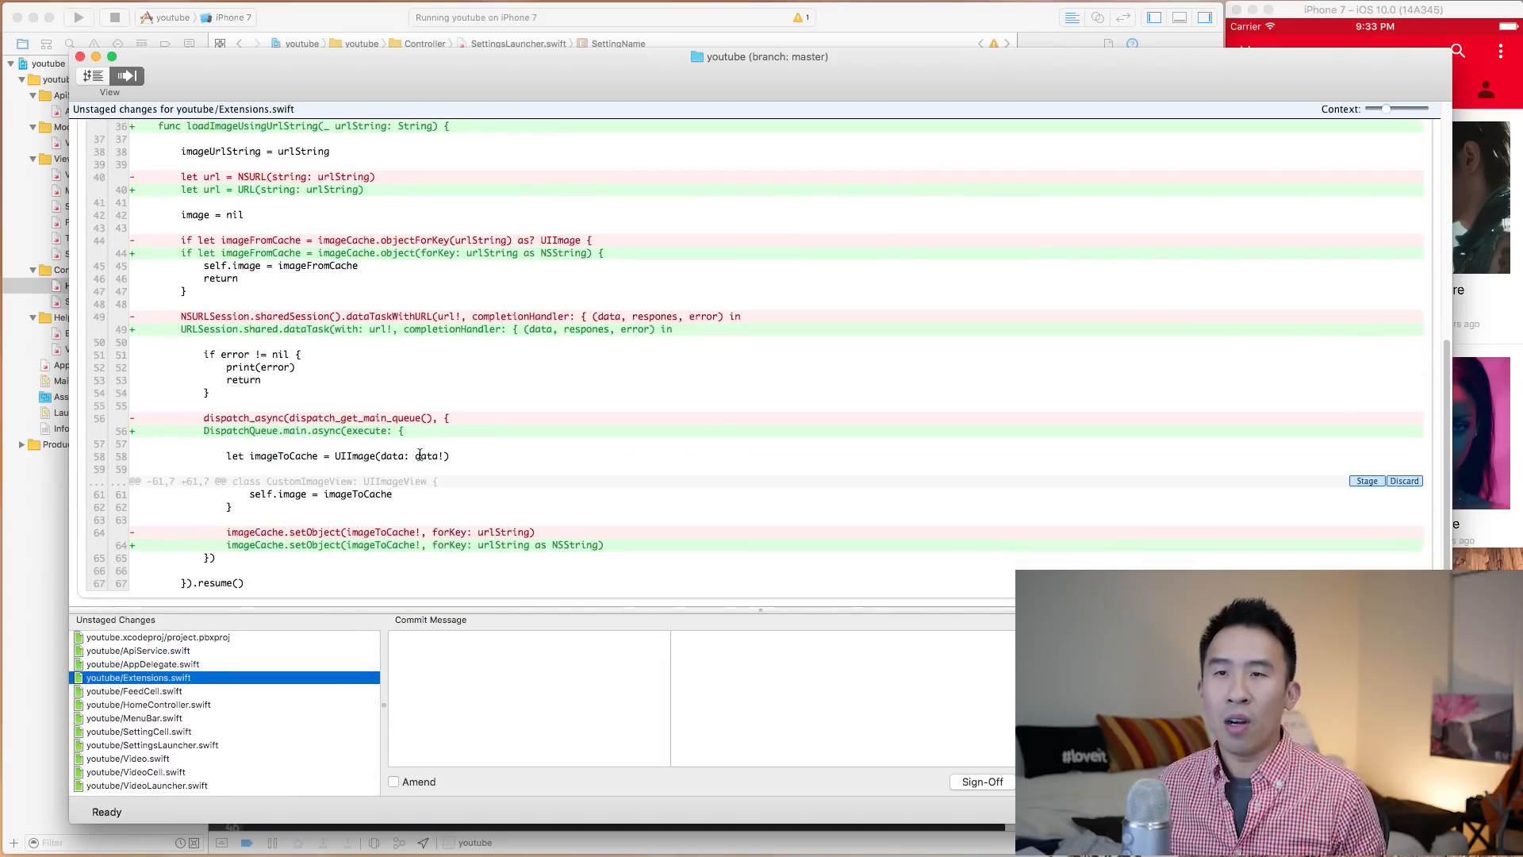
scroll(up, 3)
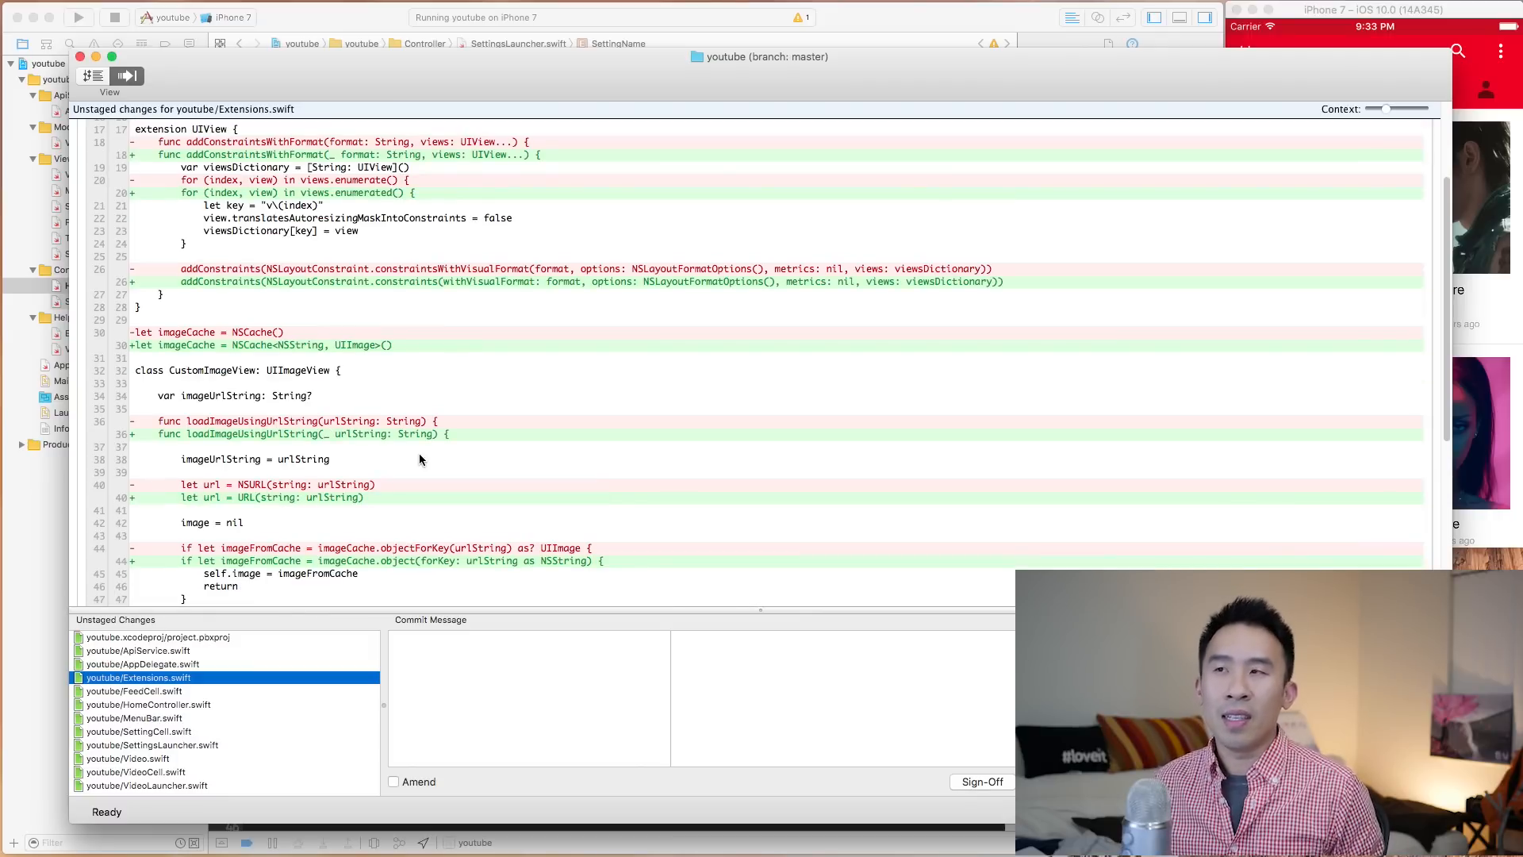
scroll(down, 3)
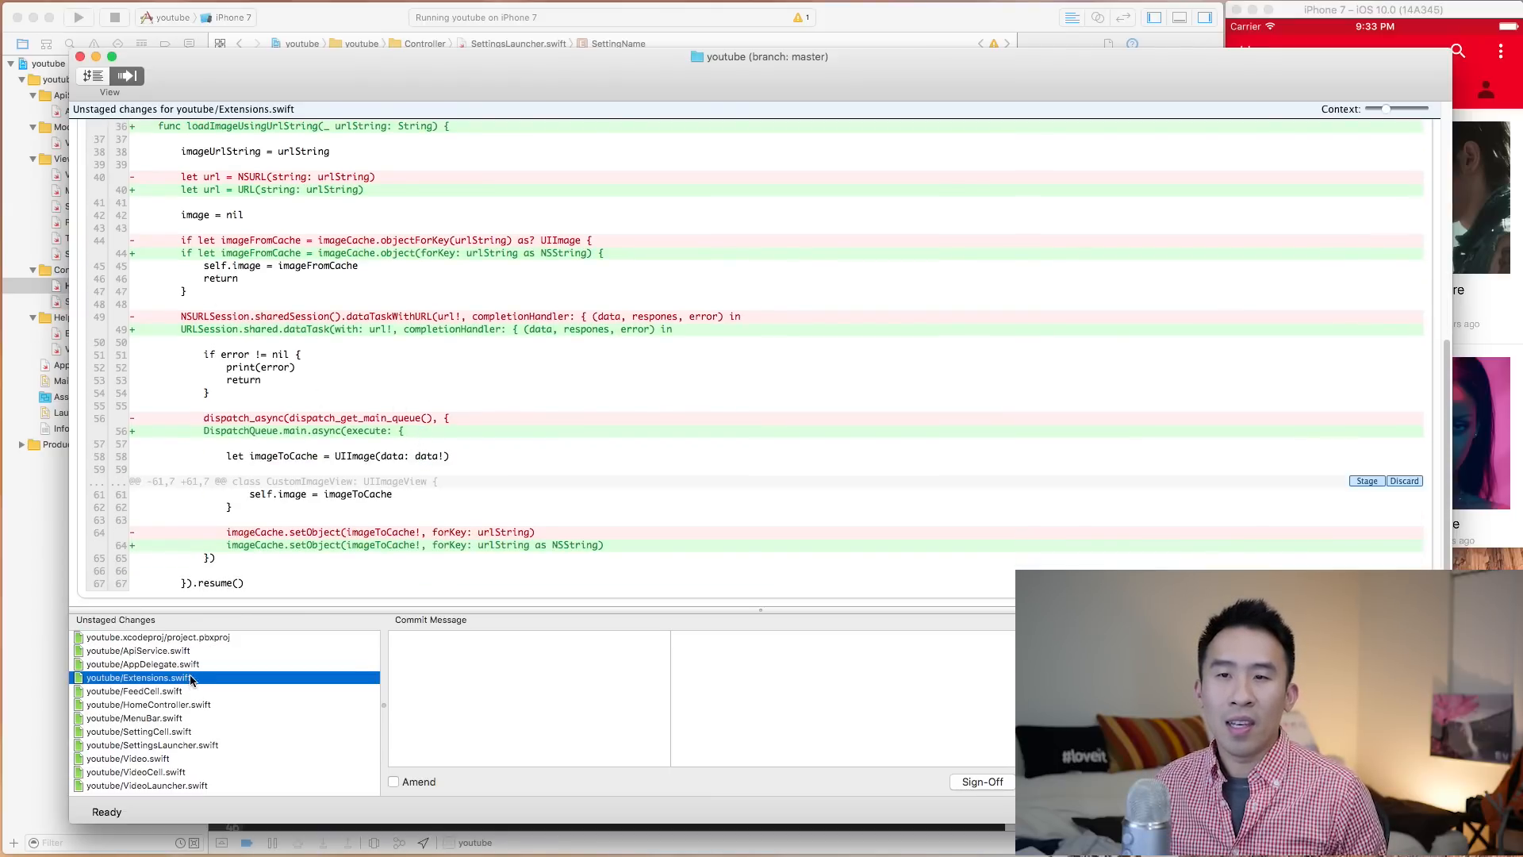
click(133, 691)
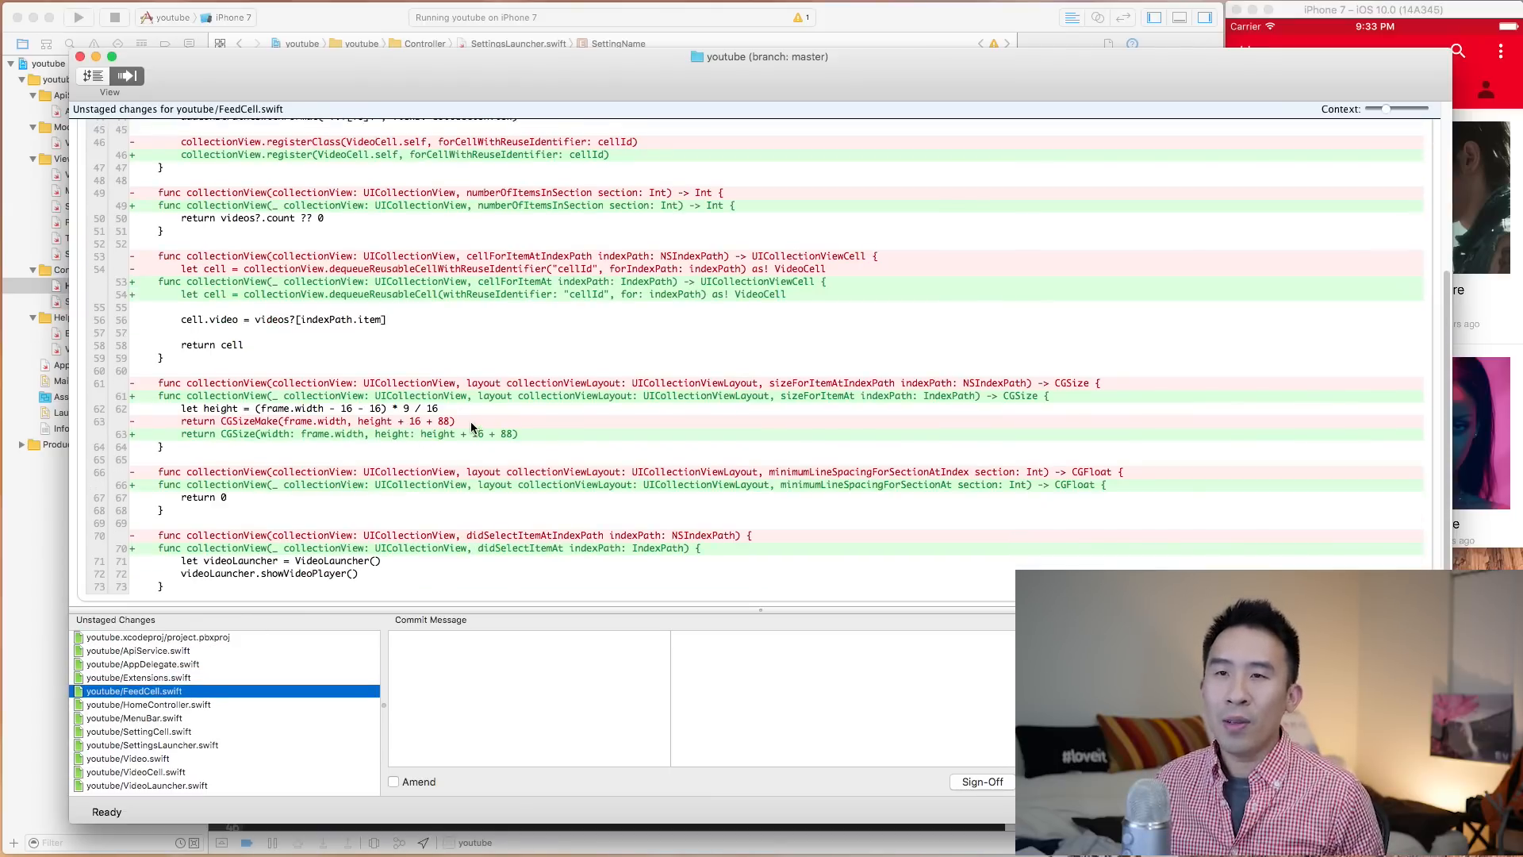
scroll(up, 3)
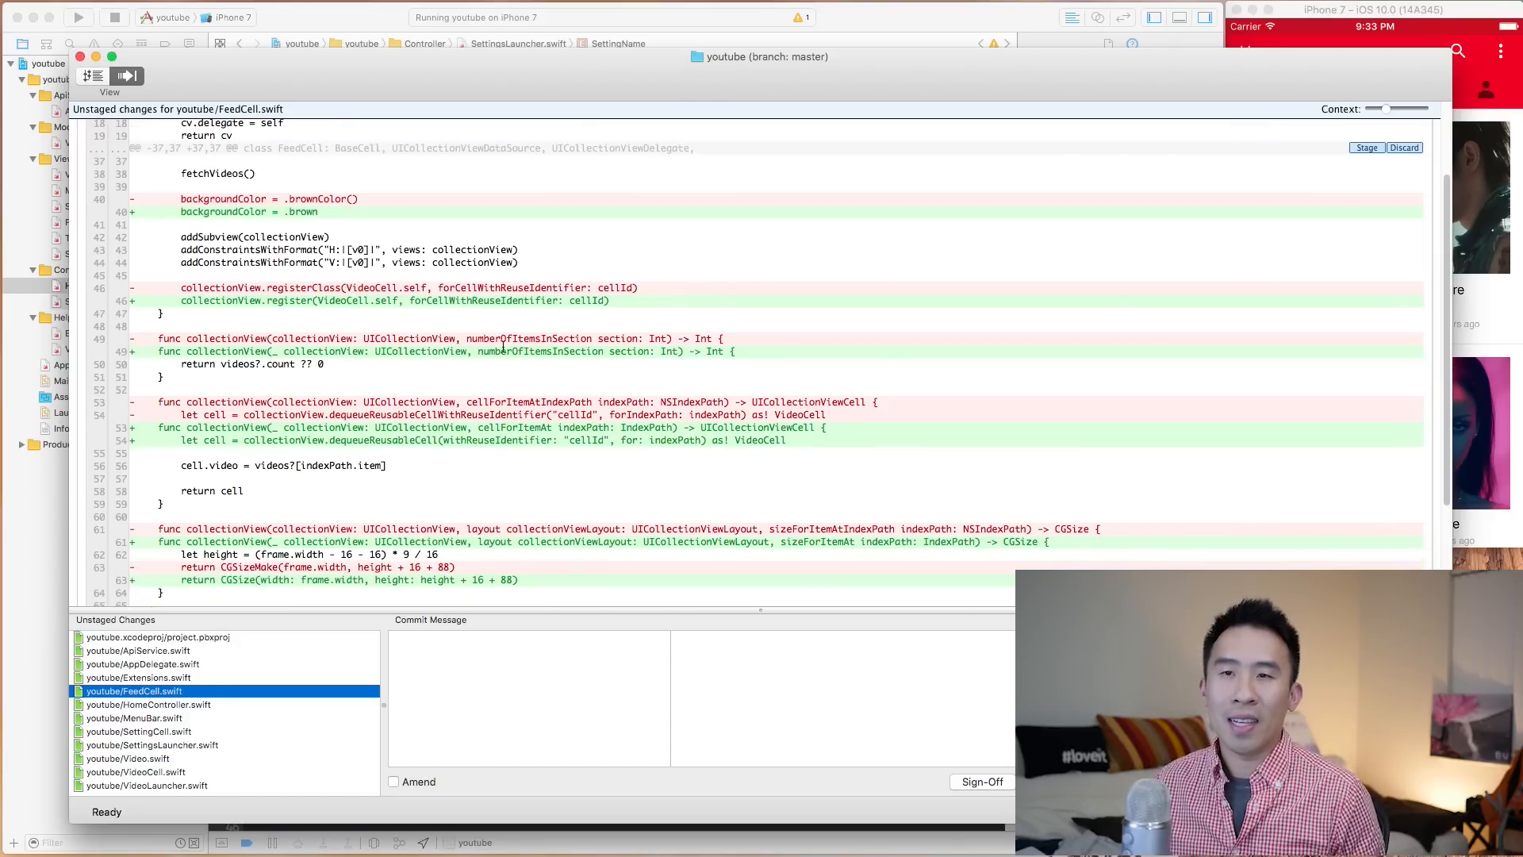
click(148, 705)
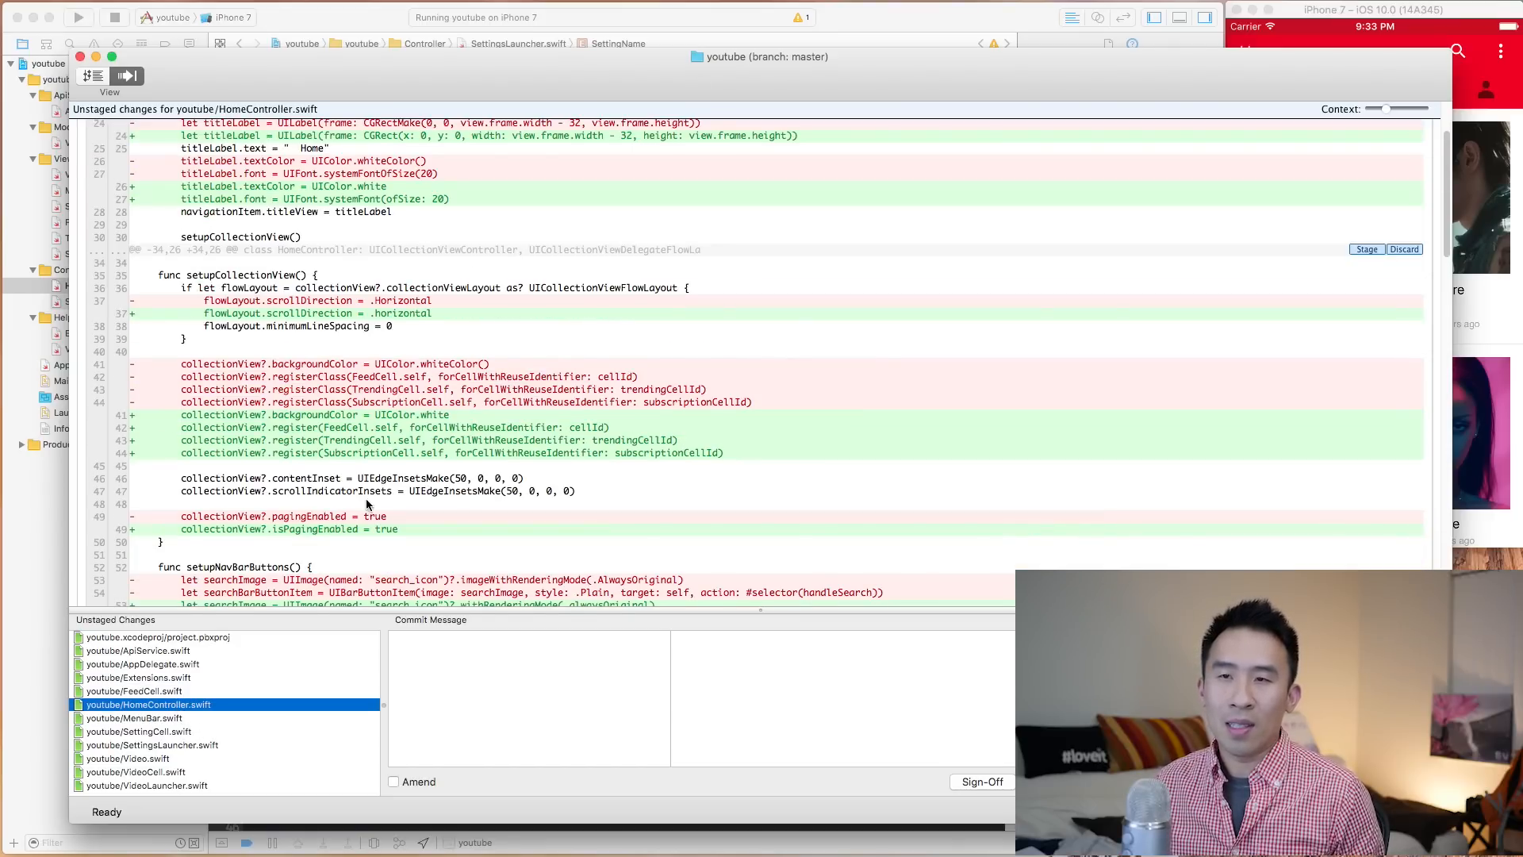
click(155, 636)
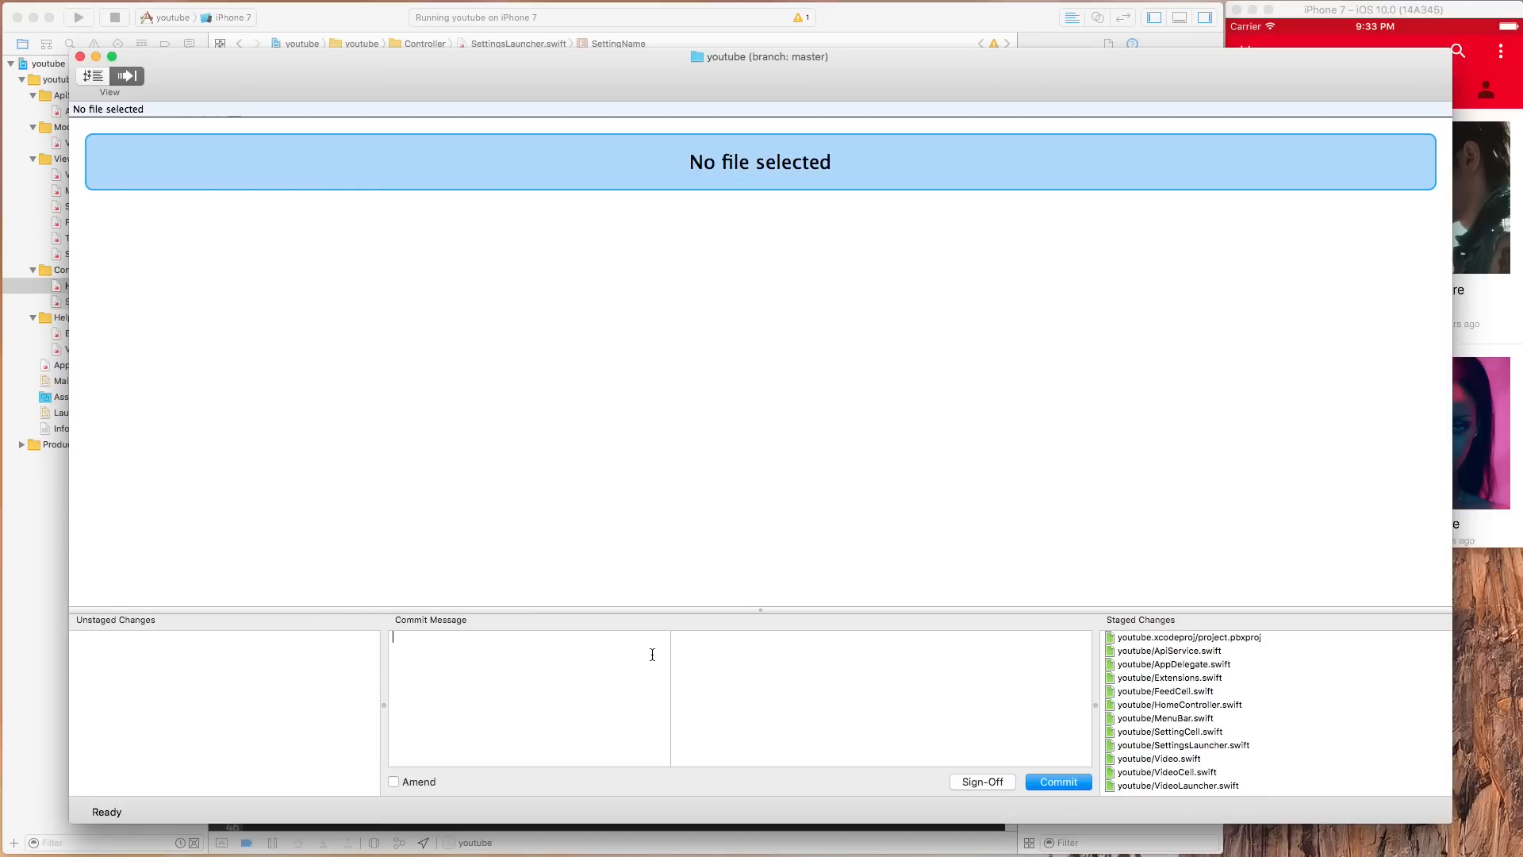
mouse_move(761, 717)
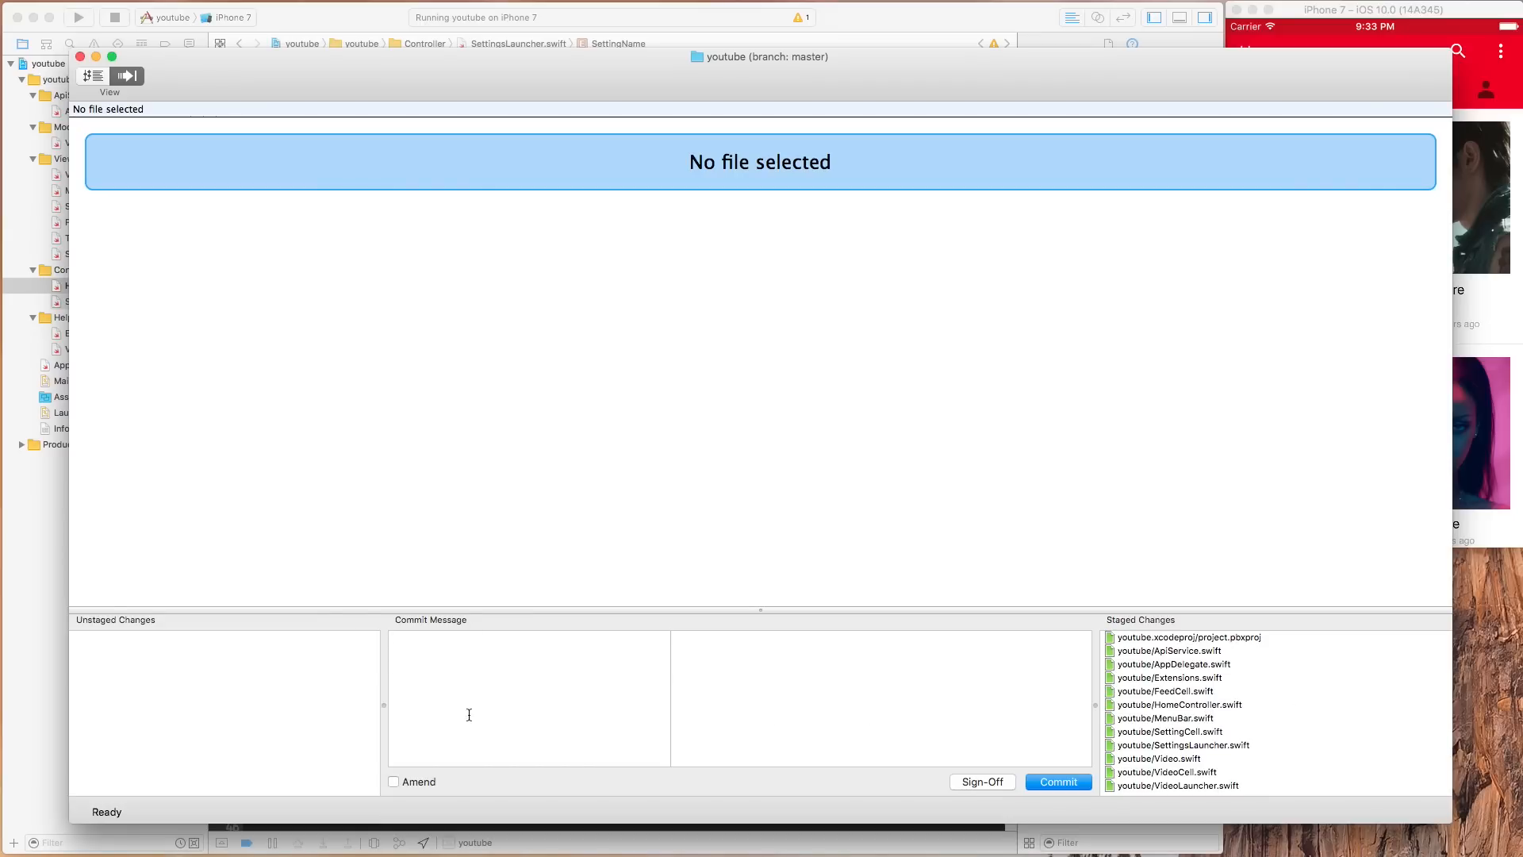
Step: Enter the GitX commit message 'Converting swift 2.3 to swift 3'
text(Converting swift)
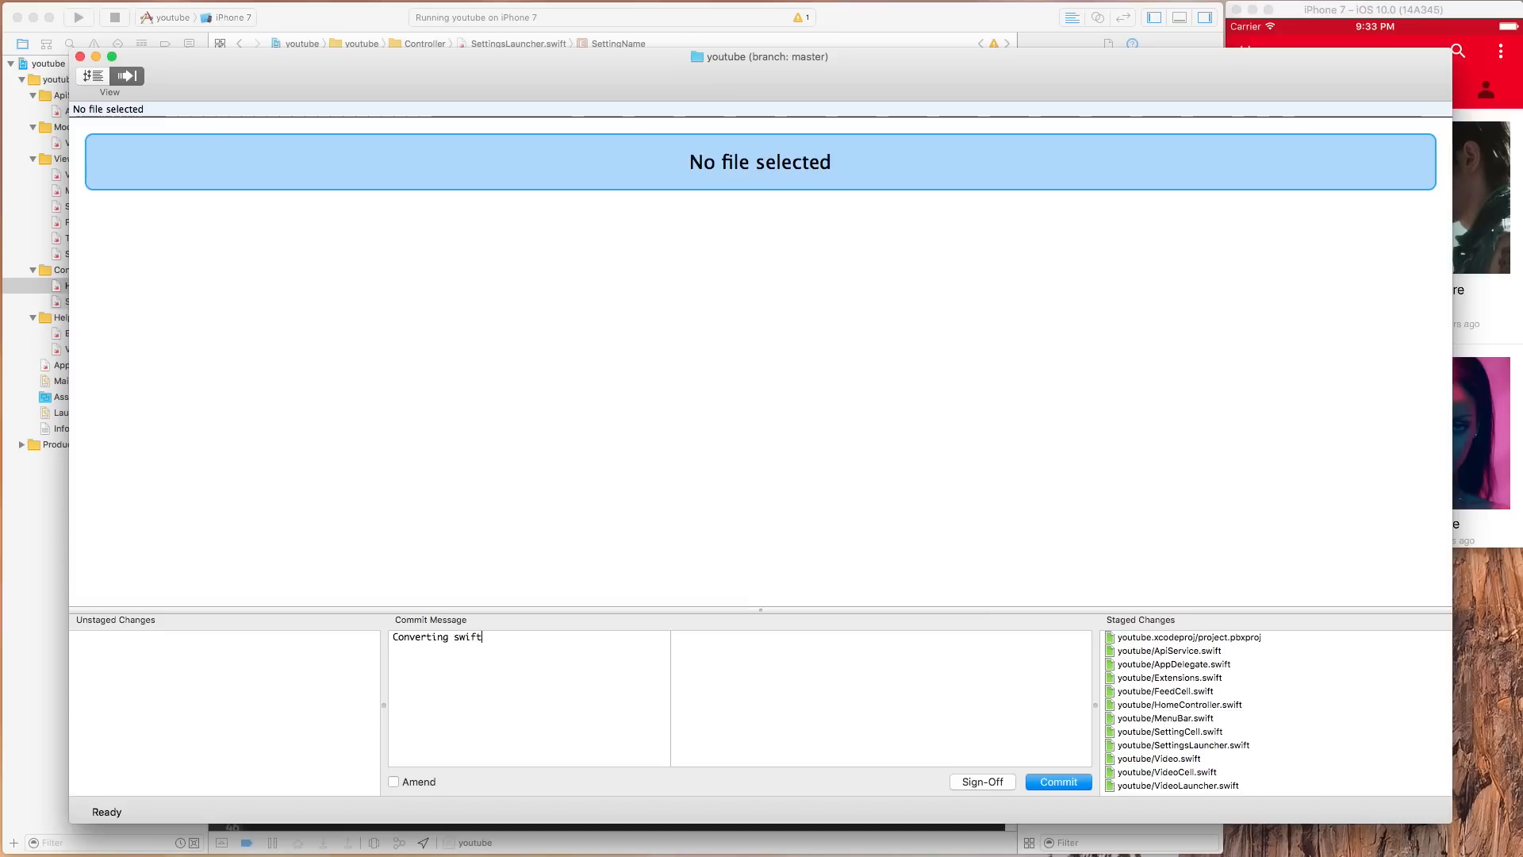
text(2.3 to swi)
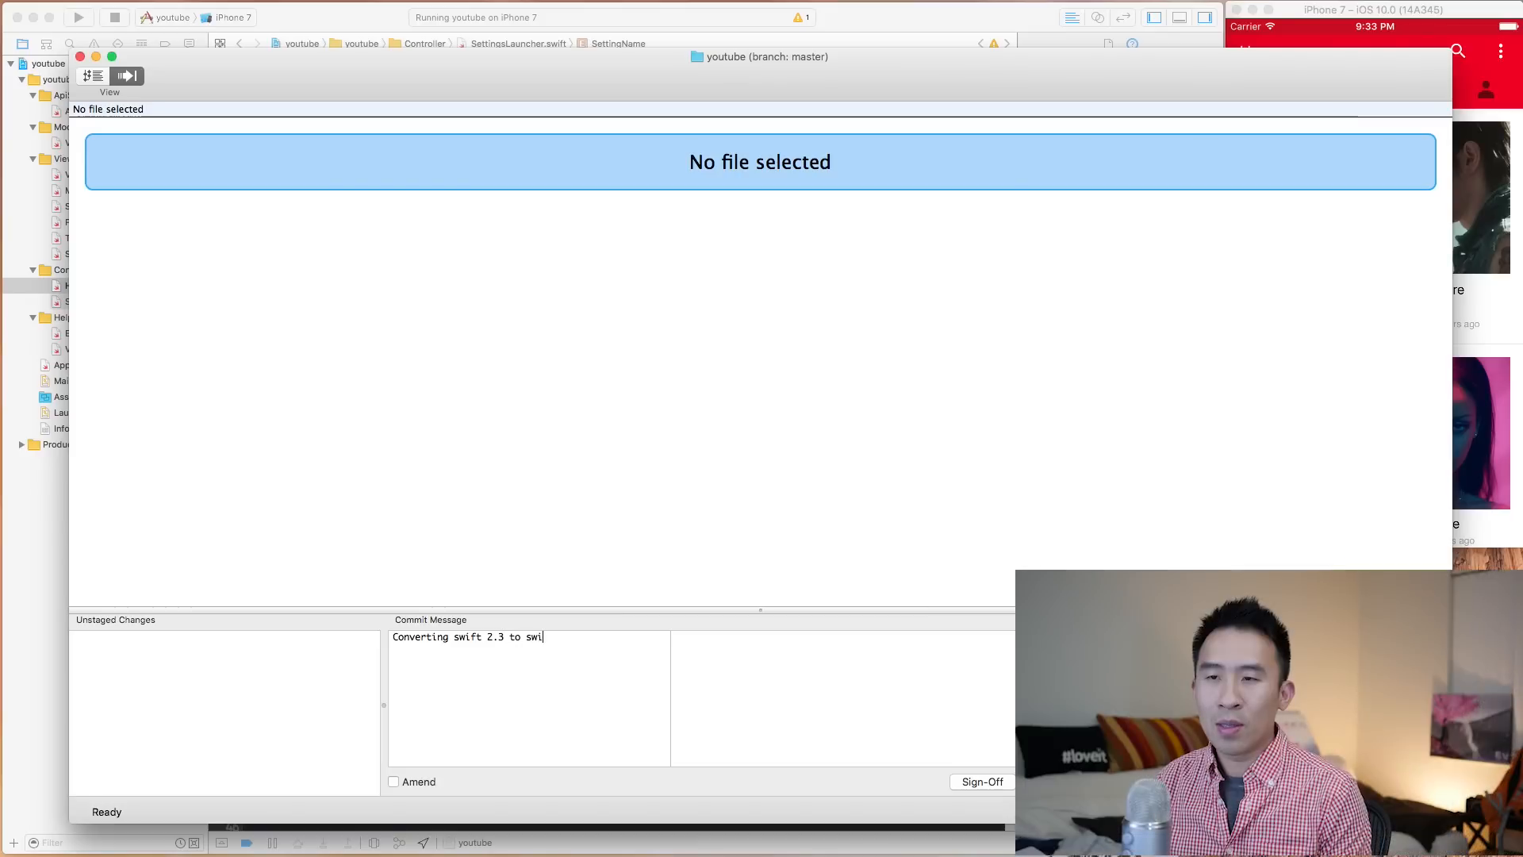
text(ft 3)
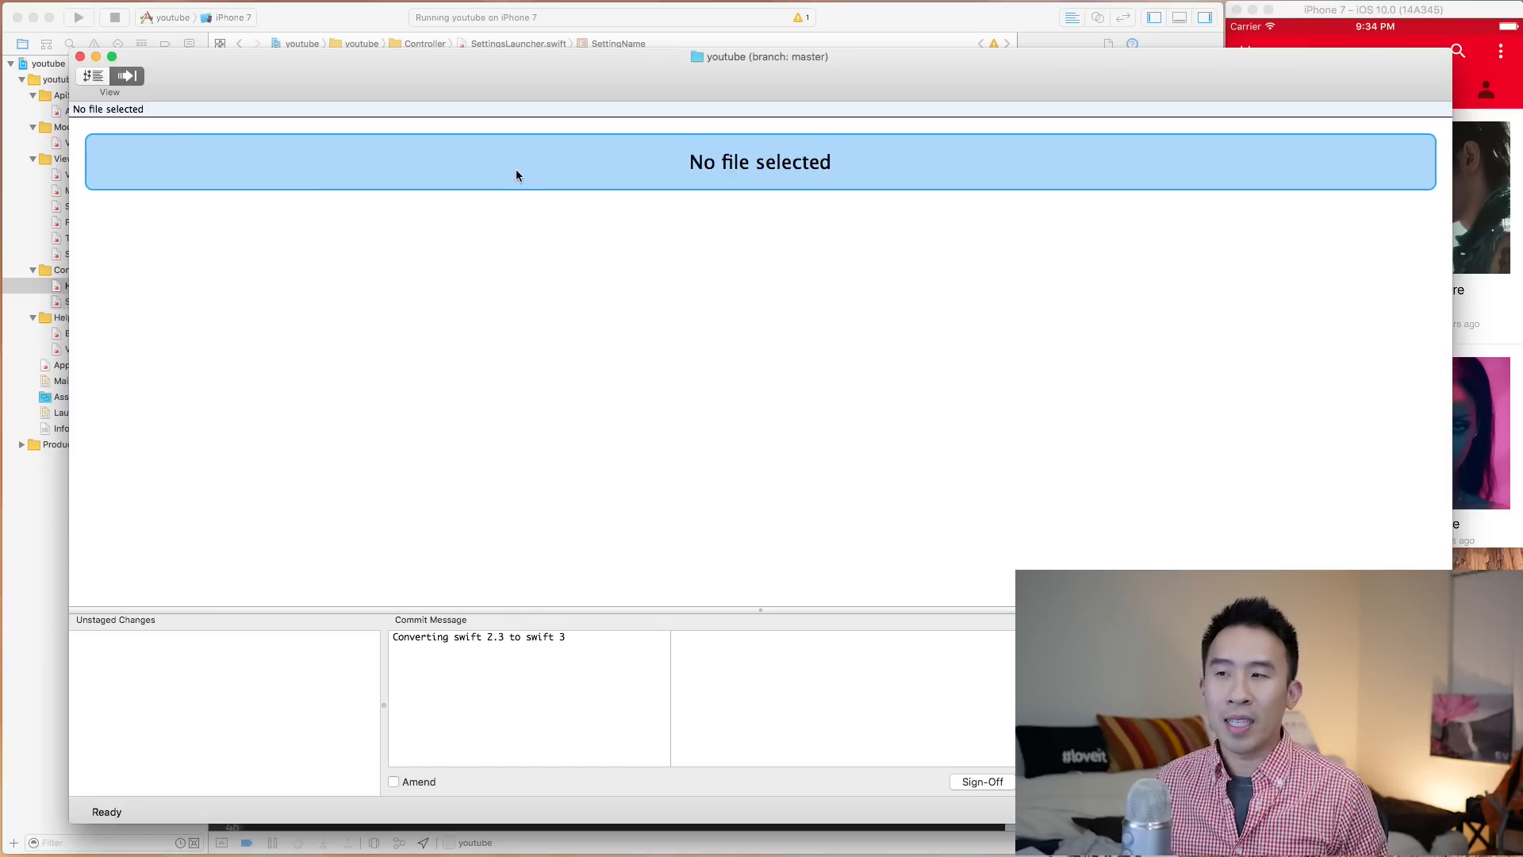
mouse_move(756, 330)
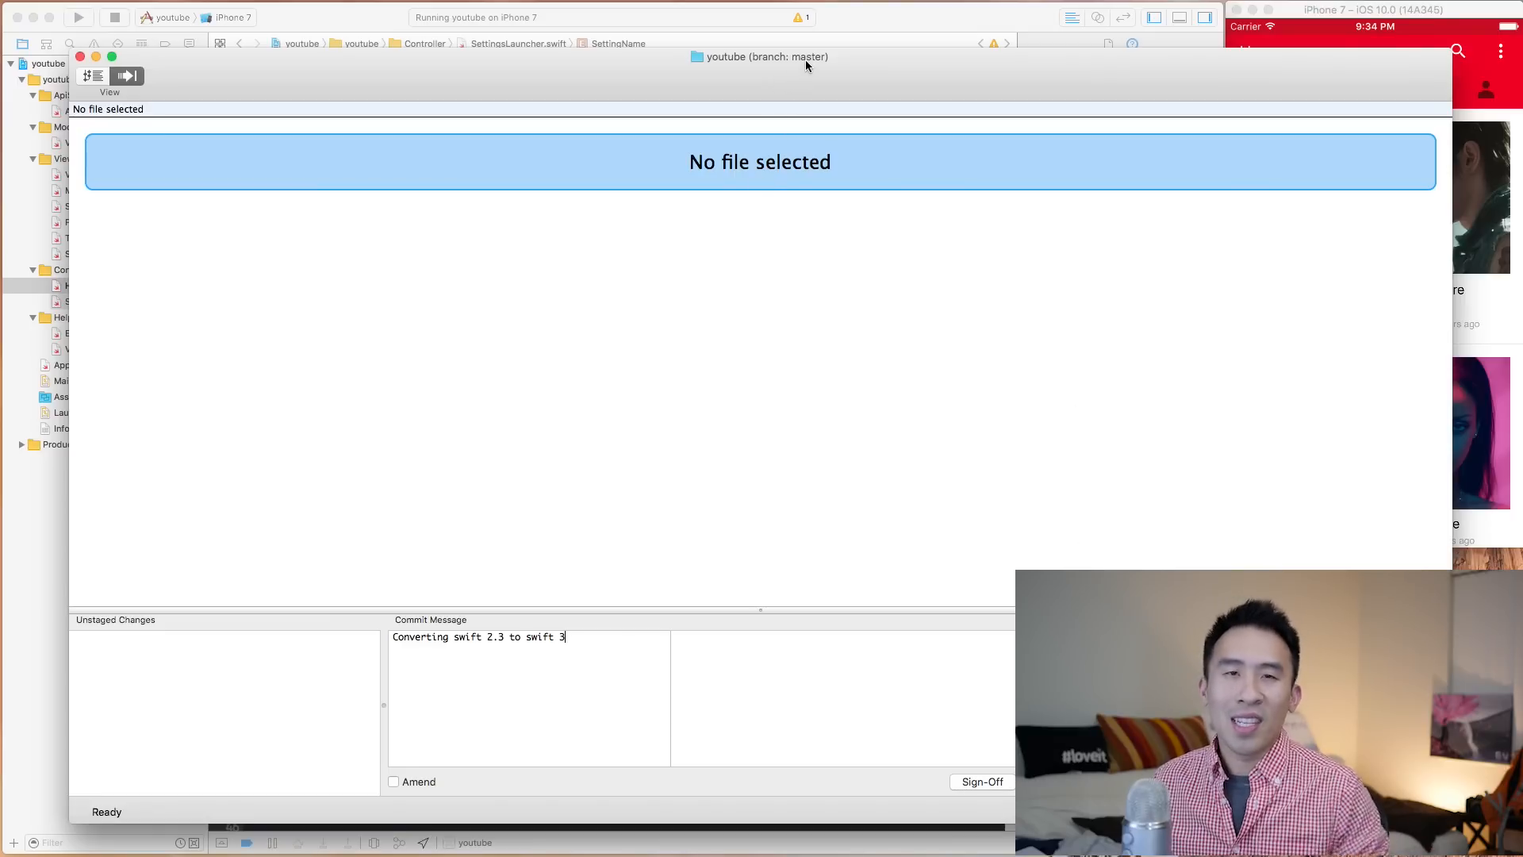
mouse_move(804, 58)
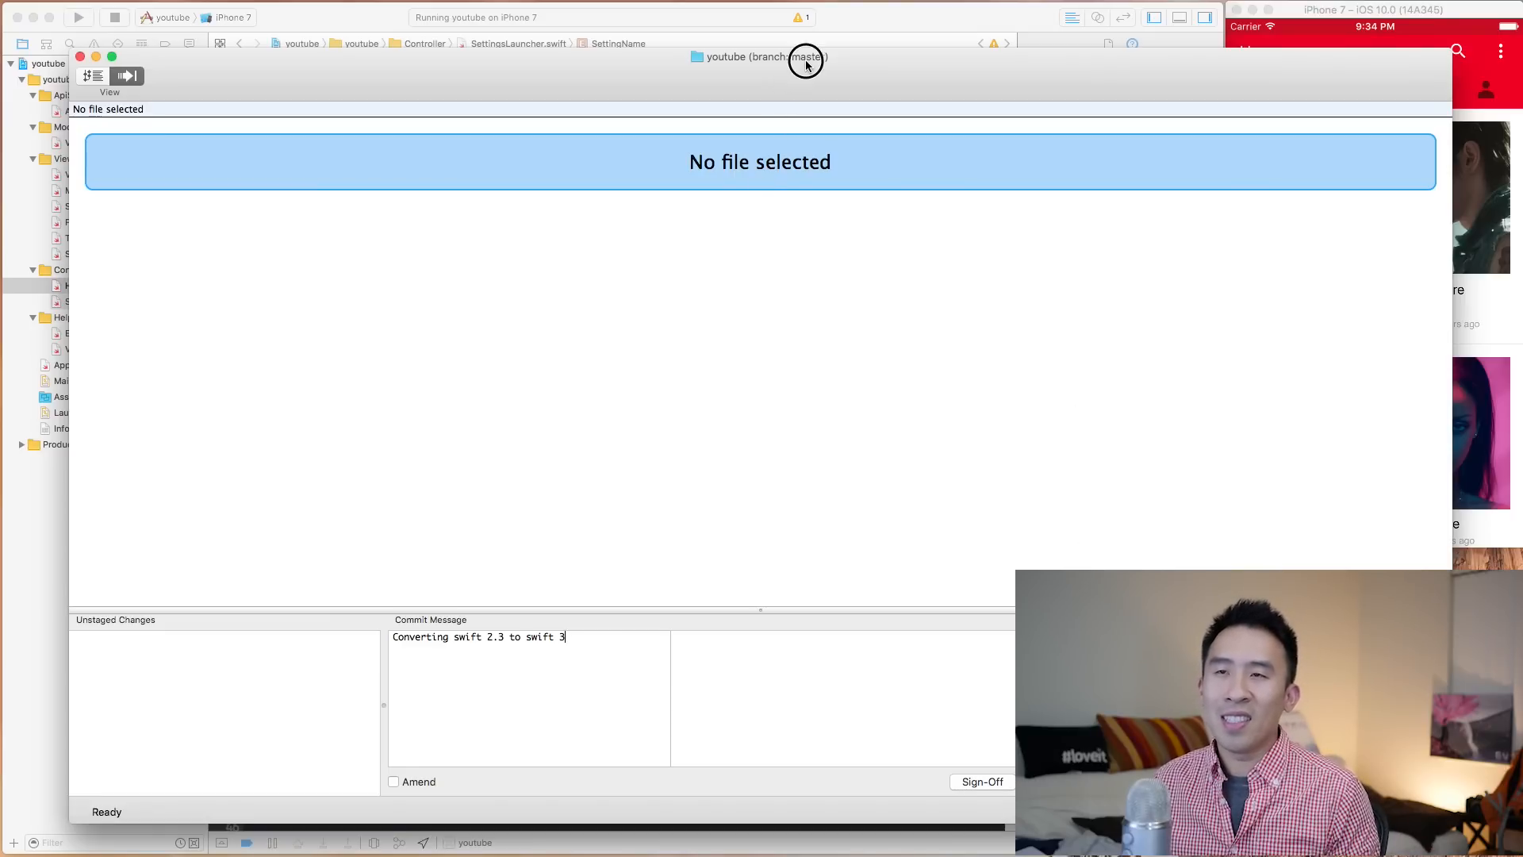
Step: In Xcode, start a commit from the Source Control menu
click(112, 301)
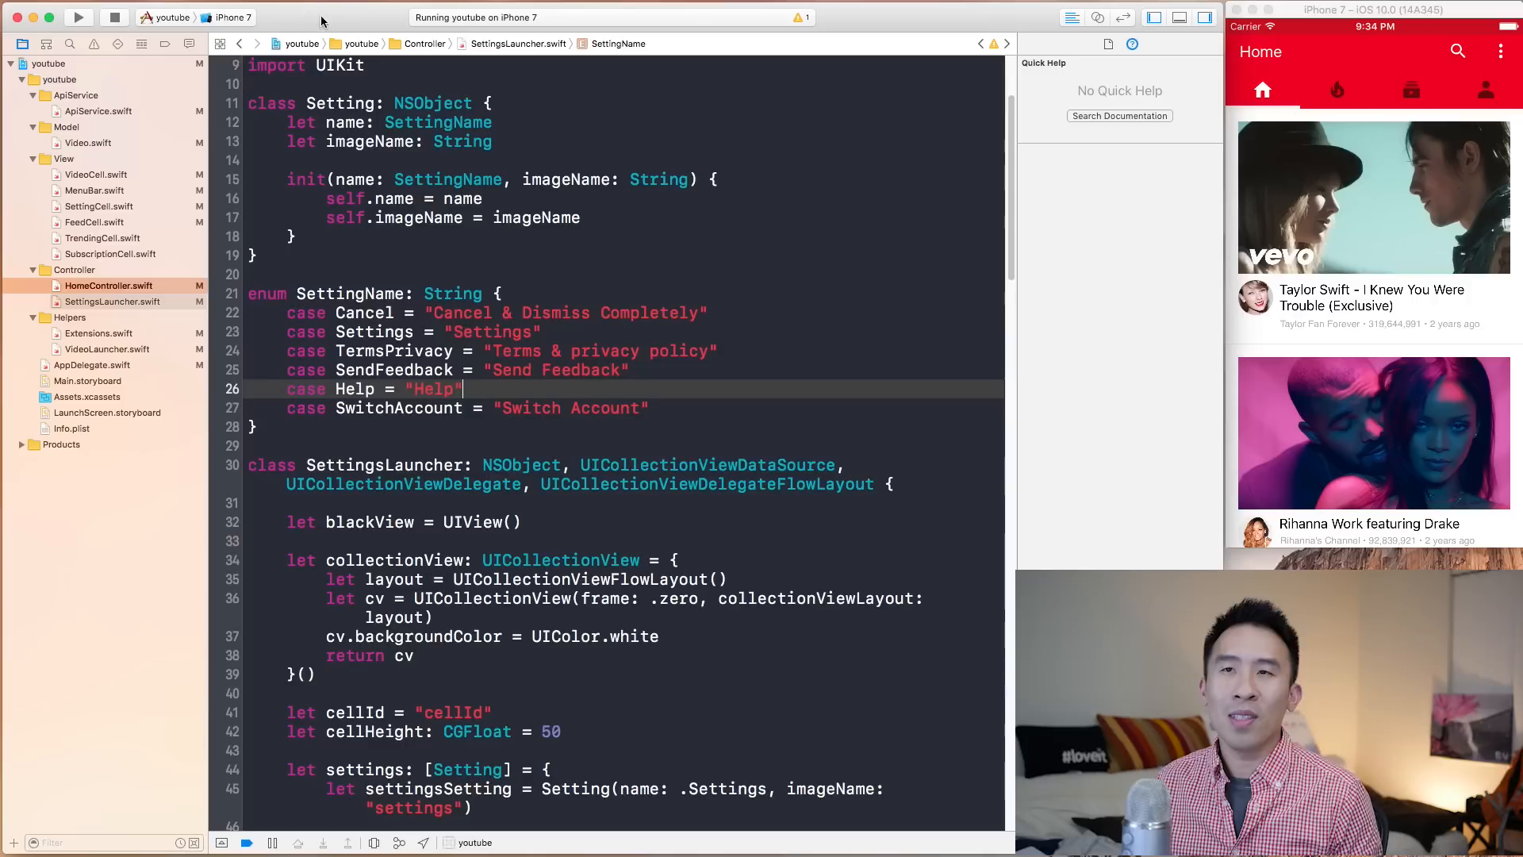
click(481, 9)
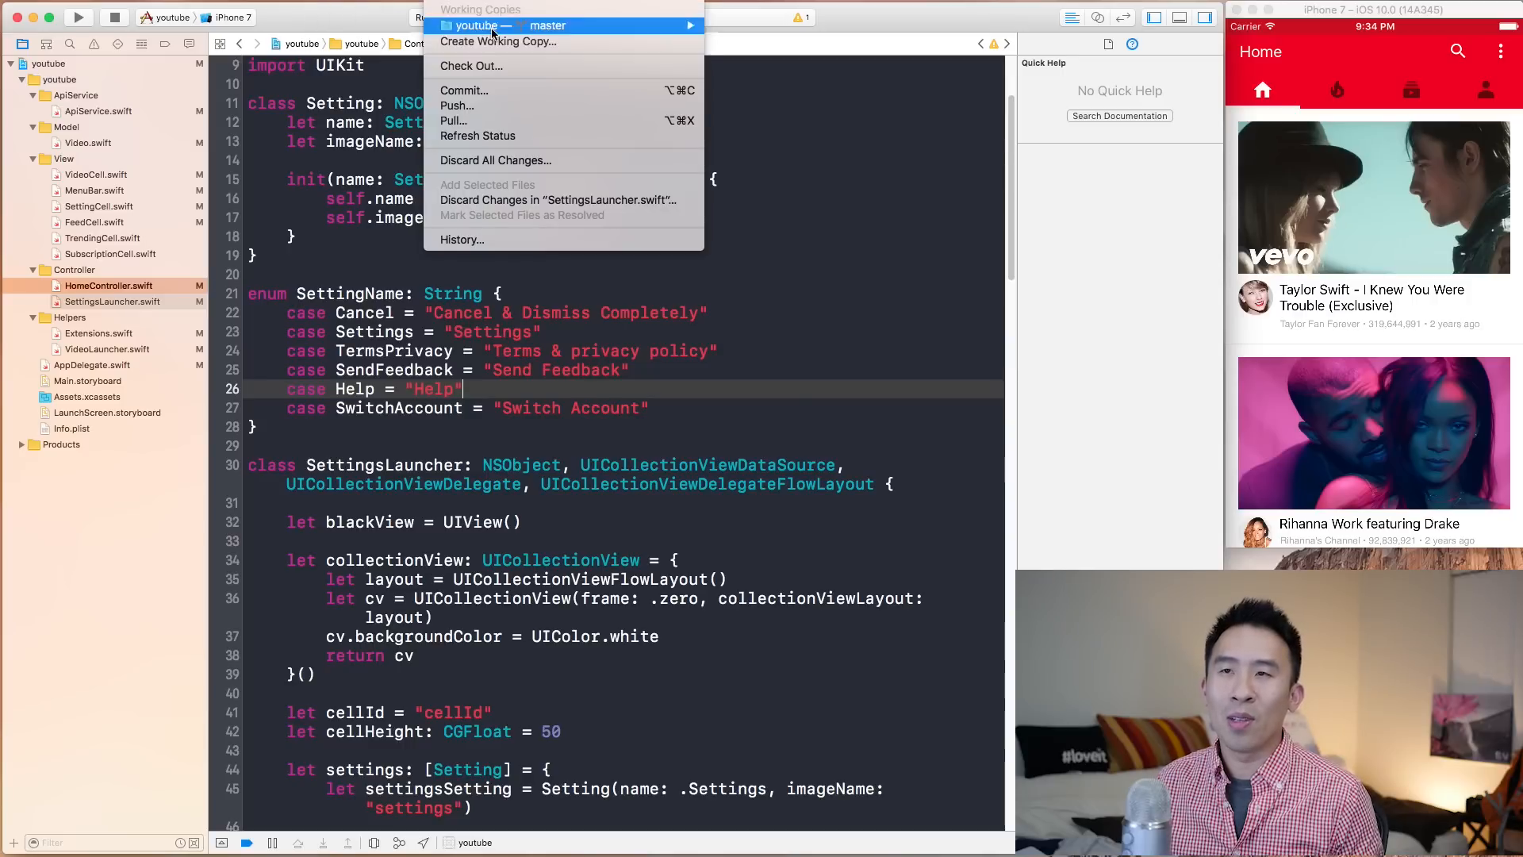
mouse_move(549, 90)
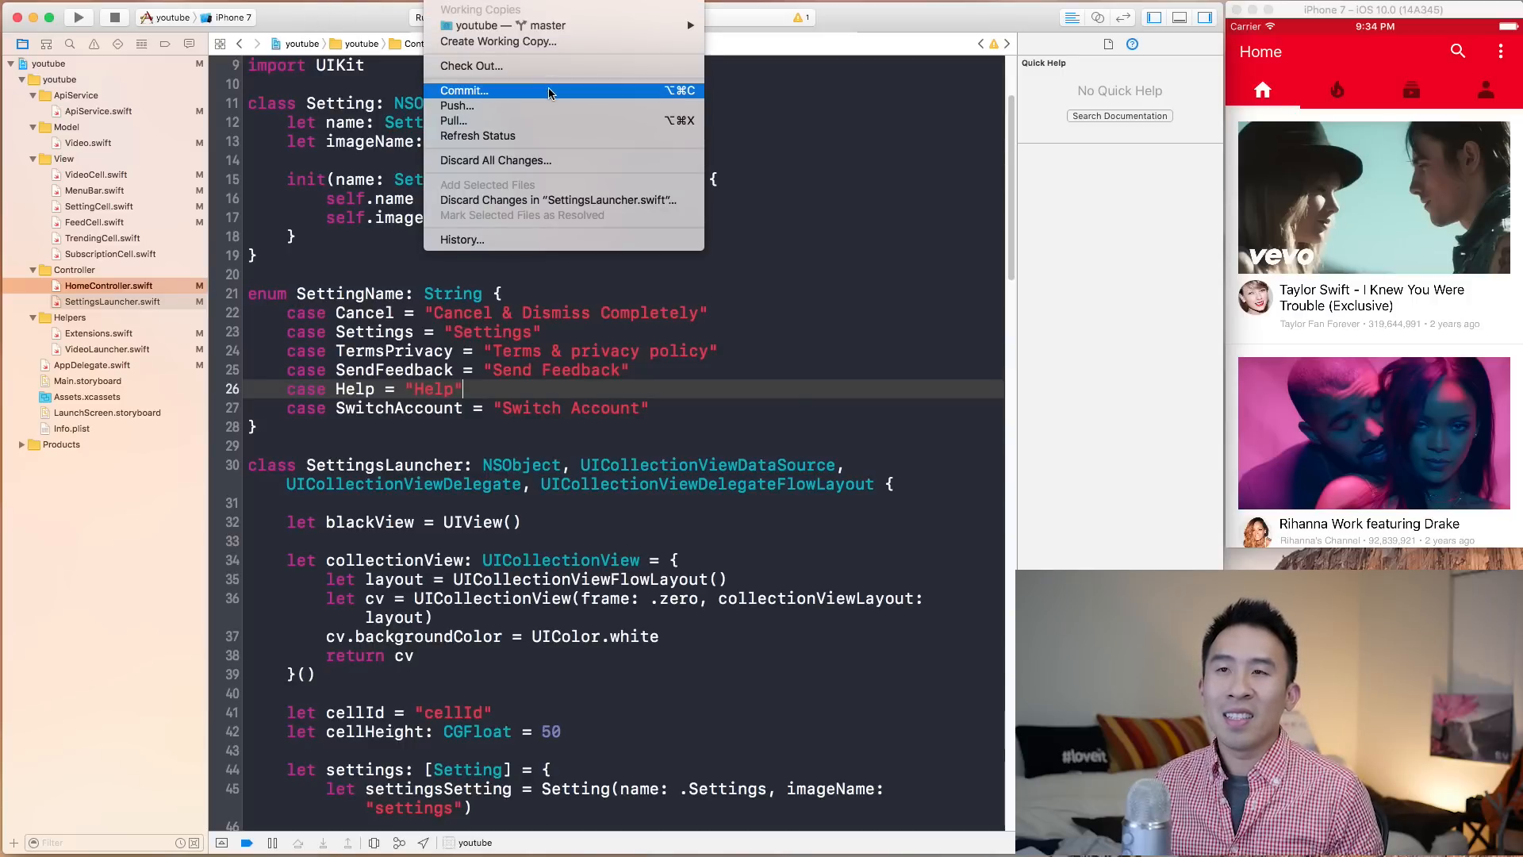
click(463, 90)
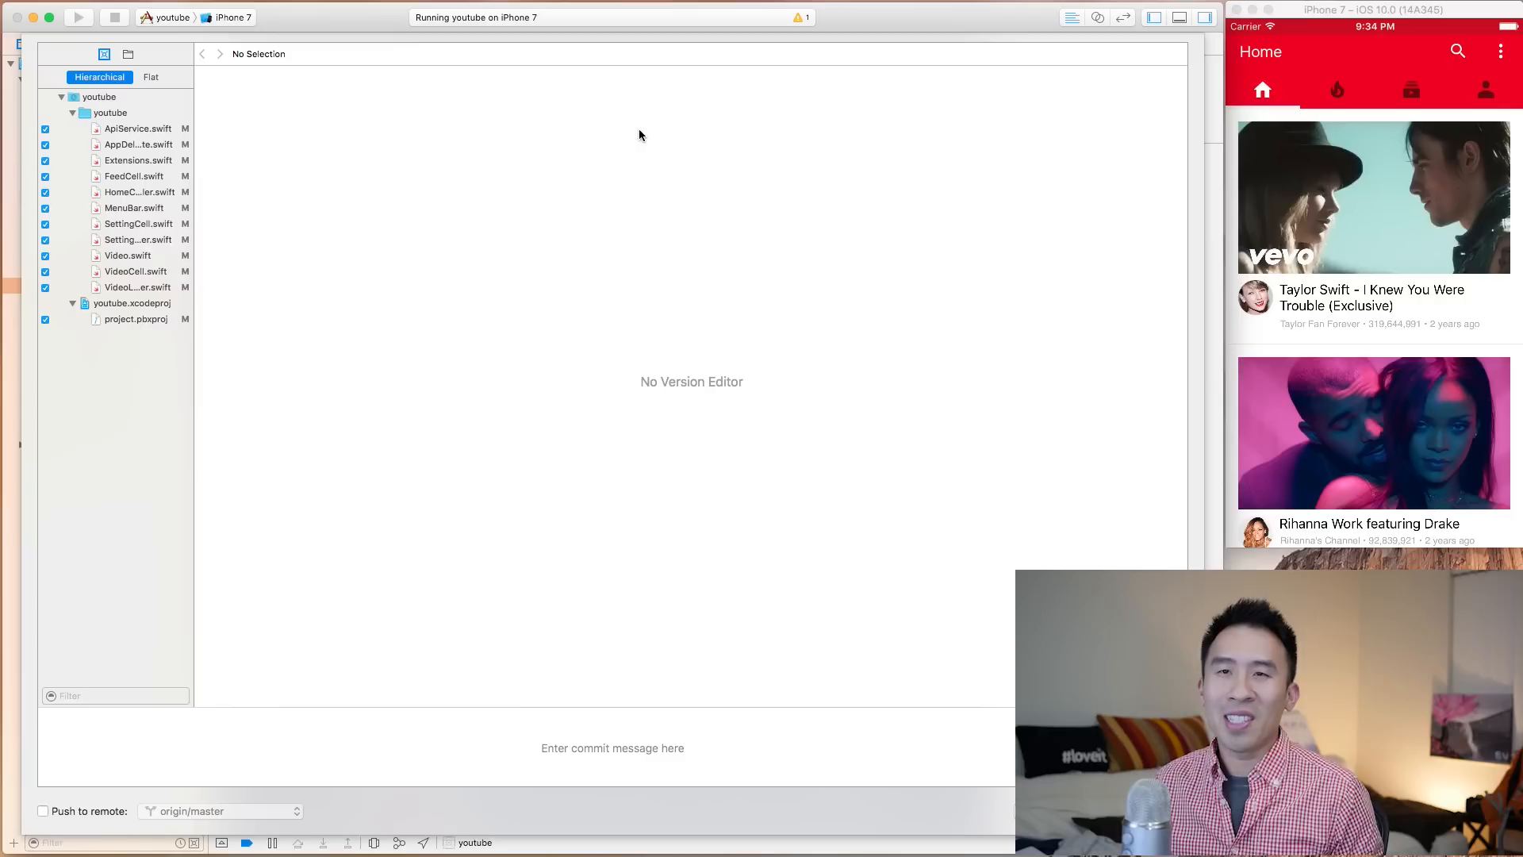
Step: Compare ApiService.swift against the last commit in the side-by-side diff
click(137, 129)
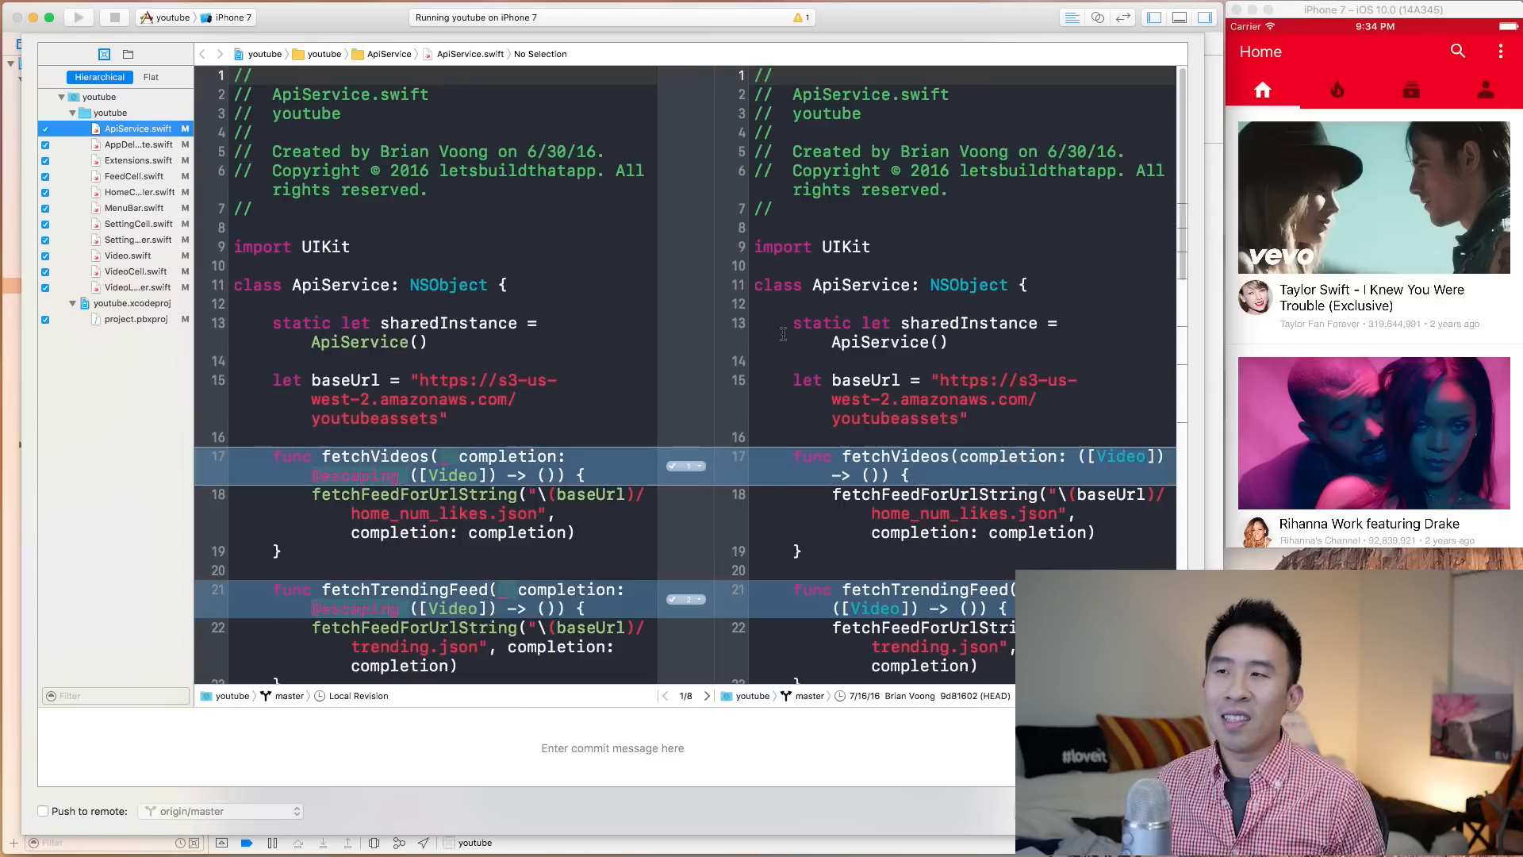
scroll(down, 3)
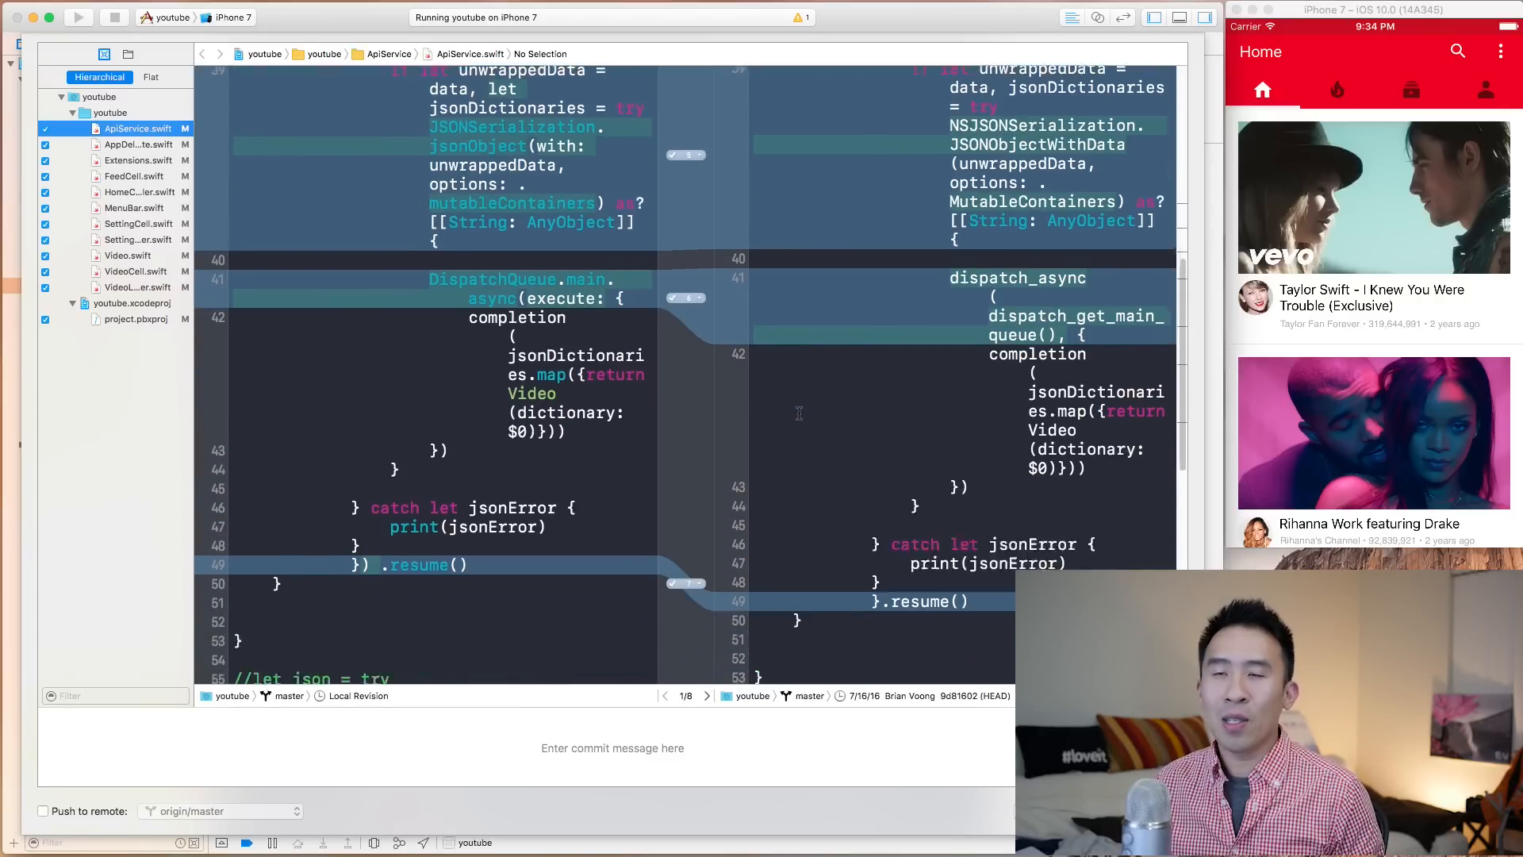
scroll(up, 3)
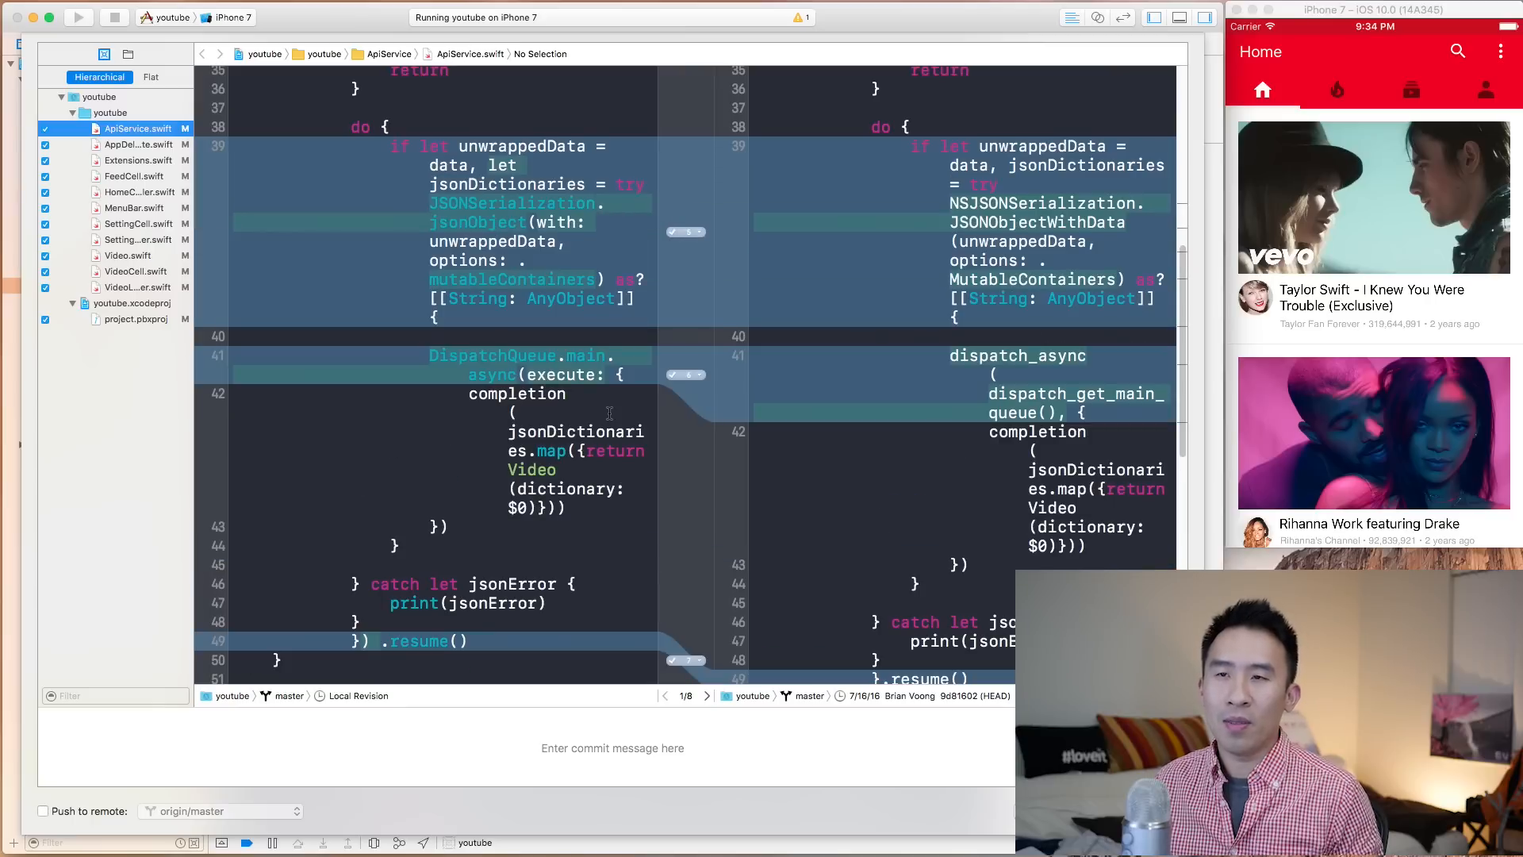
scroll(up, 3)
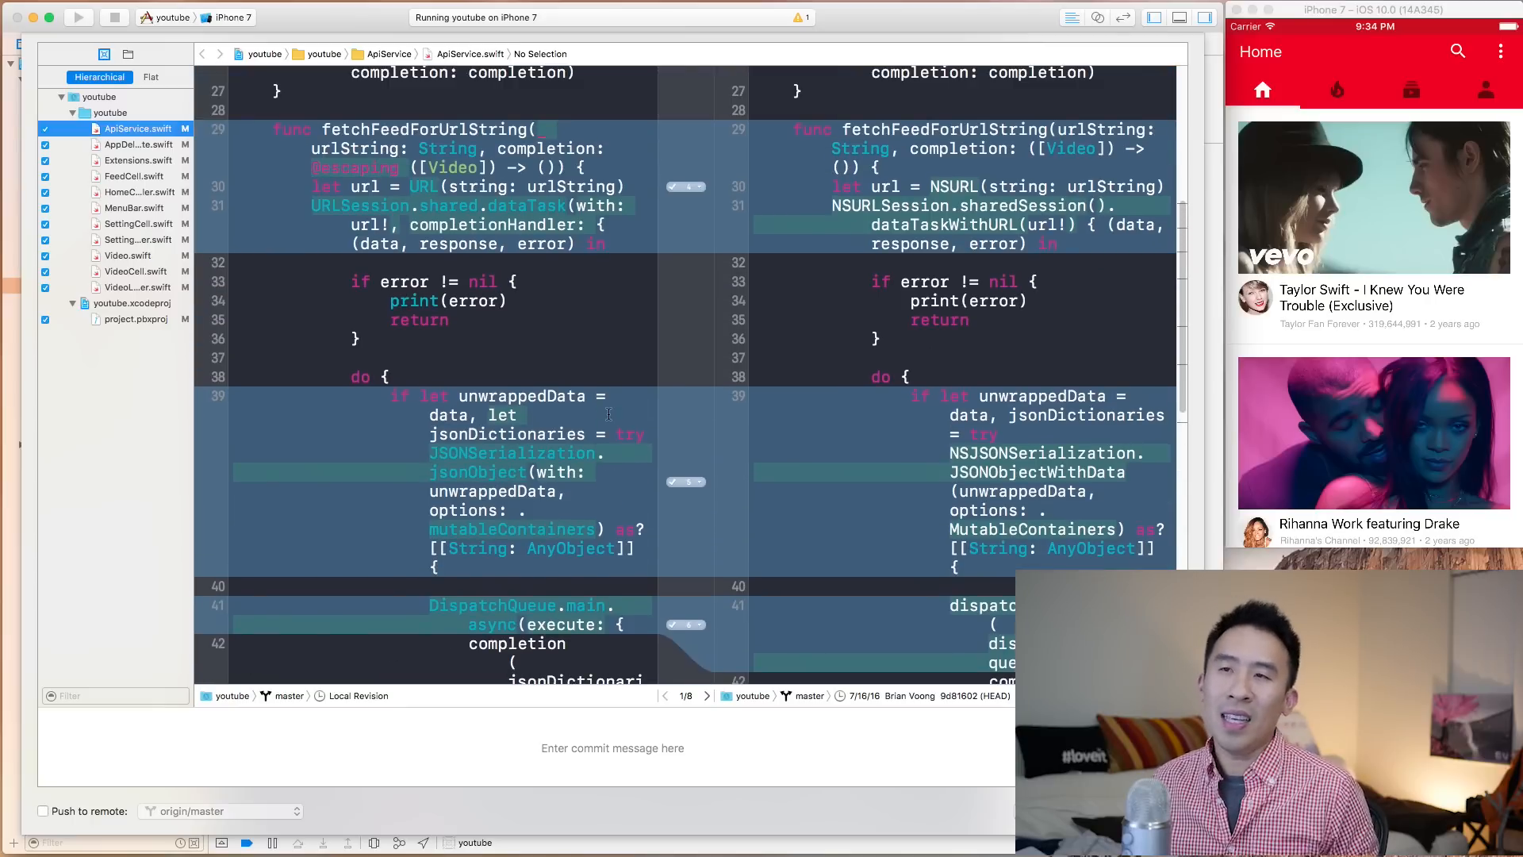
scroll(up, 3)
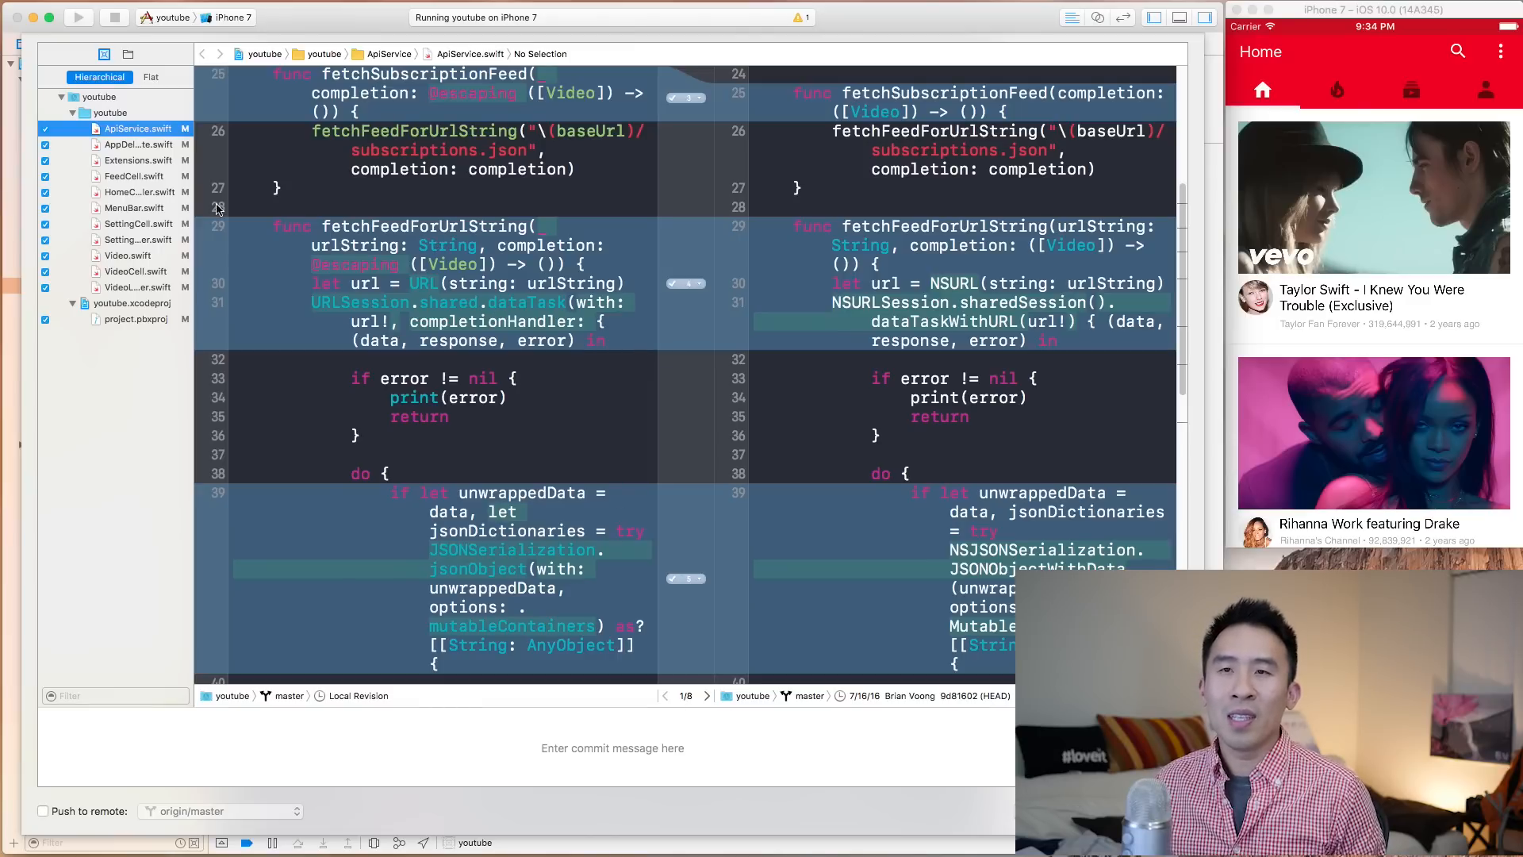
Step: Compare AppDelegate.swift and SettingCell.swift against the last commit
click(137, 144)
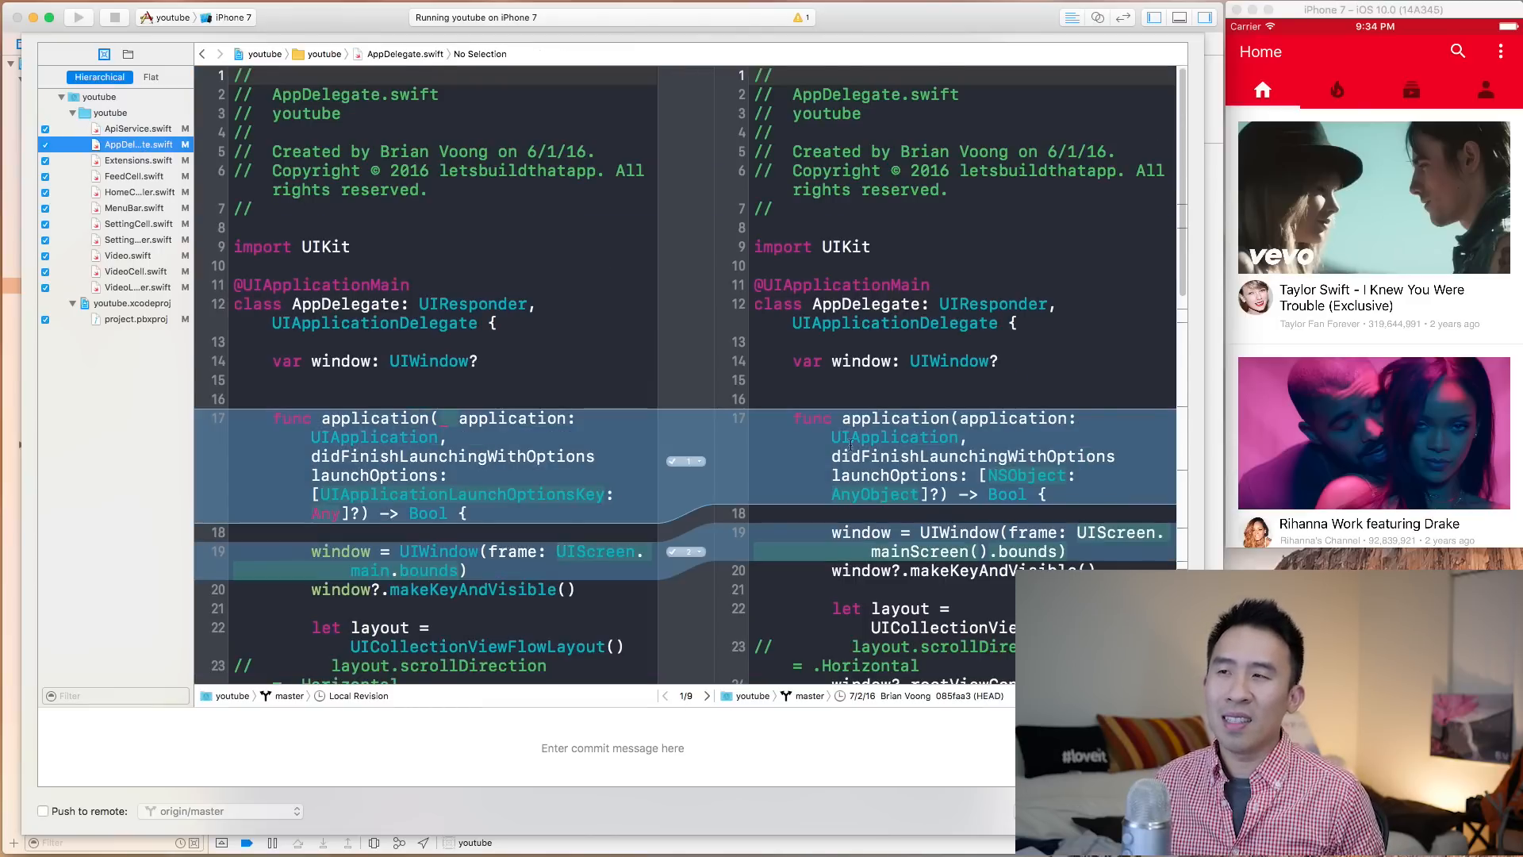
scroll(down, 3)
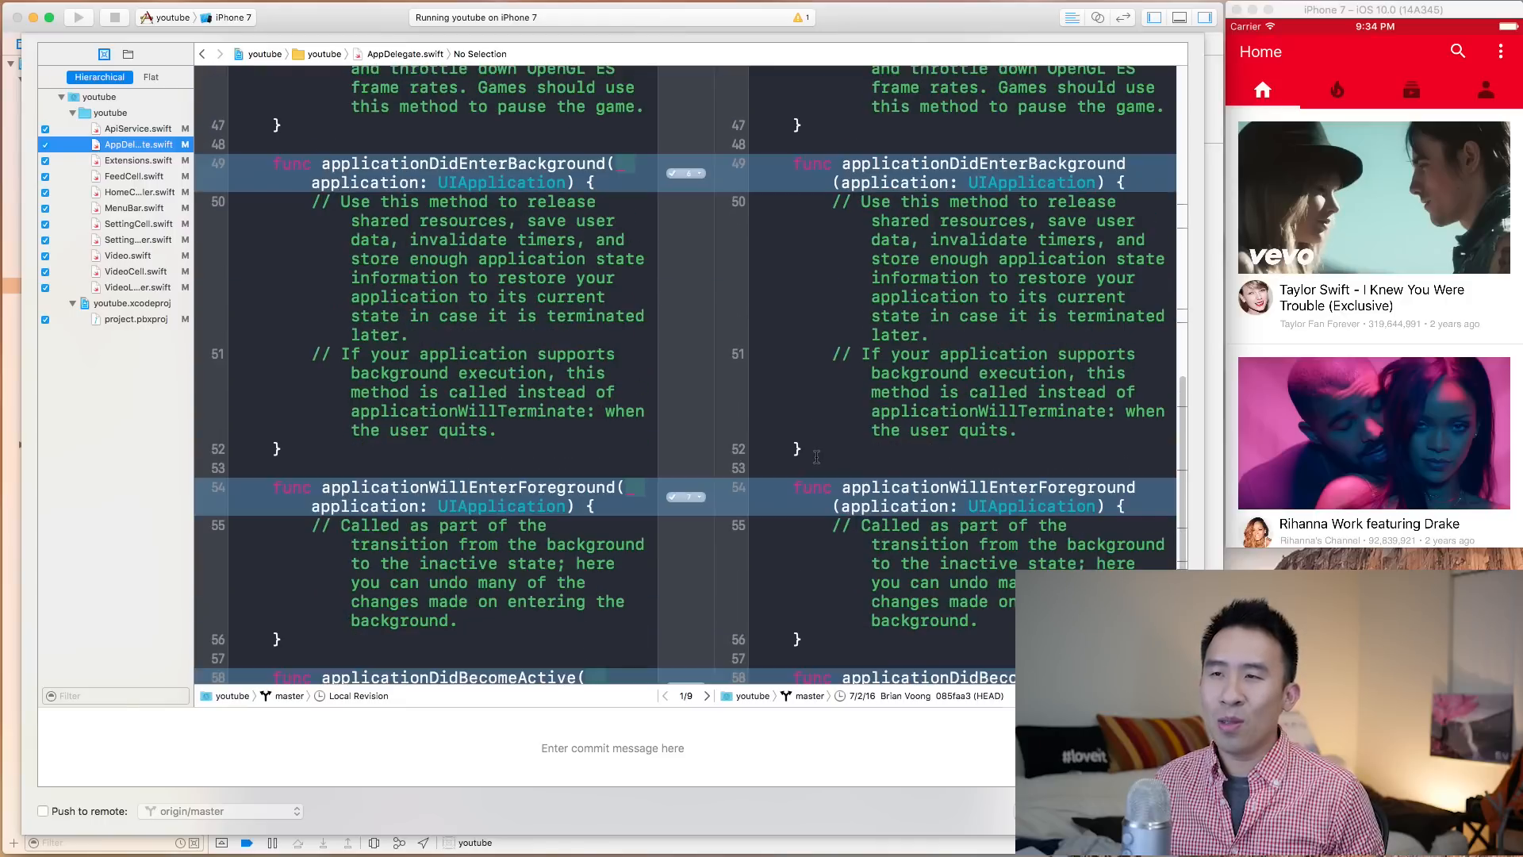
click(137, 224)
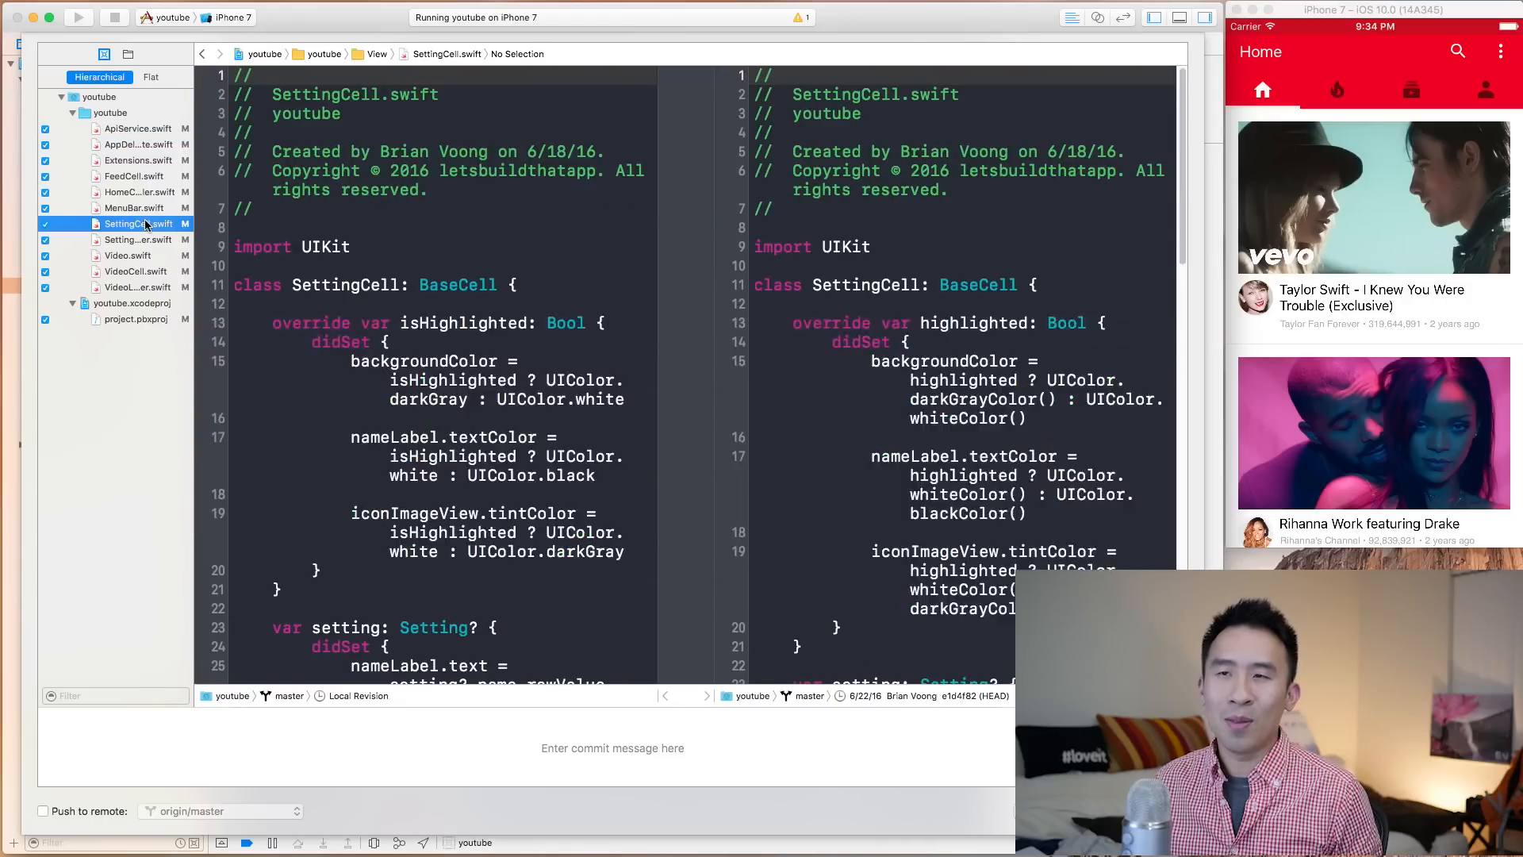
scroll(down, 3)
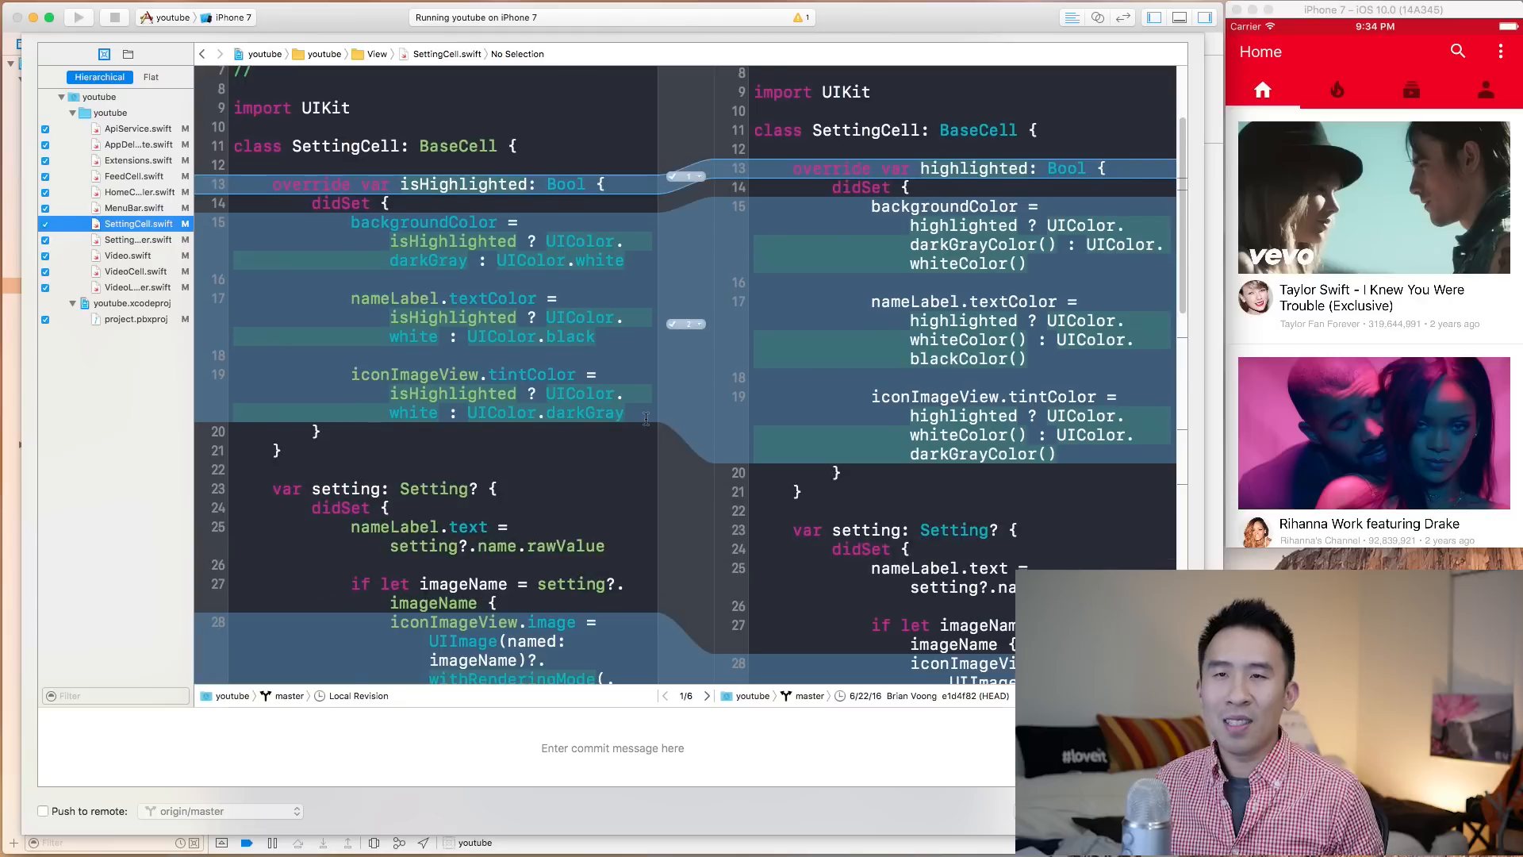
scroll(down, 3)
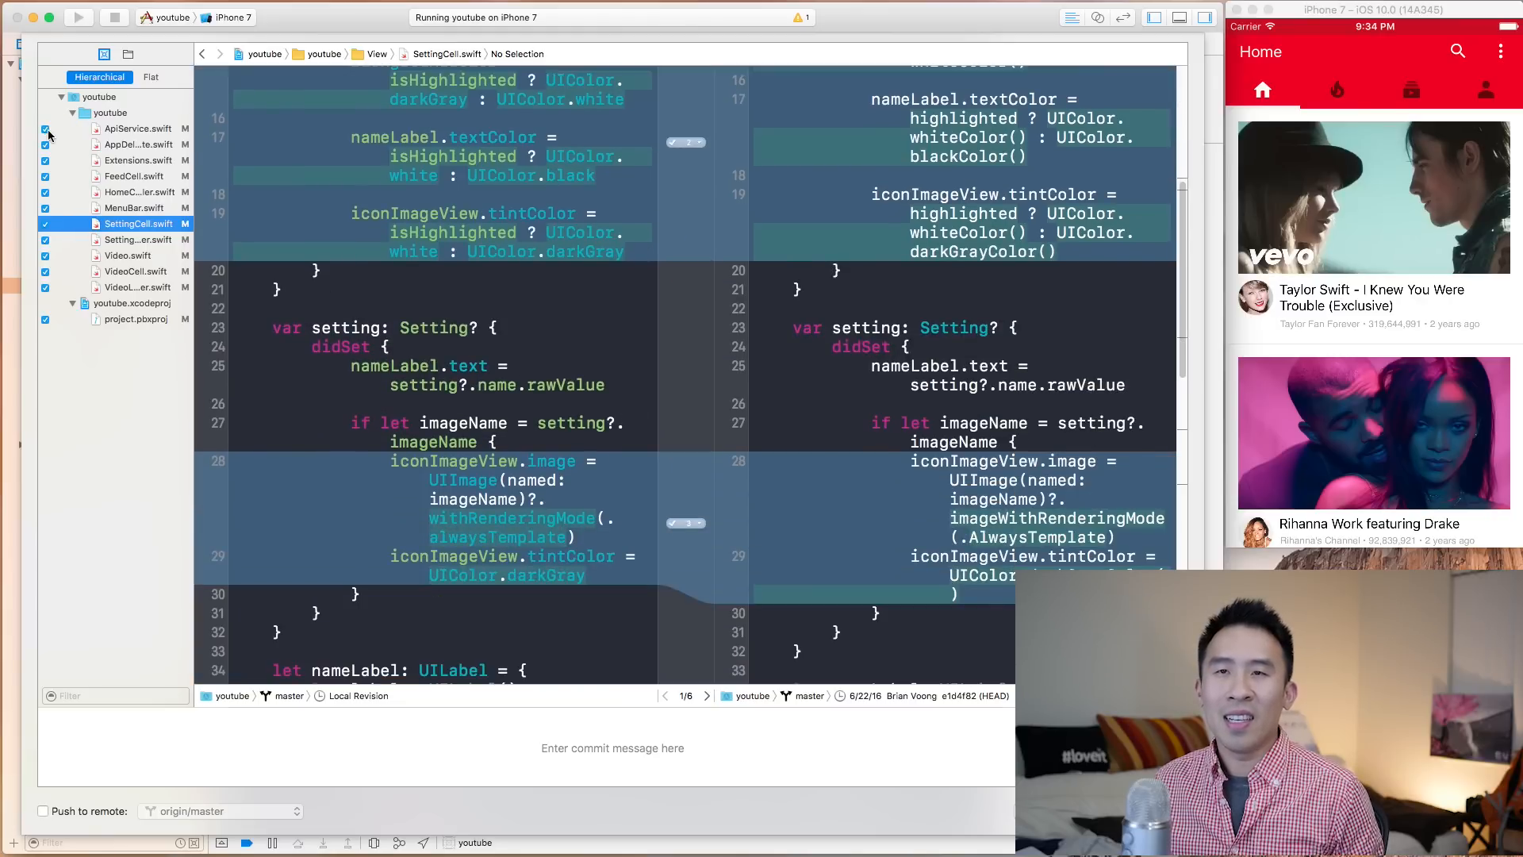
mouse_move(151, 186)
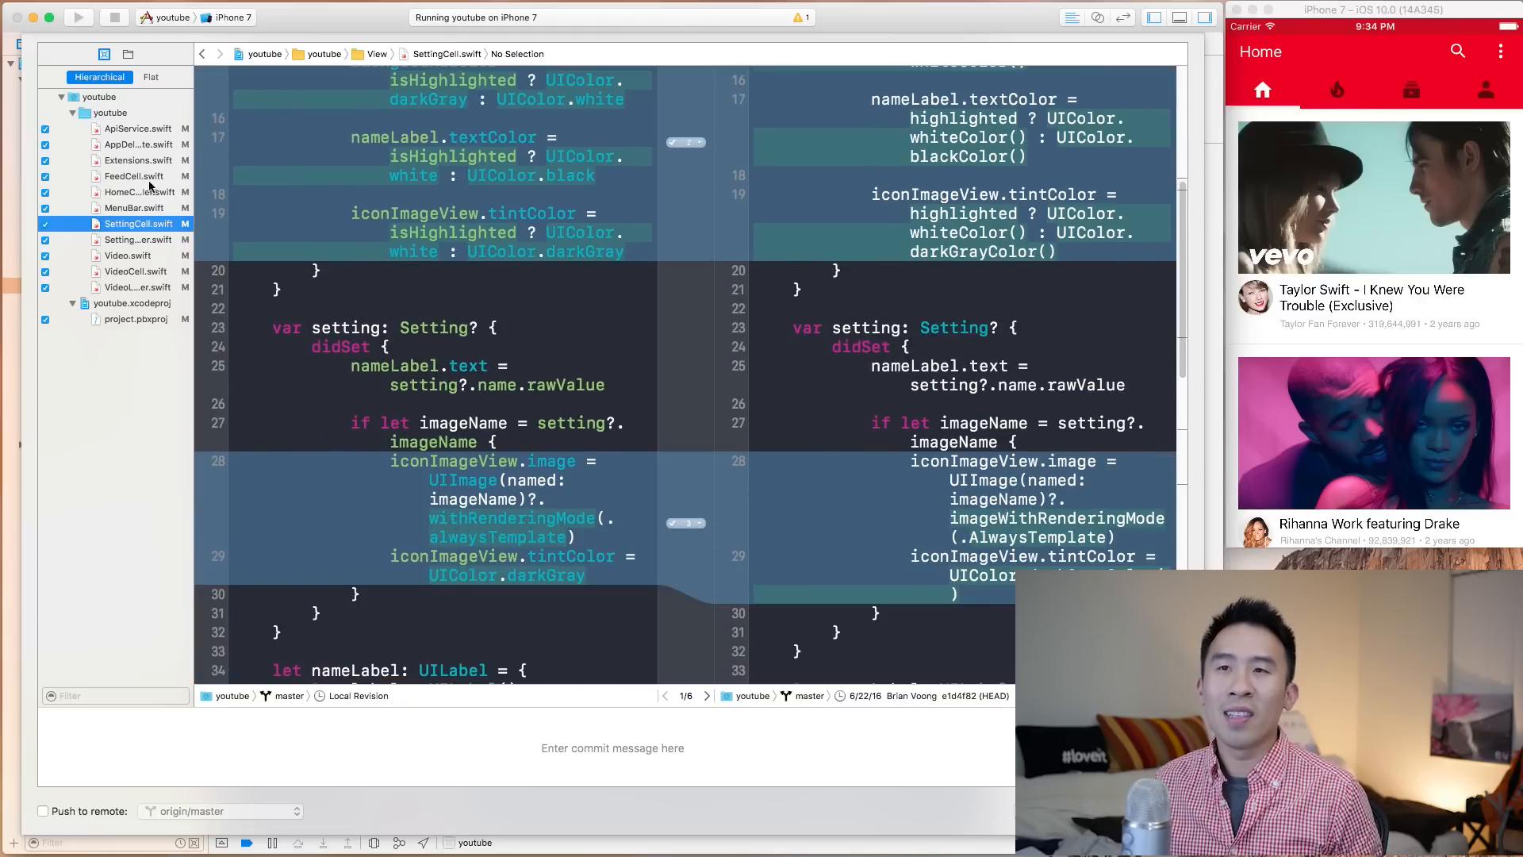
mouse_move(204, 260)
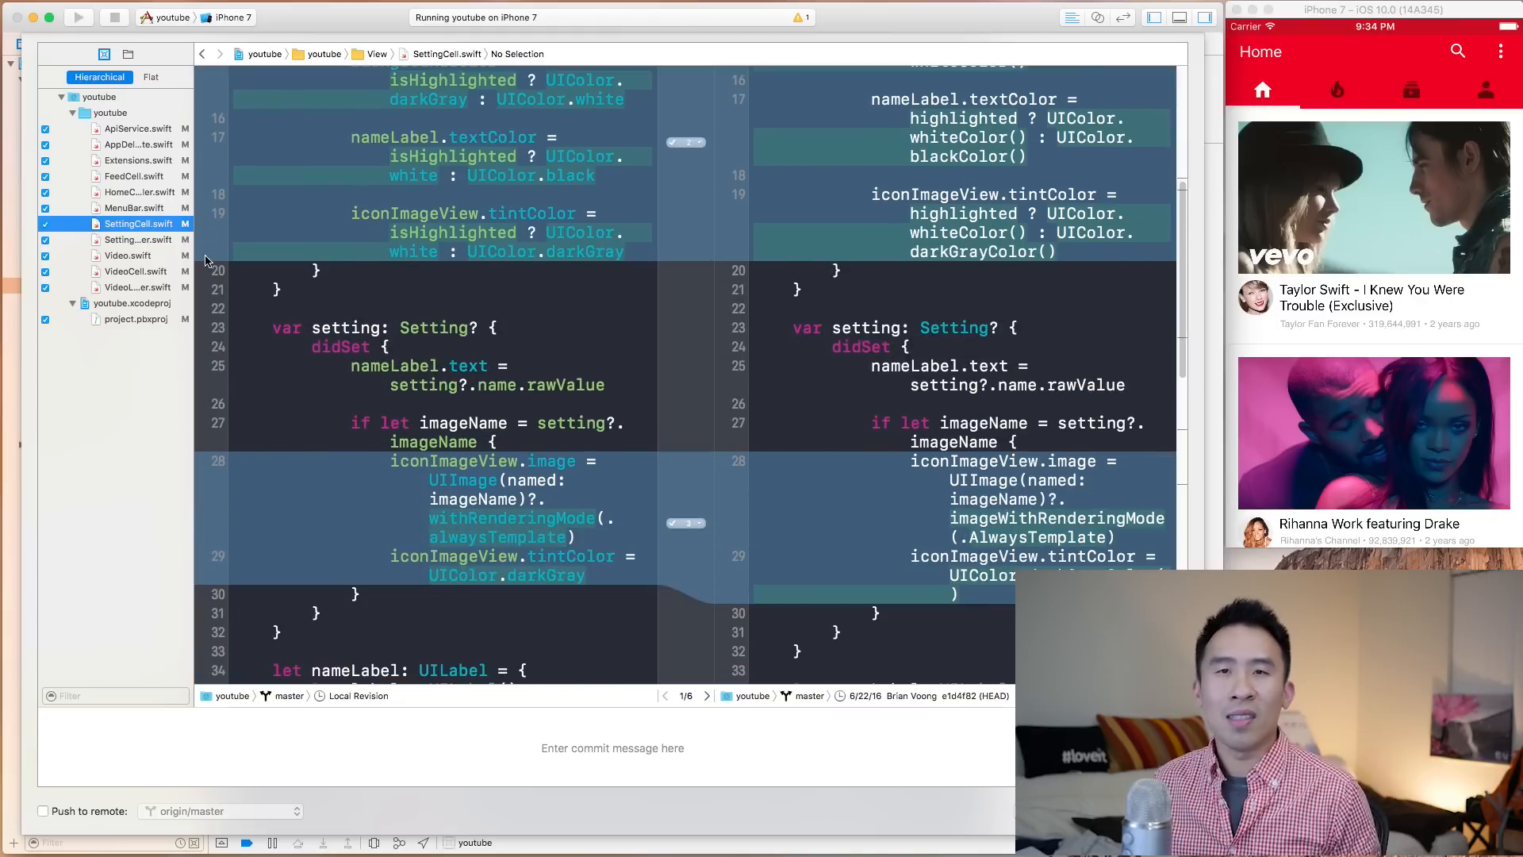